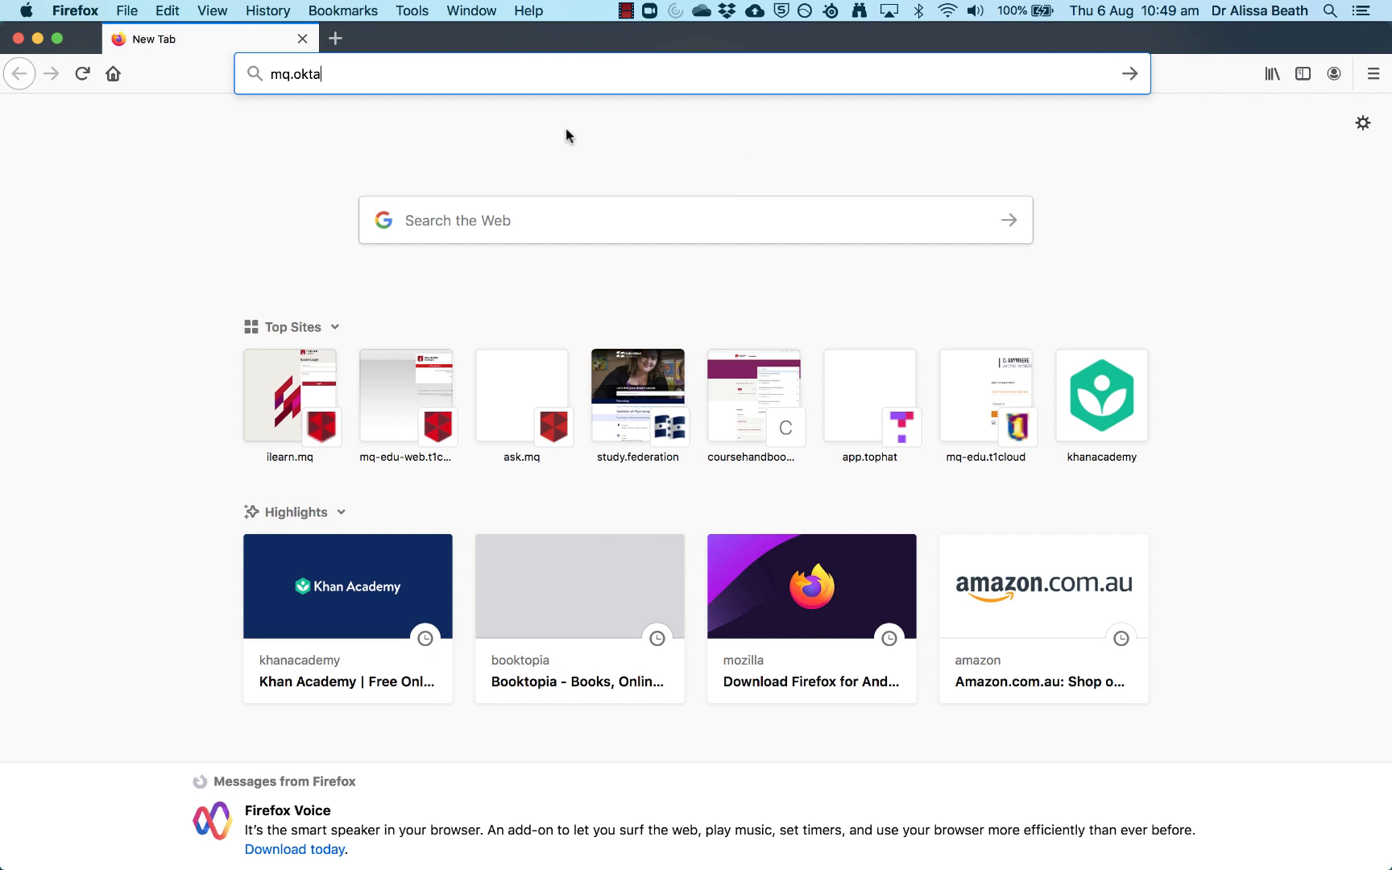
{"action": "mouse_move", "coordinate": [530, 137]}
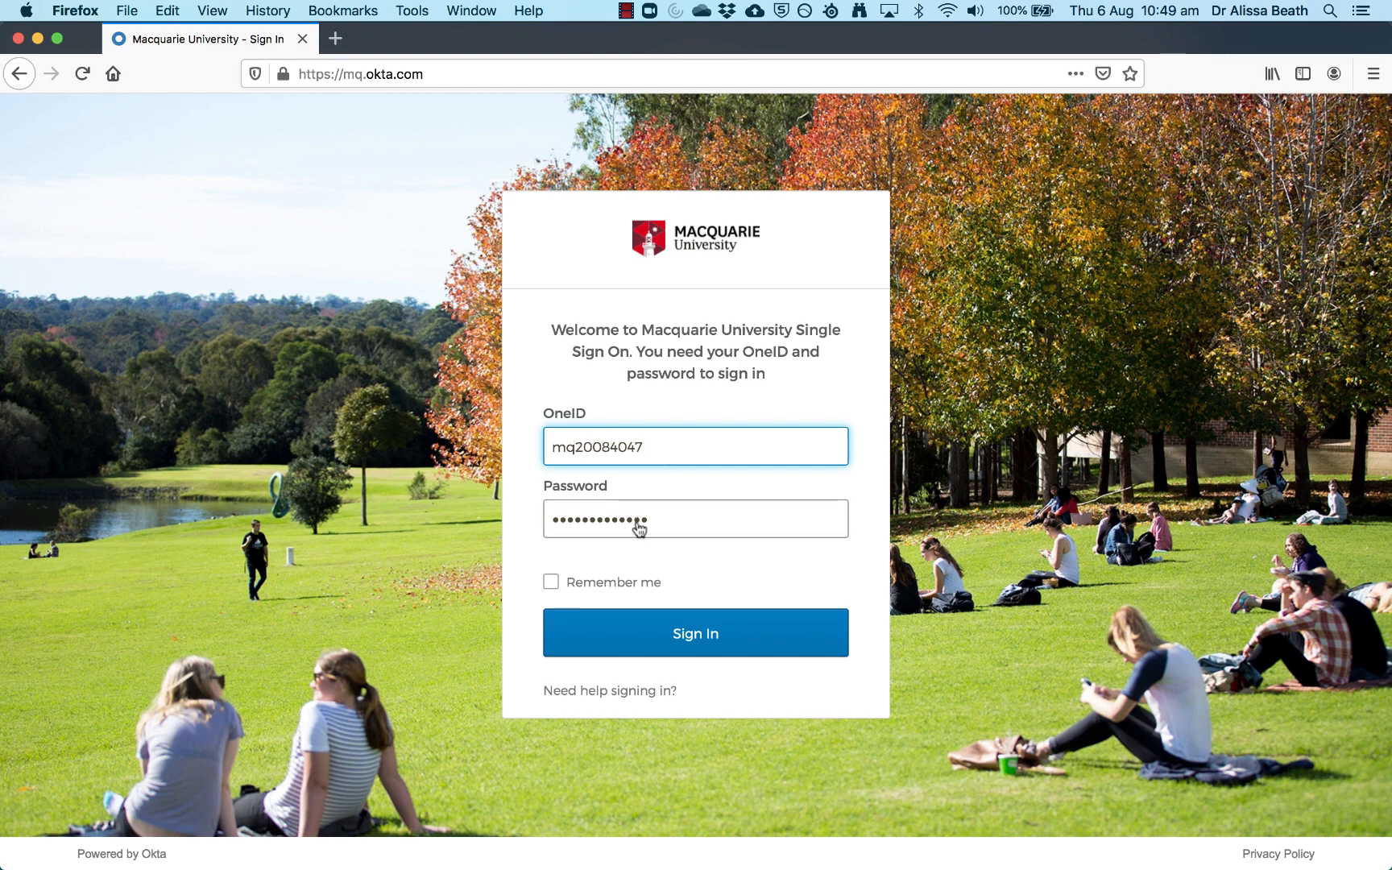
- Sign in to the Macquarie University Okta portal with OneID and password
{"action": "left_click", "coordinate": [695, 633]}
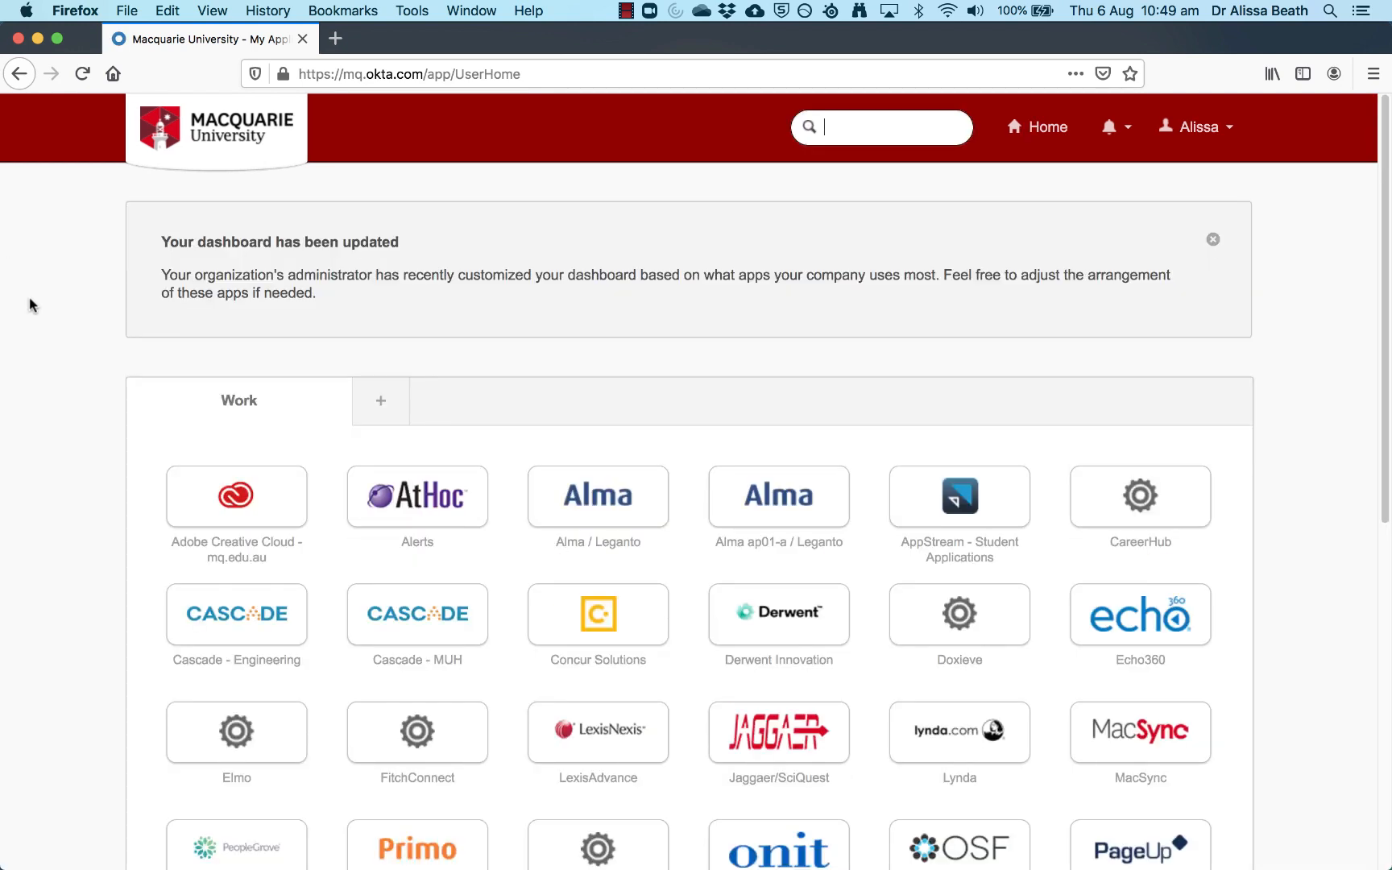
- Launch the AppStream - Student Applications tile from the Okta dashboard
{"action": "scroll", "scroll_direction": "down", "scroll_amount": 3}
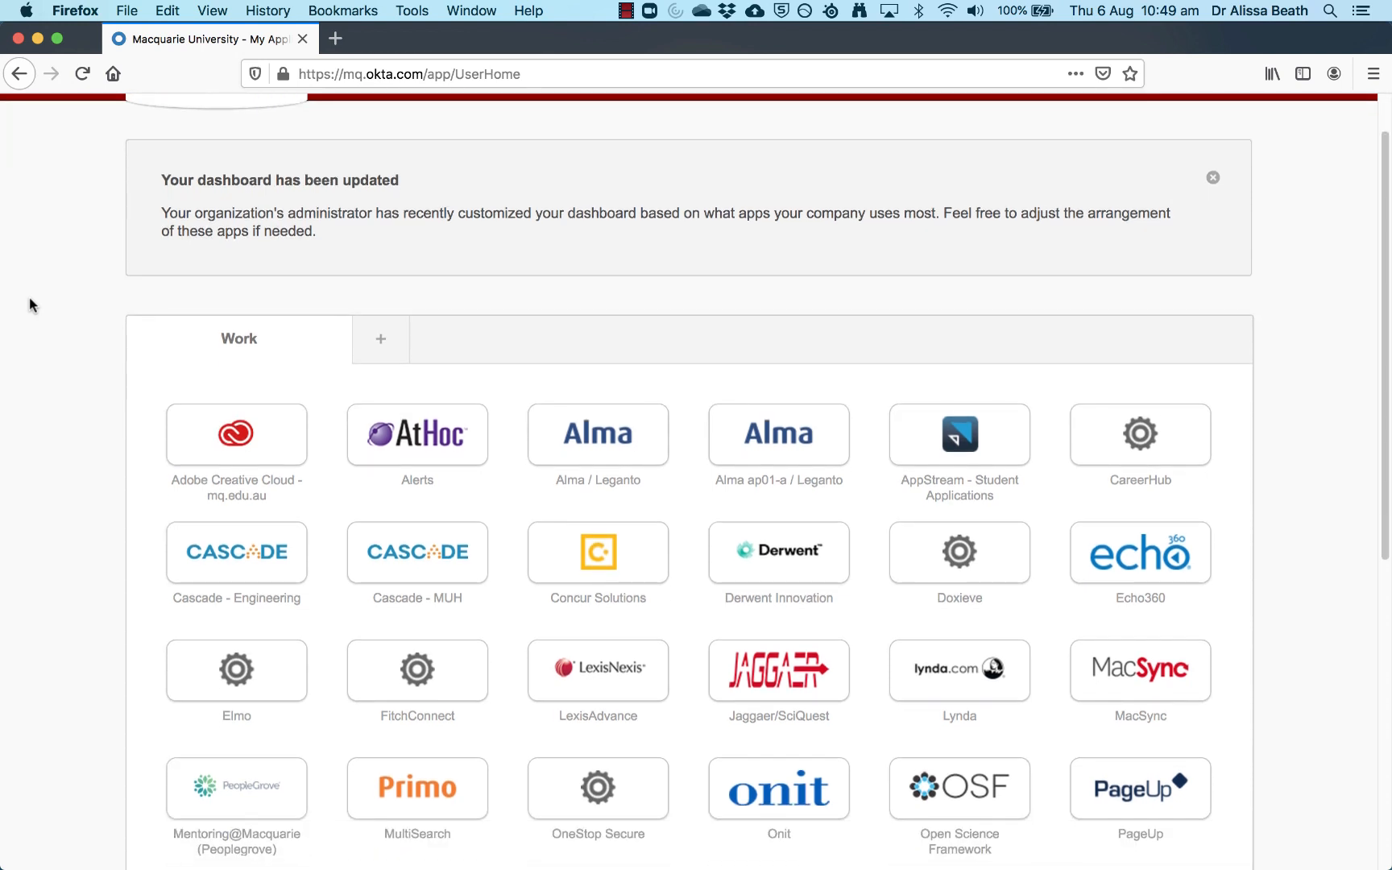
{"action": "scroll", "scroll_direction": "down", "scroll_amount": 3}
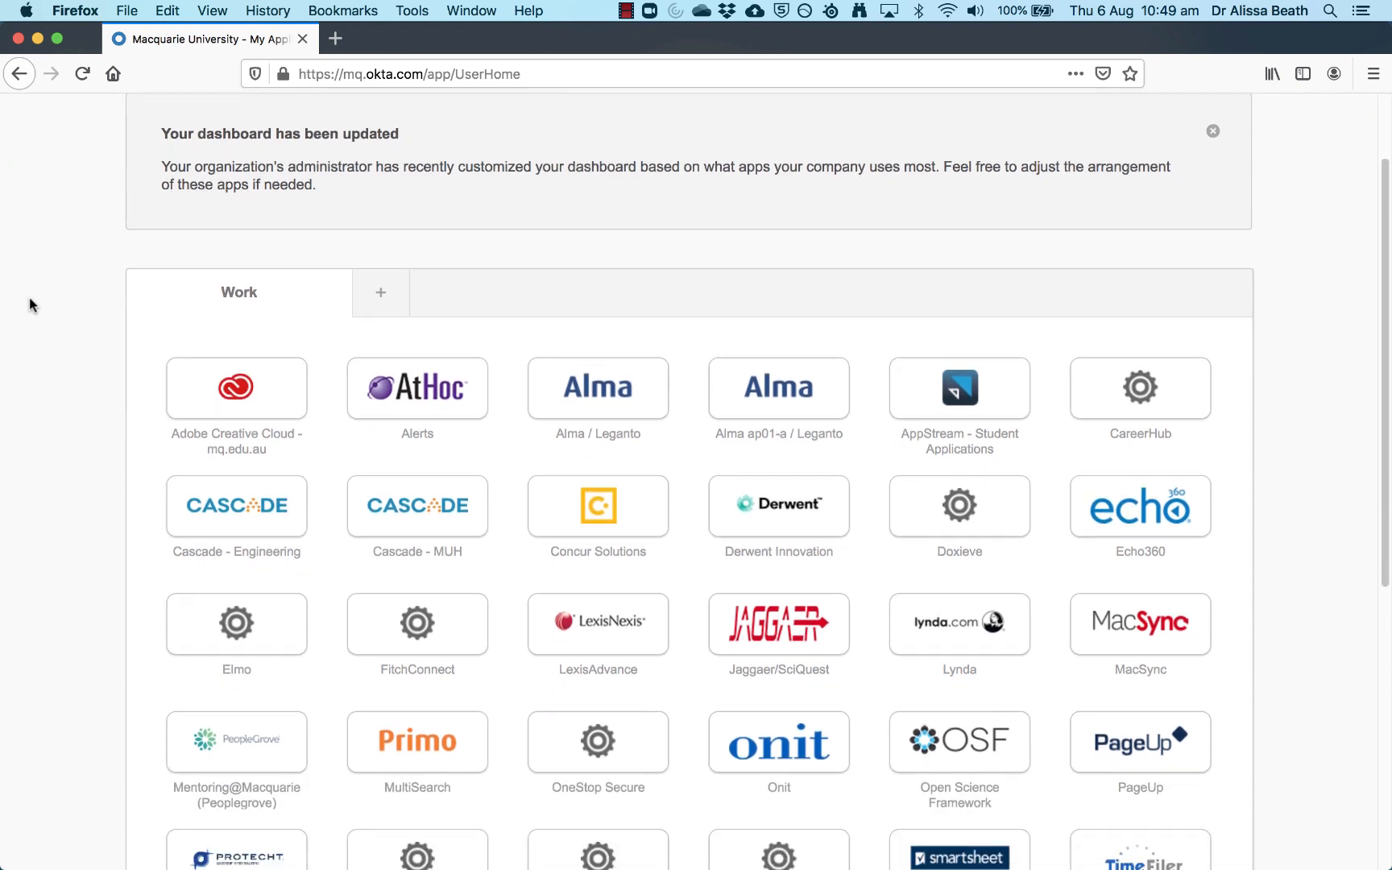
{"action": "mouse_move", "coordinate": [882, 338]}
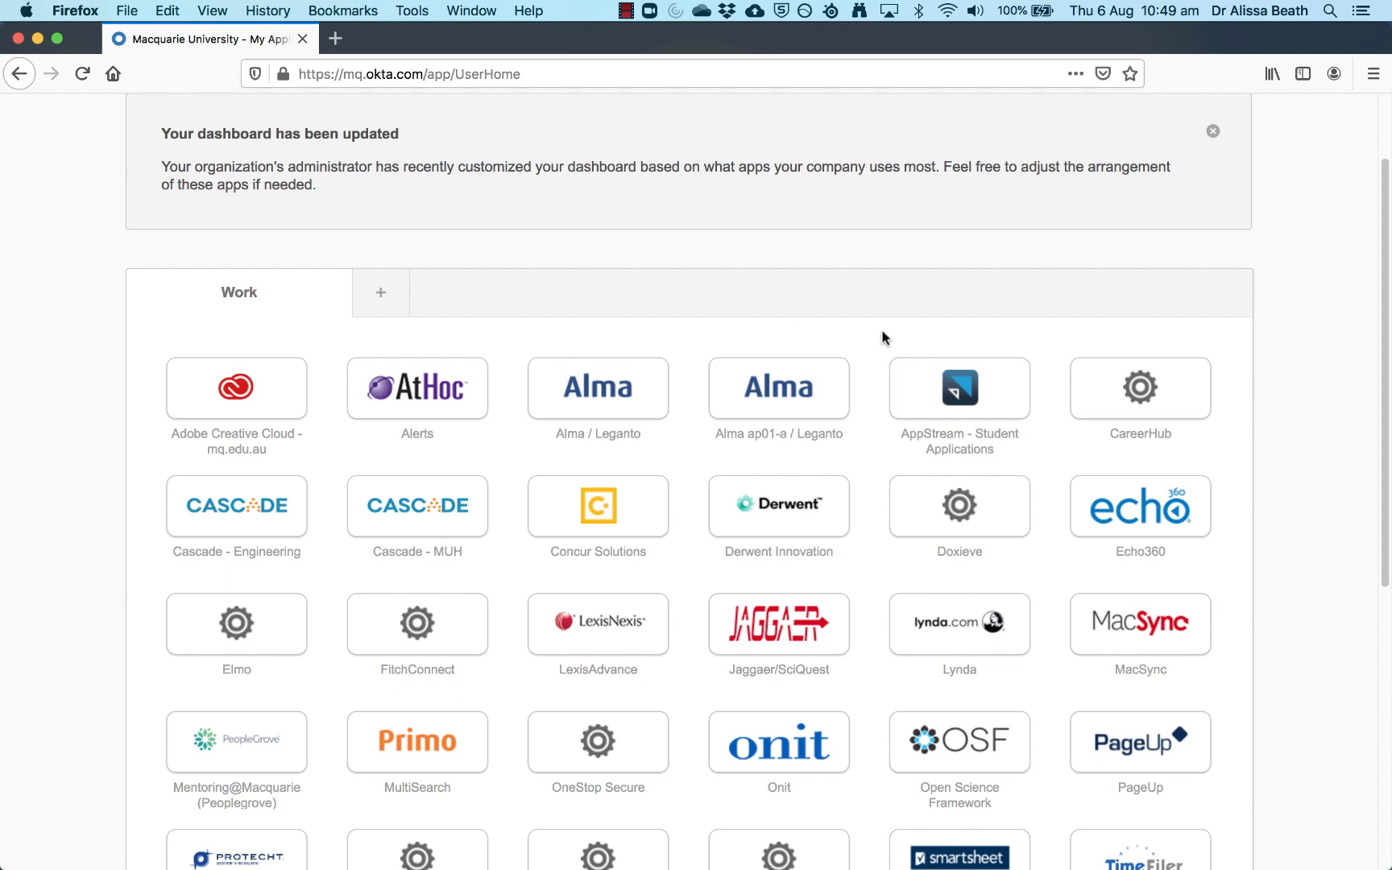
{"action": "mouse_move", "coordinate": [916, 385]}
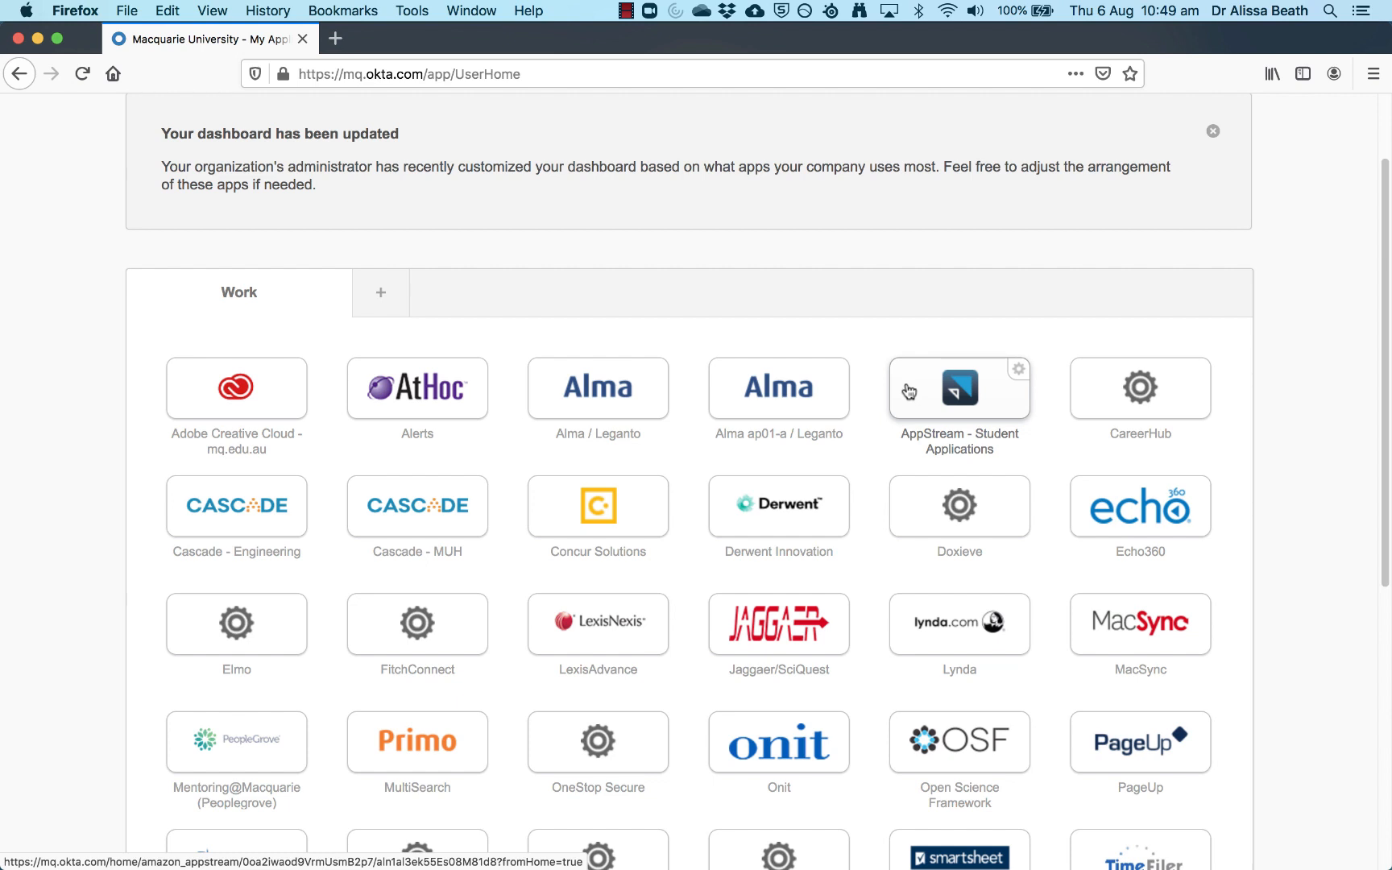
{"action": "left_click", "coordinate": [959, 388]}
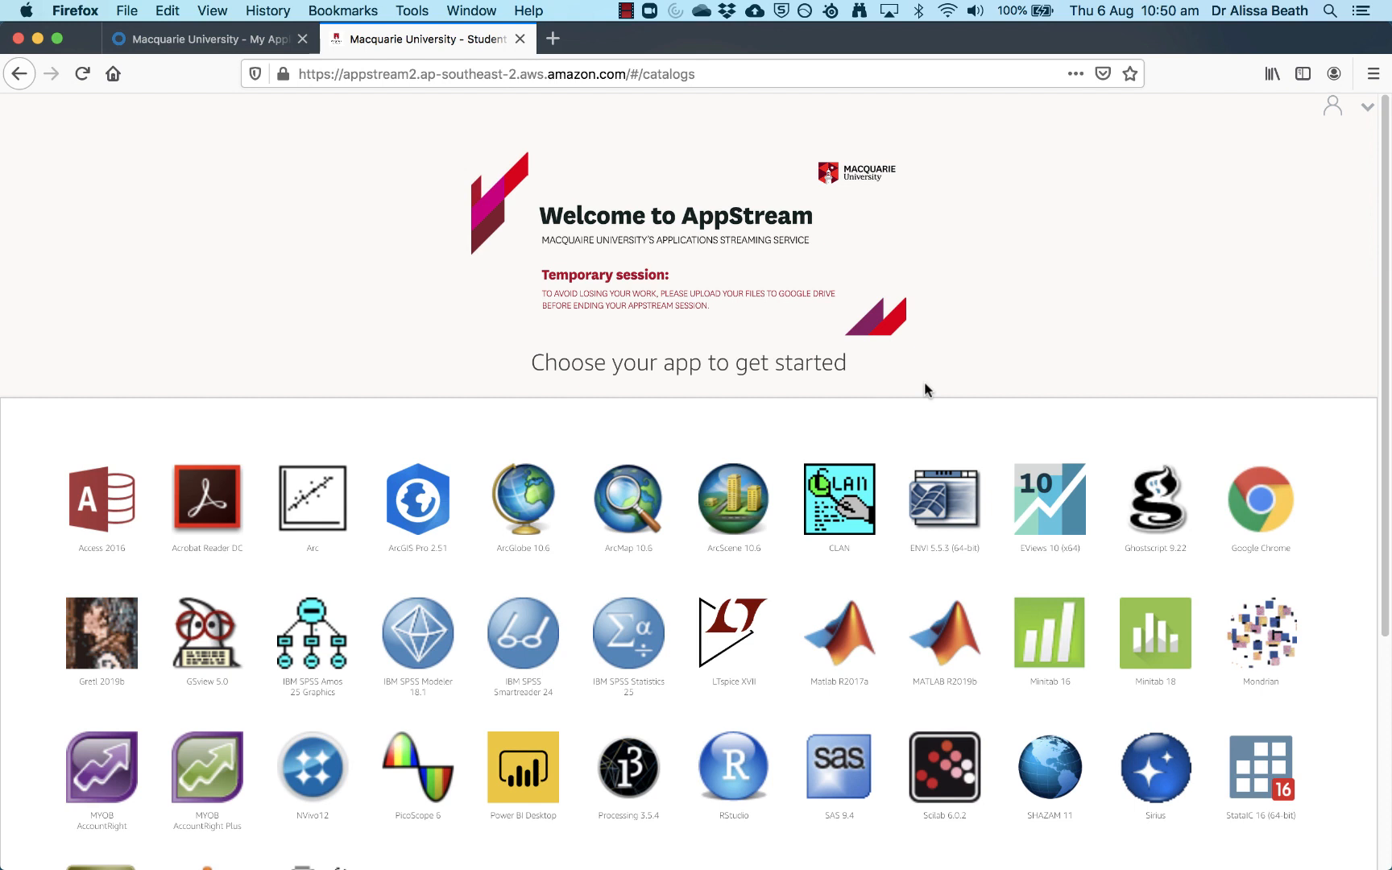
{"action": "mouse_move", "coordinate": [1343, 522]}
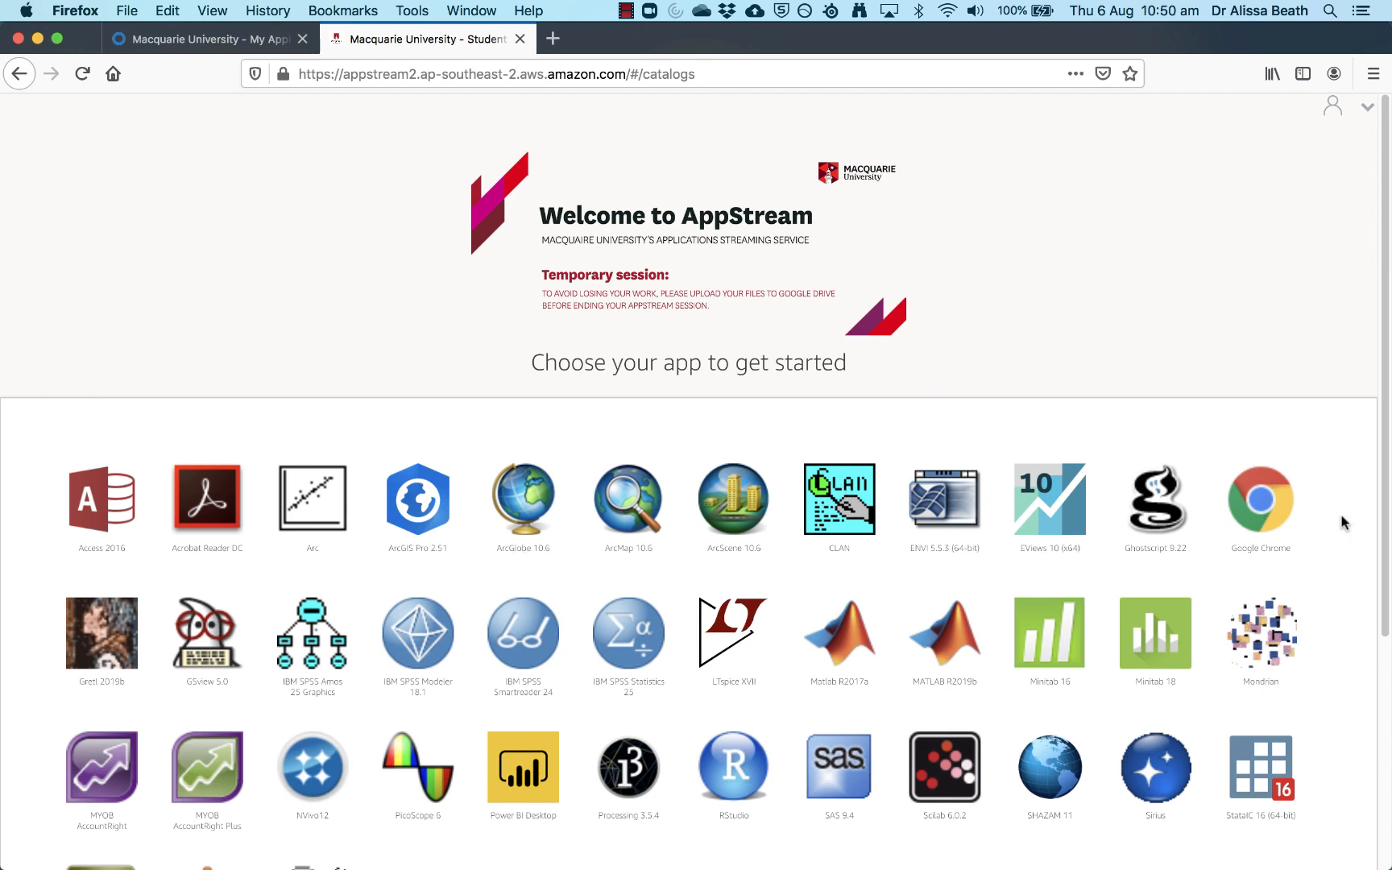
- Scroll through the AppStream catalog to its end to find StataIC 16 (64 bit)
{"action": "scroll", "scroll_direction": "down", "scroll_amount": 3}
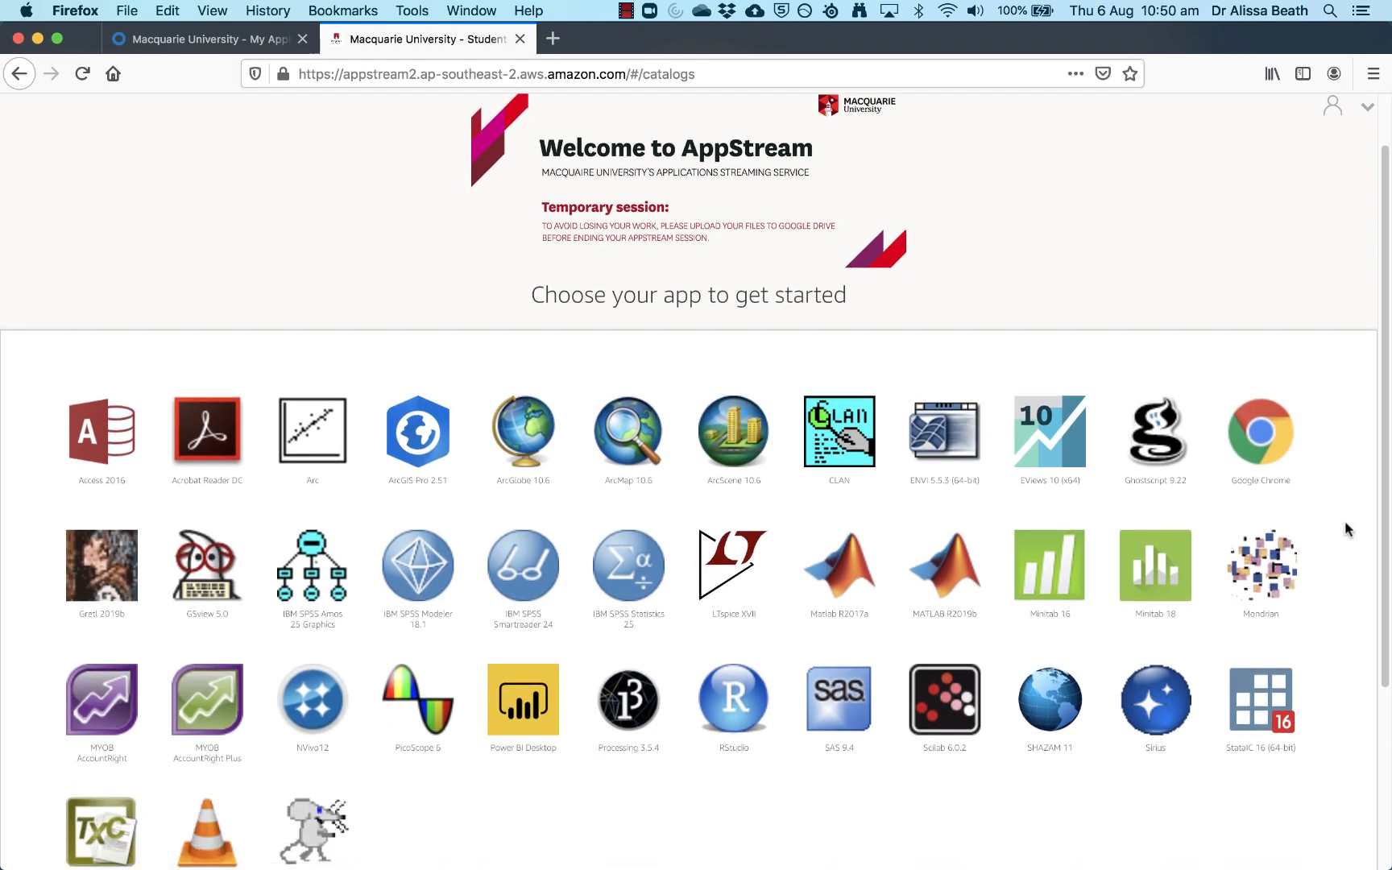
{"action": "scroll", "scroll_direction": "down", "scroll_amount": 3}
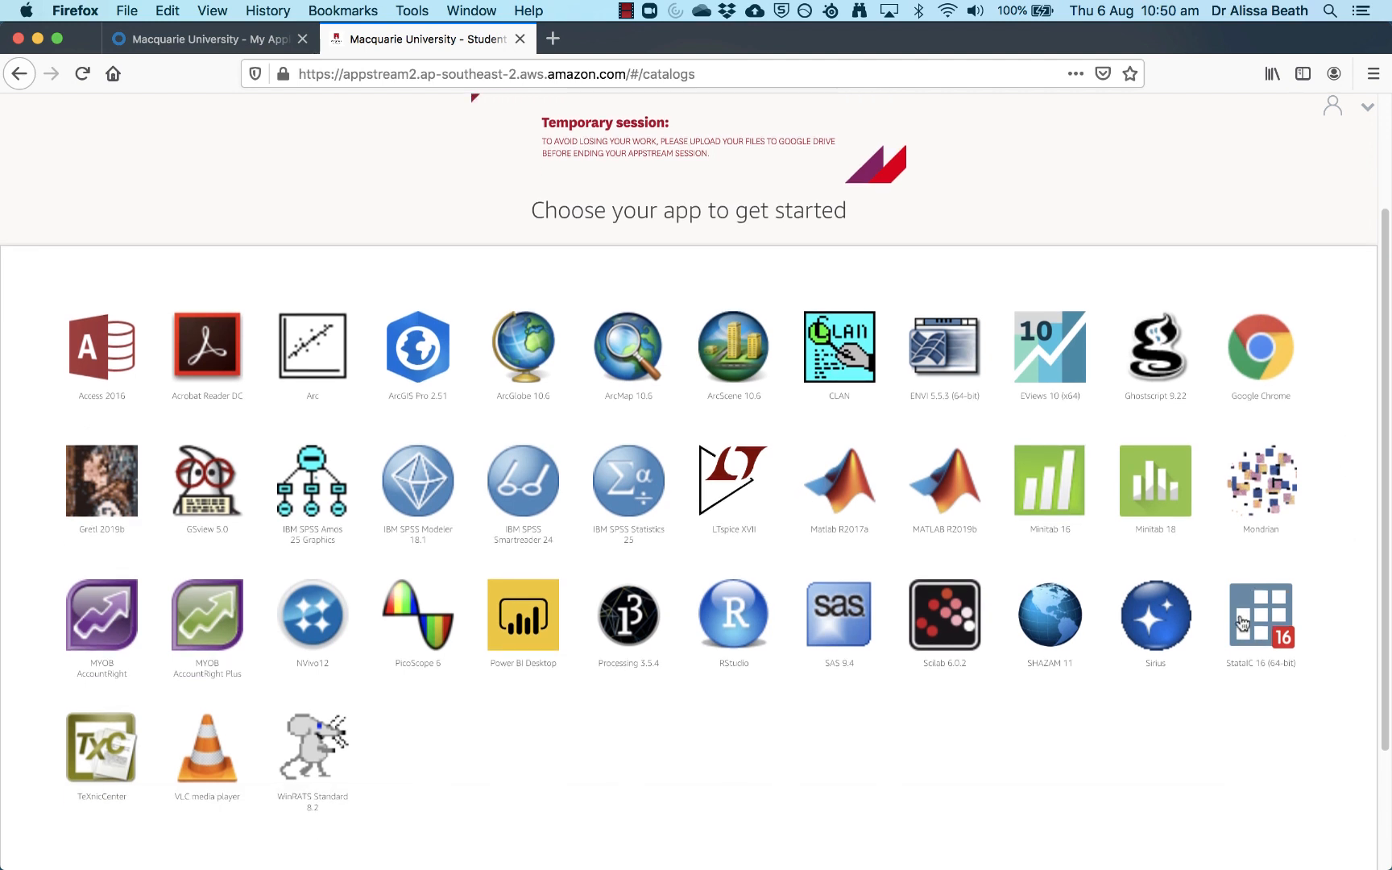
{"action": "mouse_move", "coordinate": [1279, 643]}
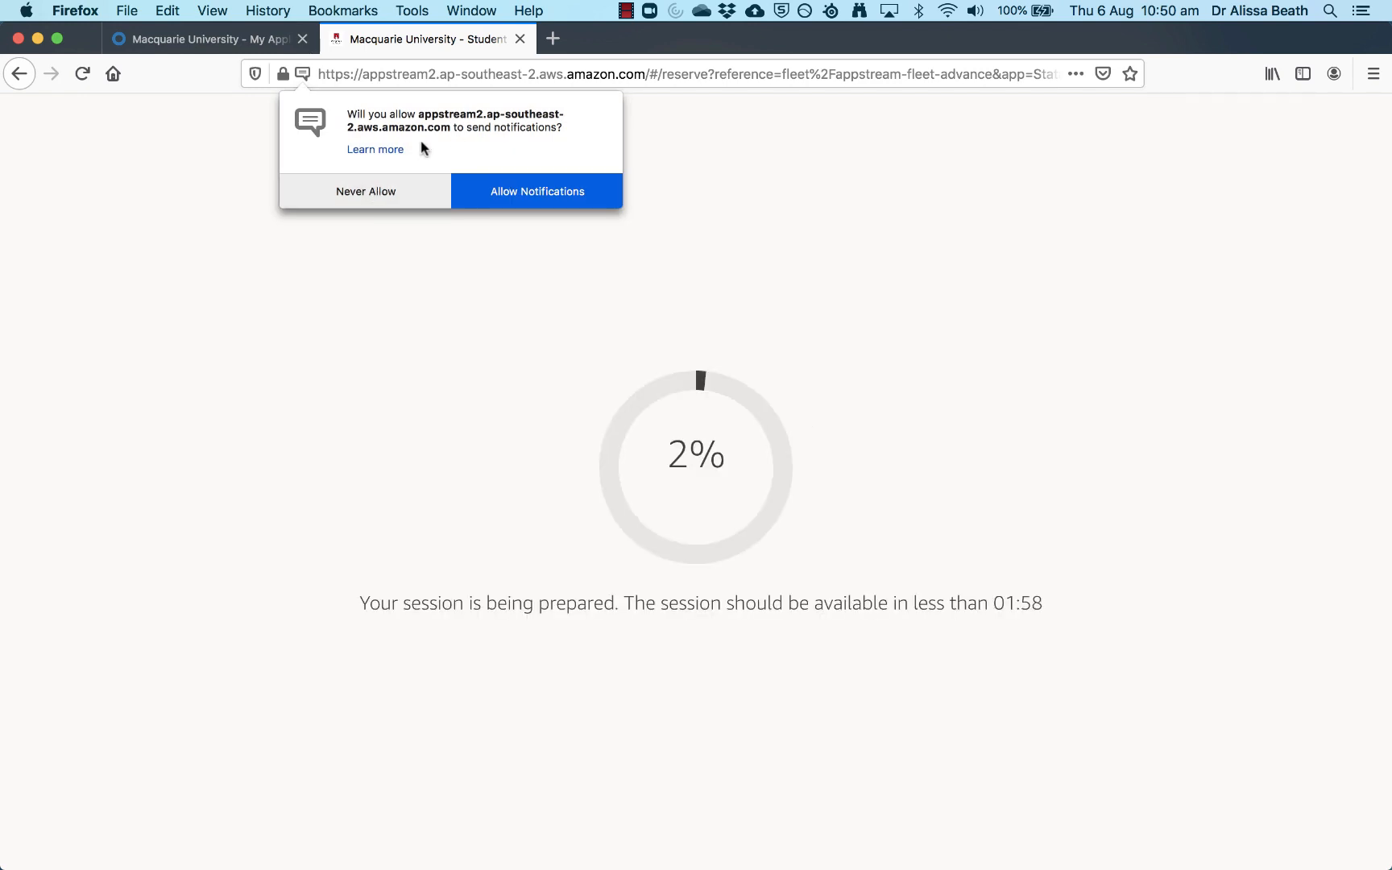
{"action": "mouse_move", "coordinate": [406, 192]}
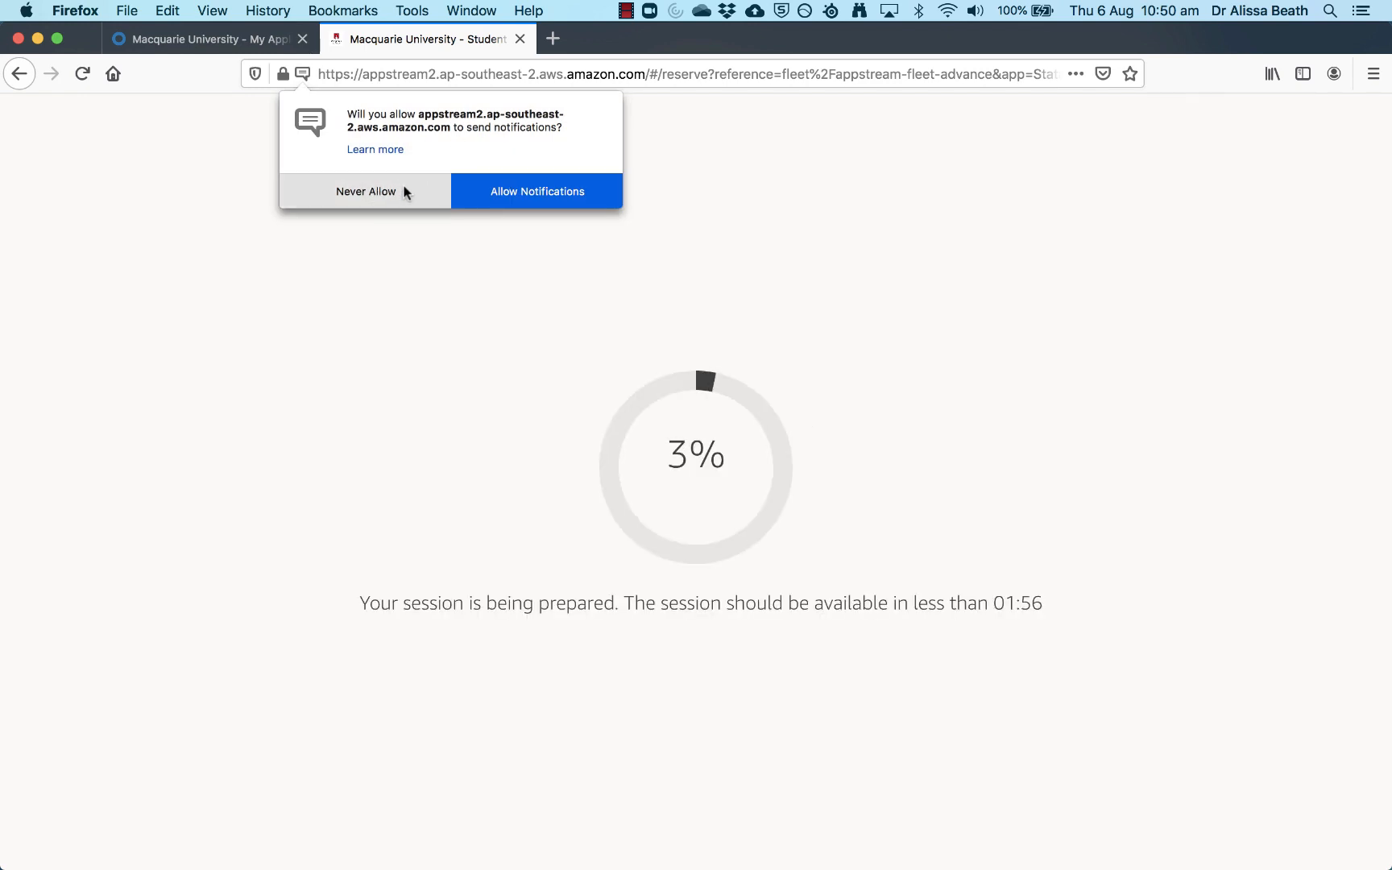
- Choose Never Allow on the AppStream site's Firefox notification prompt
{"action": "left_click", "coordinate": [365, 191]}
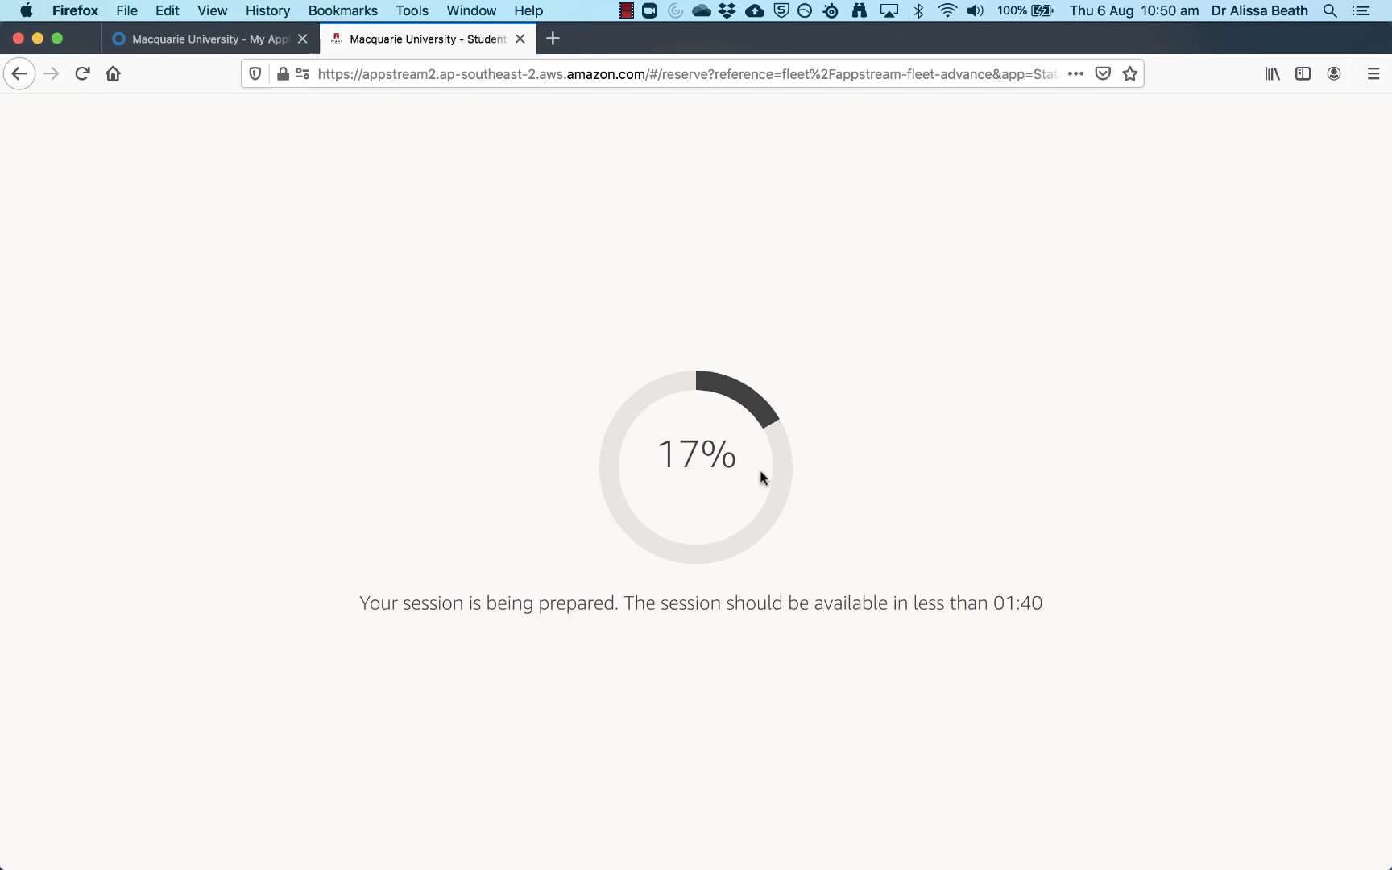
{"action": "mouse_move", "coordinate": [531, 299]}
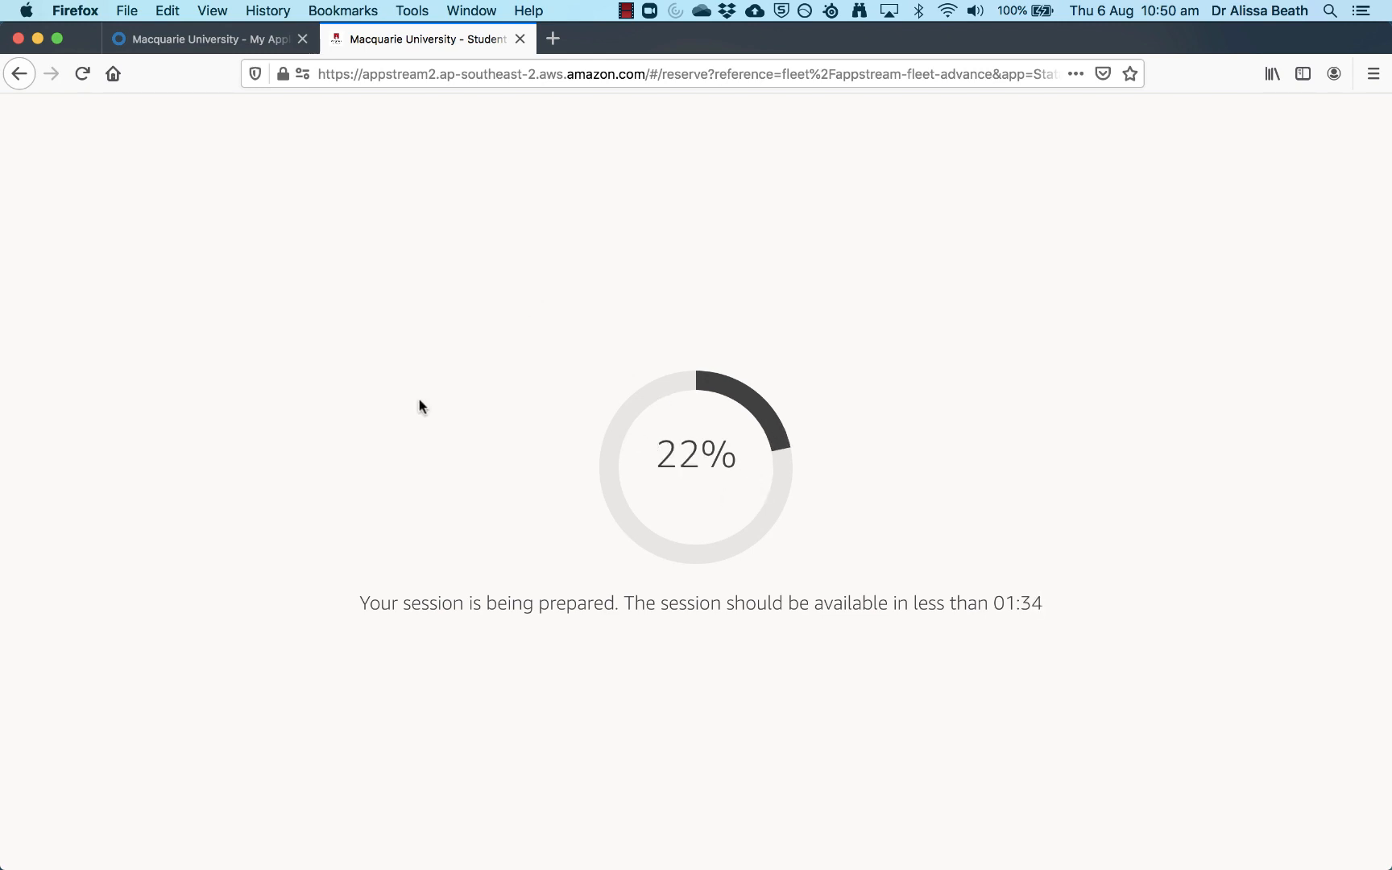
{"action": "mouse_move", "coordinate": [395, 398]}
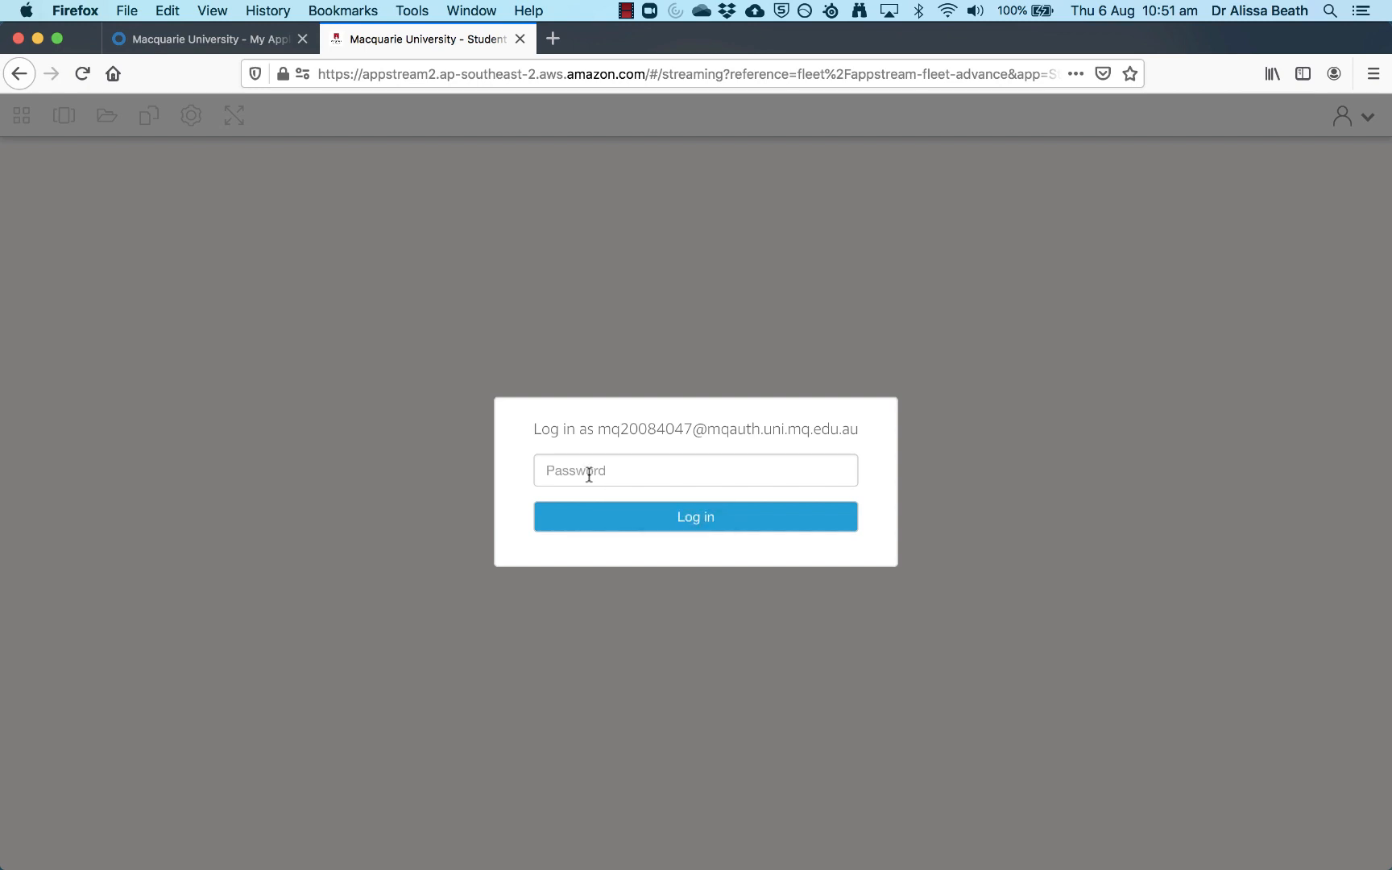
- Log in to the streaming session with the university password, declining to save it
{"action": "left_click", "coordinate": [695, 469]}
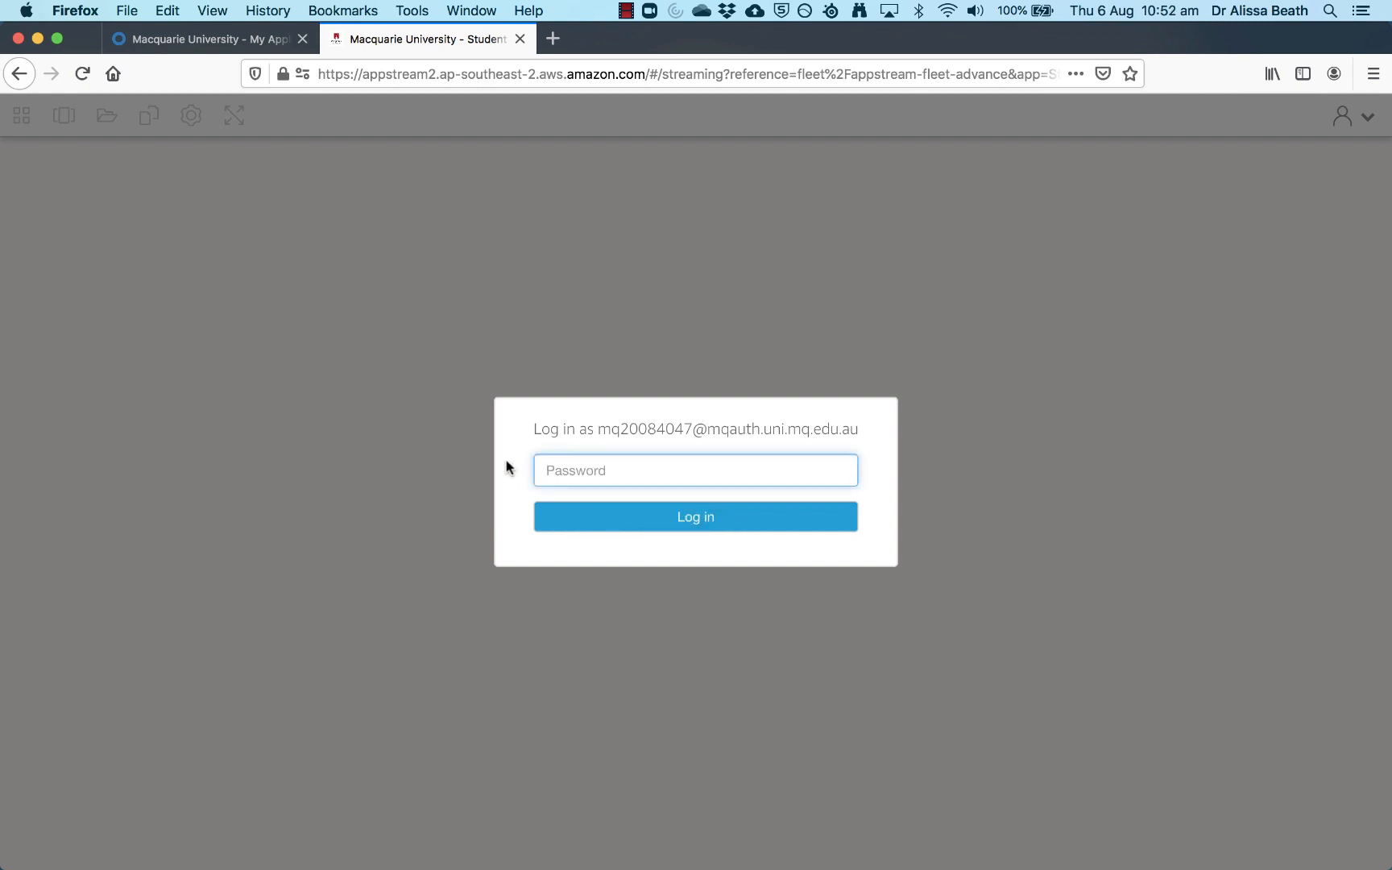
{"action": "type", "text": "••"}
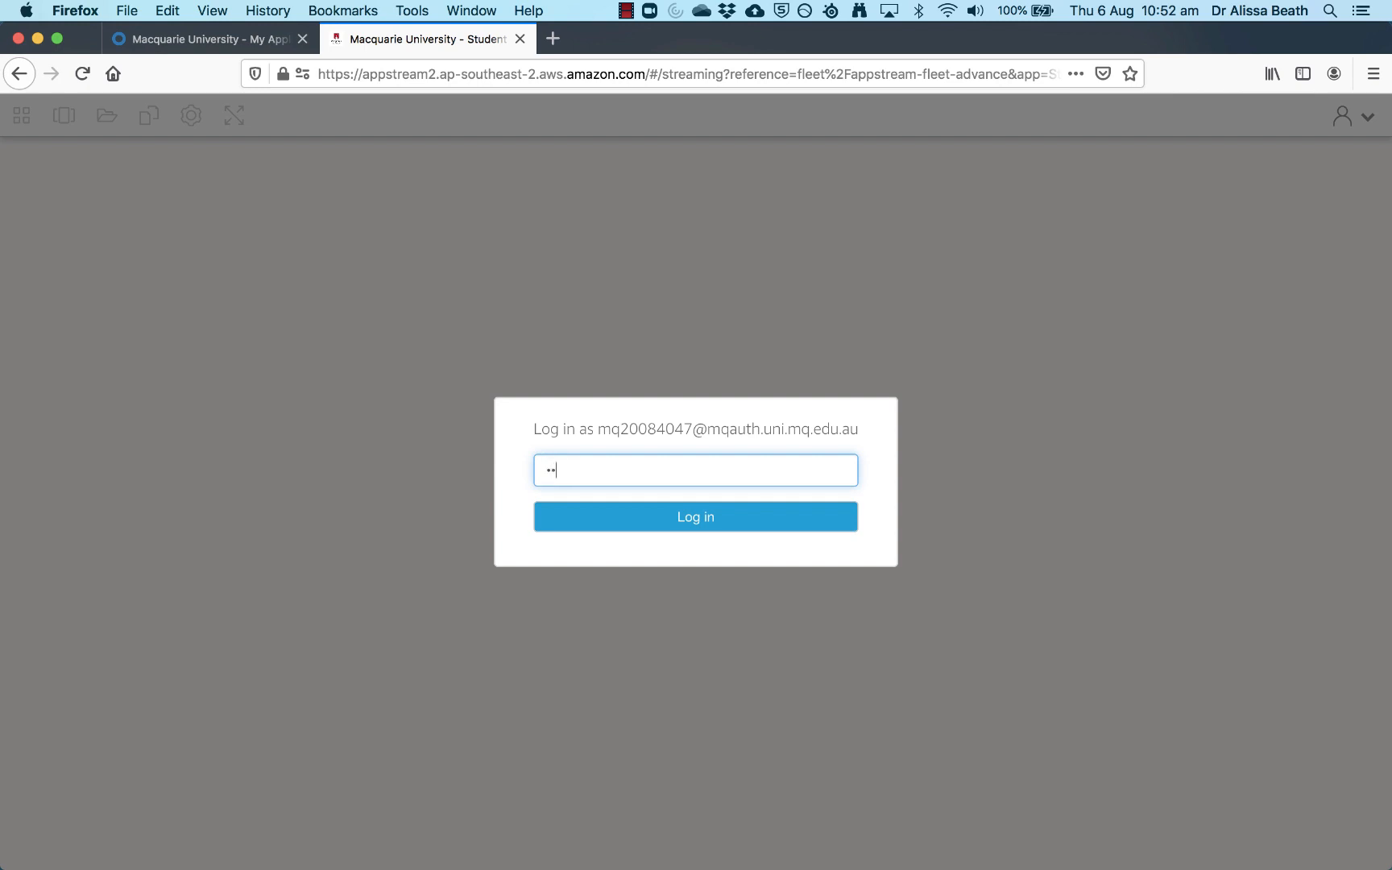
{"action": "type", "text": "password"}
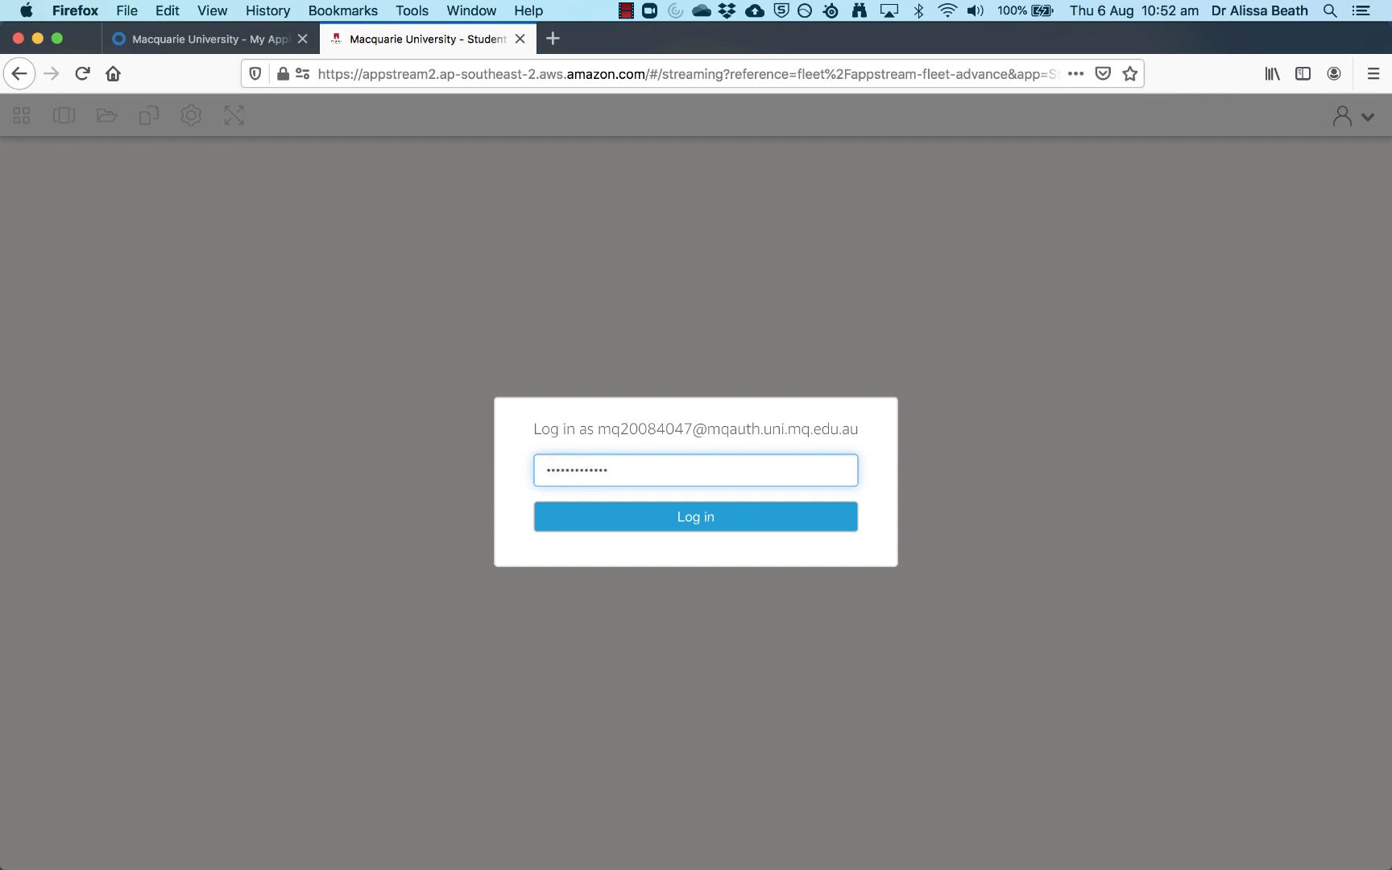
{"action": "left_click", "coordinate": [696, 515]}
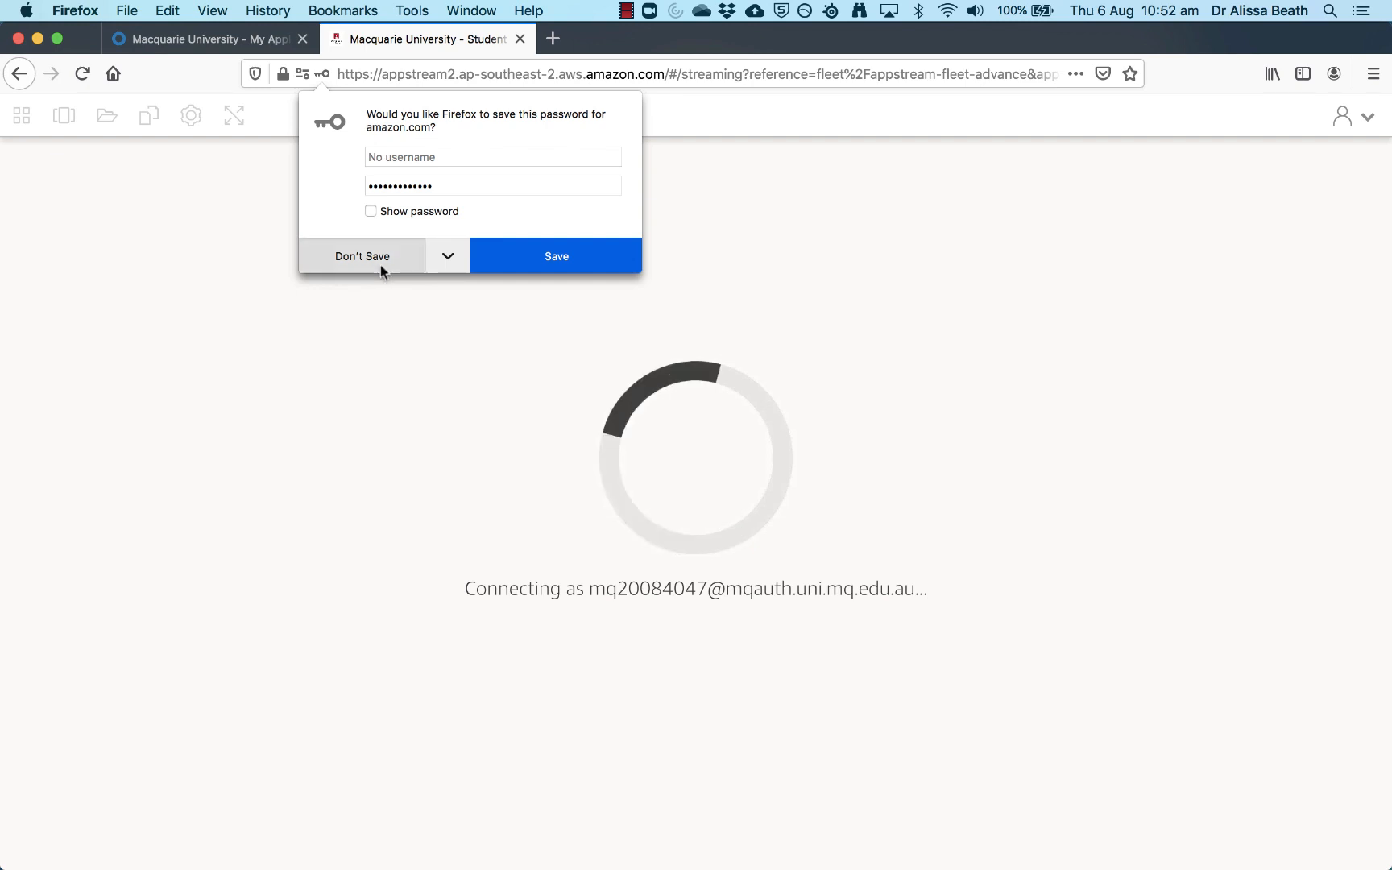
{"action": "left_click", "coordinate": [362, 255]}
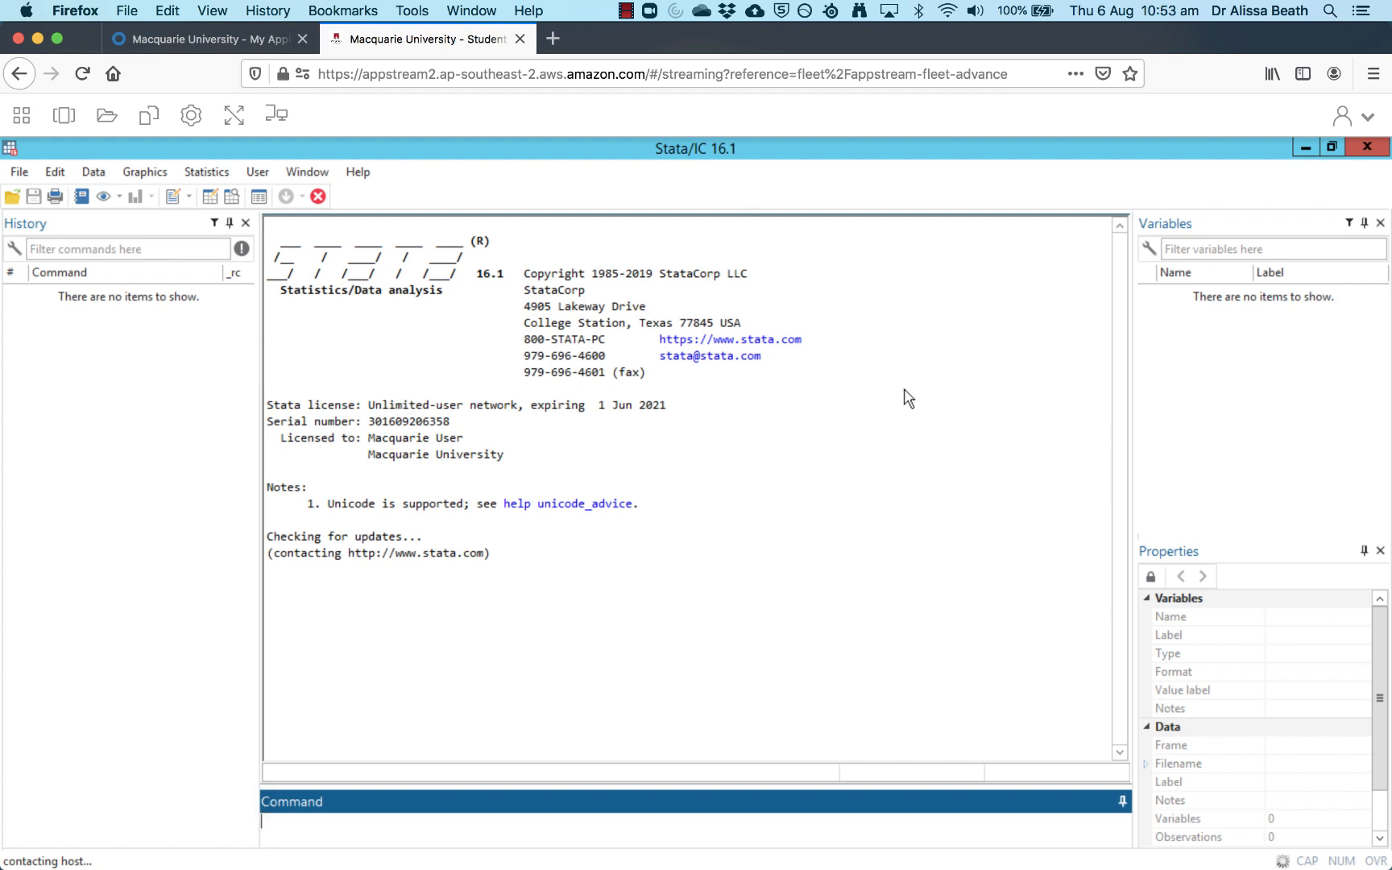
{"action": "mouse_move", "coordinate": [507, 164]}
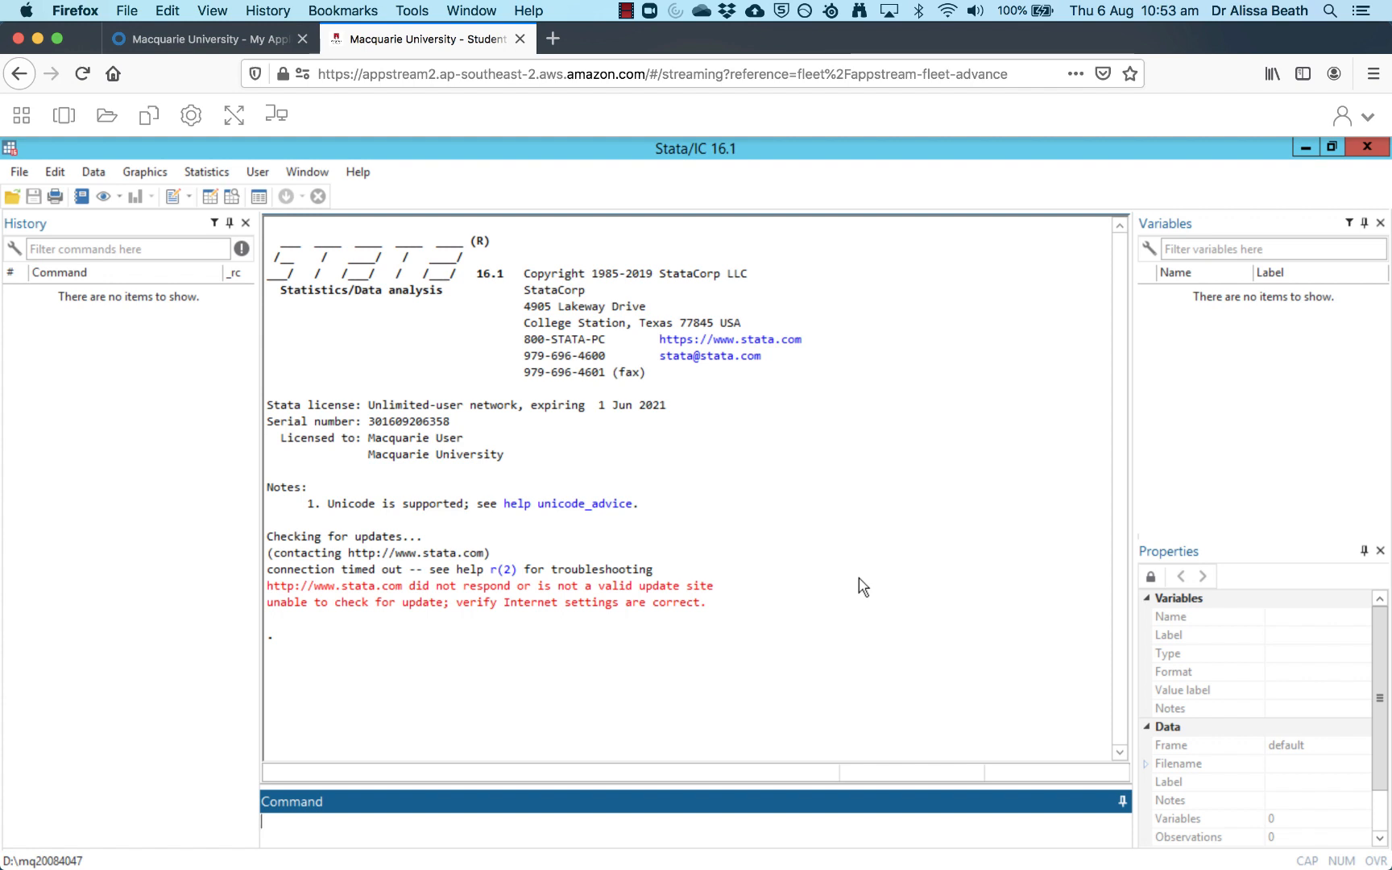
{"action": "mouse_move", "coordinate": [691, 584]}
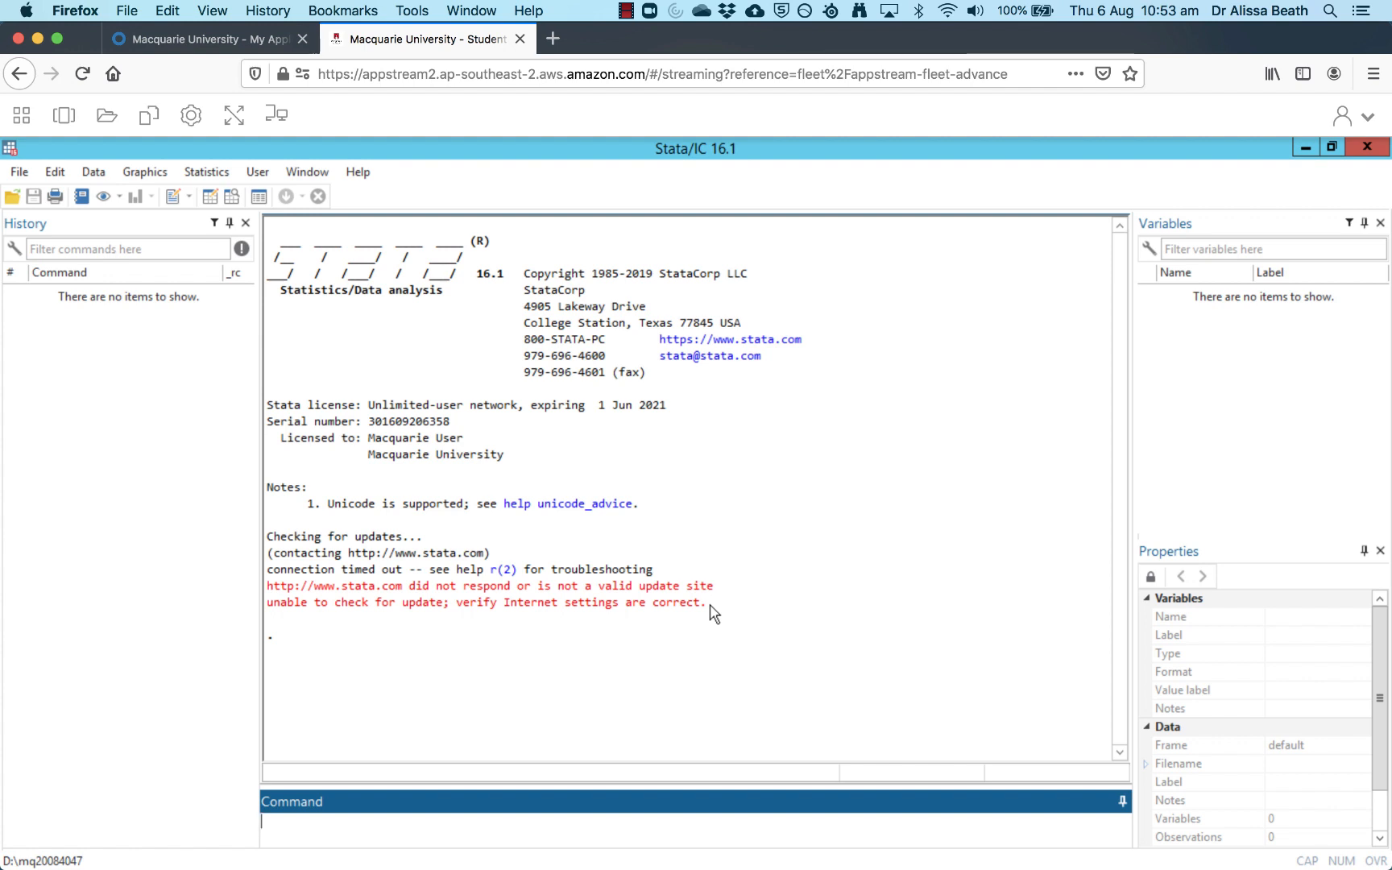
{"action": "mouse_move", "coordinate": [726, 614]}
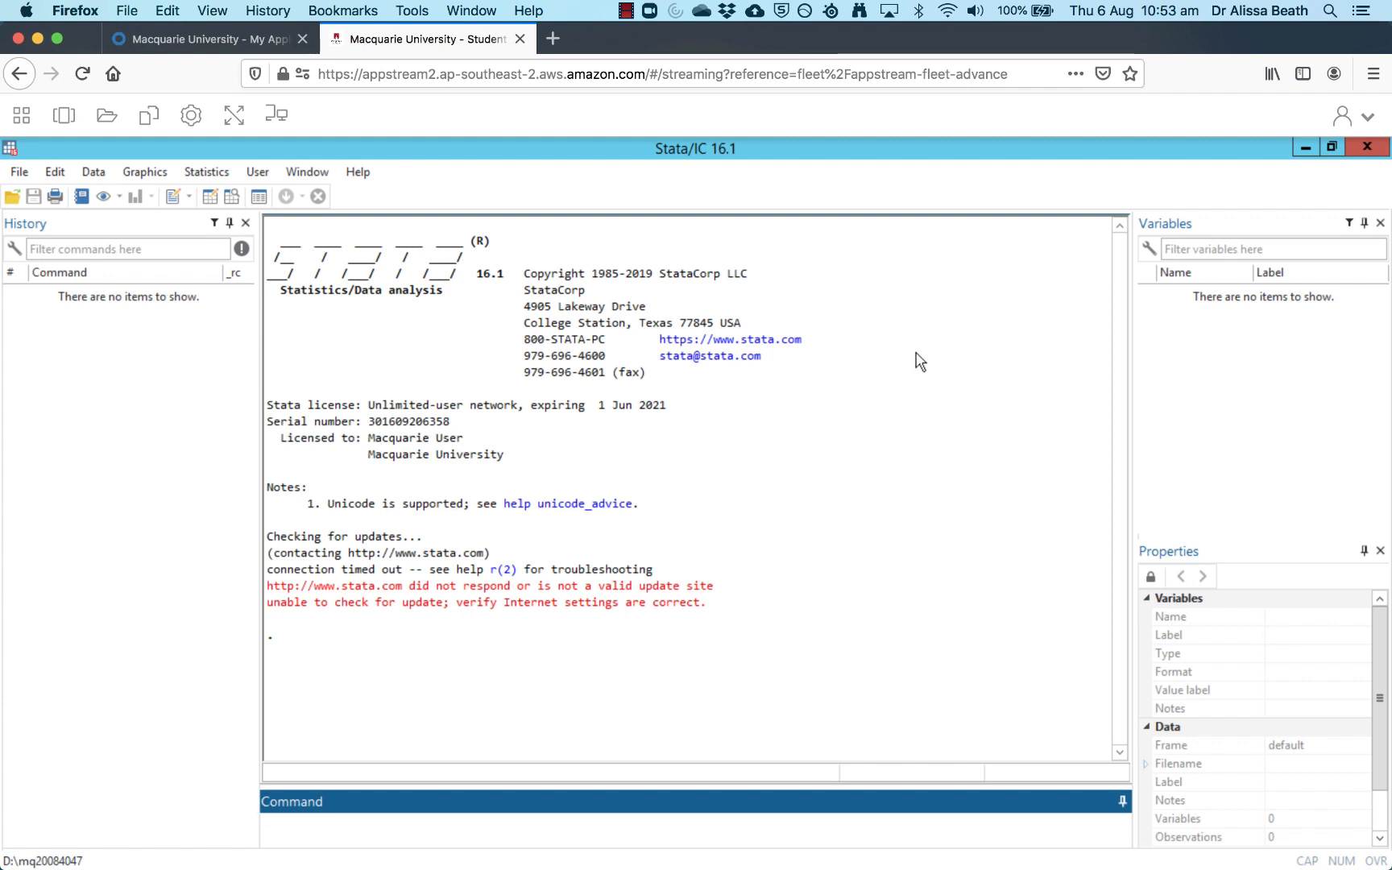
{"action": "mouse_move", "coordinate": [446, 295]}
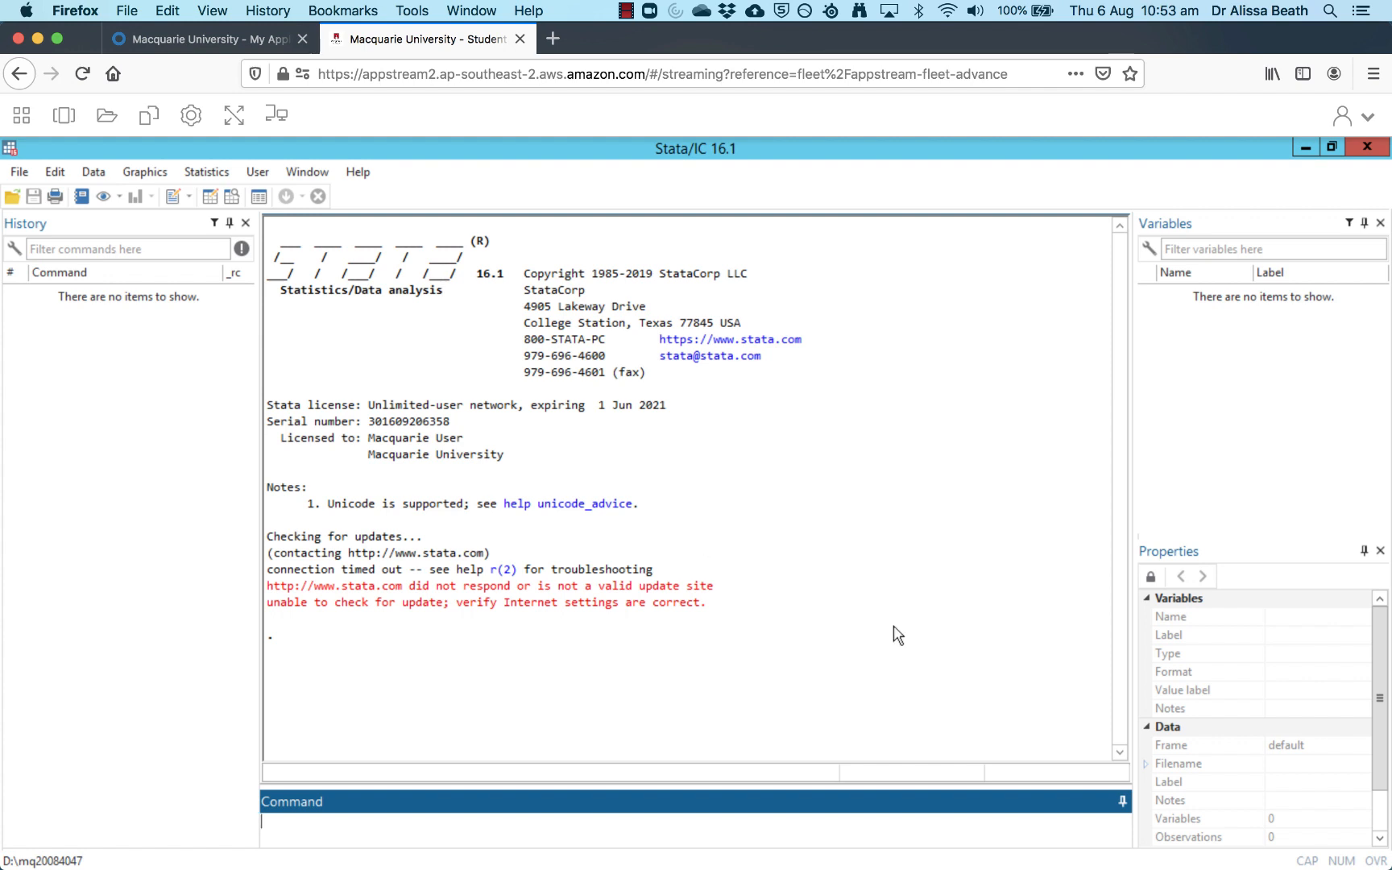
{"action": "mouse_move", "coordinate": [870, 522]}
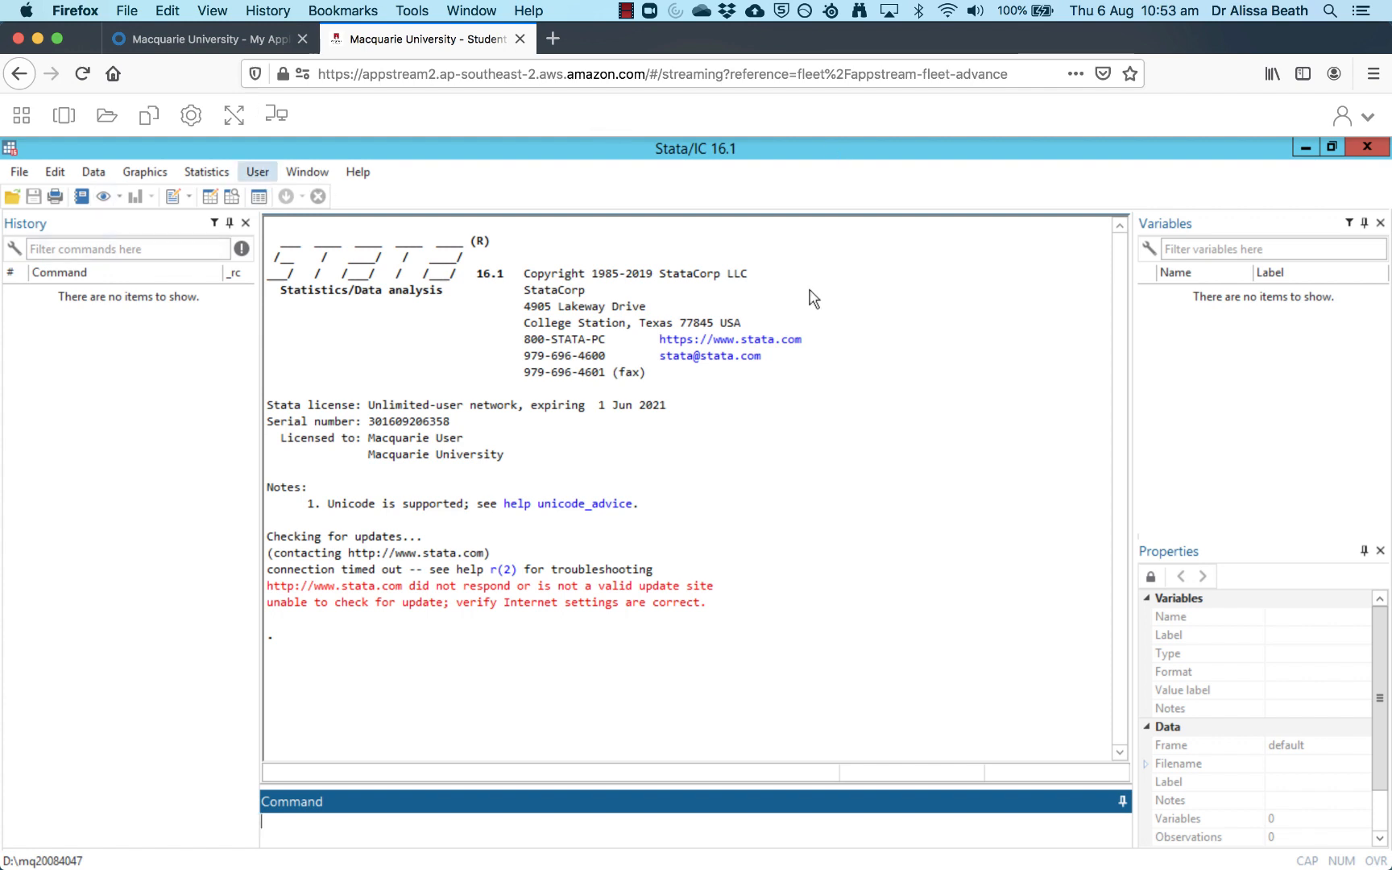
{"action": "mouse_move", "coordinate": [234, 115]}
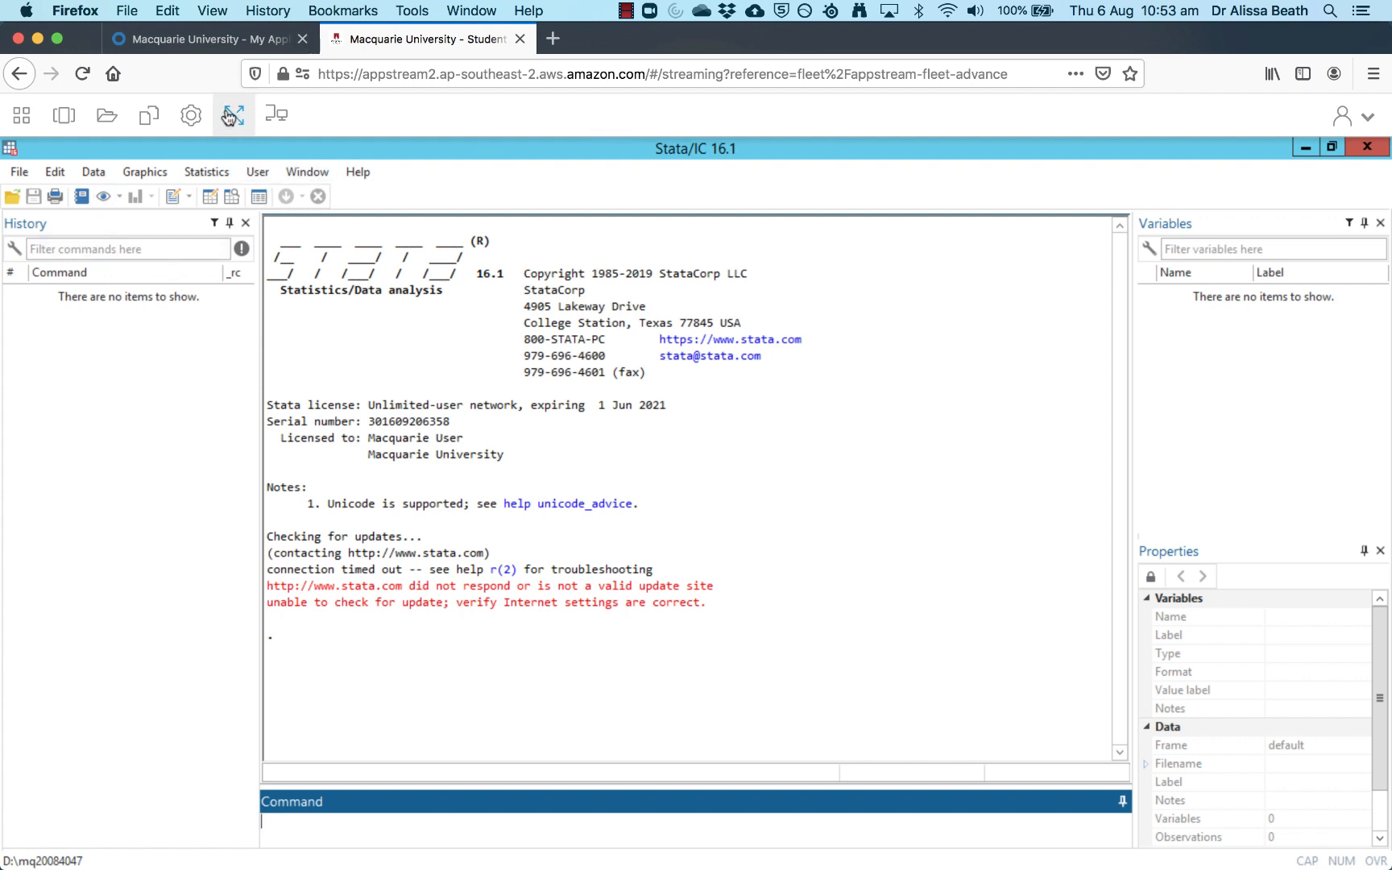
{"action": "mouse_move", "coordinate": [233, 115]}
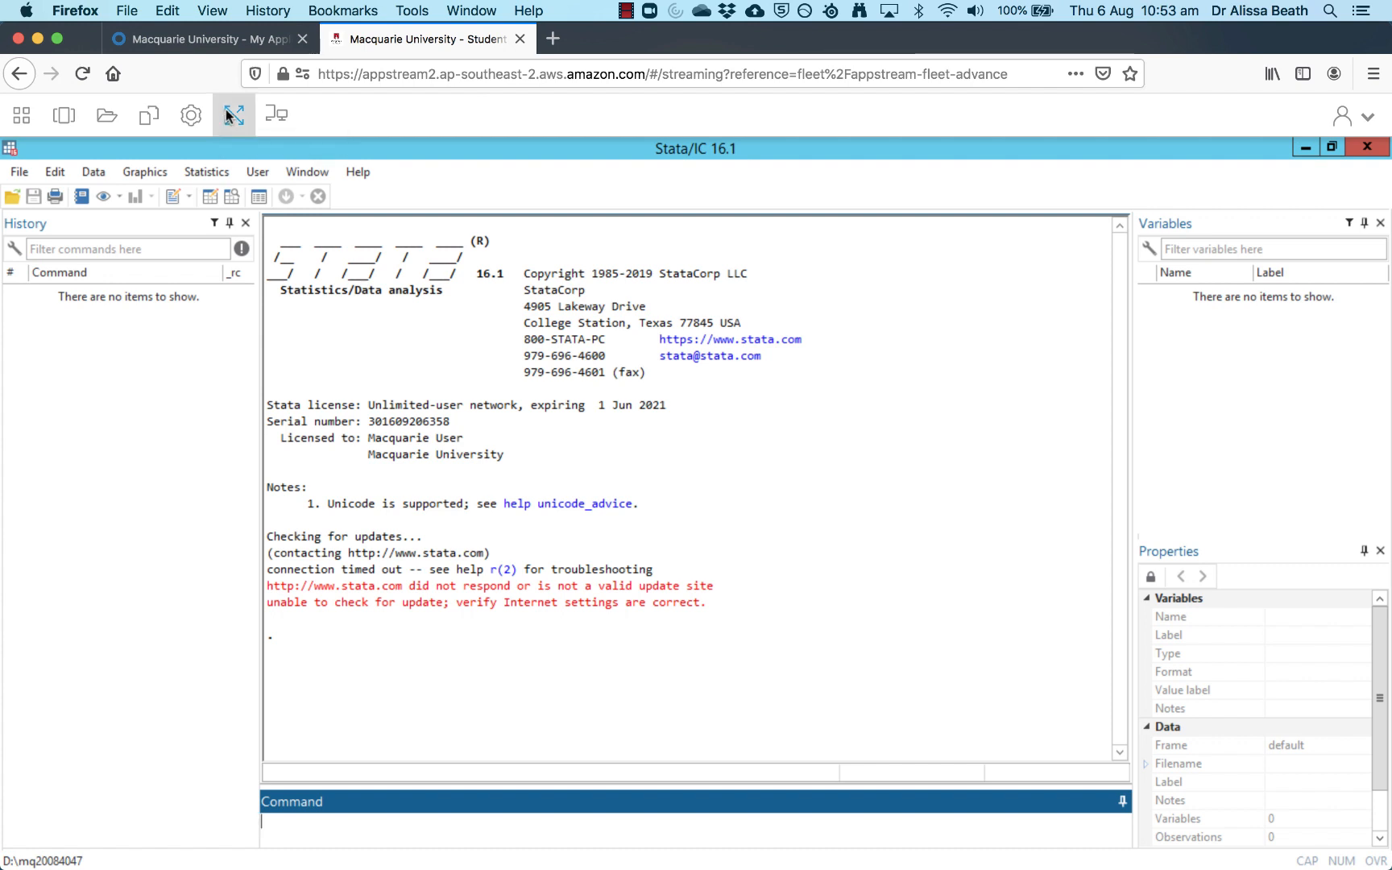
{"action": "left_click", "coordinate": [234, 115]}
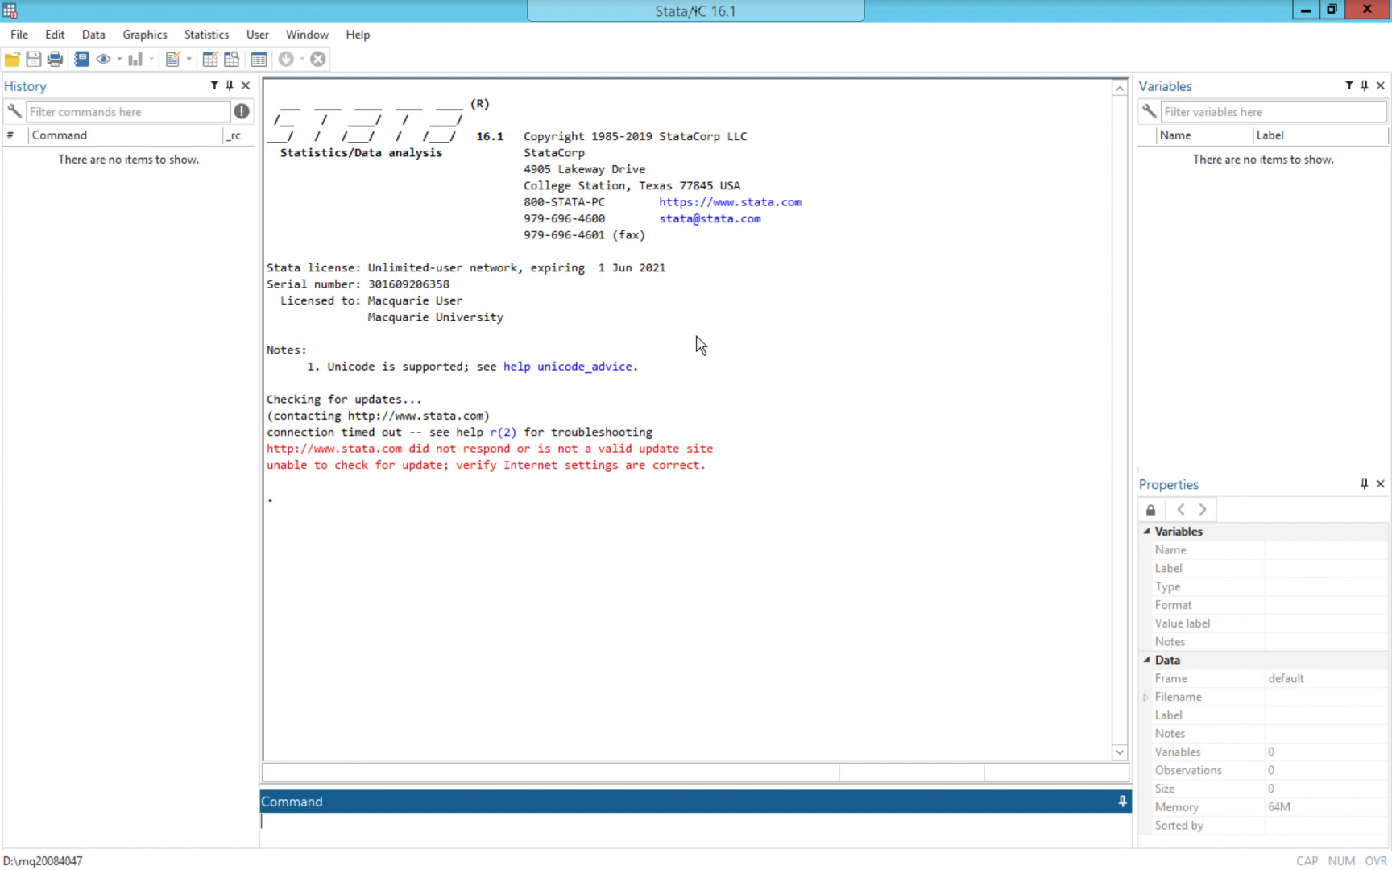
{"action": "mouse_move", "coordinate": [824, 540]}
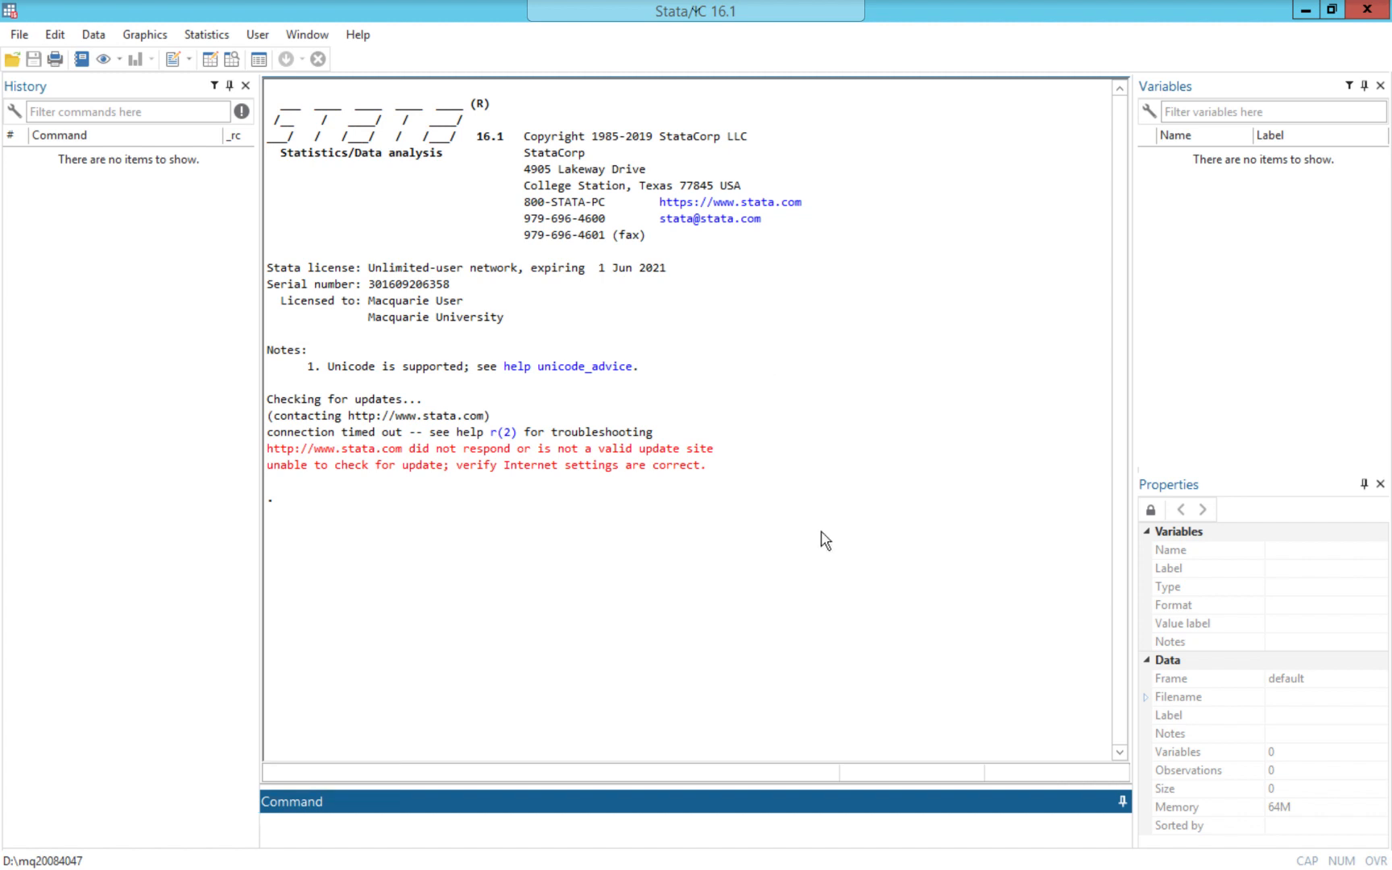
{"action": "left_click", "coordinate": [355, 821]}
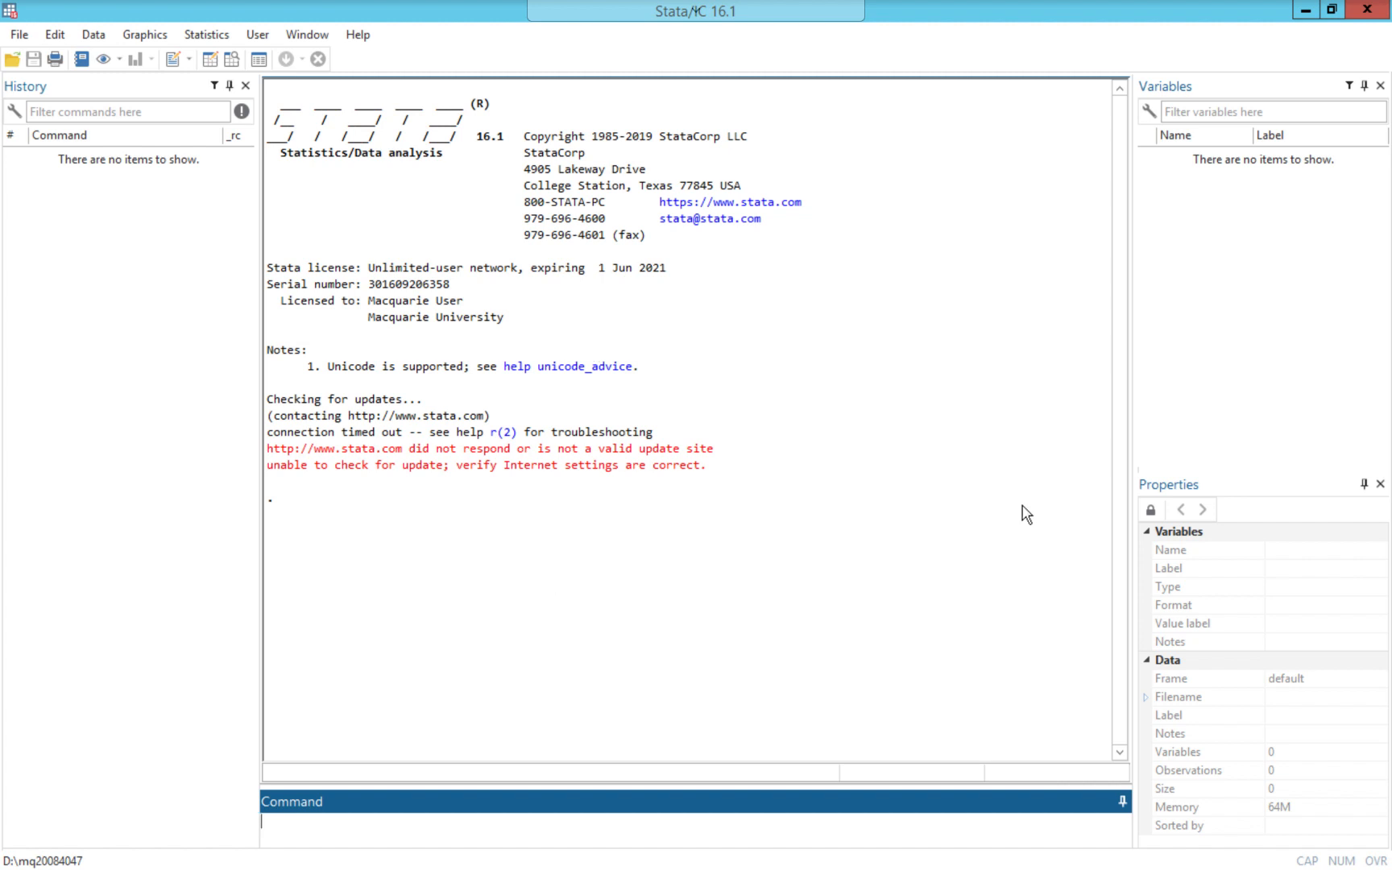
{"action": "mouse_move", "coordinate": [445, 581]}
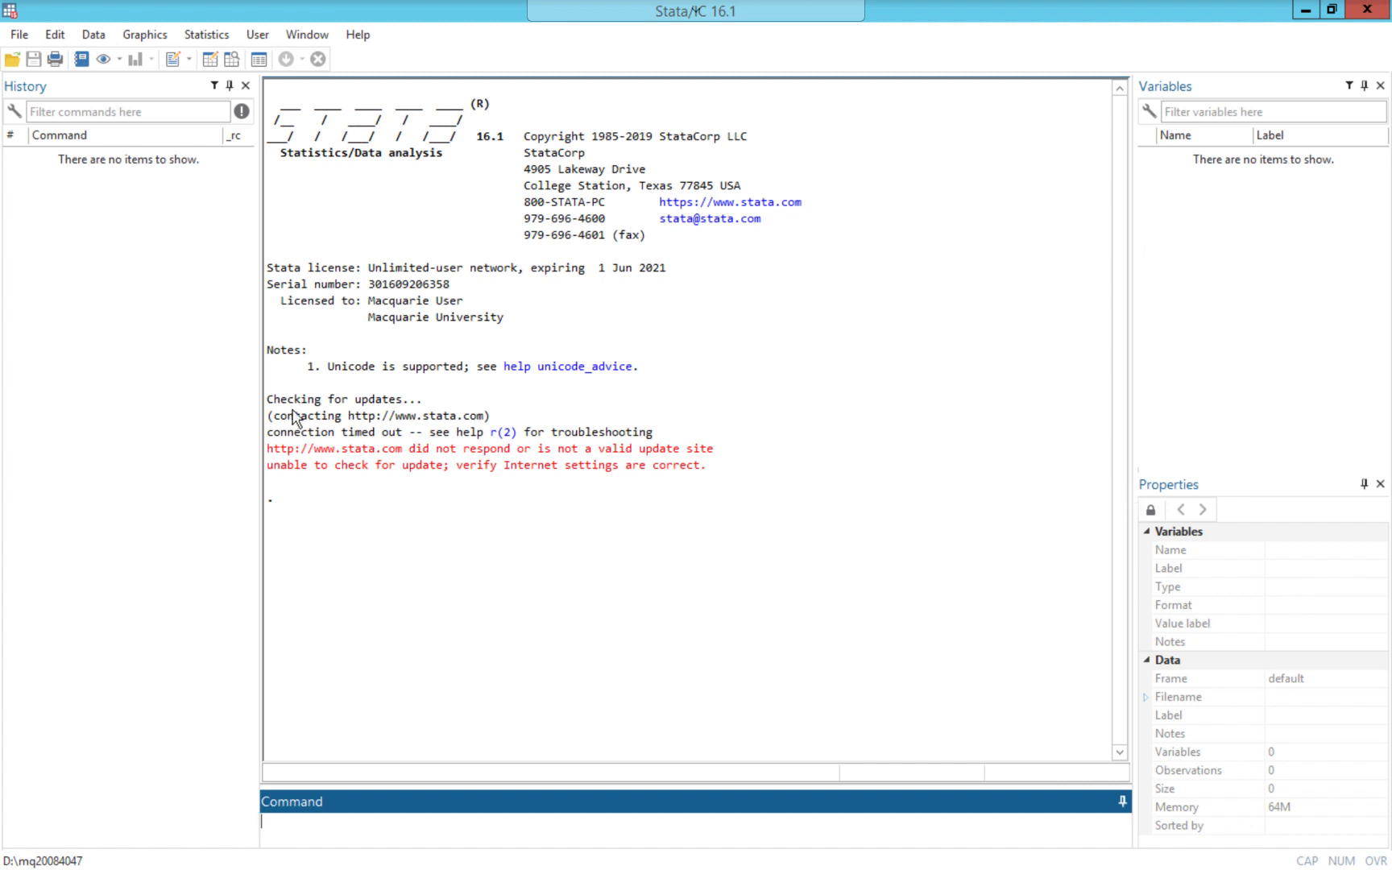
{"action": "mouse_move", "coordinate": [25, 144]}
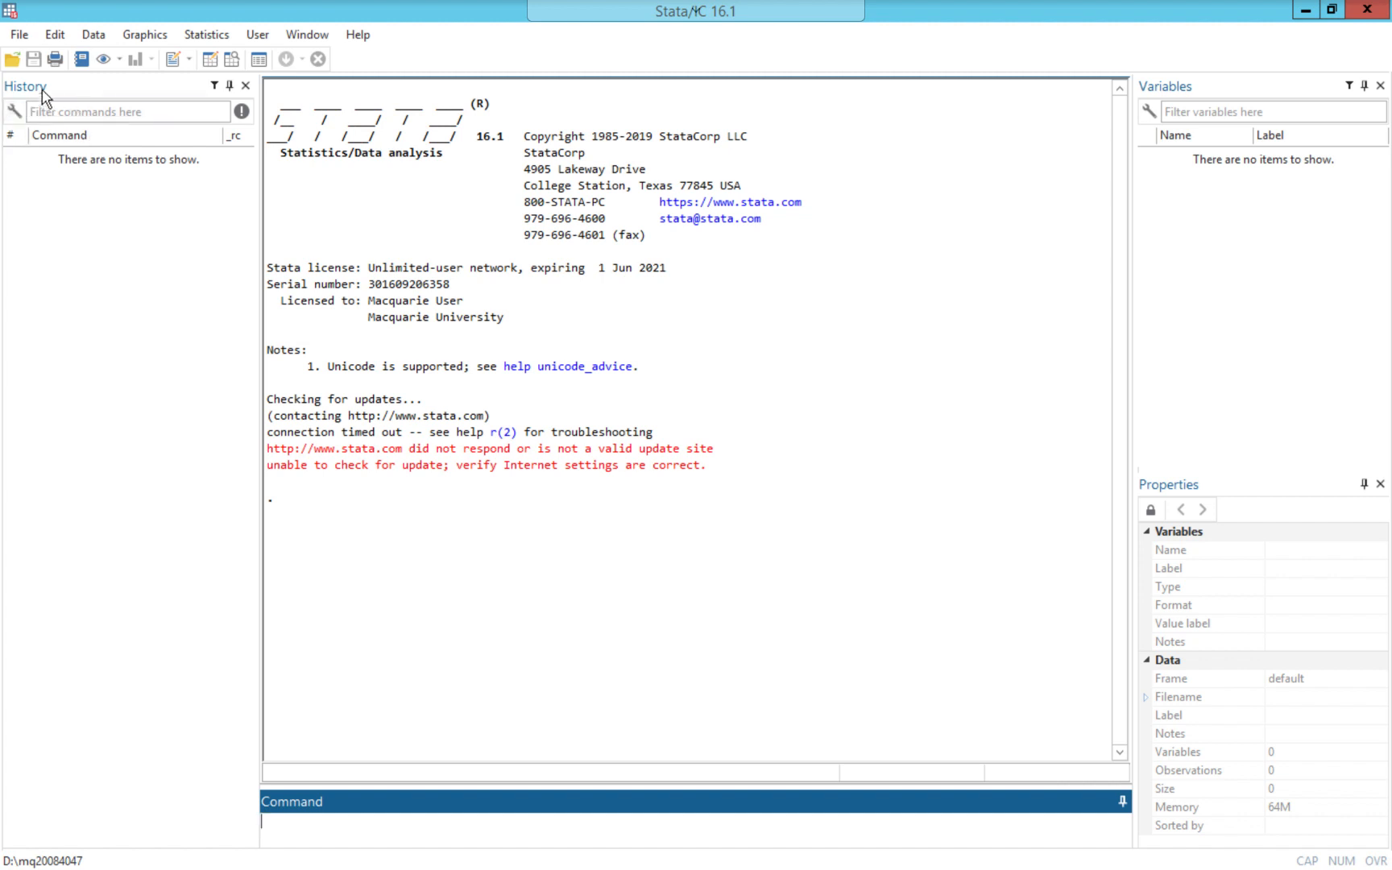
{"action": "mouse_move", "coordinate": [141, 401]}
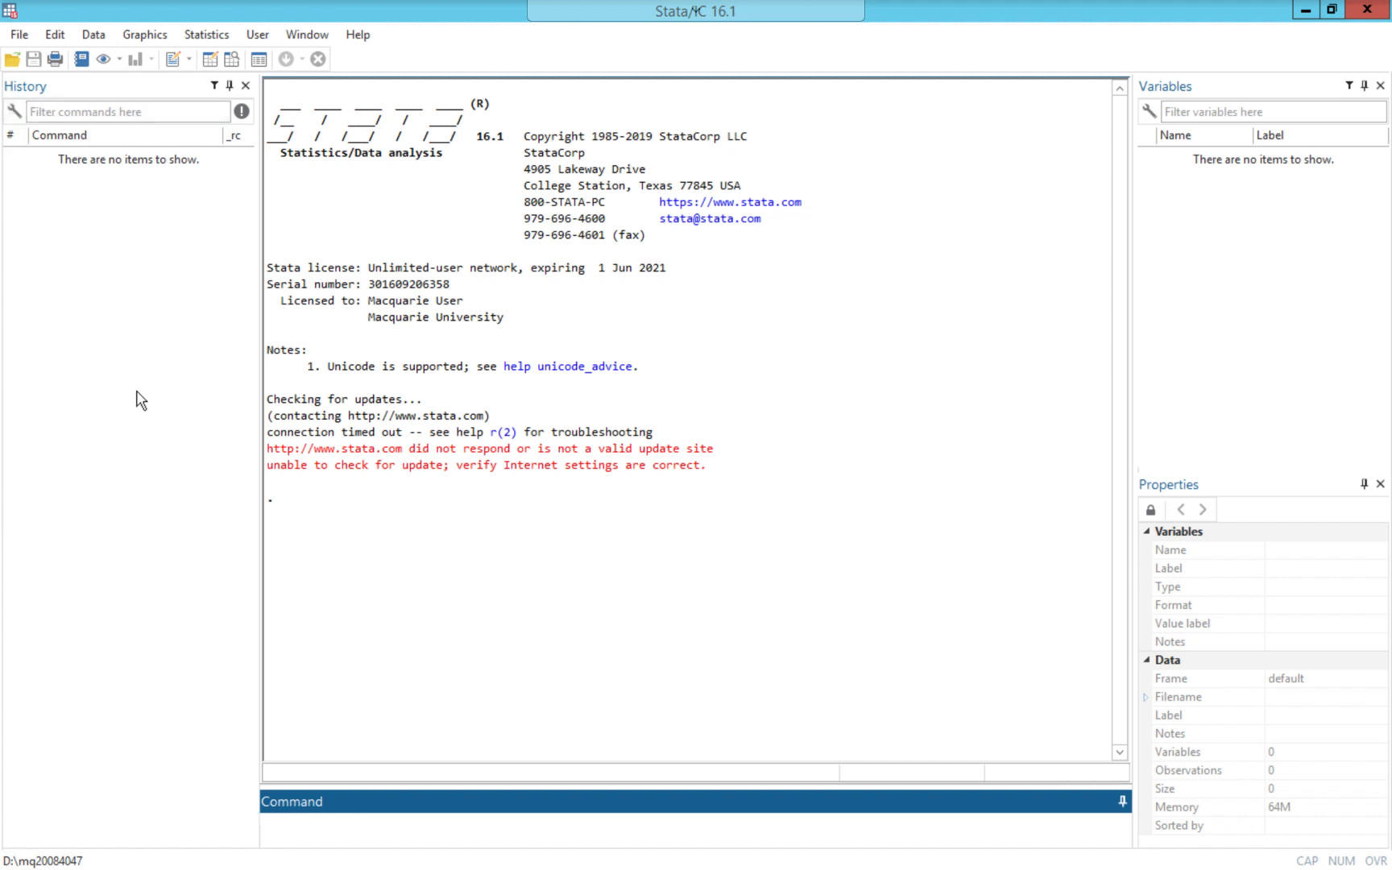
{"action": "left_click", "coordinate": [355, 820]}
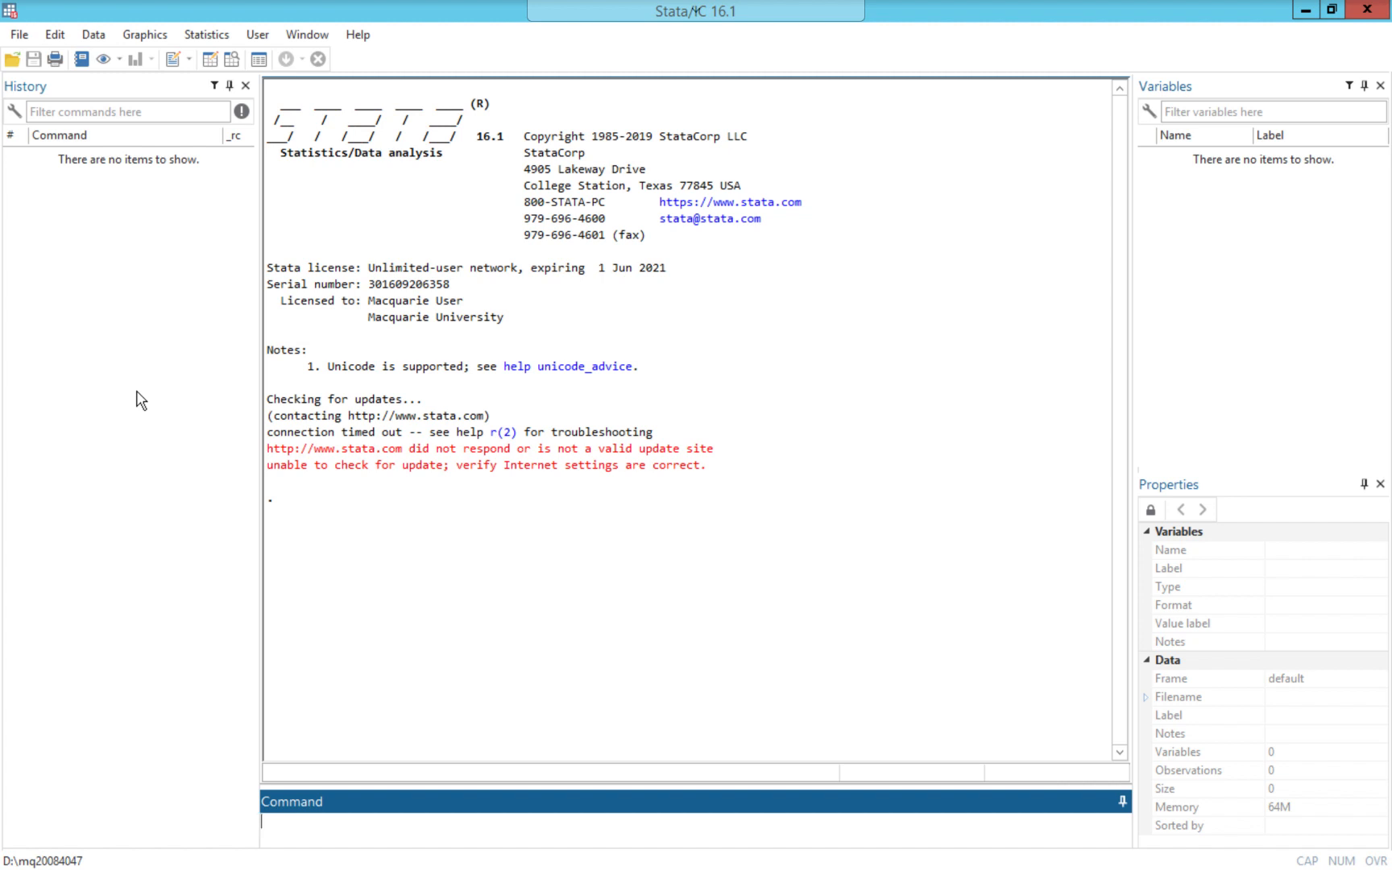
{"action": "mouse_move", "coordinate": [115, 171]}
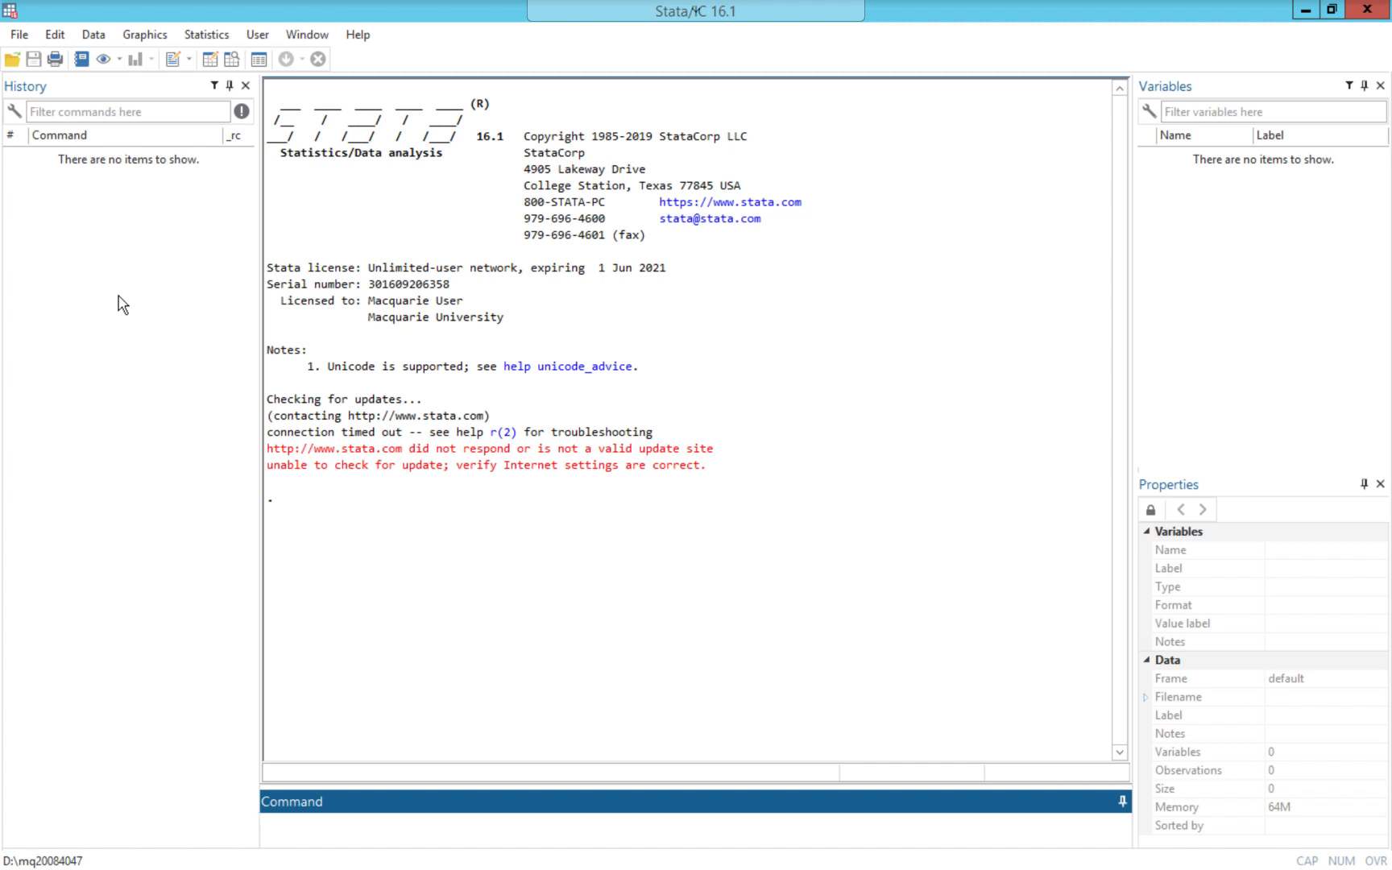
{"action": "left_click", "coordinate": [355, 820]}
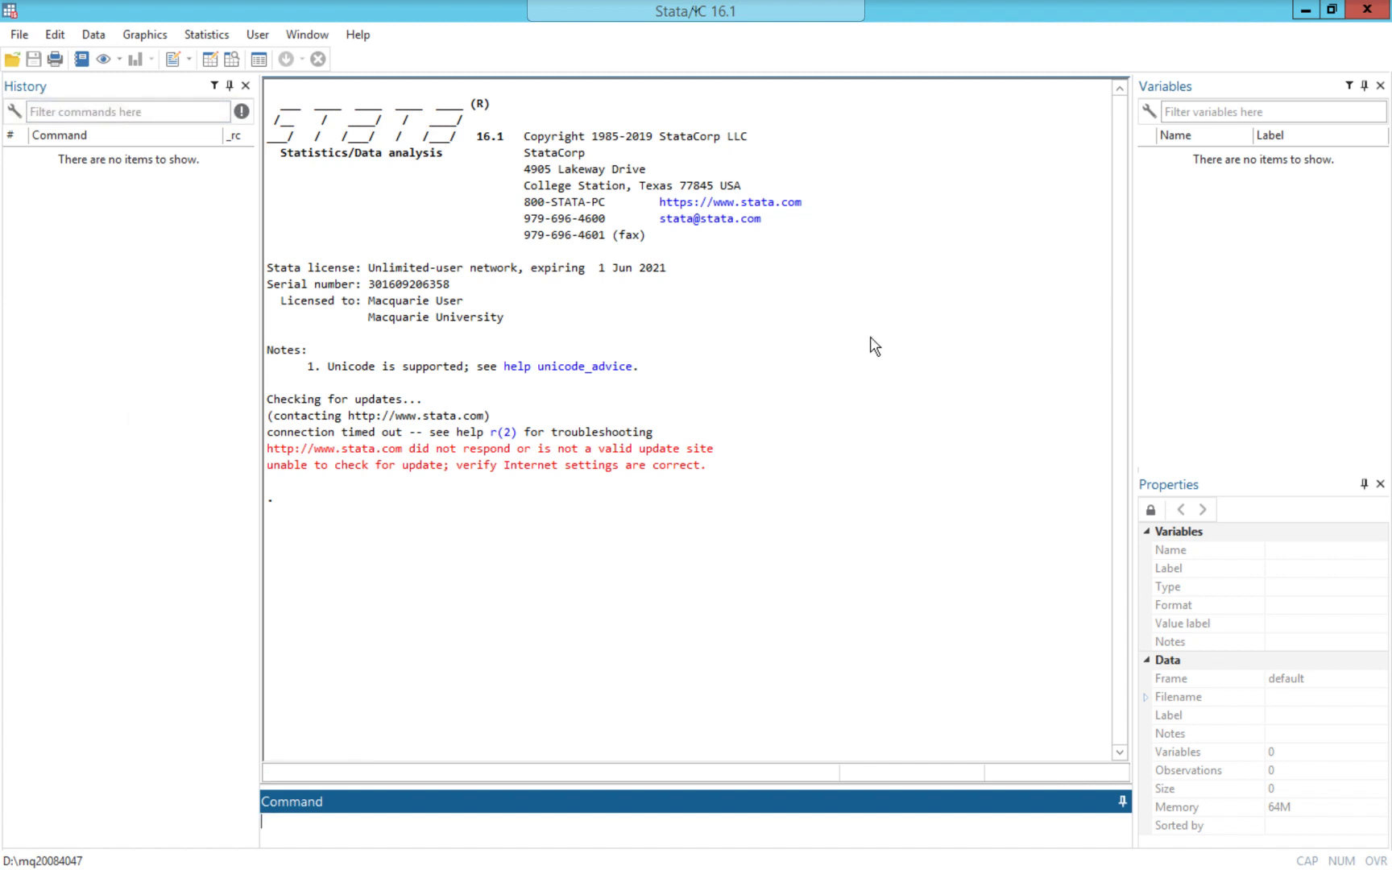
{"action": "mouse_move", "coordinate": [1273, 347]}
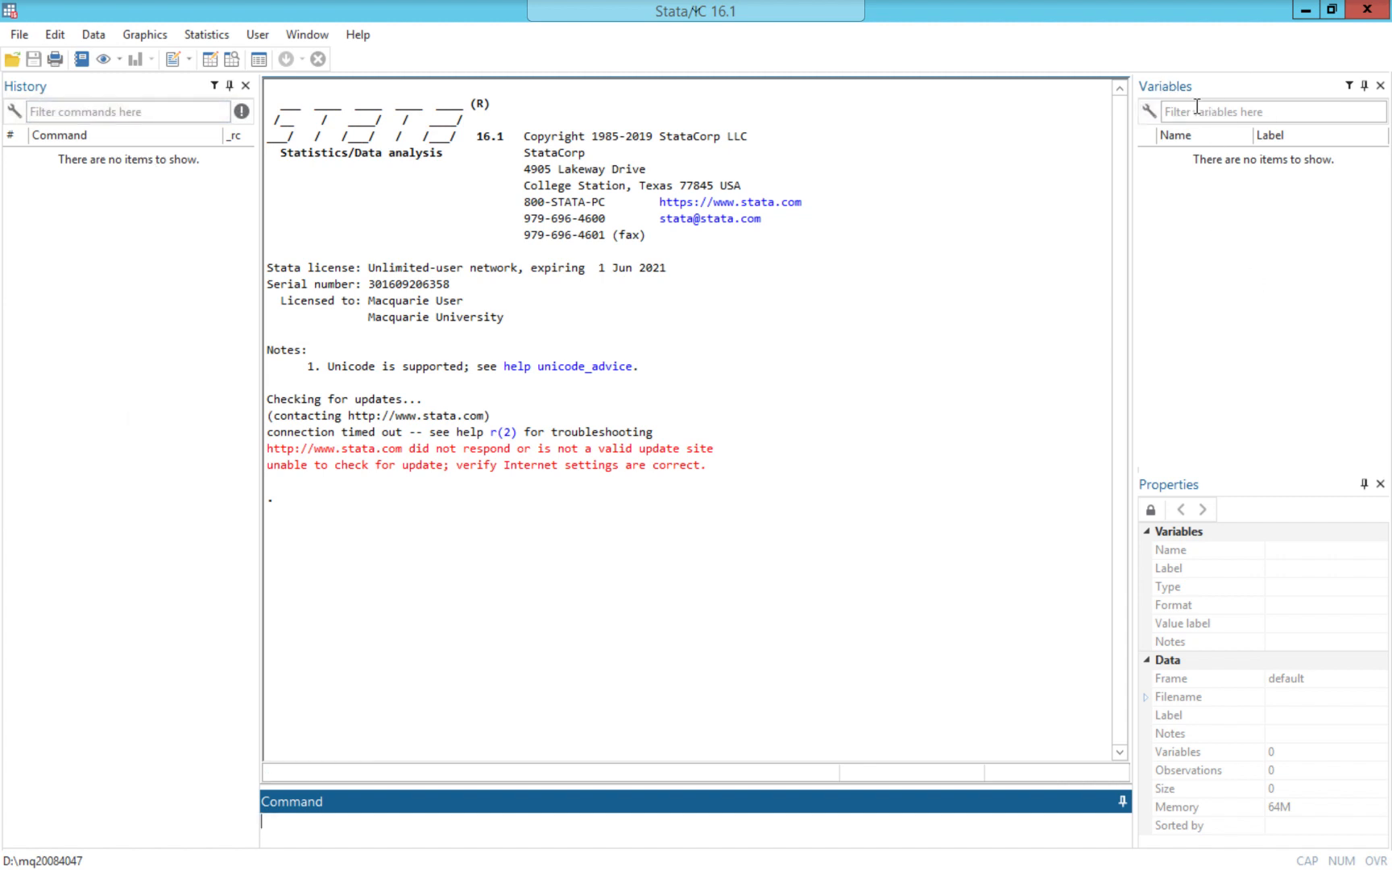
{"action": "mouse_move", "coordinate": [1262, 231]}
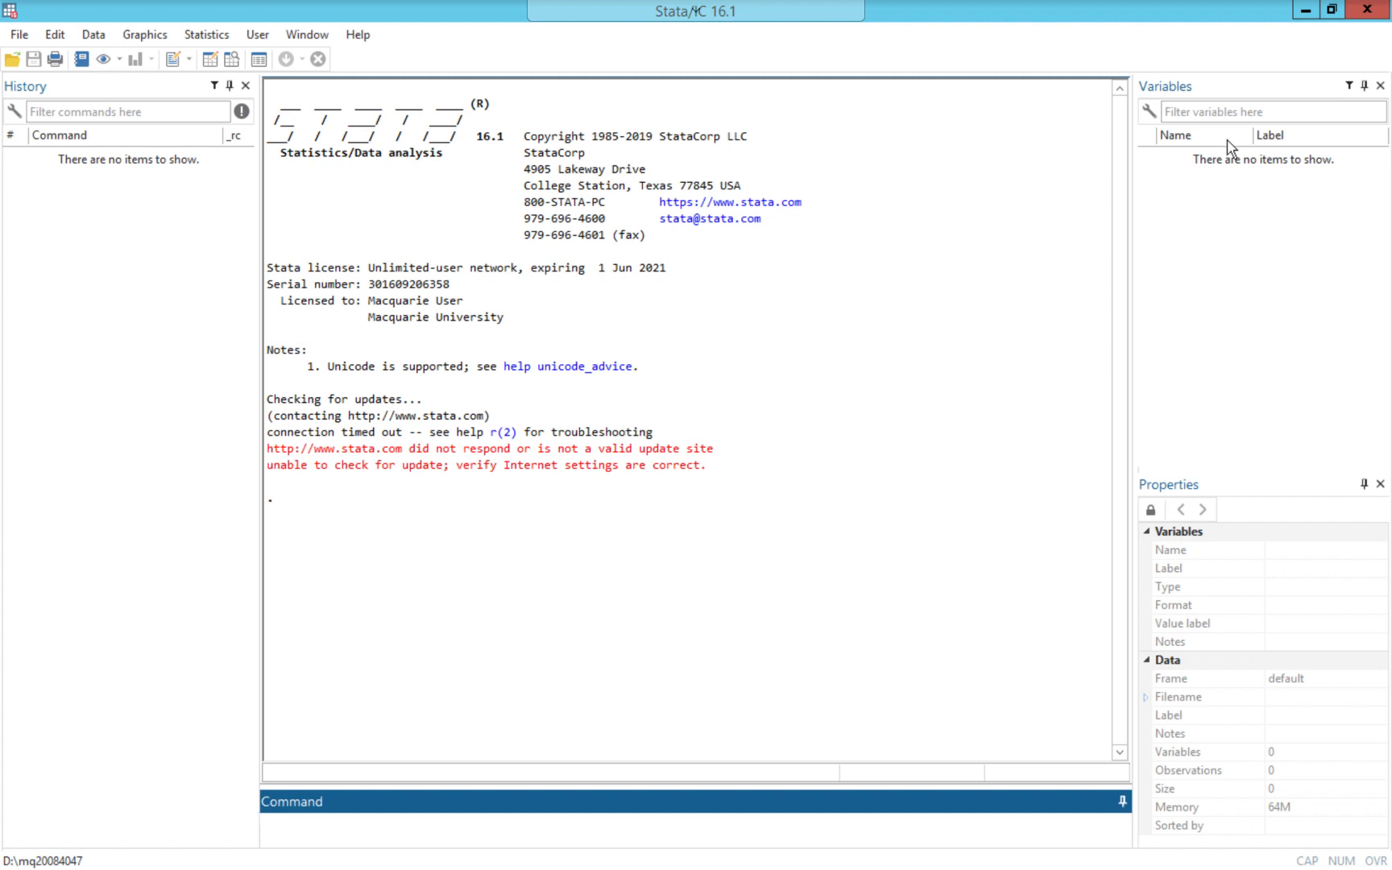
{"action": "mouse_move", "coordinate": [1281, 204]}
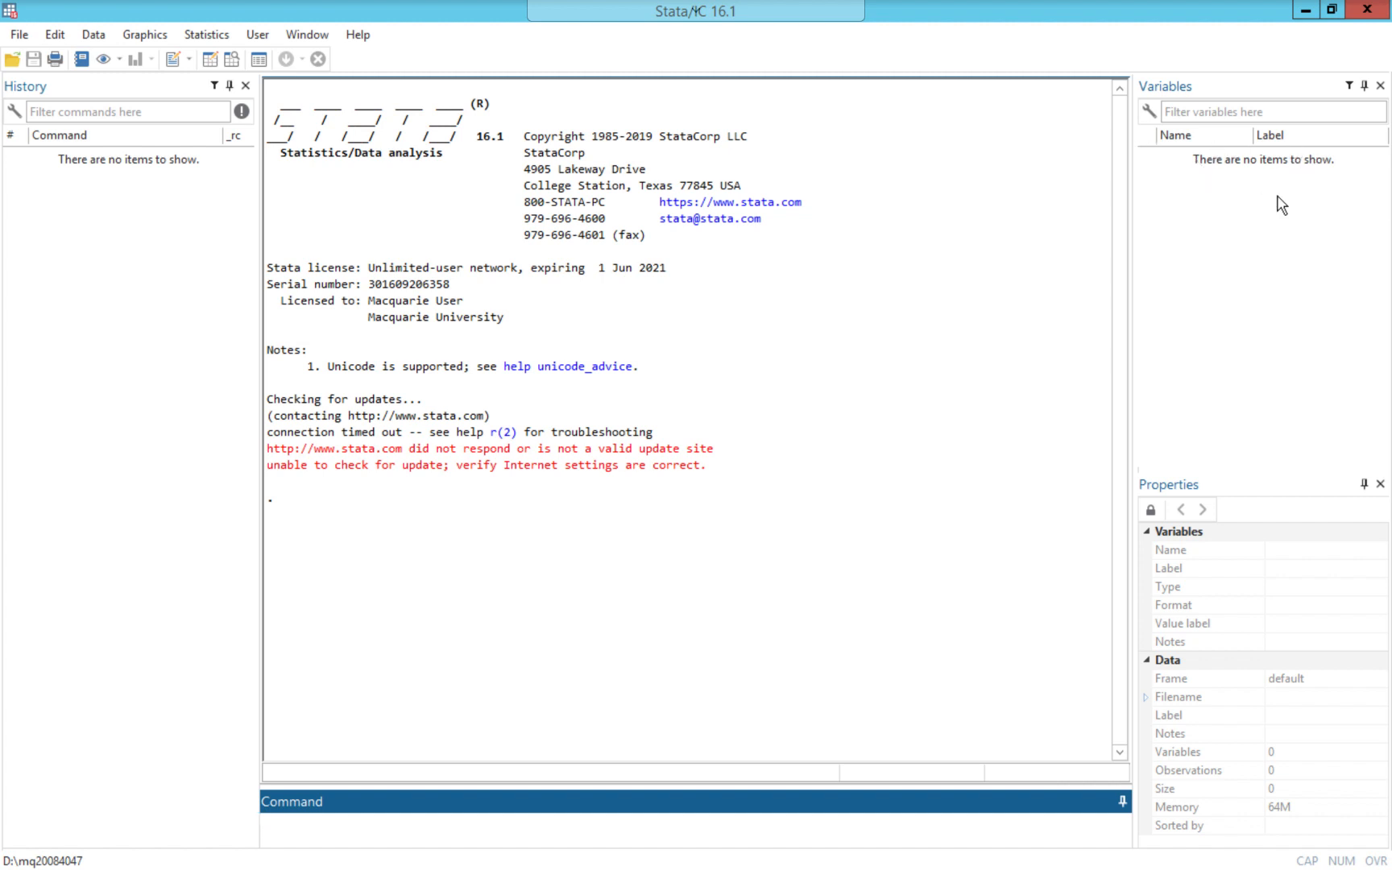
{"action": "mouse_move", "coordinate": [1298, 244]}
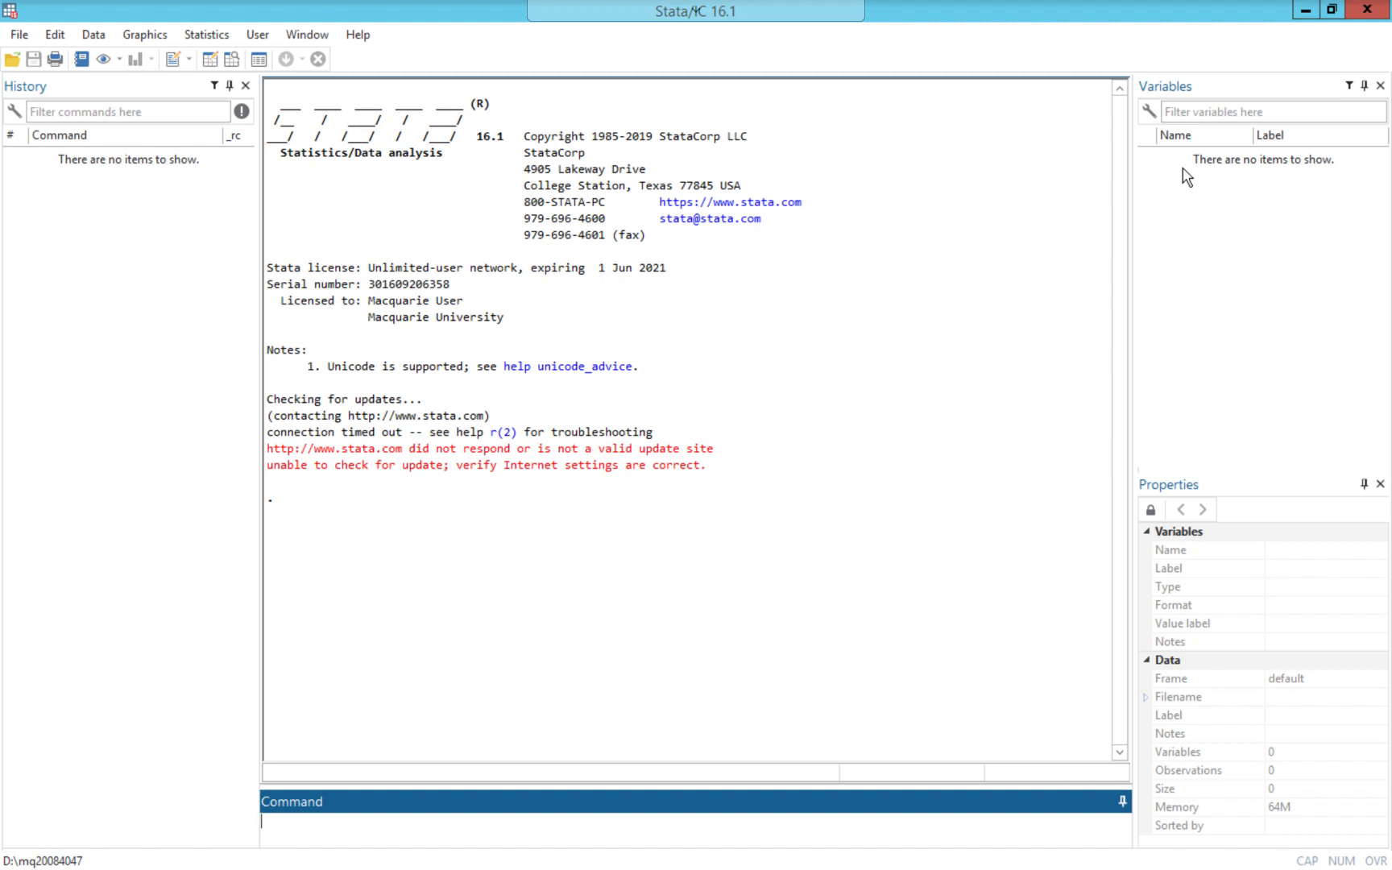
{"action": "mouse_move", "coordinate": [1269, 253]}
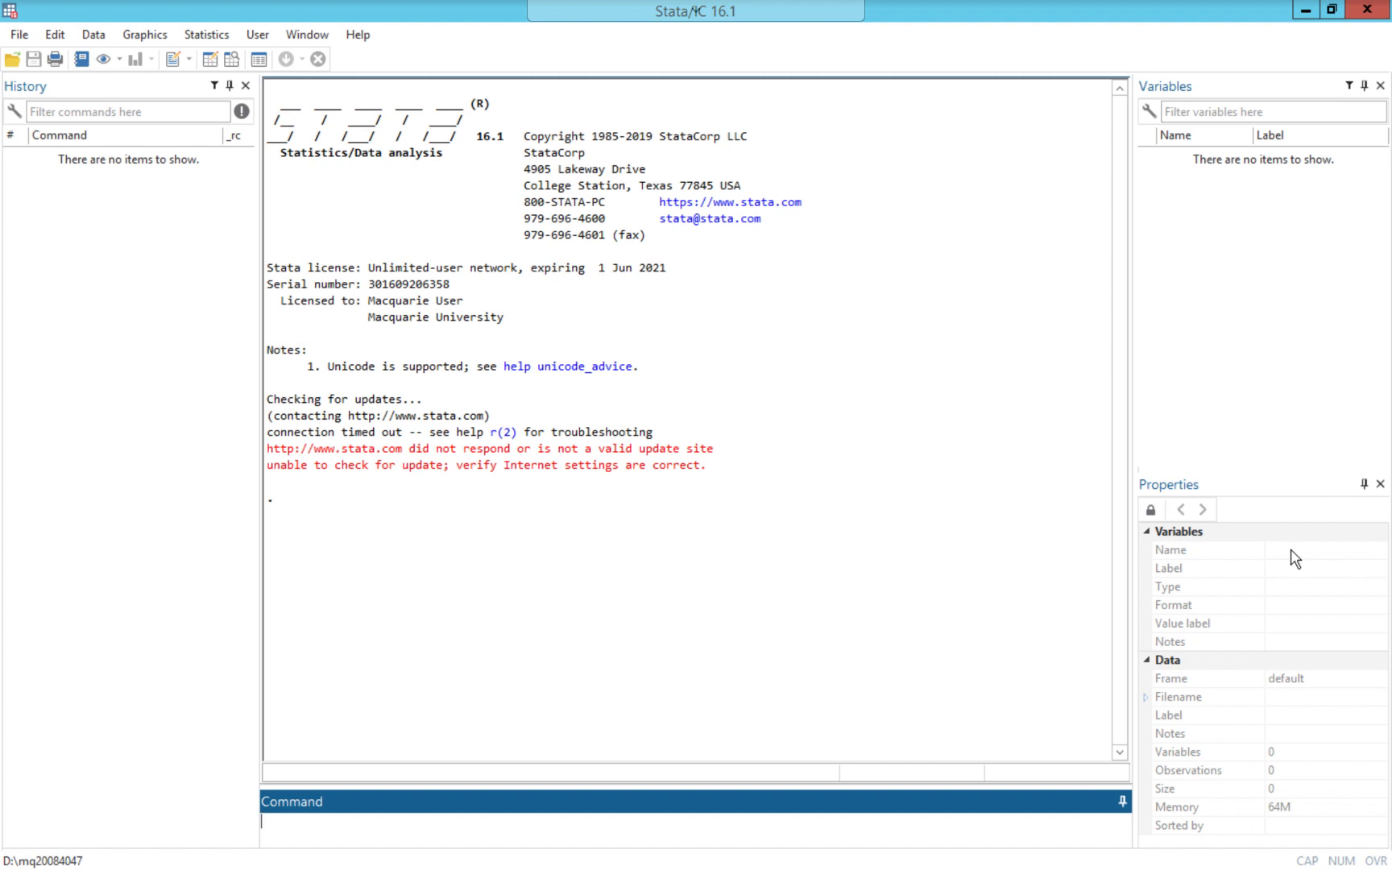
{"action": "mouse_move", "coordinate": [1265, 404]}
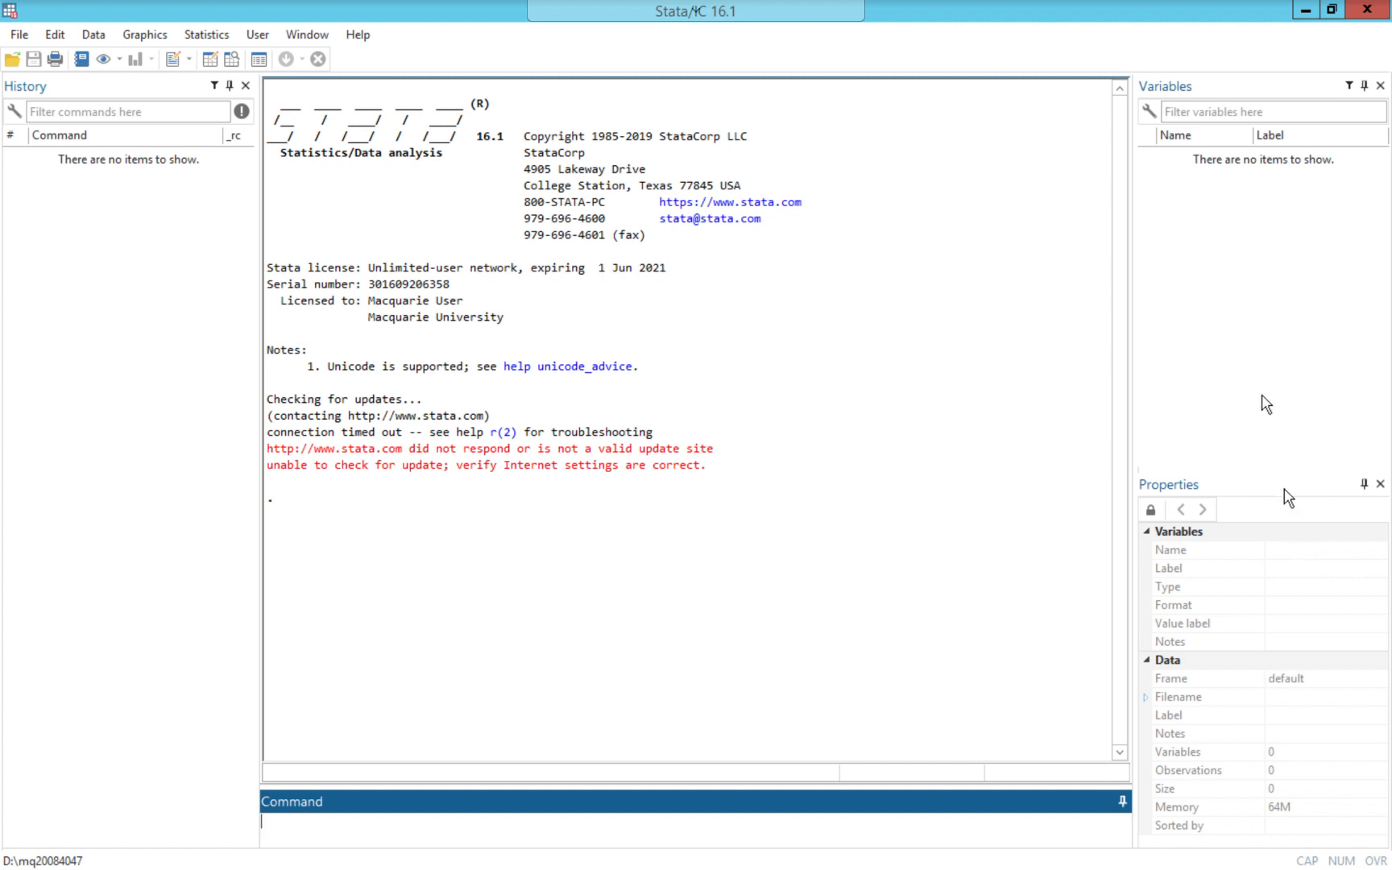
{"action": "mouse_move", "coordinate": [1185, 188]}
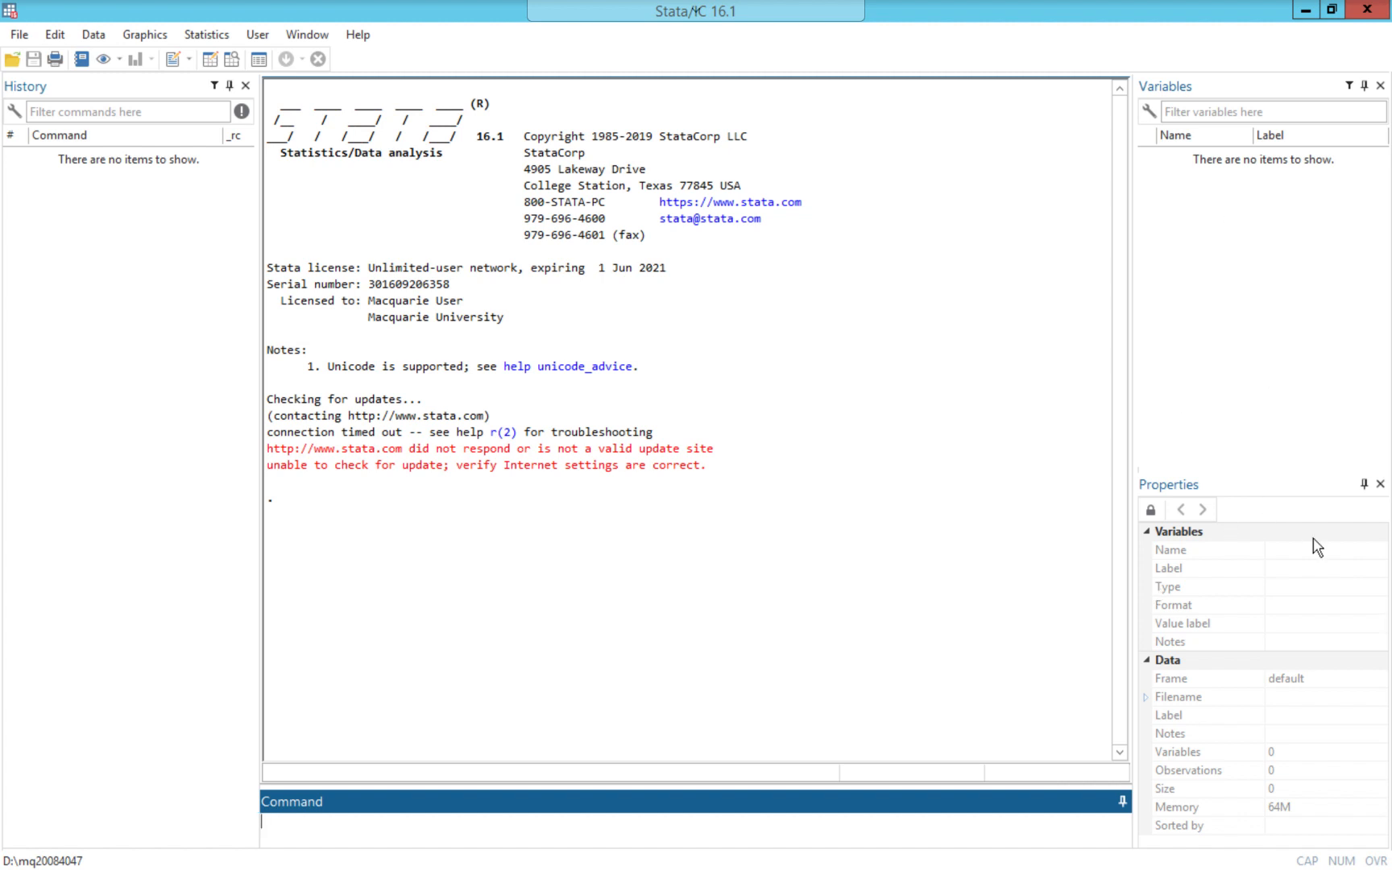
{"action": "mouse_move", "coordinate": [1241, 667]}
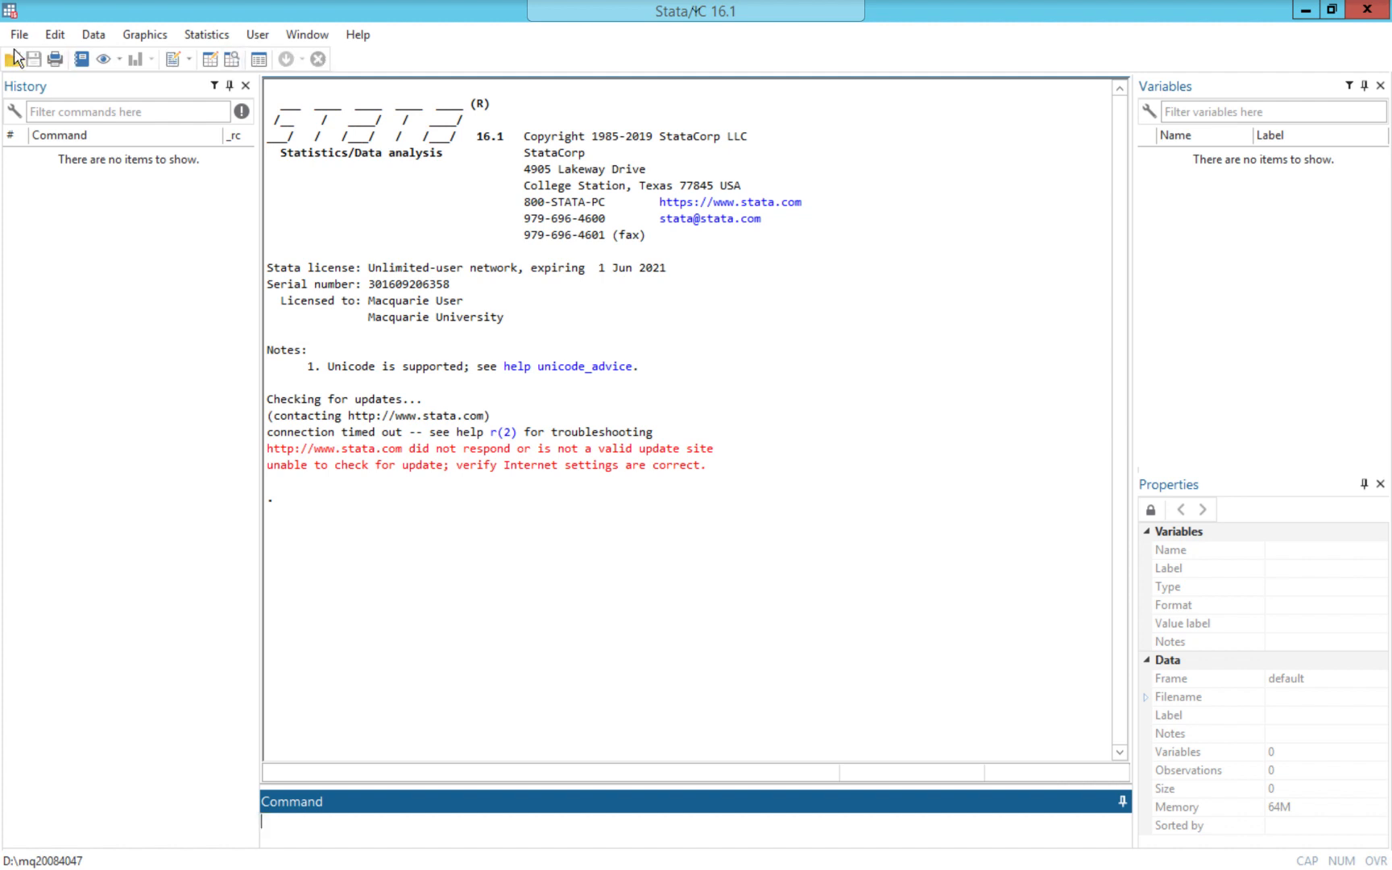
{"action": "mouse_move", "coordinate": [330, 68]}
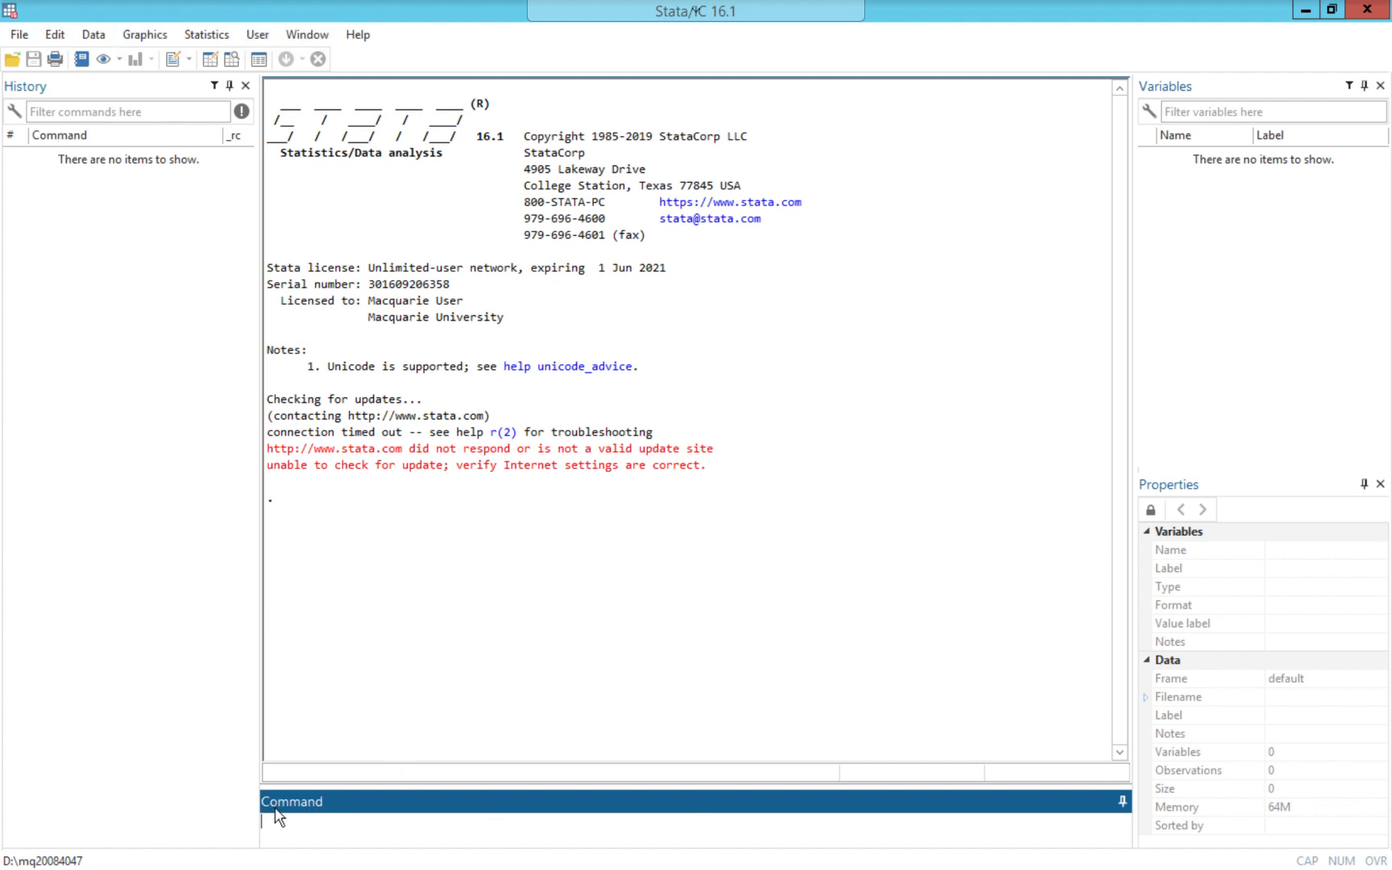
{"action": "mouse_move", "coordinate": [338, 826]}
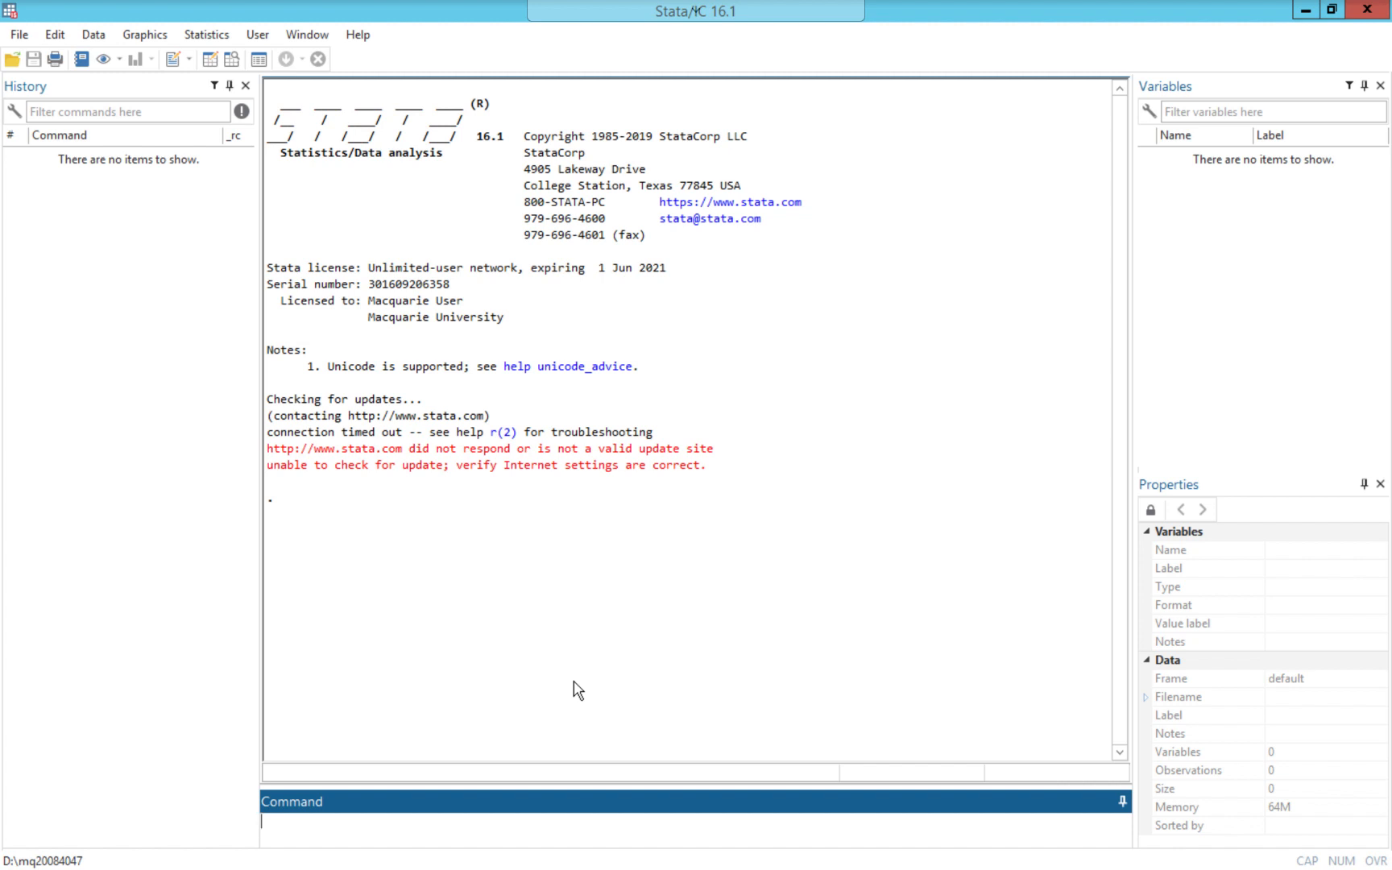
{"action": "mouse_move", "coordinate": [227, 854]}
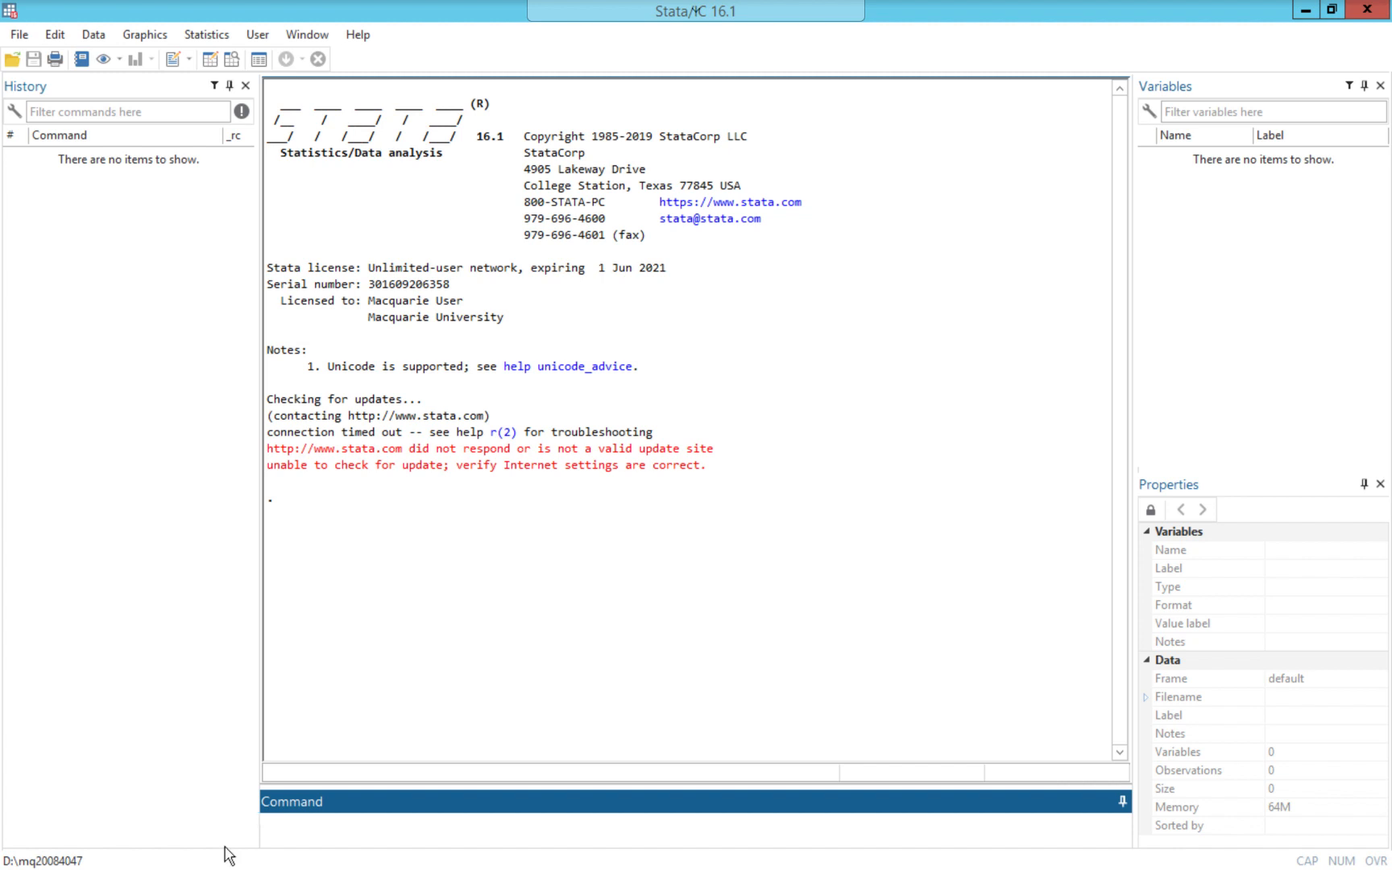
{"action": "left_click", "coordinate": [373, 819]}
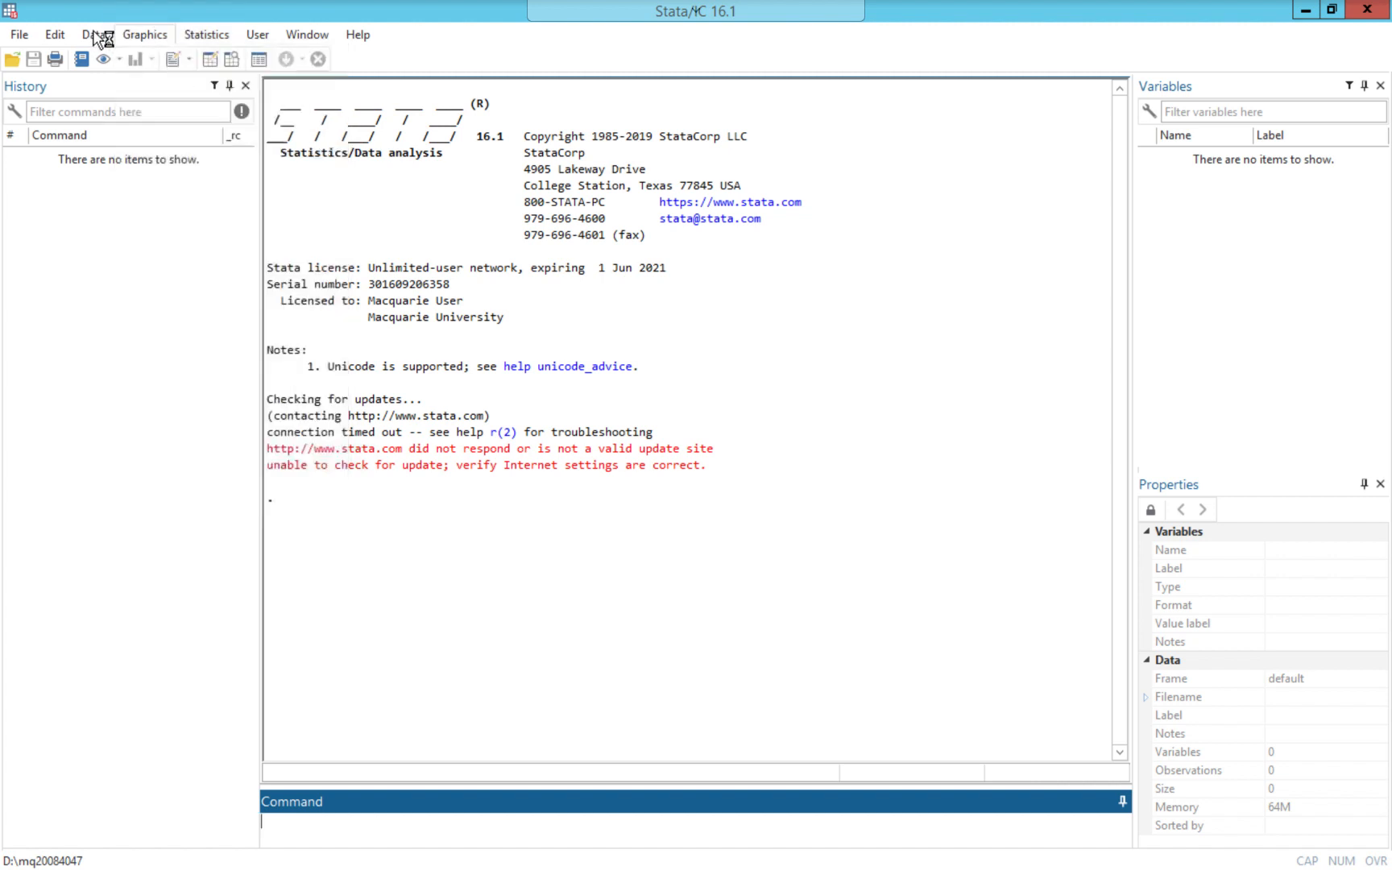
{"action": "left_click", "coordinate": [93, 34]}
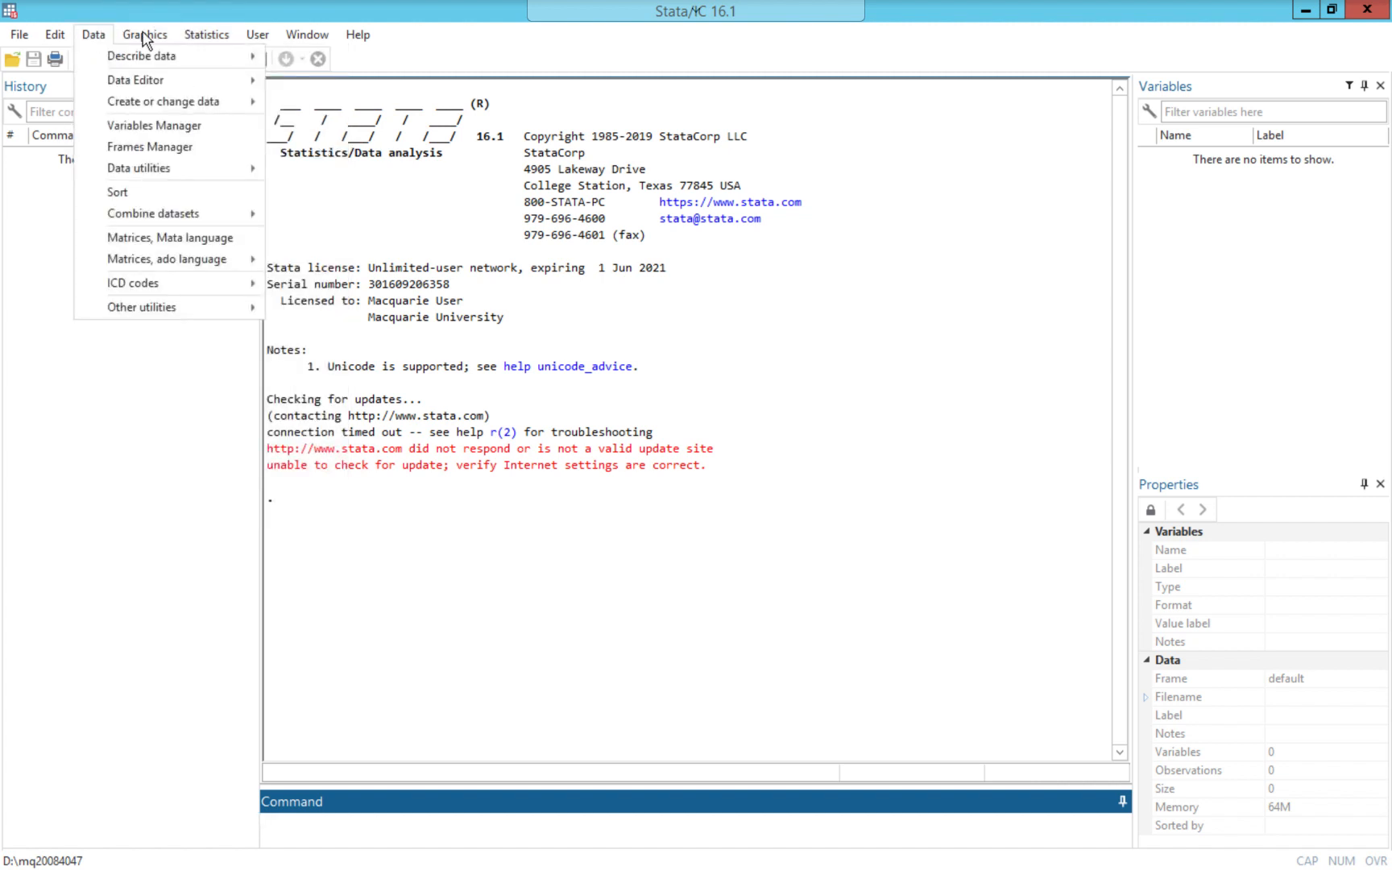
{"action": "left_click", "coordinate": [144, 34]}
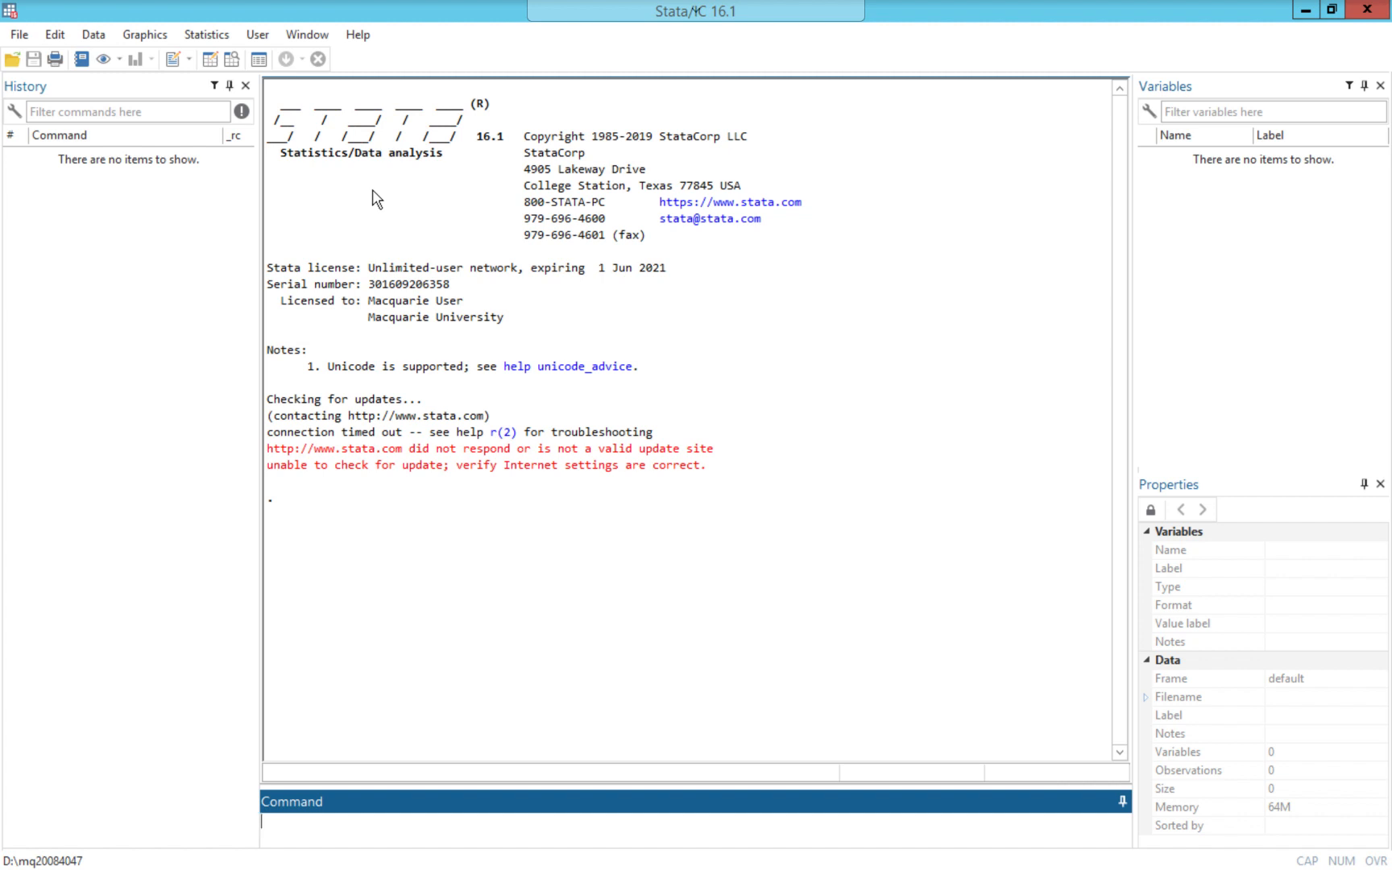
{"action": "mouse_move", "coordinate": [358, 33]}
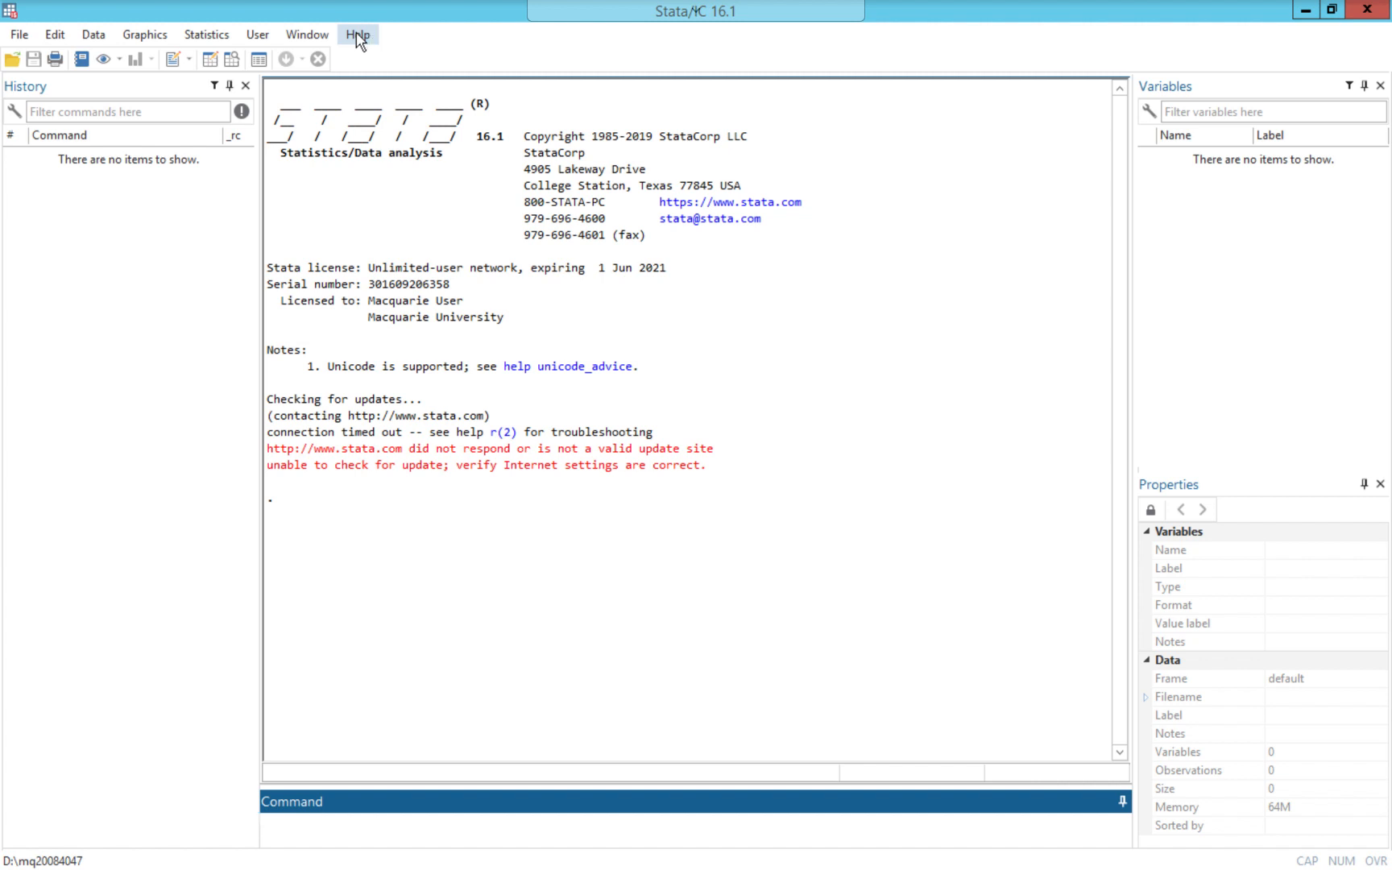
- Open Stata's Help menu showing PDF documentation, Advice, Contents and Search
{"action": "left_click", "coordinate": [358, 34]}
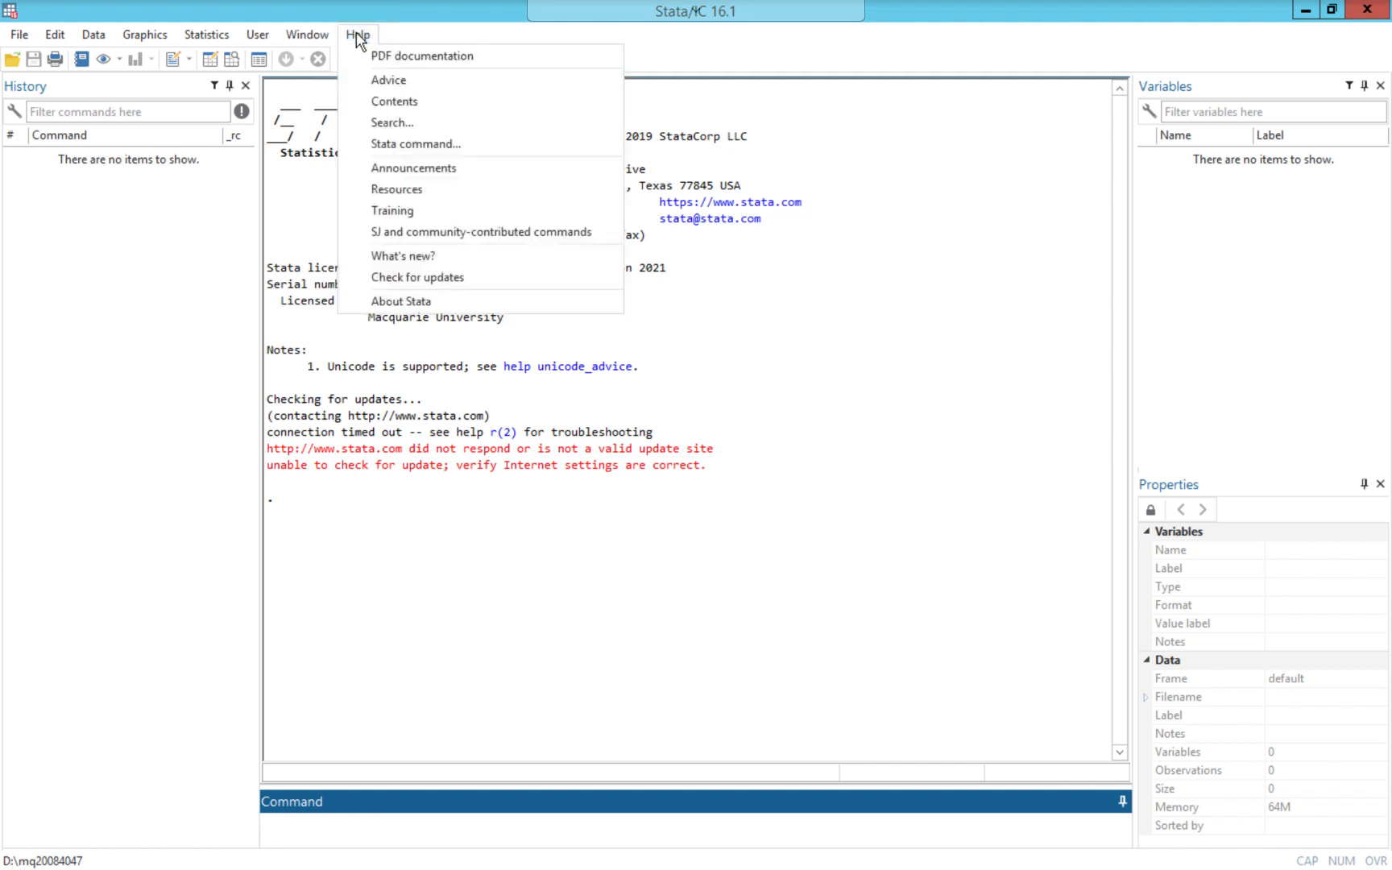
{"action": "mouse_move", "coordinate": [495, 55]}
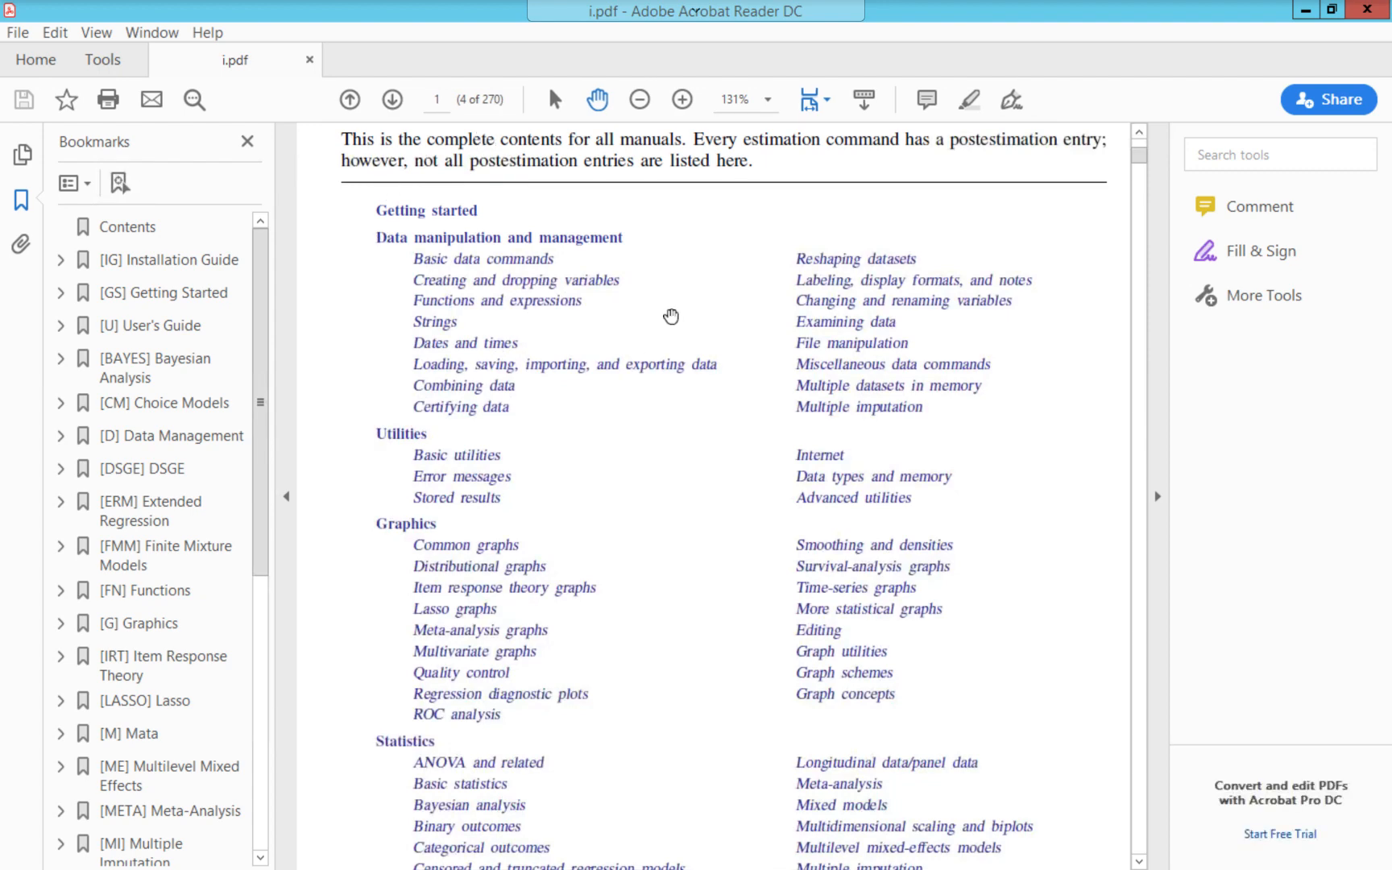
{"action": "mouse_move", "coordinate": [1039, 390]}
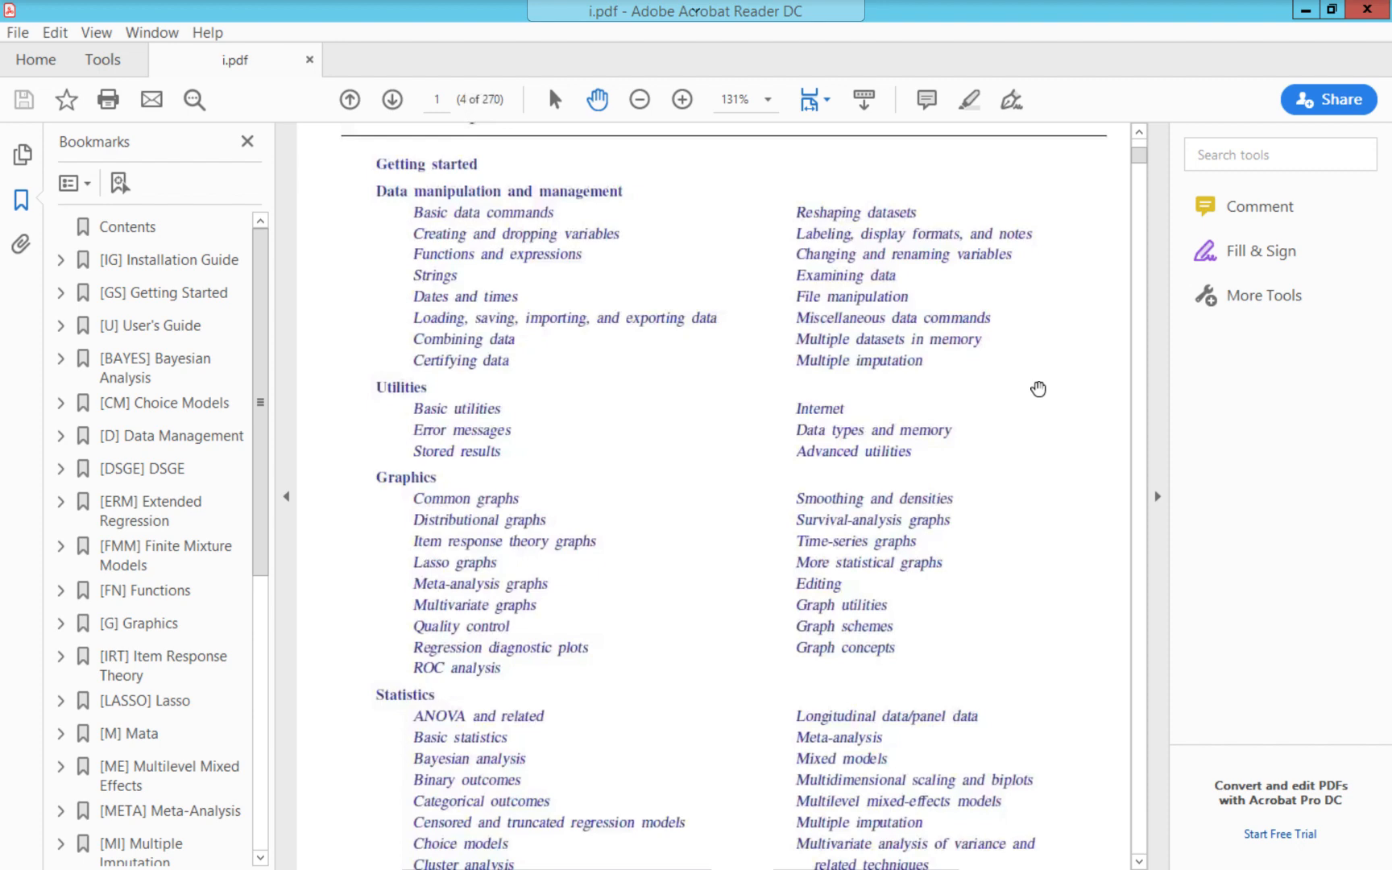
- Scroll i.pdf's subject contents down to Data manipulation and management
{"action": "scroll", "scroll_direction": "down", "scroll_amount": 3}
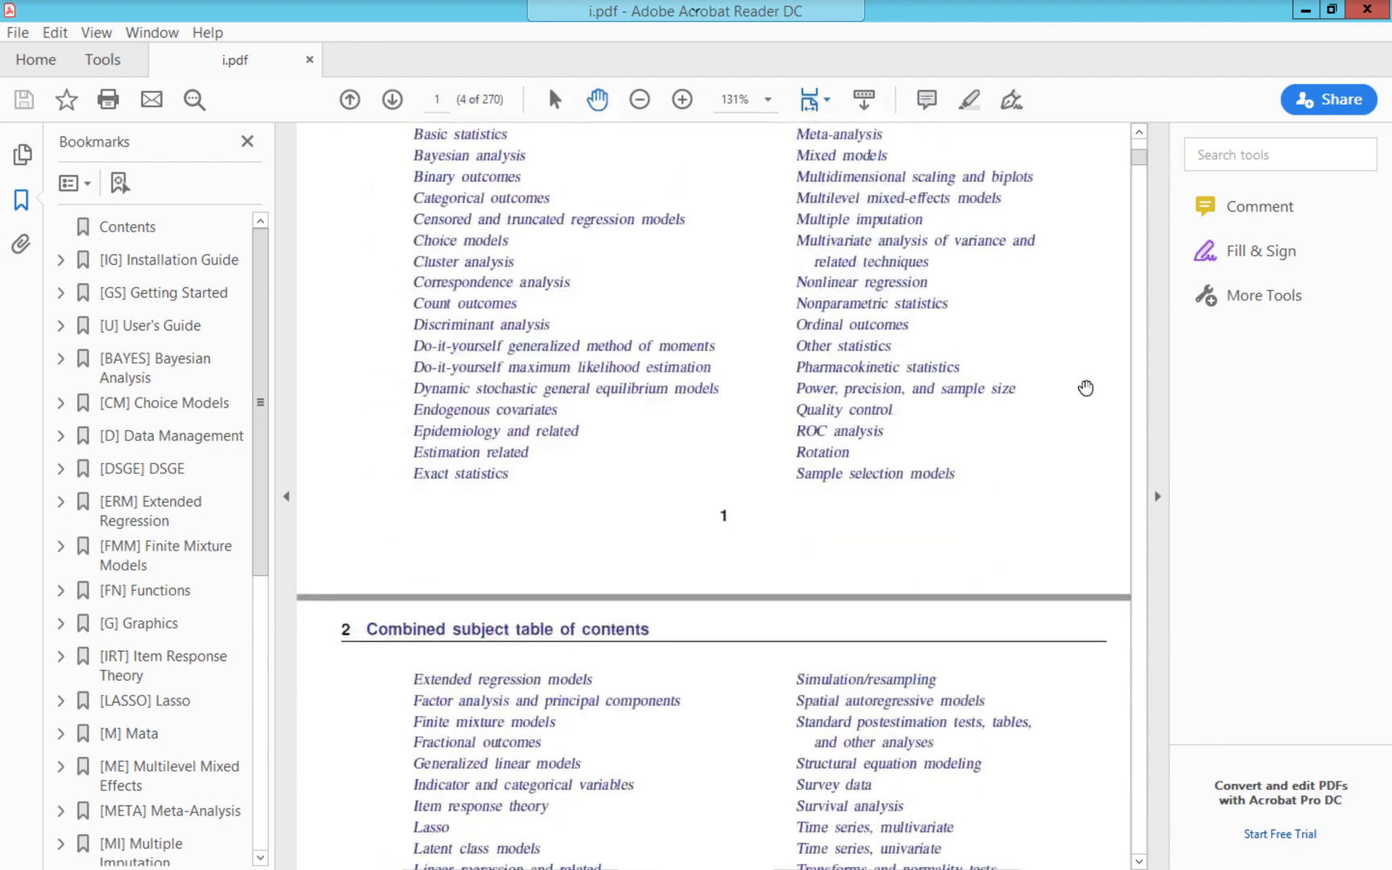
{"action": "scroll", "scroll_direction": "down", "scroll_amount": 3}
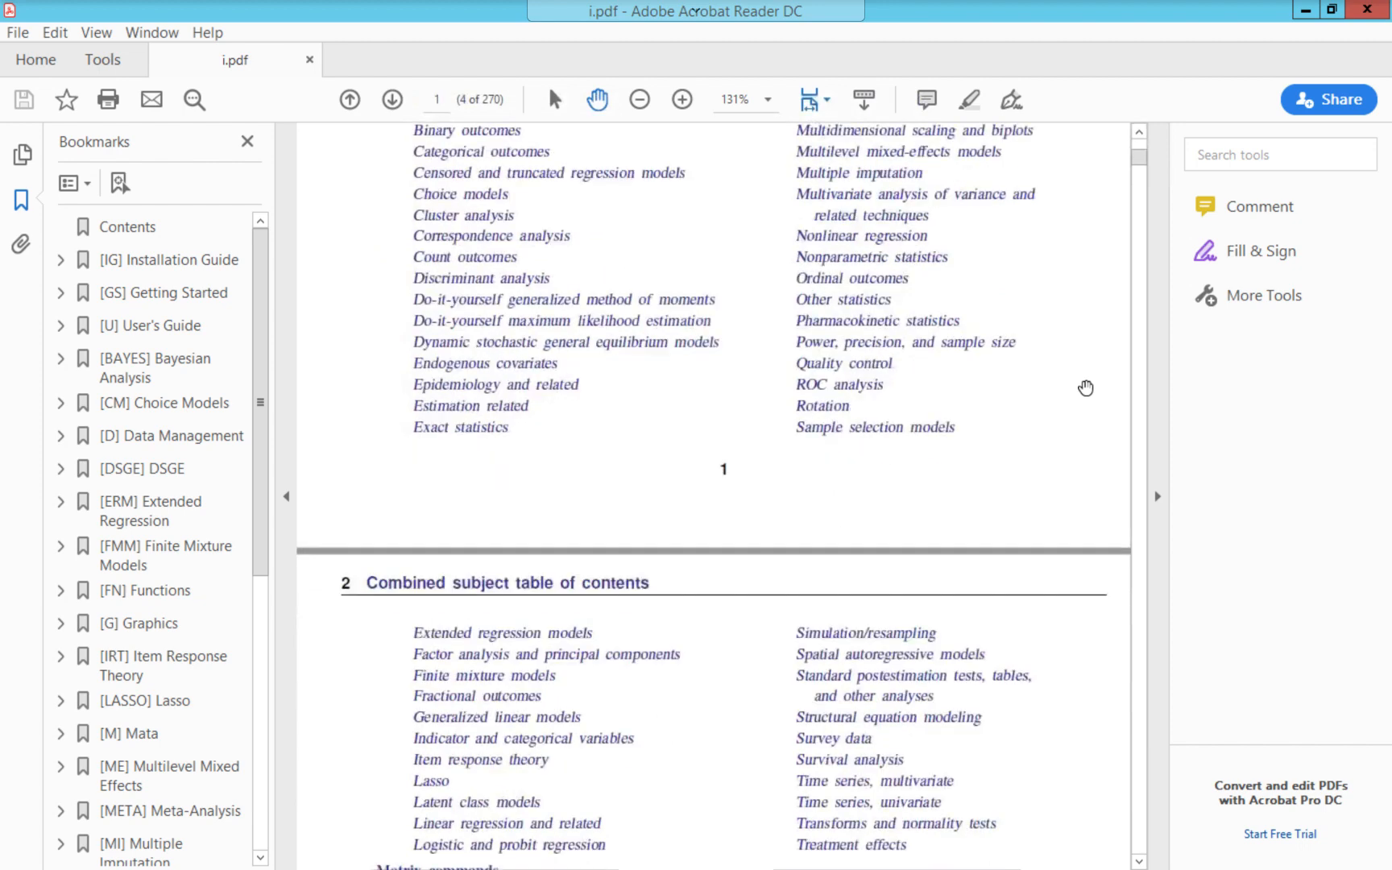
{"action": "scroll", "scroll_direction": "down", "scroll_amount": 3}
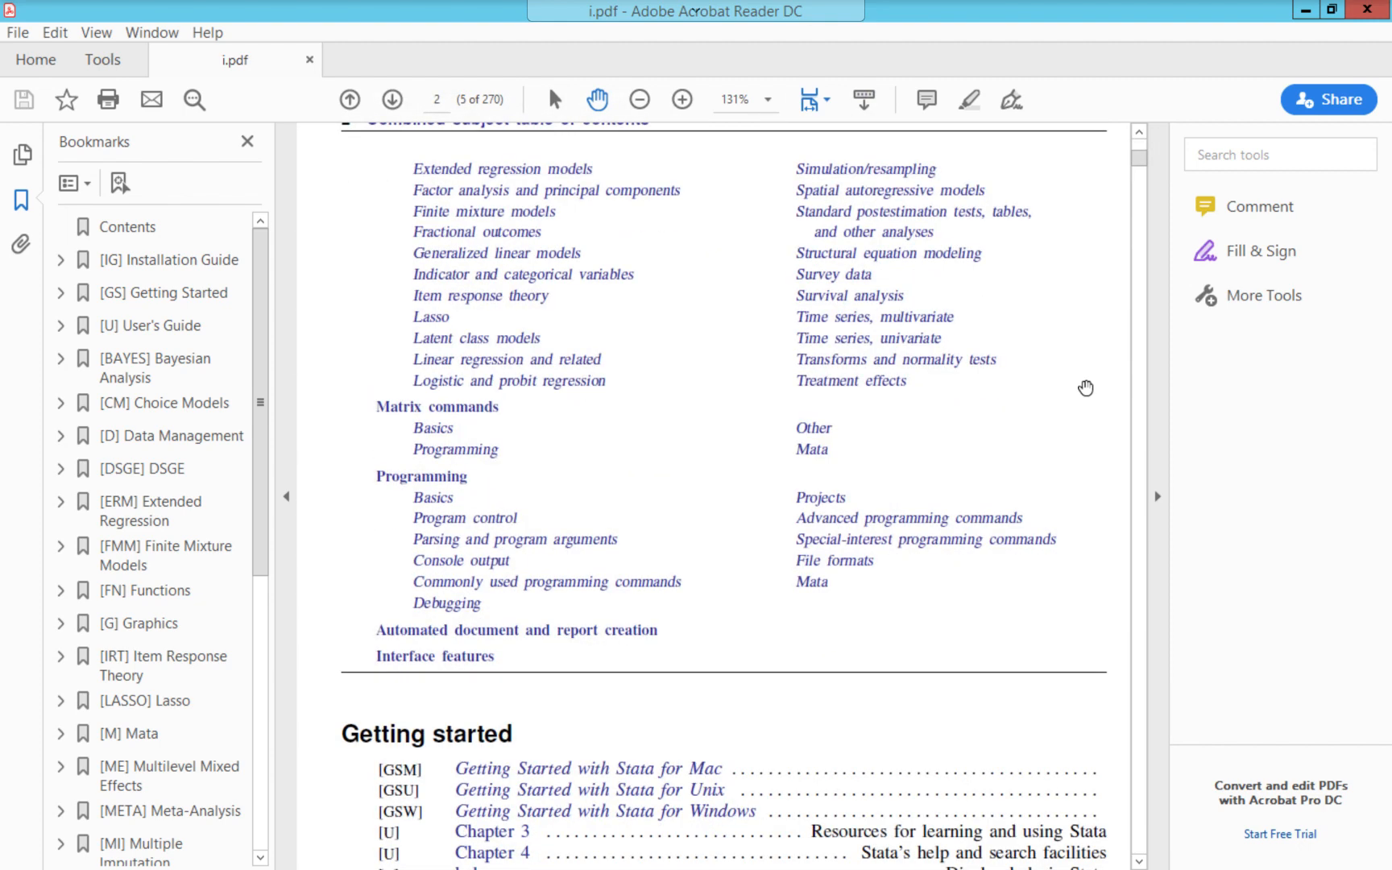
{"action": "scroll", "scroll_direction": "down", "scroll_amount": 3}
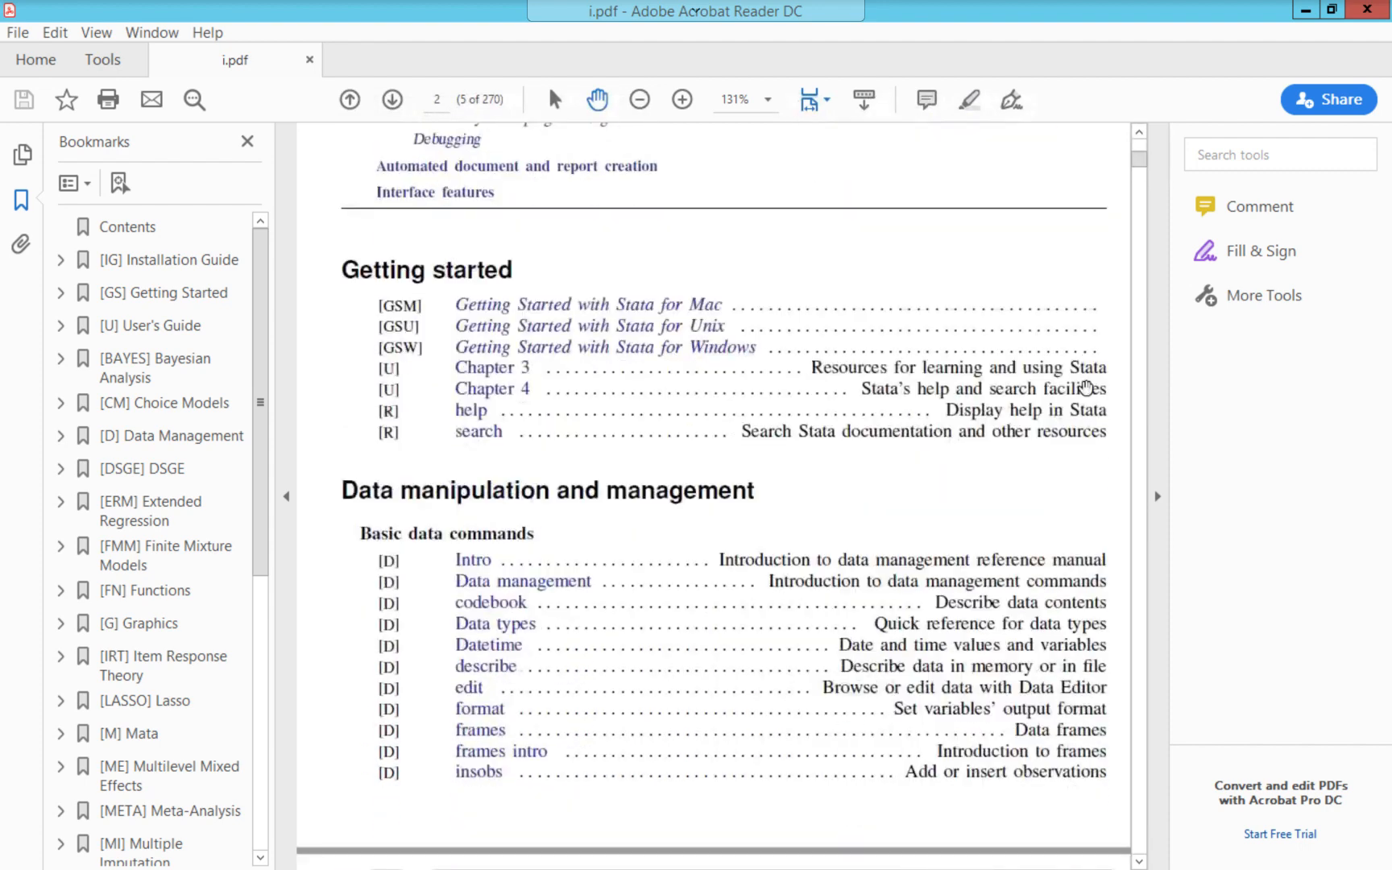
{"action": "scroll", "scroll_direction": "down", "scroll_amount": 3}
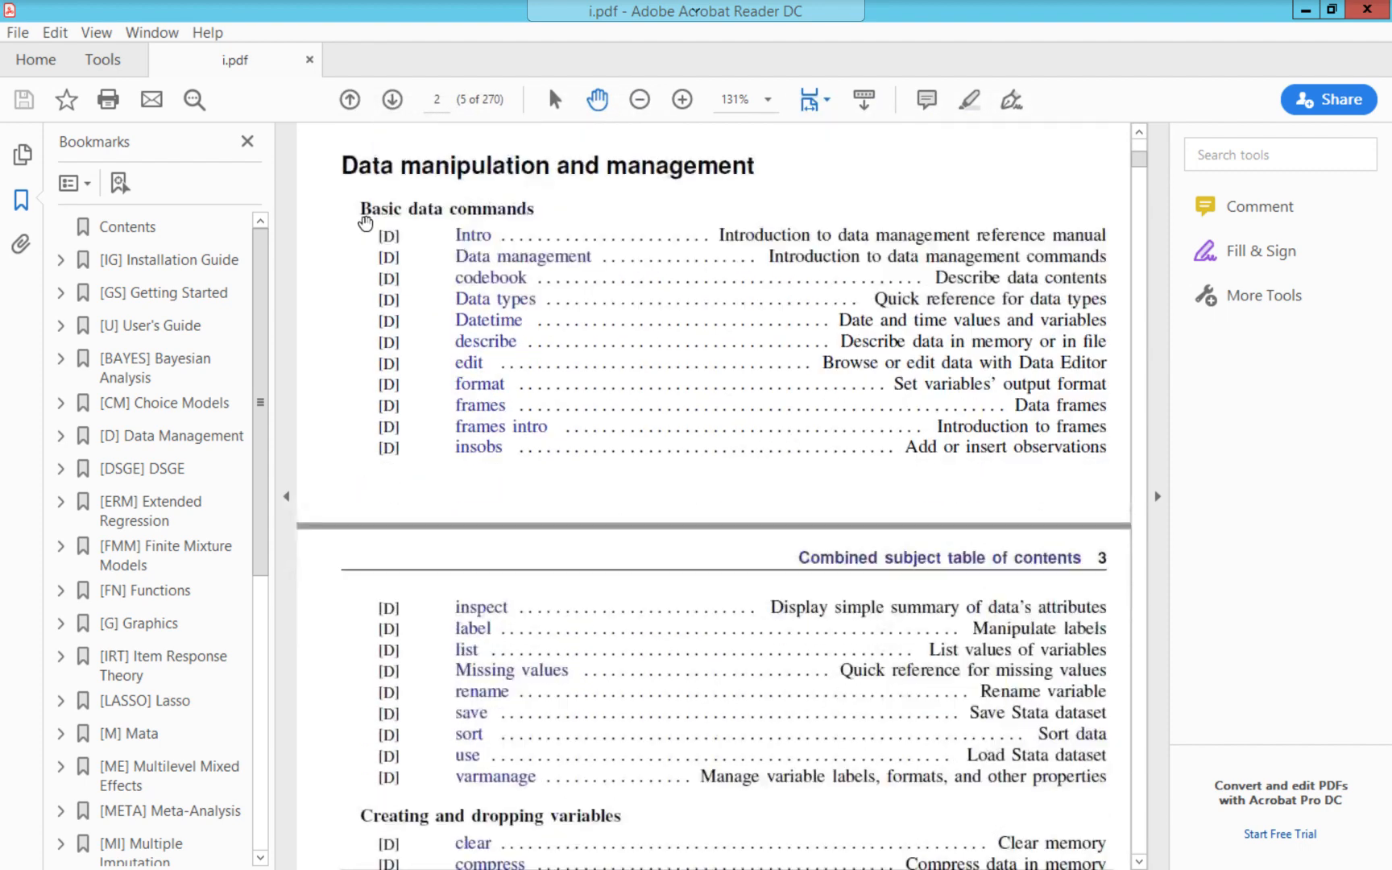
{"action": "mouse_move", "coordinate": [1322, 11]}
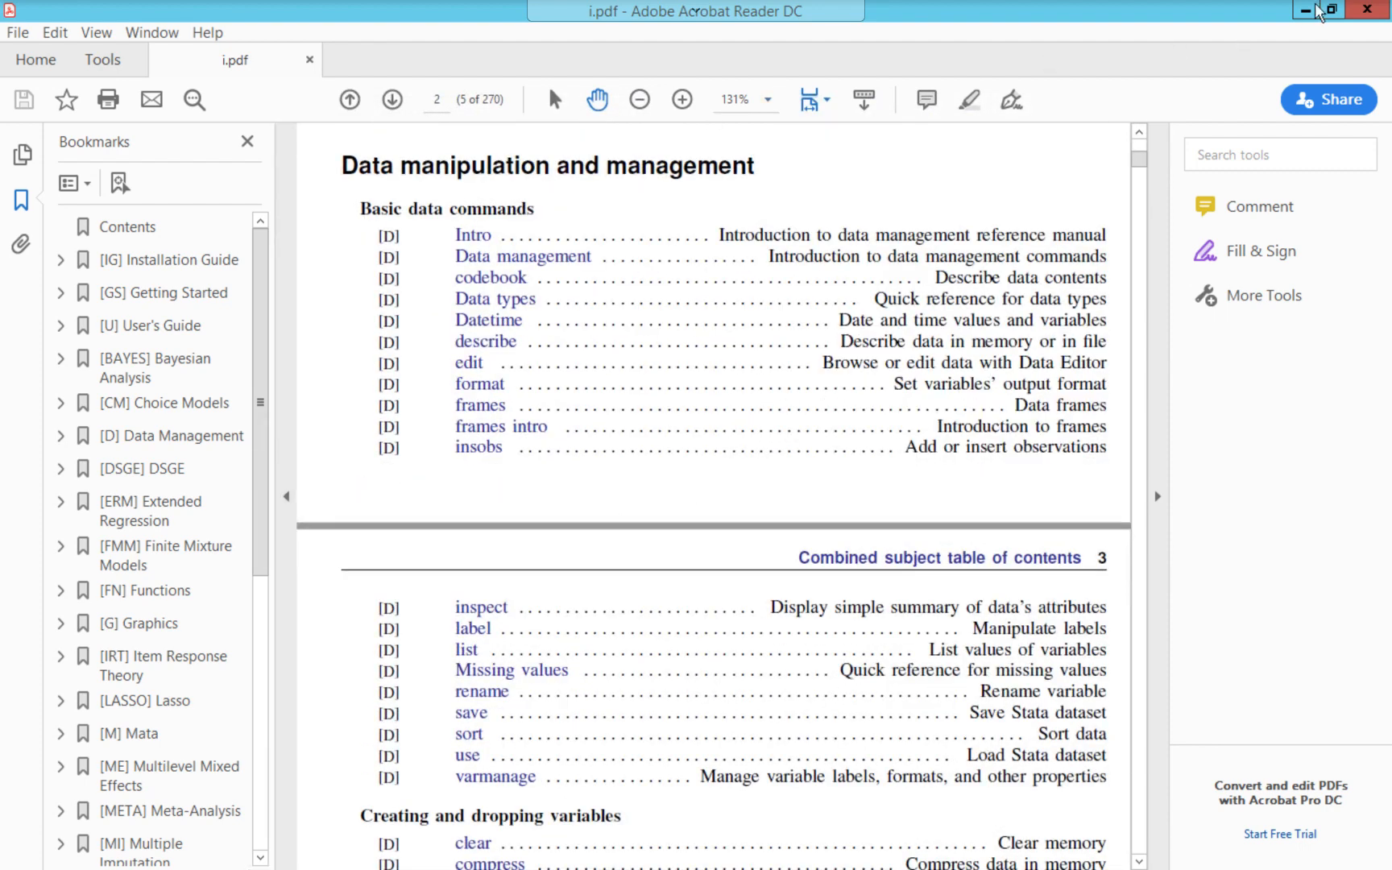
{"action": "mouse_move", "coordinate": [1297, 11]}
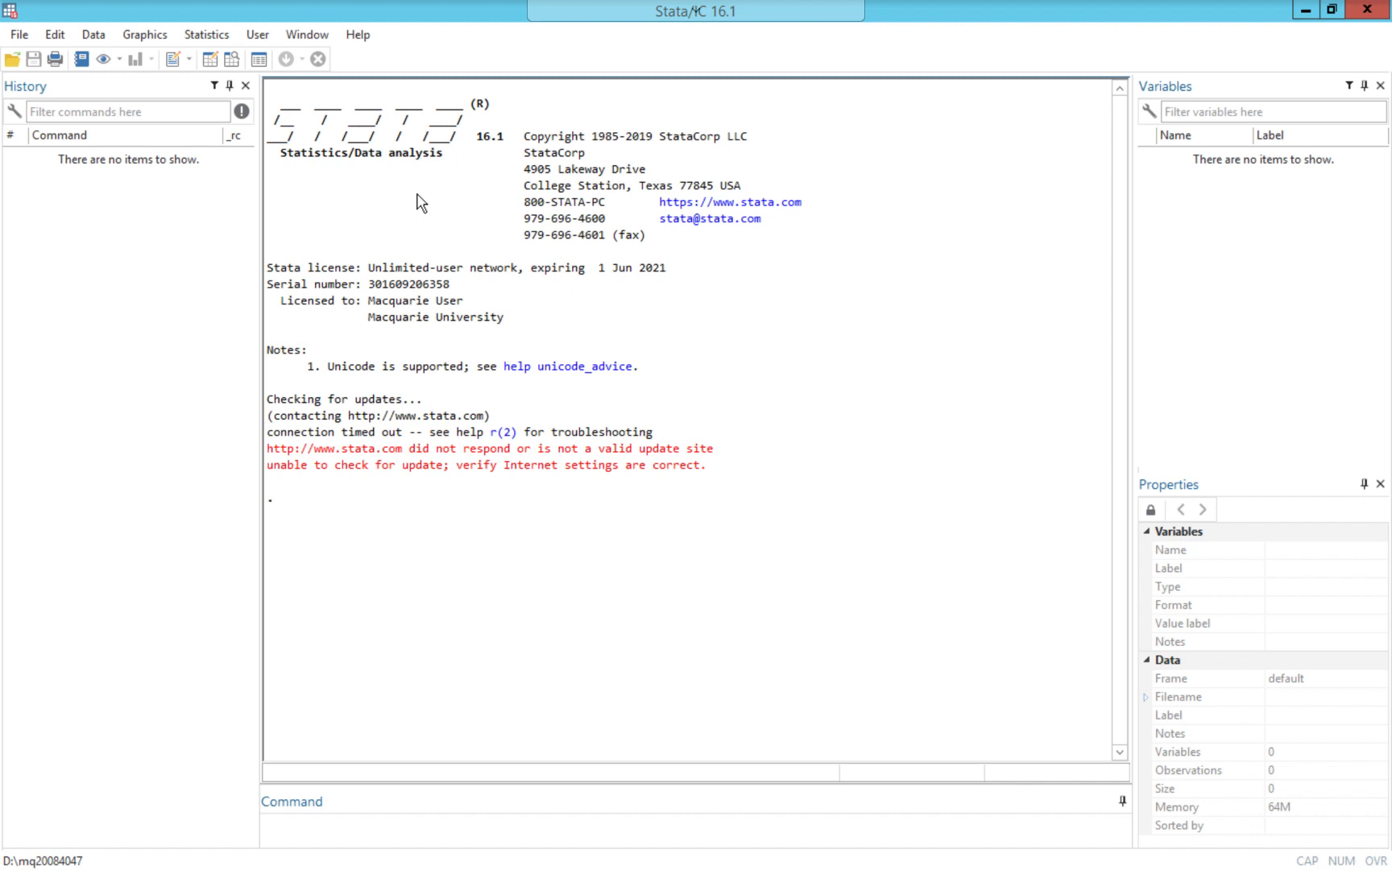
{"action": "mouse_move", "coordinate": [176, 8]}
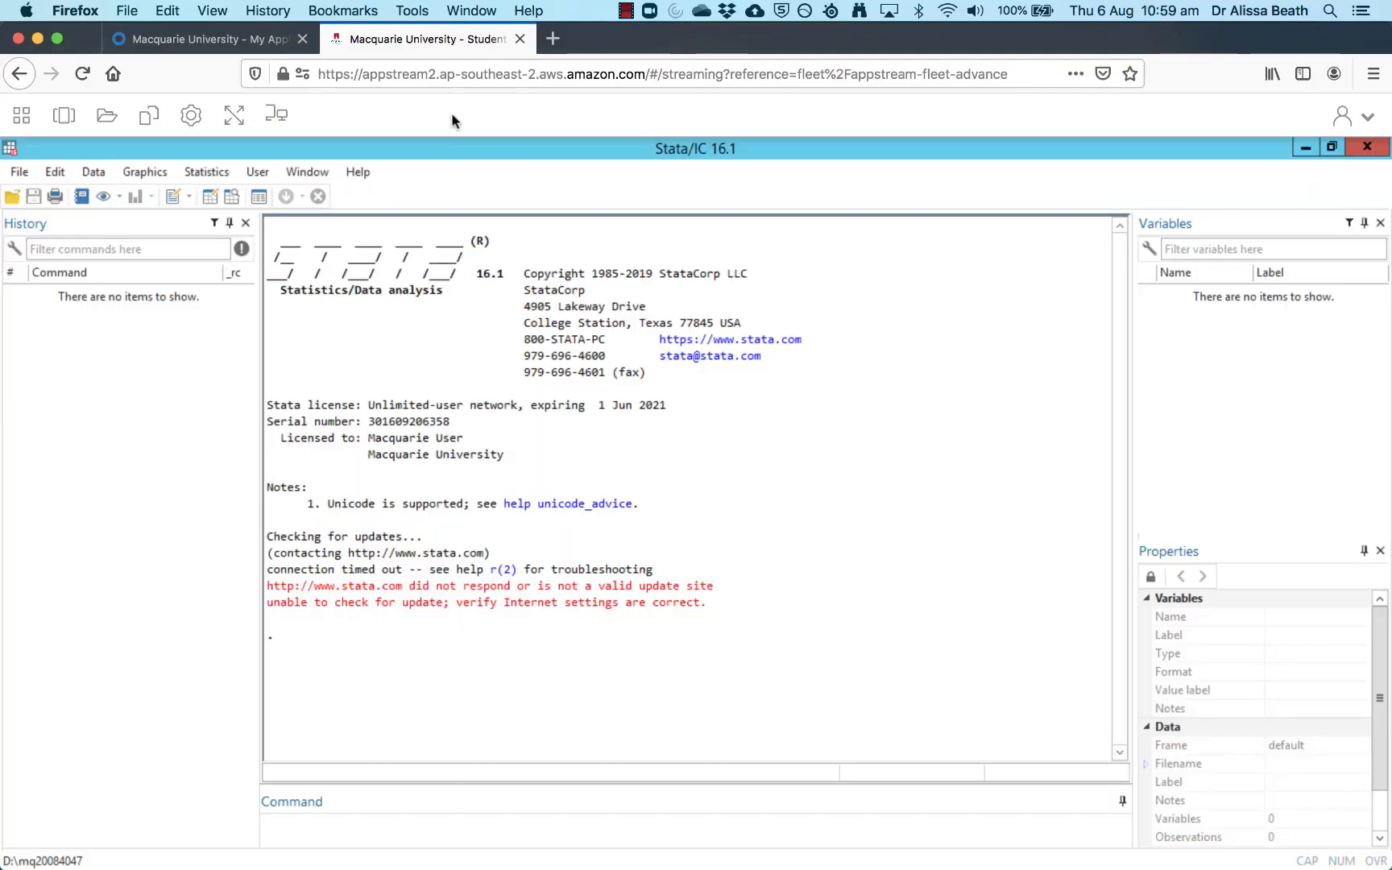
{"action": "mouse_move", "coordinate": [227, 156]}
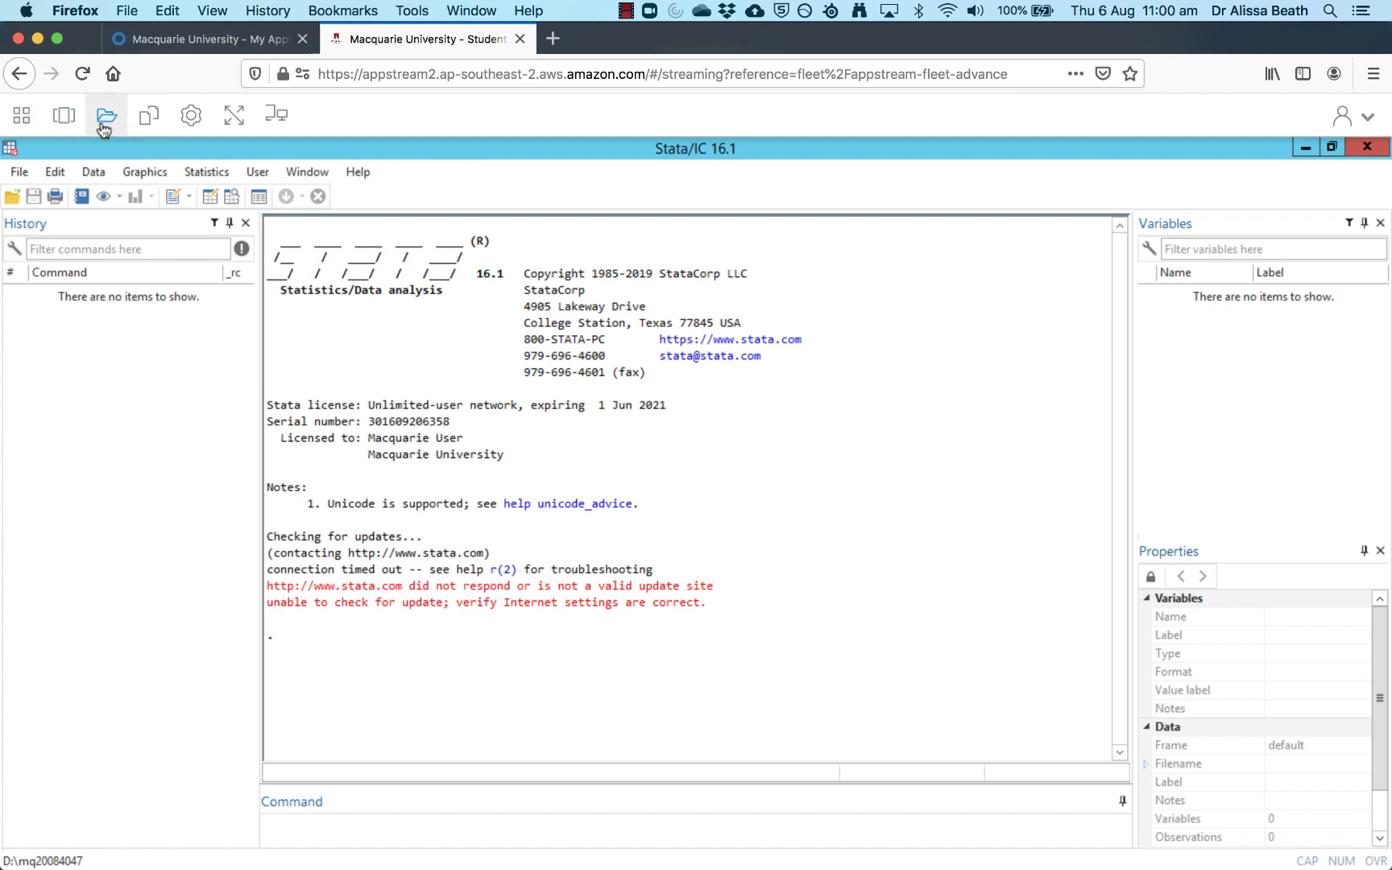
{"action": "left_click", "coordinate": [105, 116]}
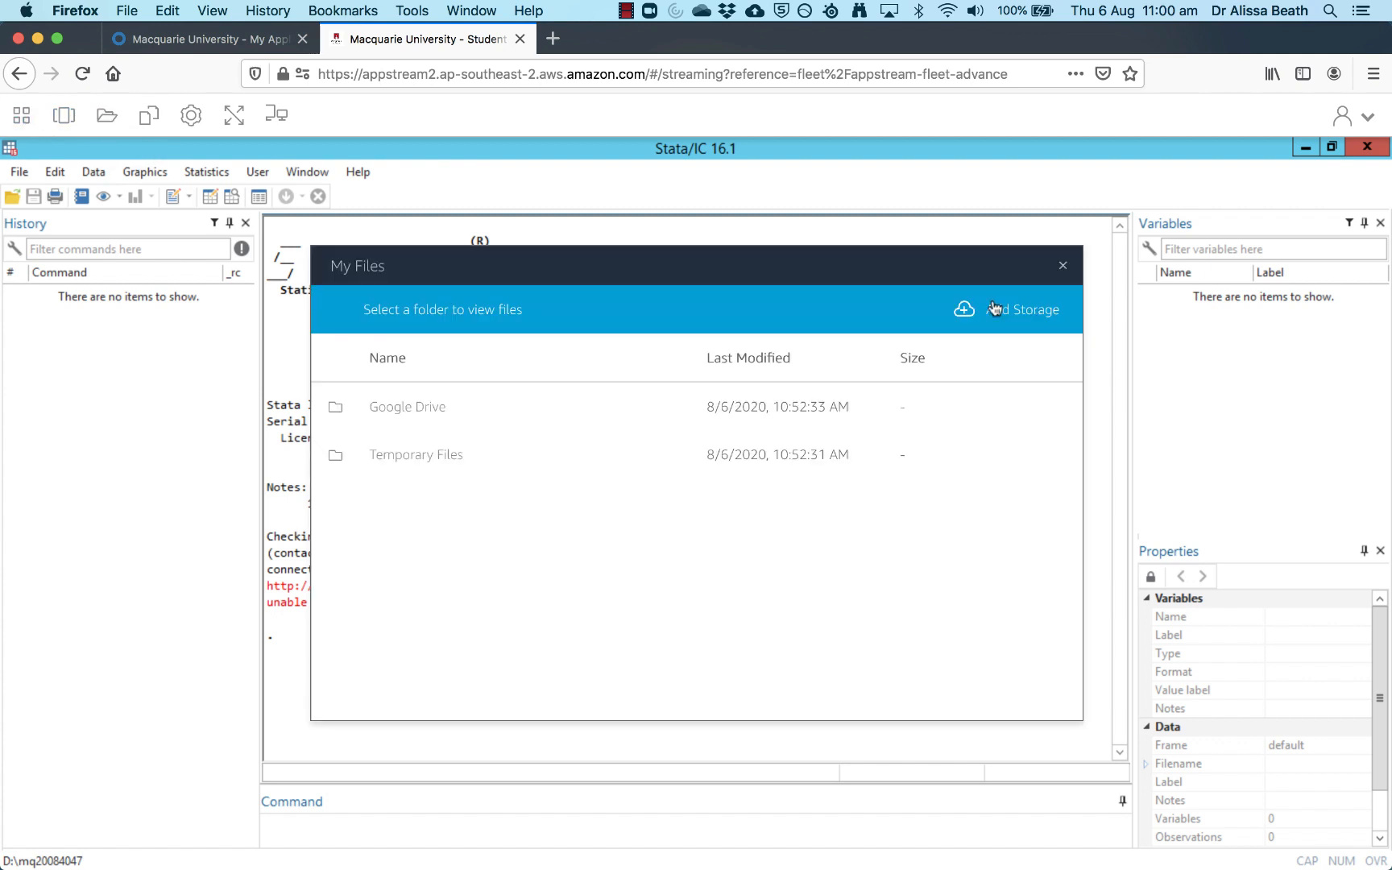
{"action": "mouse_move", "coordinate": [1030, 321]}
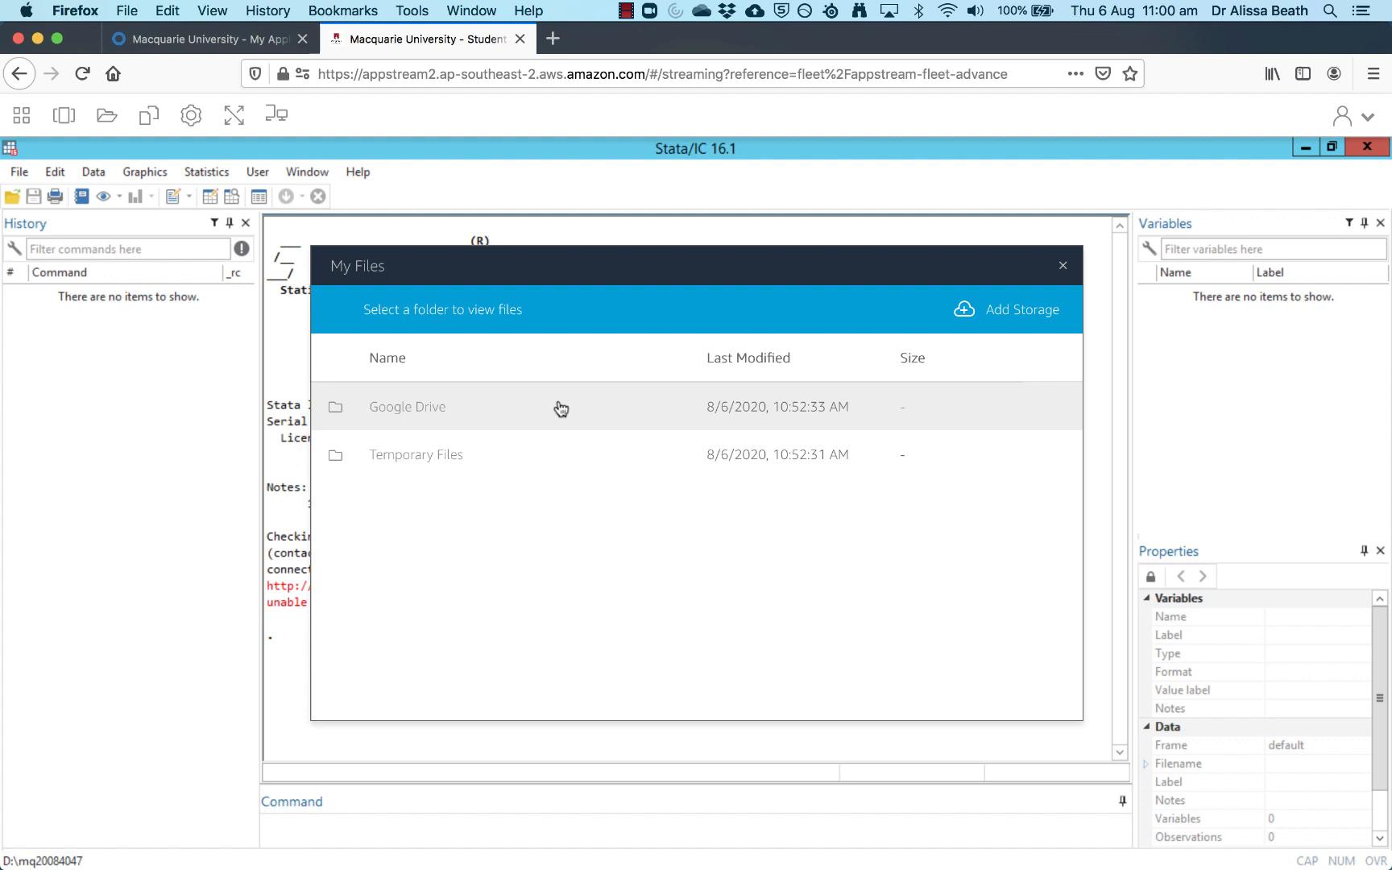
{"action": "mouse_move", "coordinate": [976, 309]}
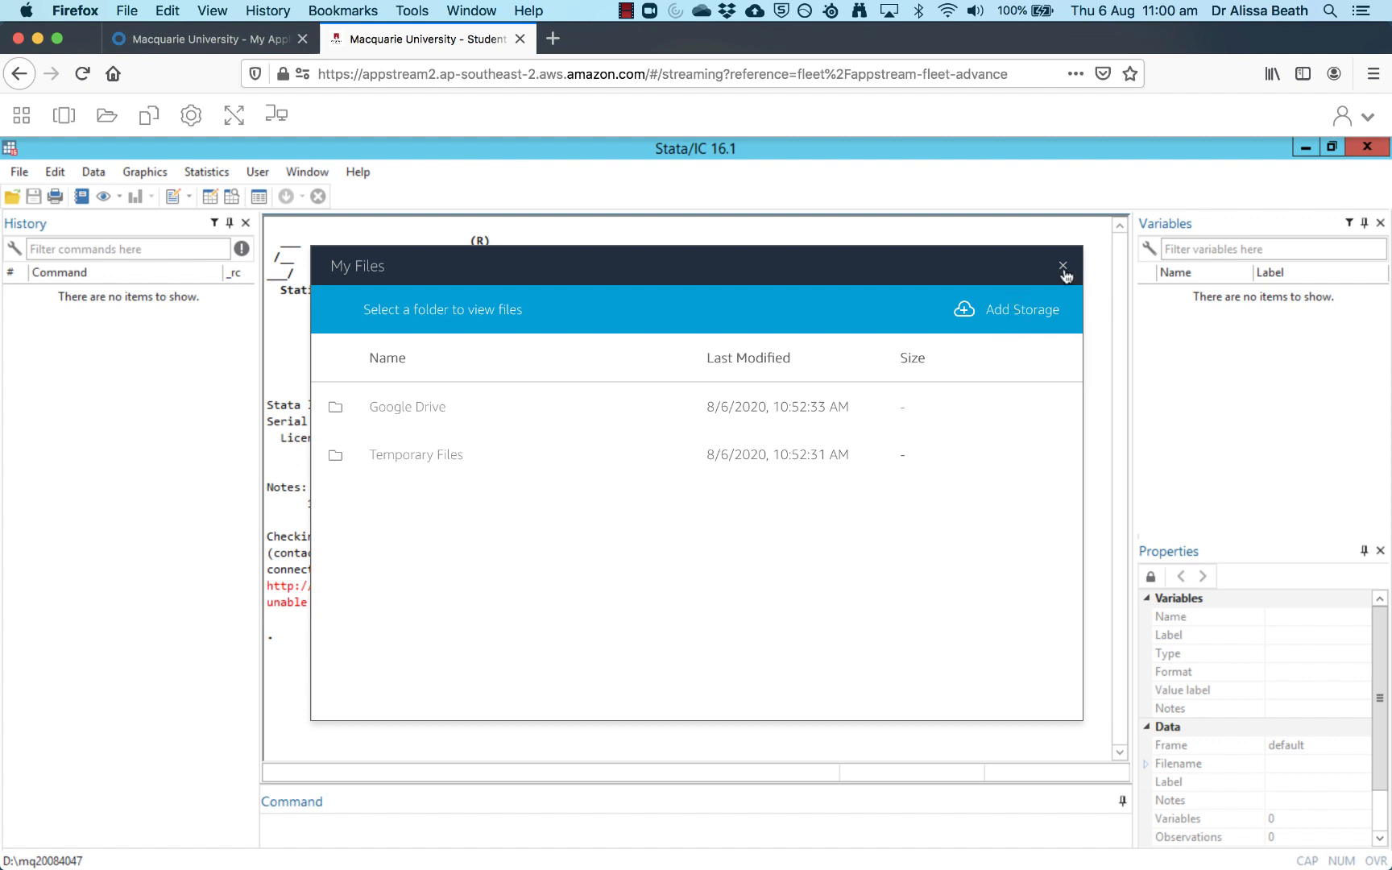
{"action": "mouse_move", "coordinate": [1063, 268]}
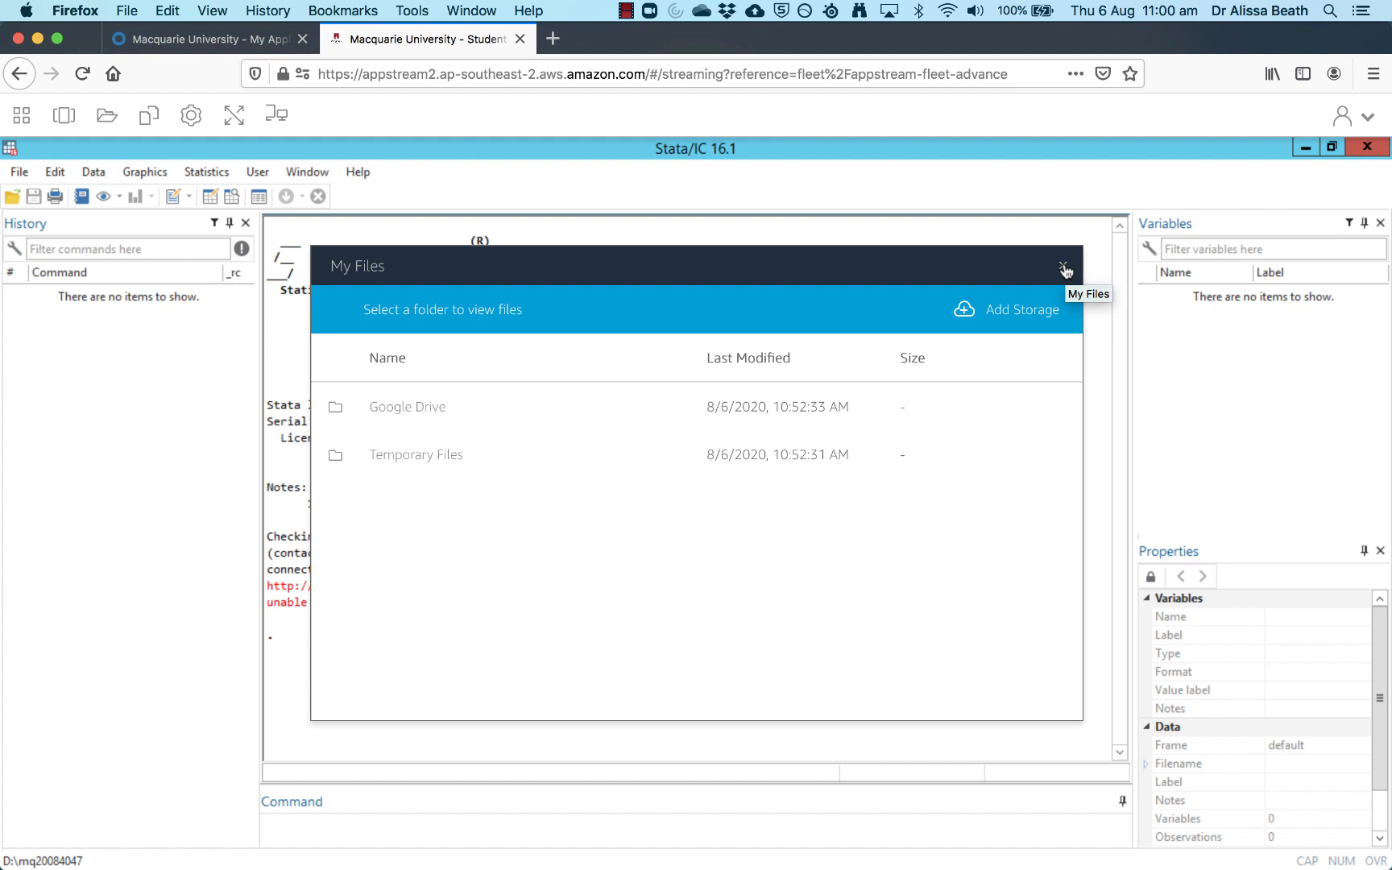
{"action": "left_click", "coordinate": [1064, 268]}
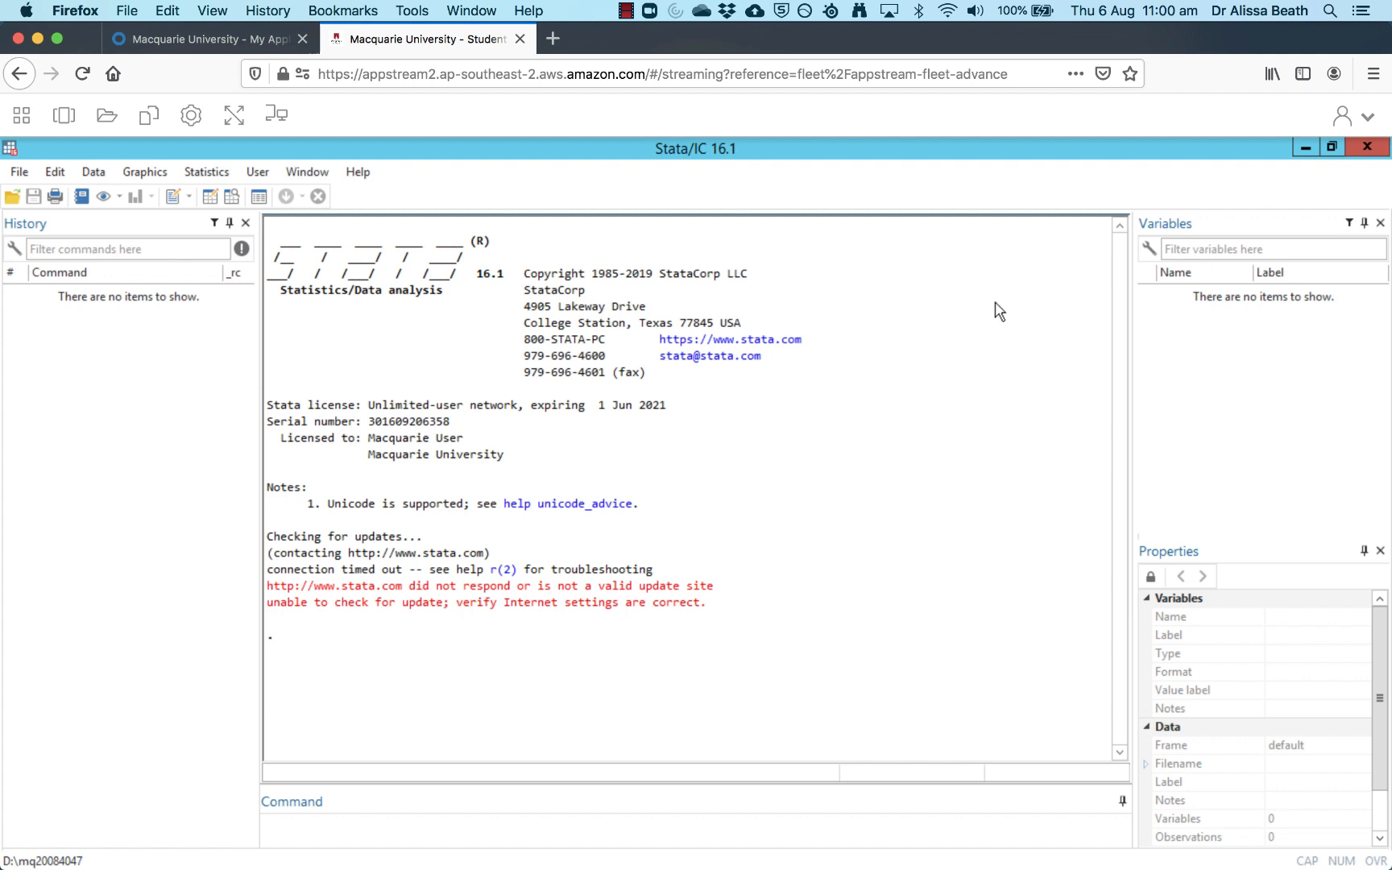
{"action": "mouse_move", "coordinate": [828, 282]}
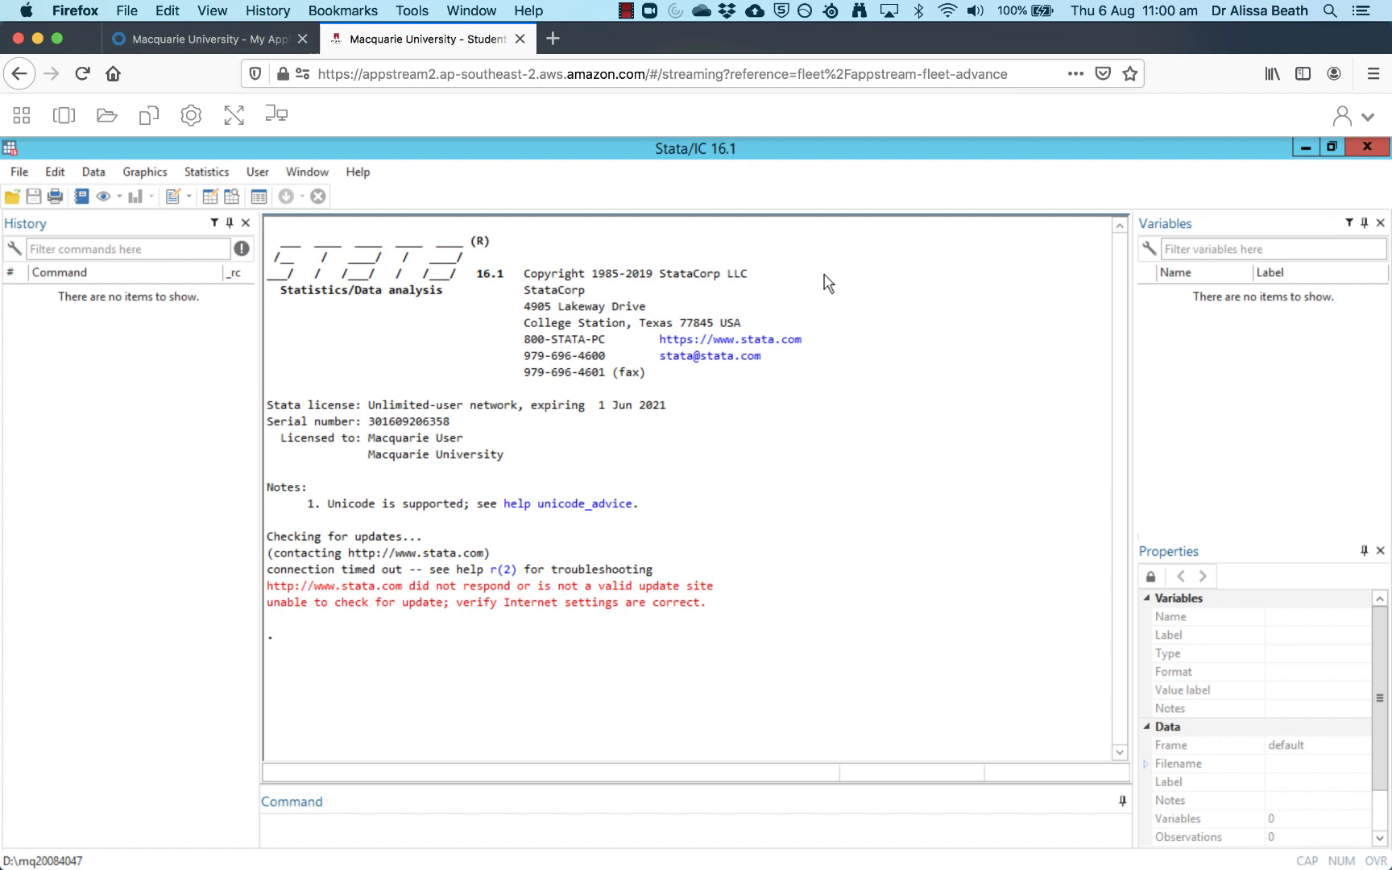
{"action": "mouse_move", "coordinate": [899, 380]}
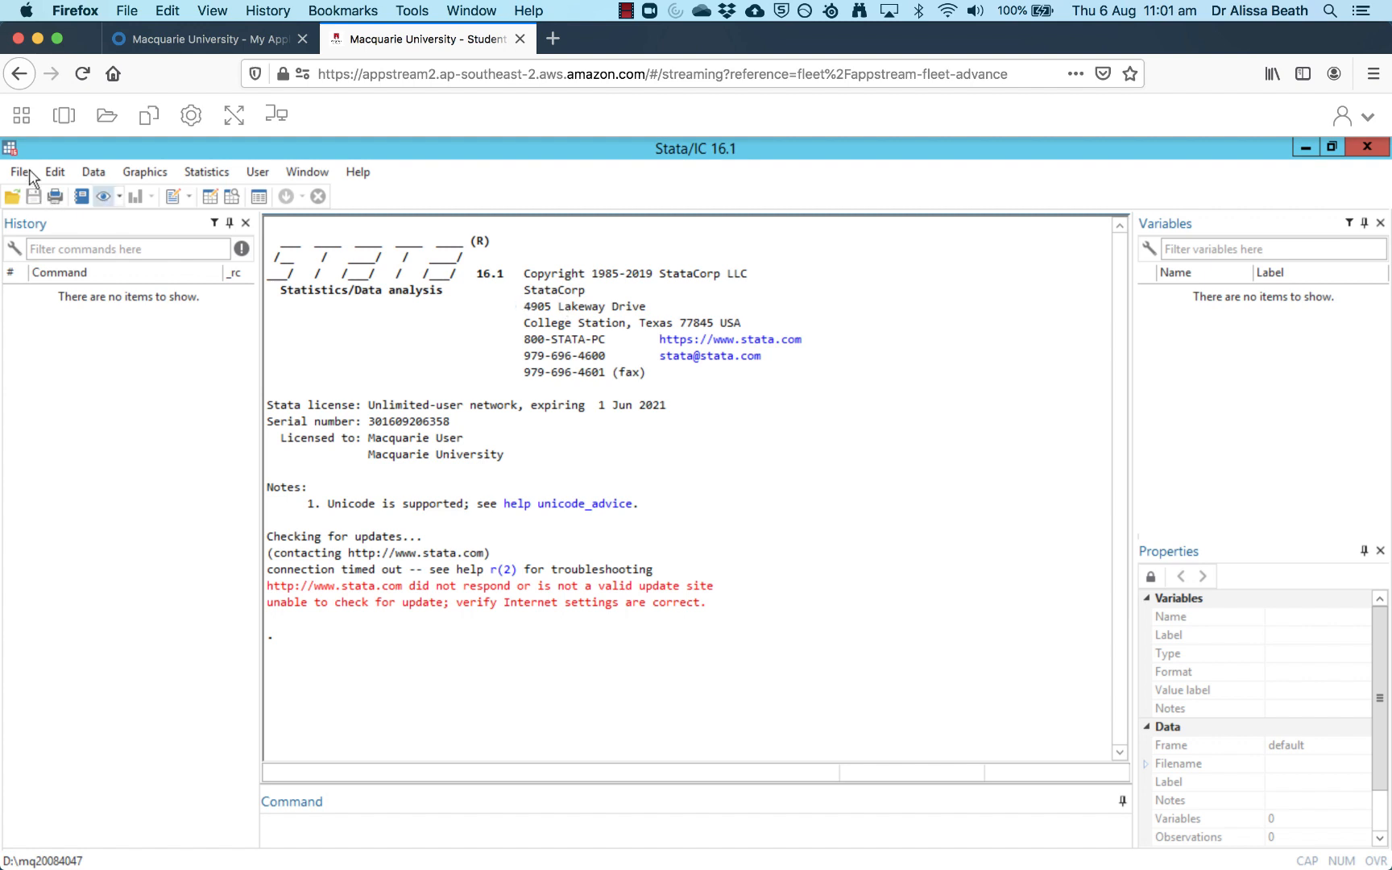
{"action": "left_click", "coordinate": [17, 172]}
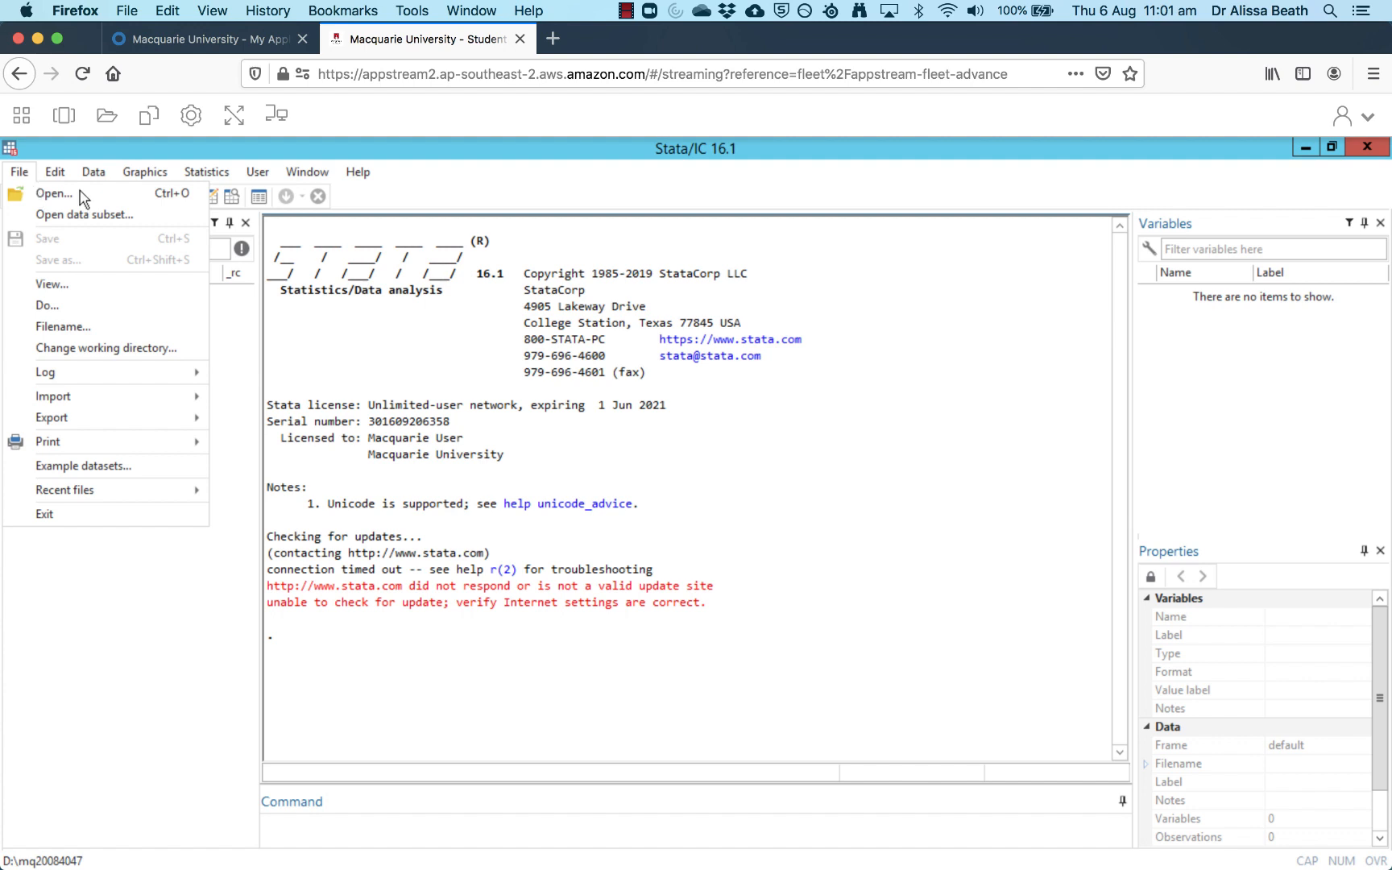
{"action": "mouse_move", "coordinate": [403, 204]}
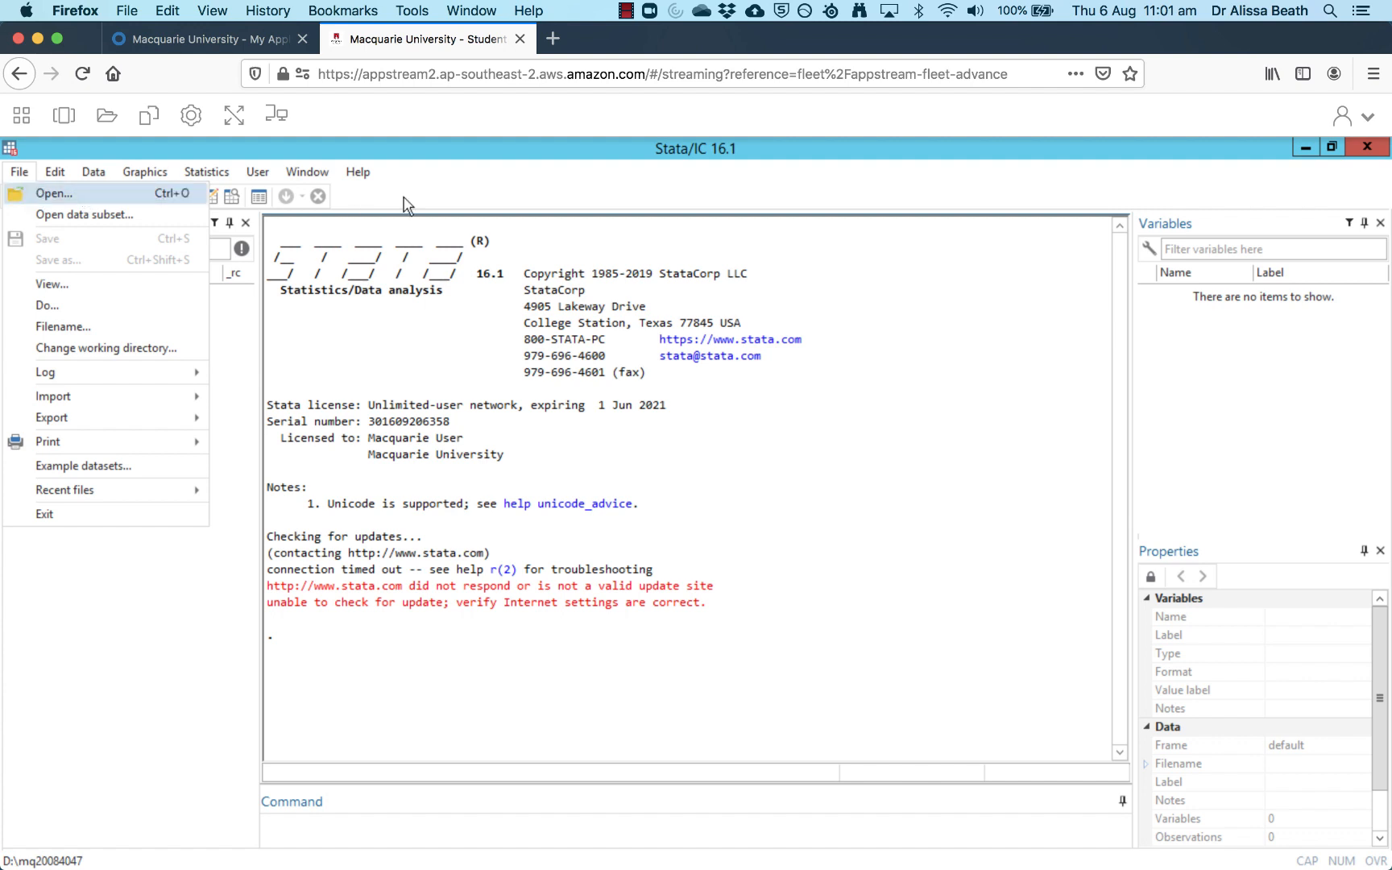
{"action": "left_click", "coordinate": [18, 171]}
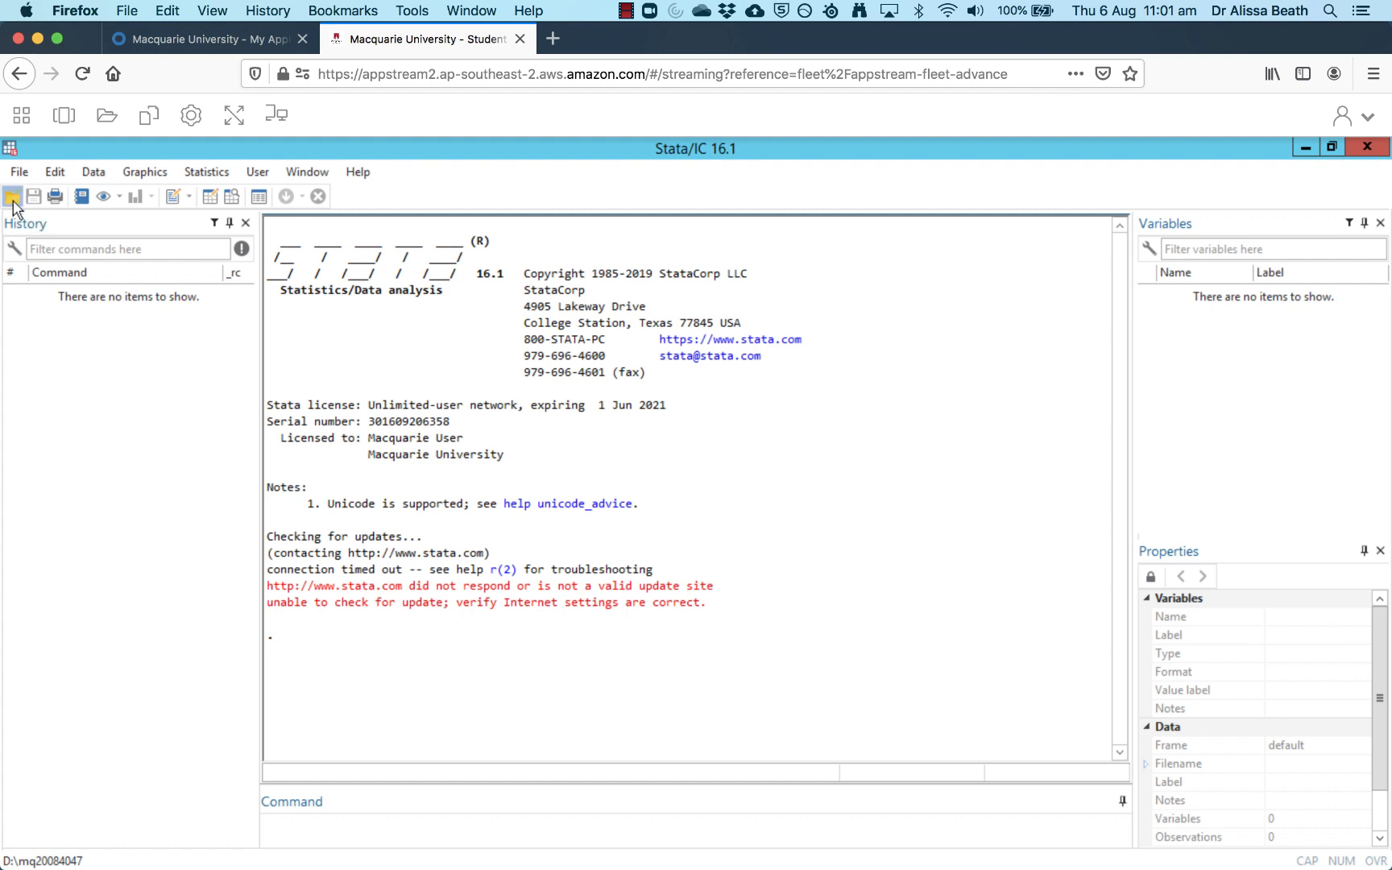
- Browse the Open dialog into Google Drive > My Drive
{"action": "left_click", "coordinate": [11, 196]}
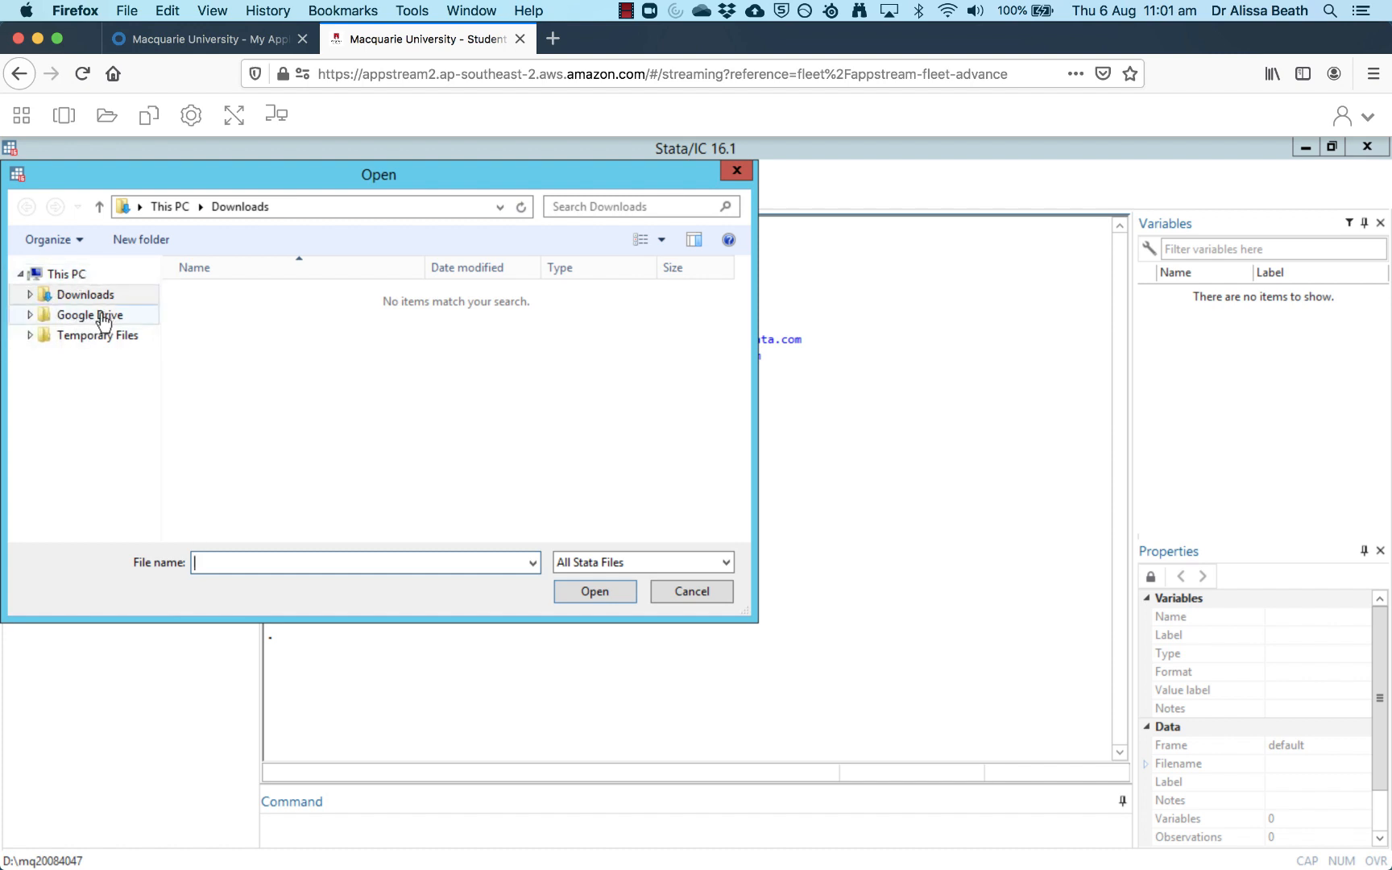
{"action": "mouse_move", "coordinate": [89, 320]}
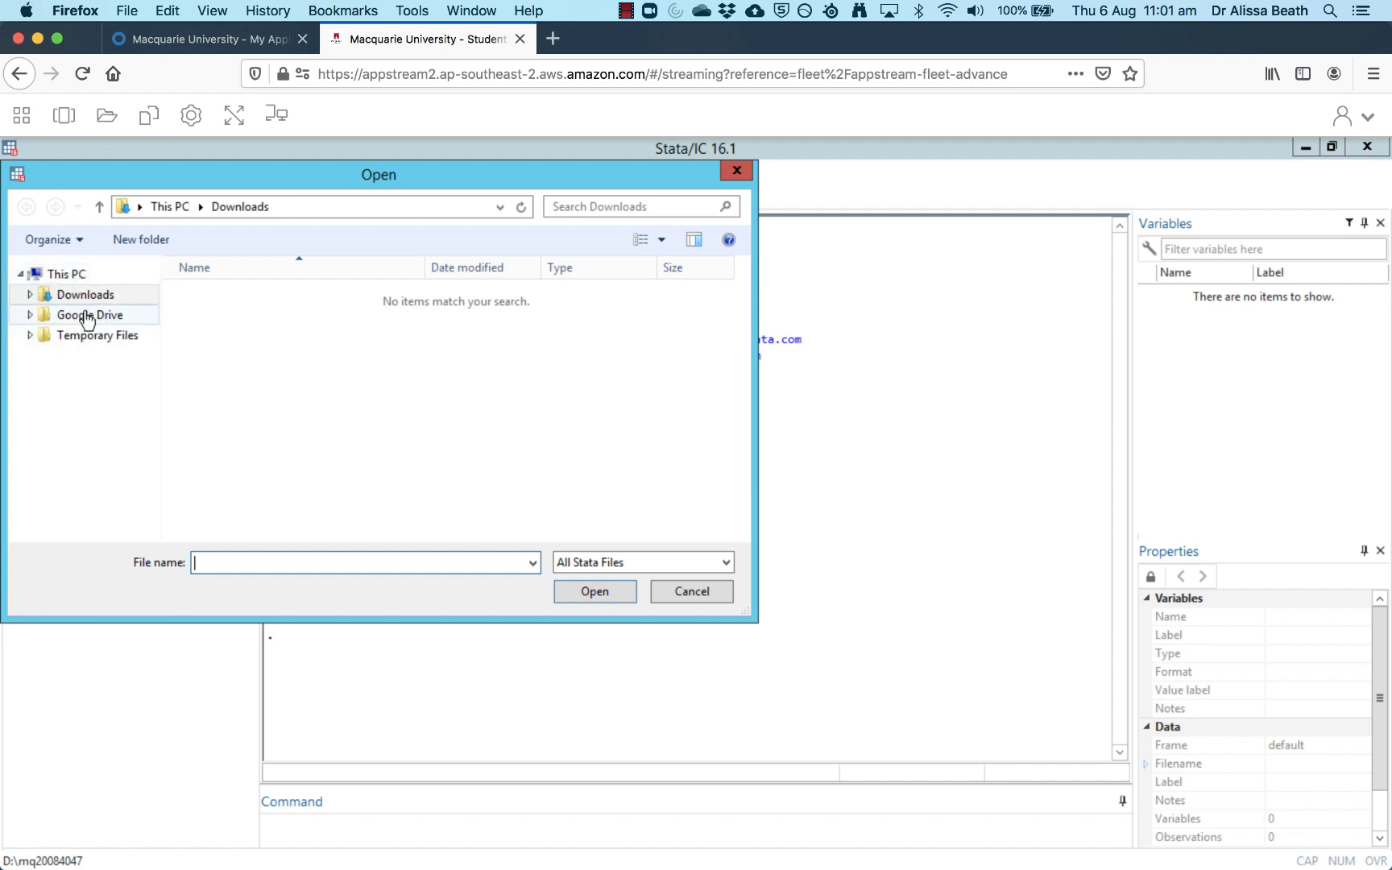
{"action": "left_click", "coordinate": [89, 315]}
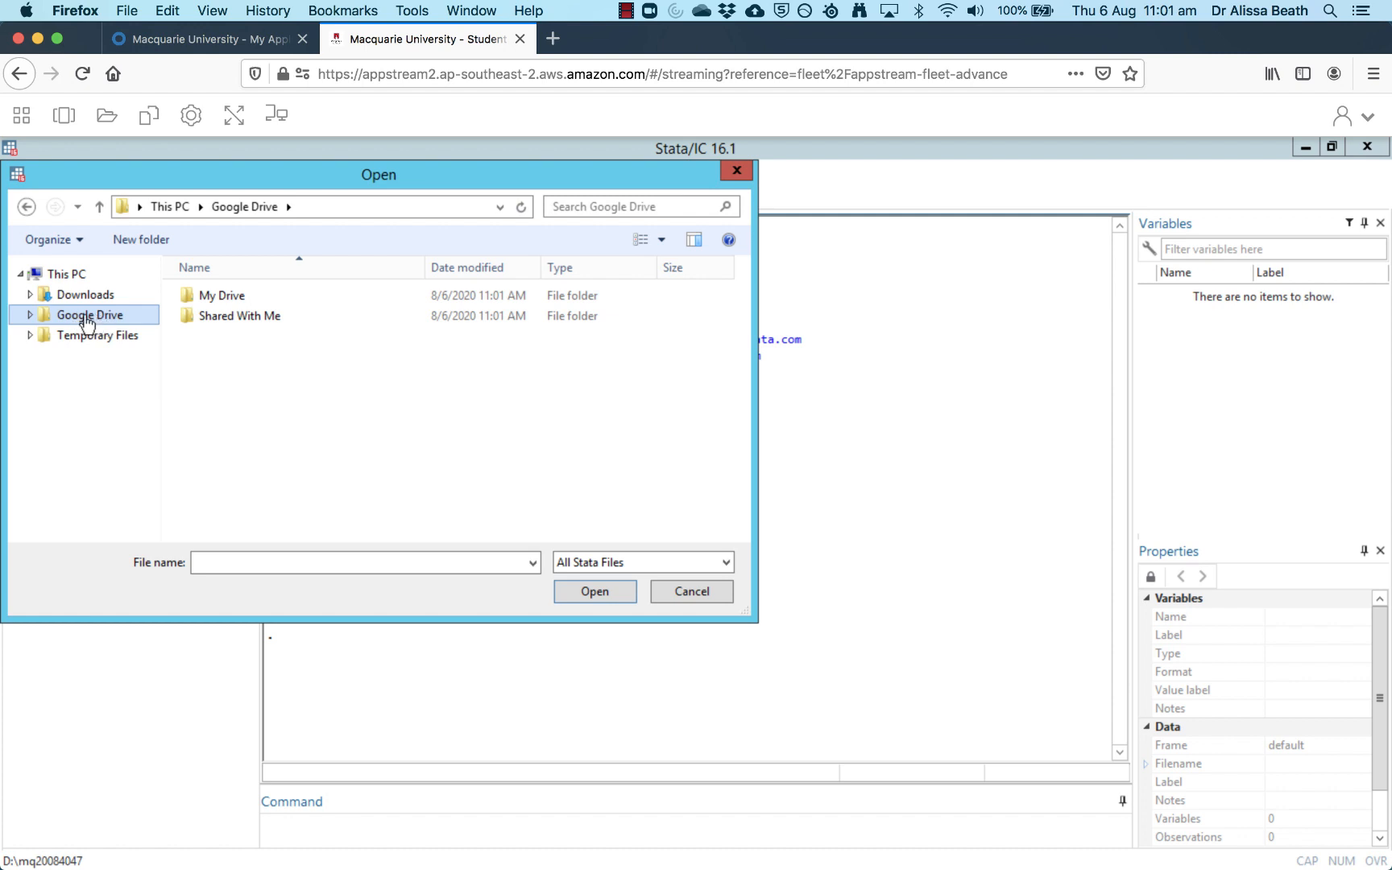
{"action": "mouse_move", "coordinate": [249, 305]}
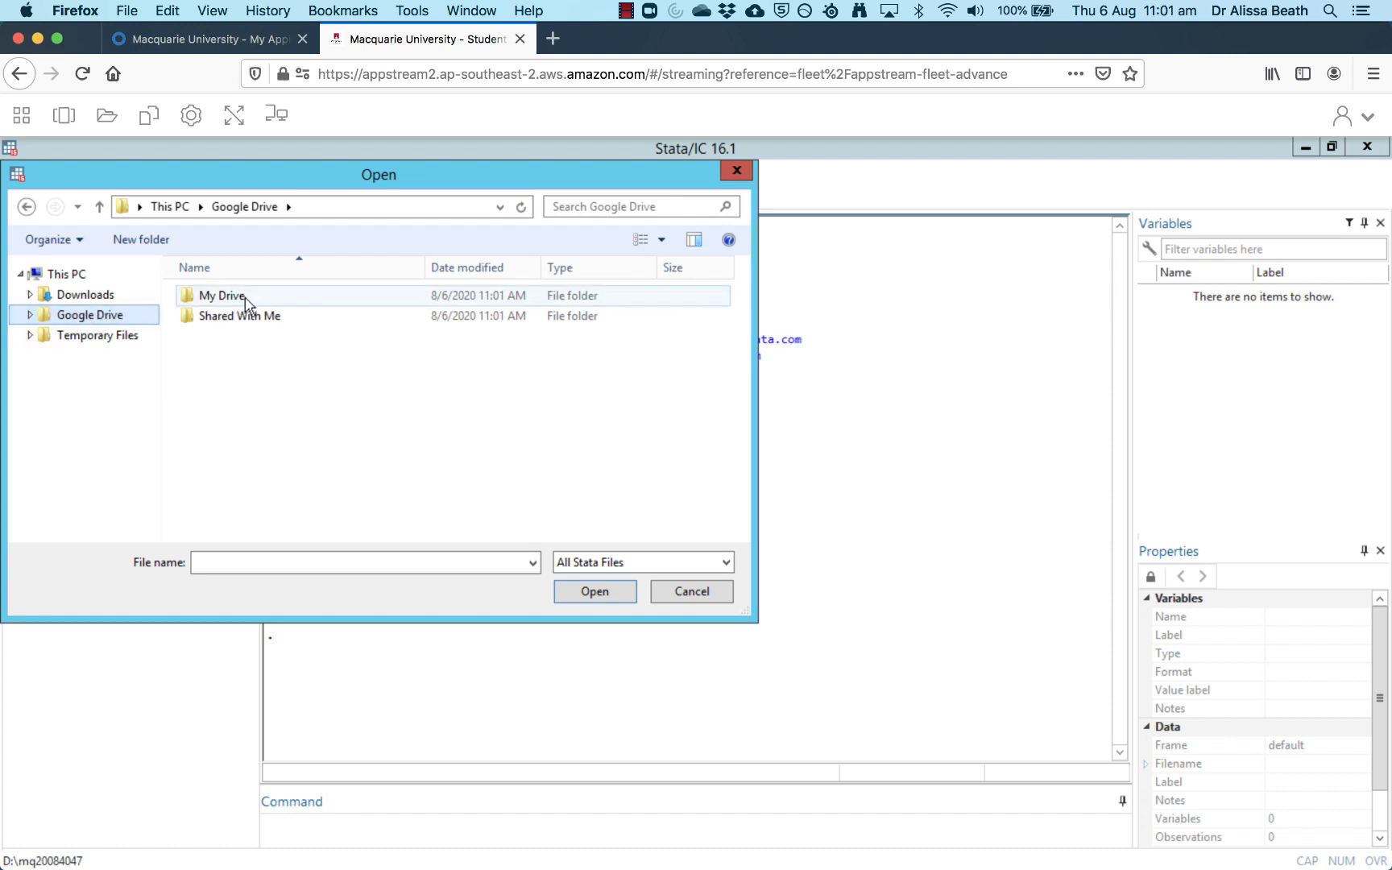
{"action": "left_click", "coordinate": [221, 296]}
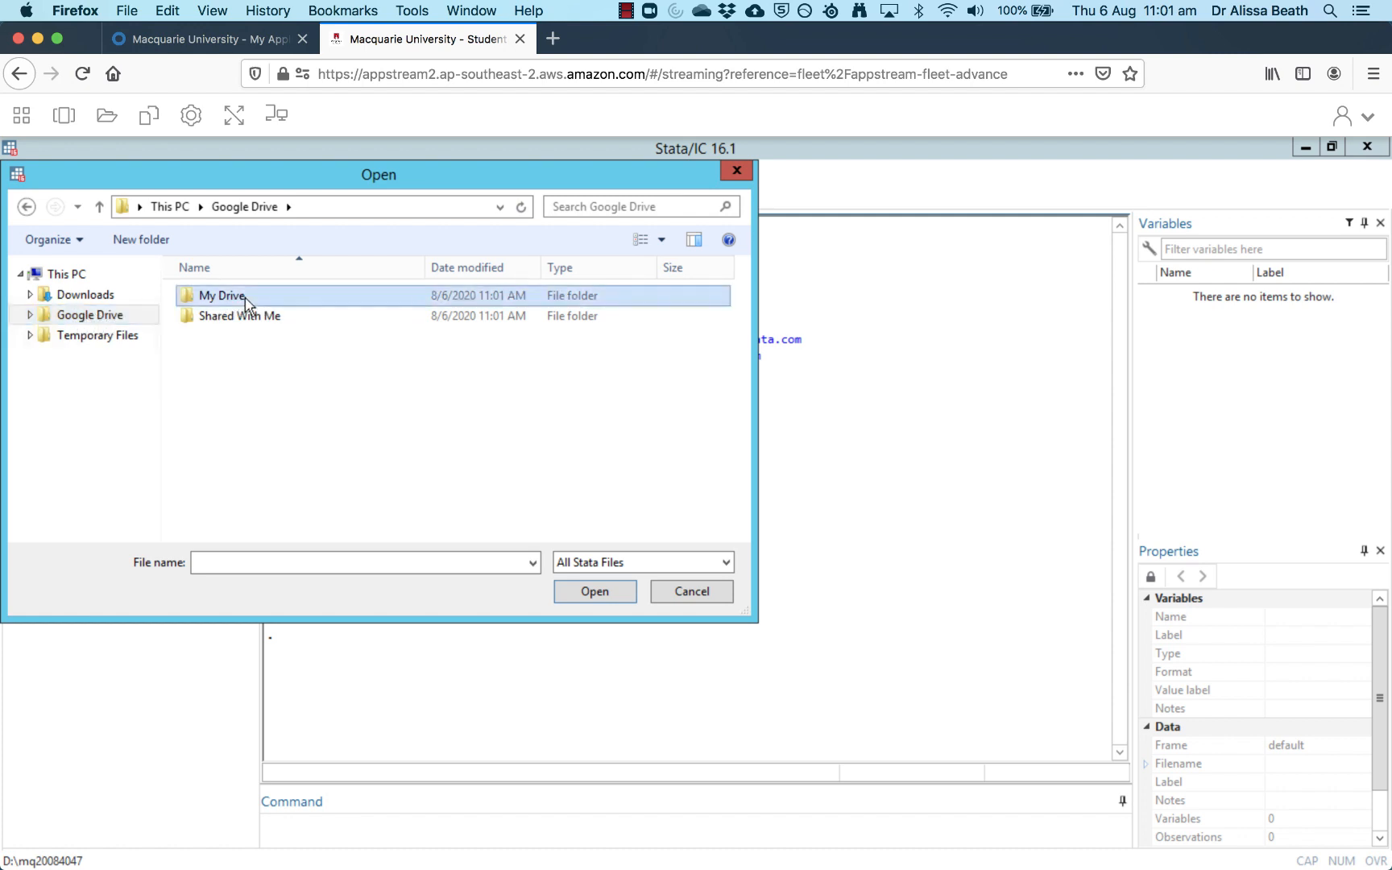
{"action": "double_click", "coordinate": [221, 295]}
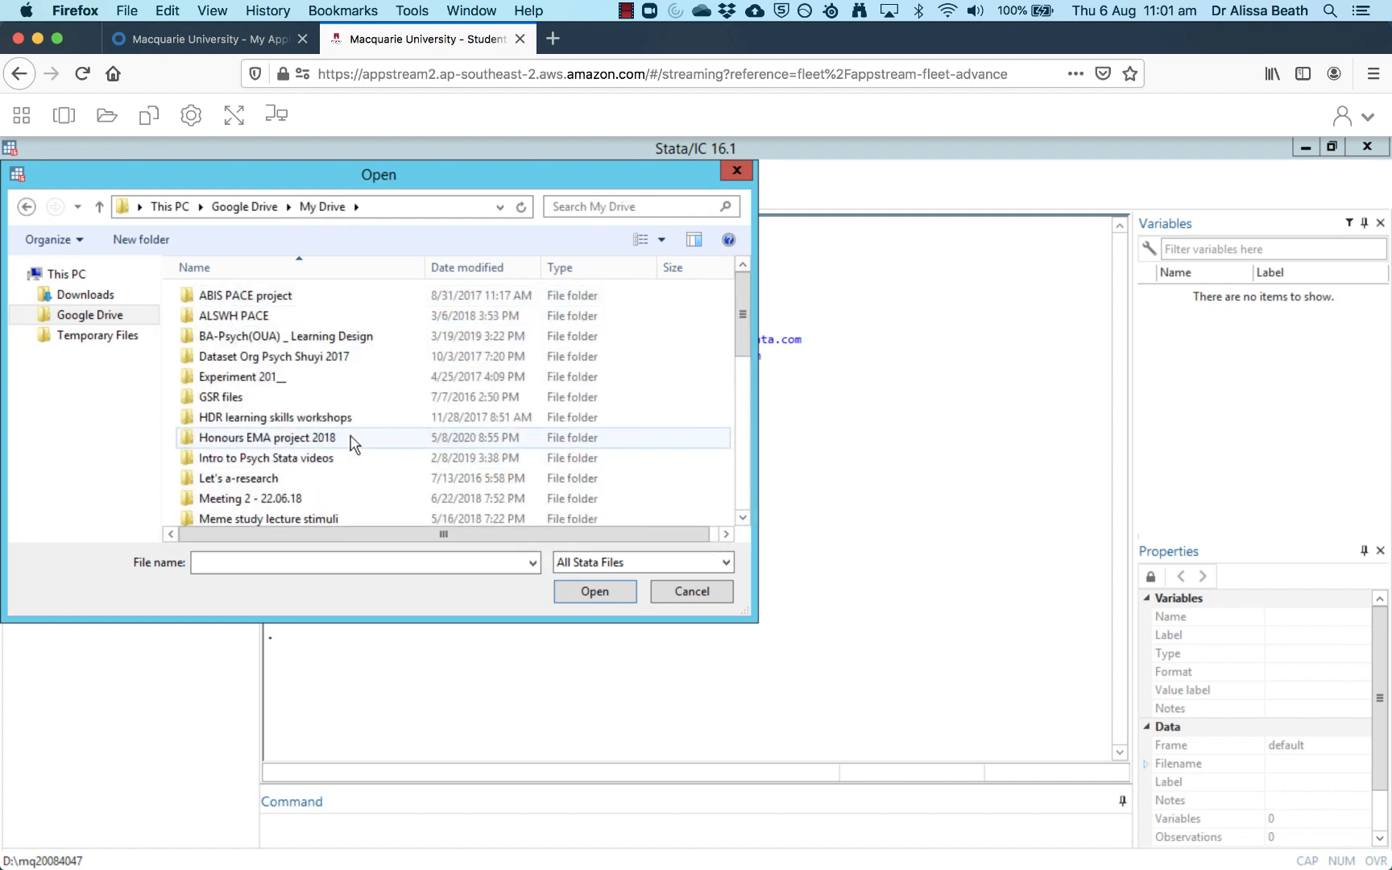
- Select wk3 in My Drive and load it, giving 4 variables and 6 observations
{"action": "scroll", "scroll_direction": "down", "scroll_amount": 3}
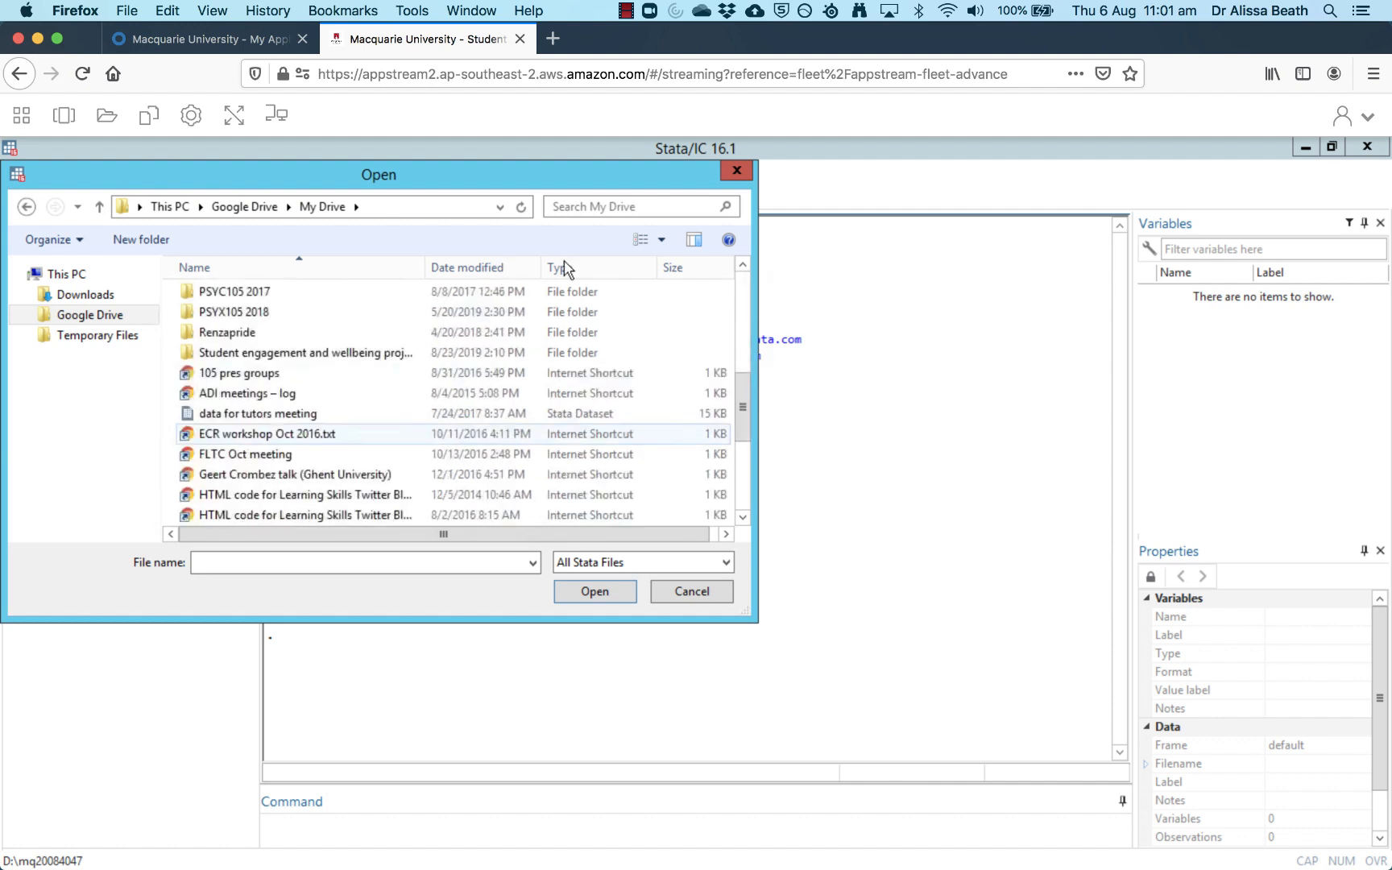
{"action": "scroll", "scroll_direction": "down", "scroll_amount": 3}
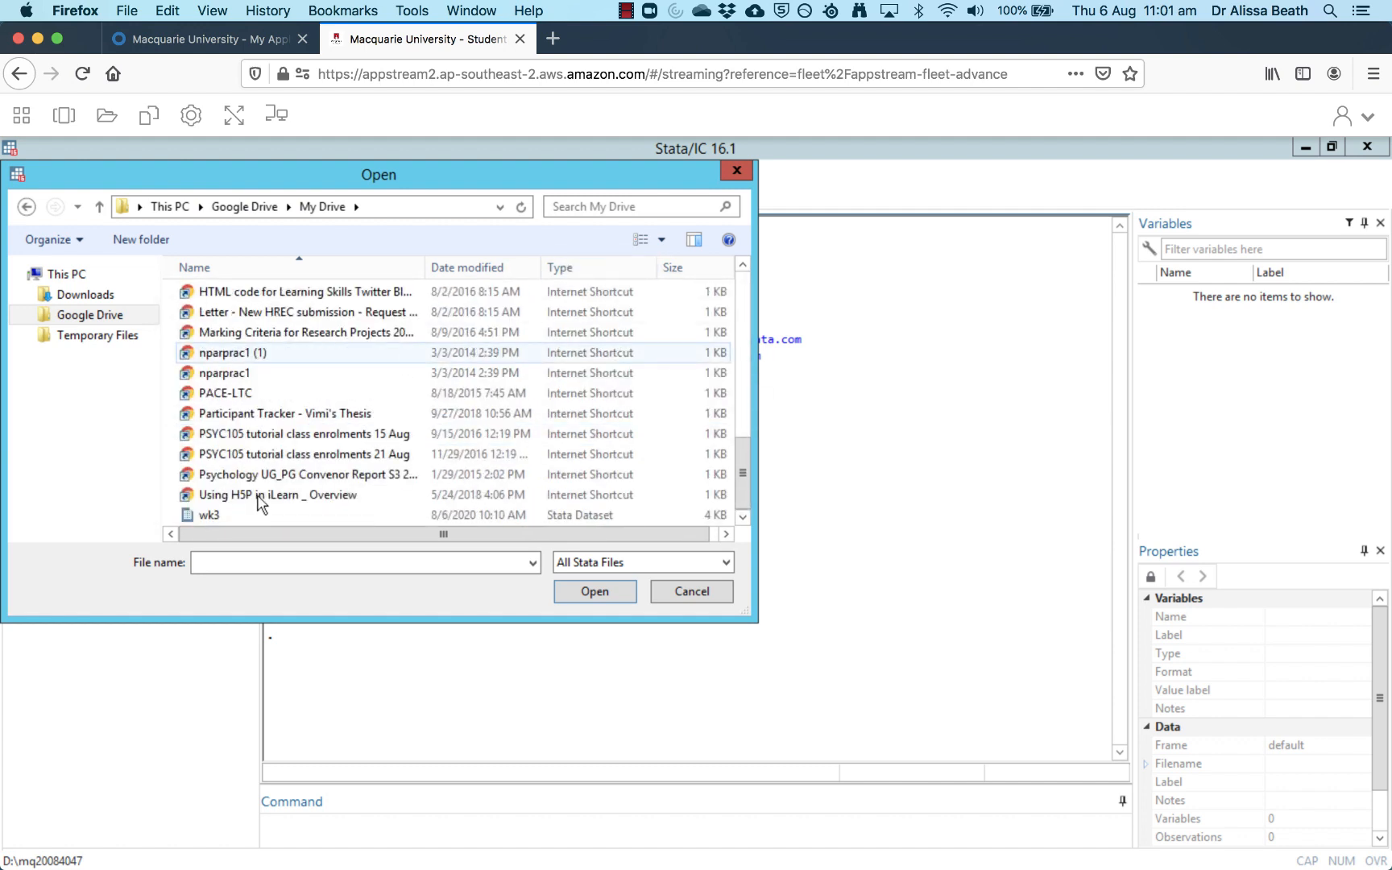
{"action": "left_click", "coordinate": [210, 515]}
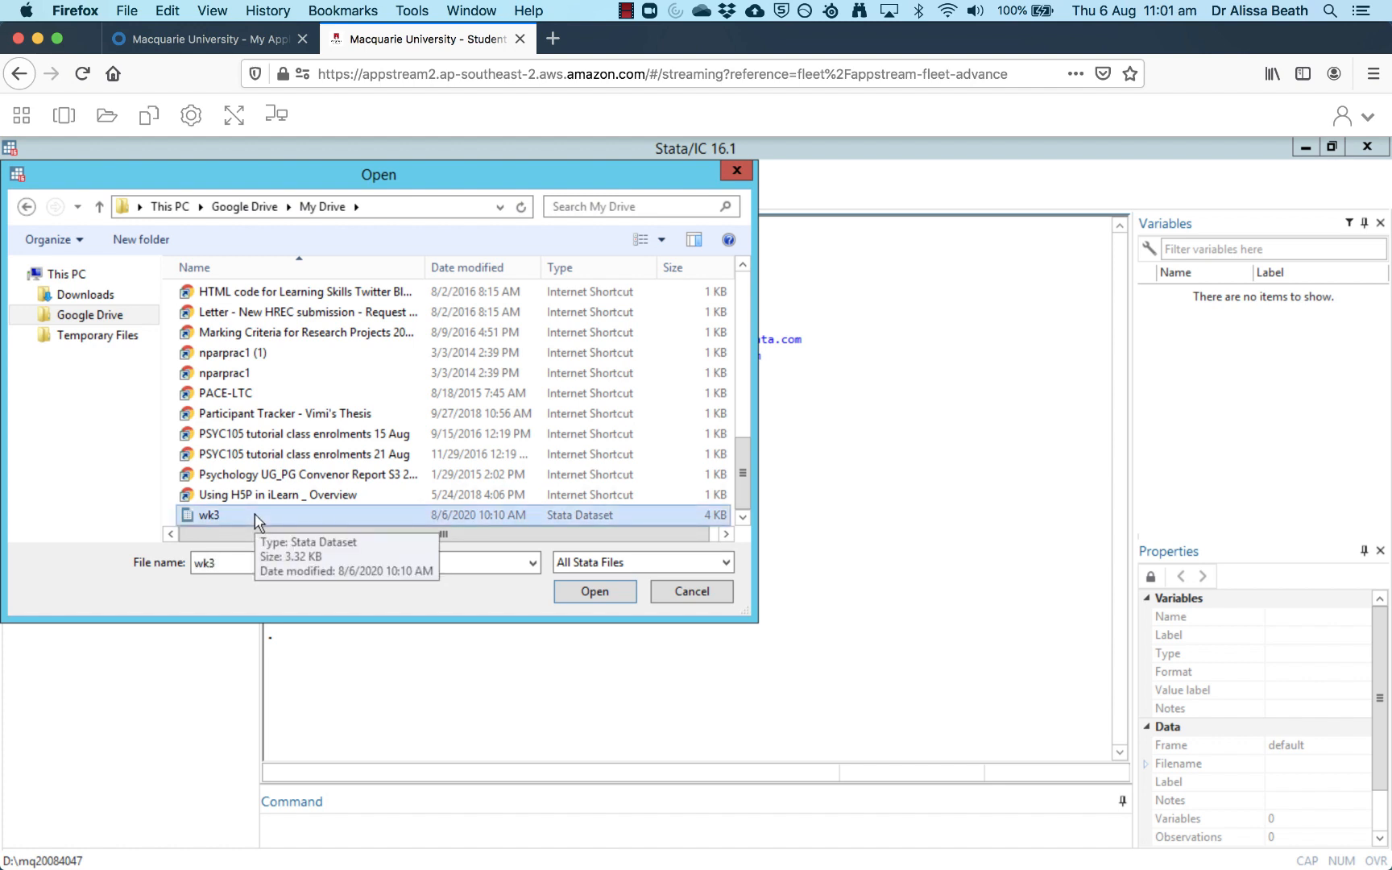
{"action": "mouse_move", "coordinate": [225, 521]}
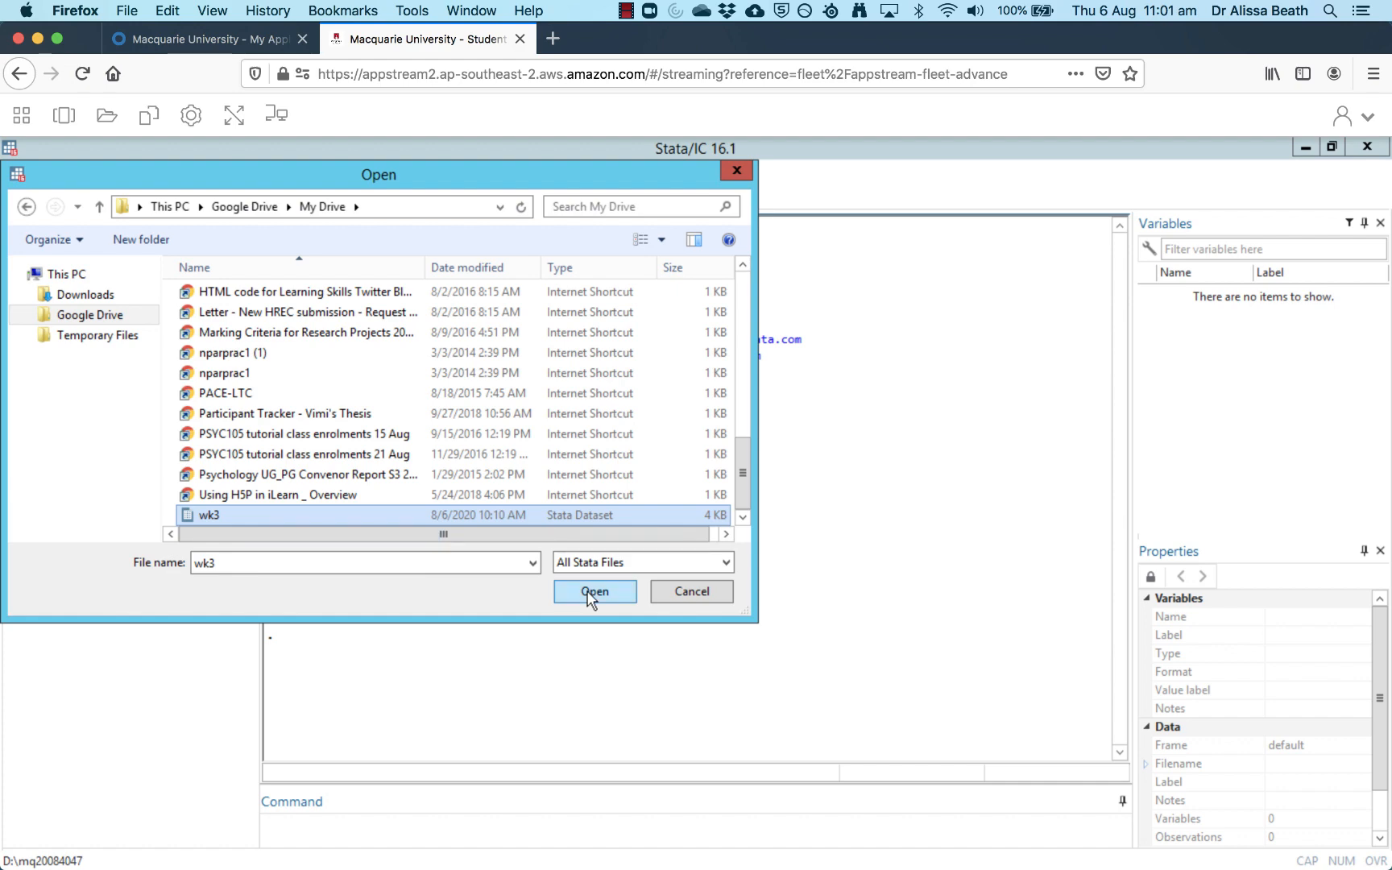
{"action": "left_click", "coordinate": [594, 591]}
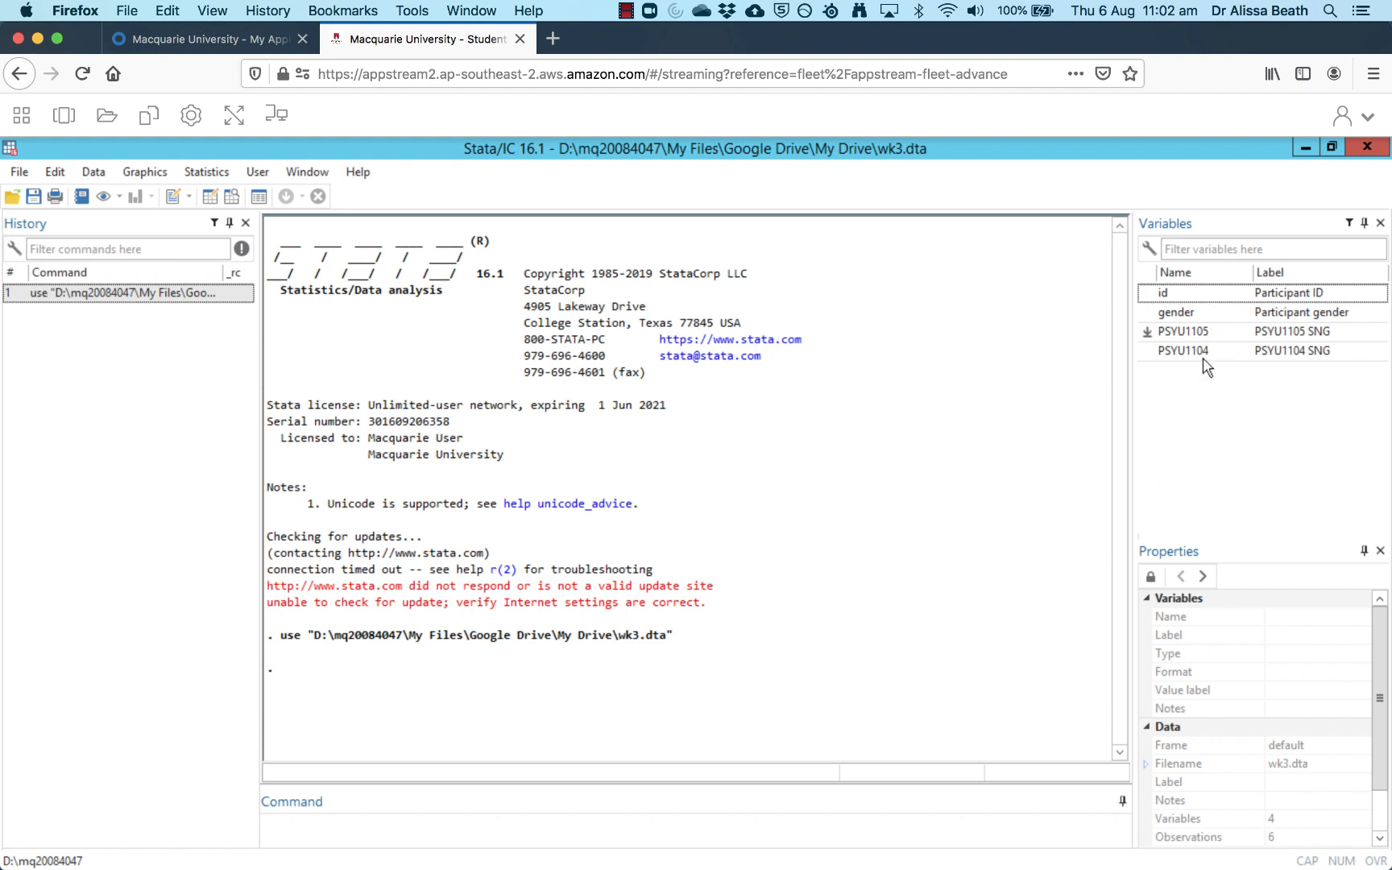
{"action": "mouse_move", "coordinate": [286, 237]}
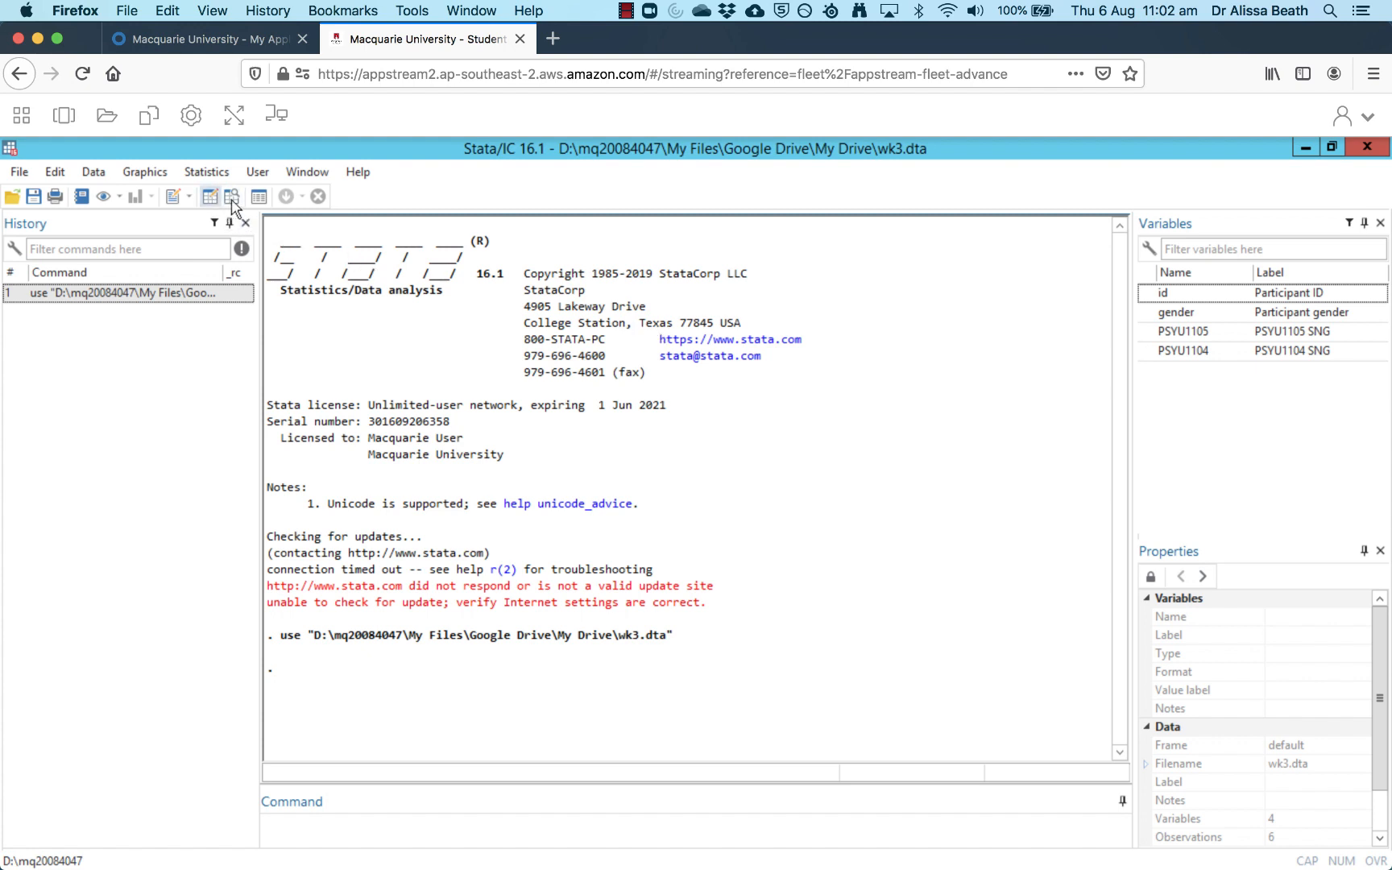
{"action": "mouse_move", "coordinate": [210, 196]}
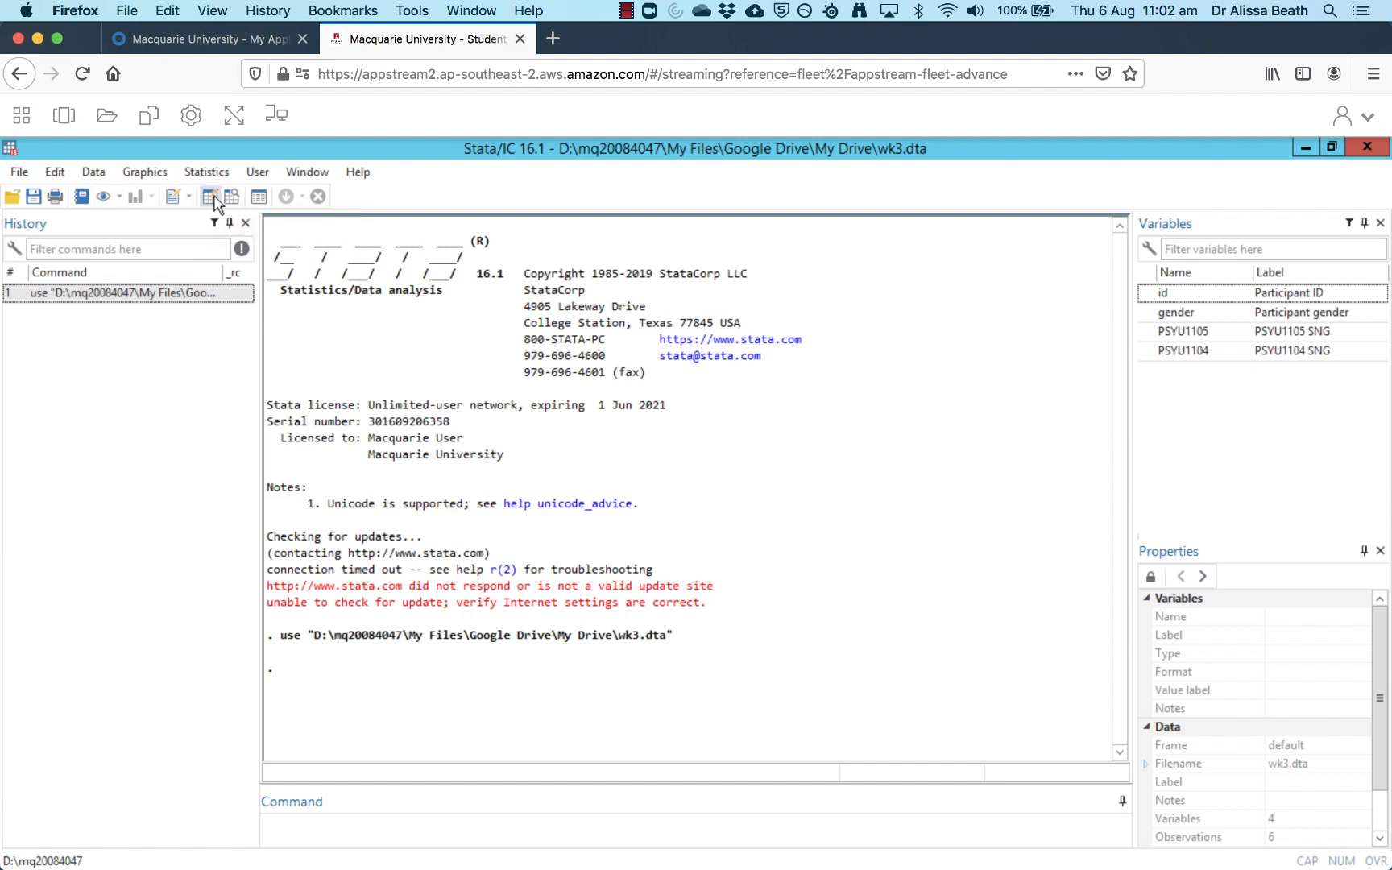
{"action": "mouse_move", "coordinate": [209, 196]}
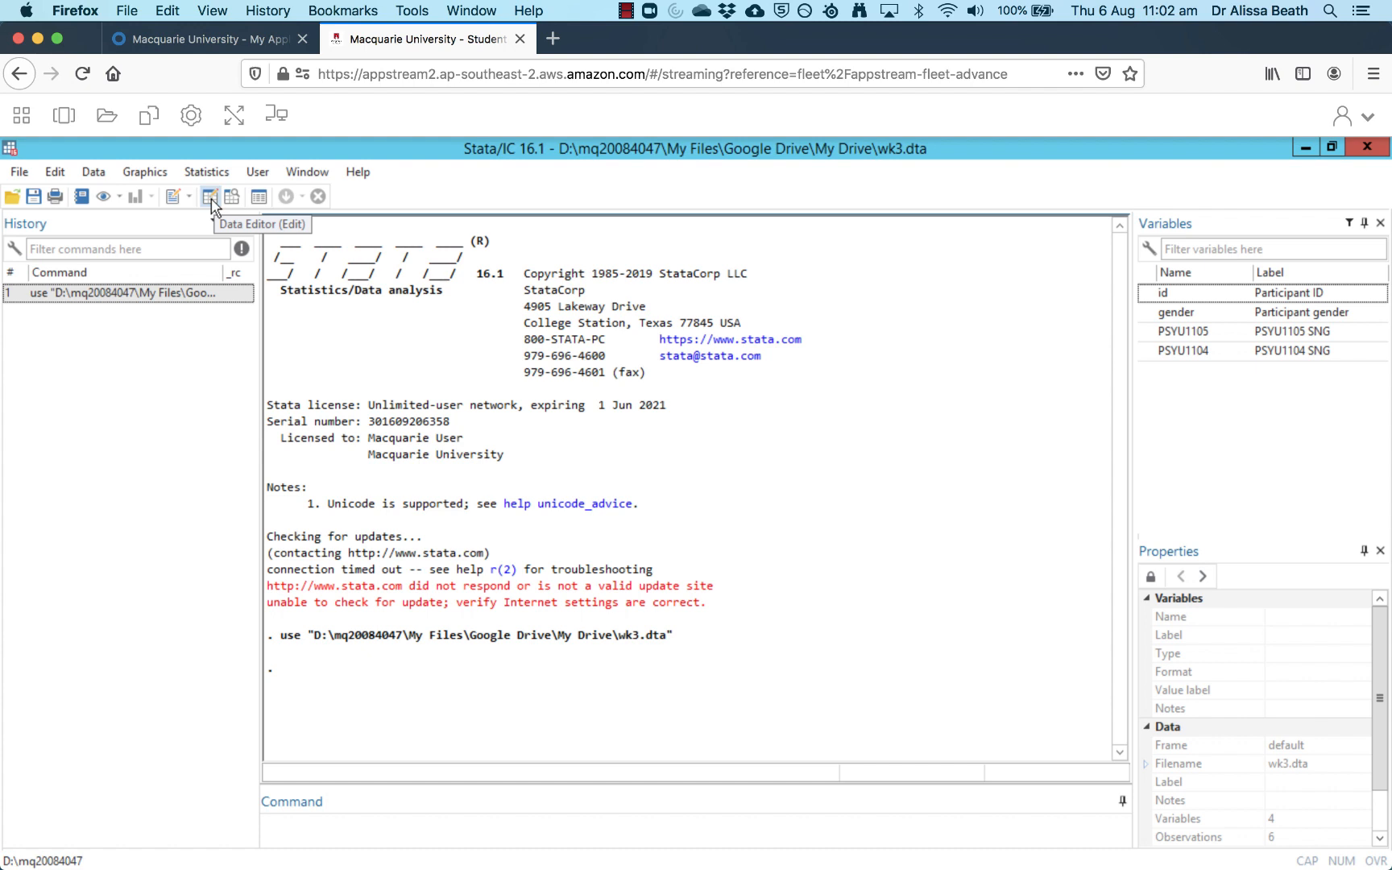
{"action": "mouse_move", "coordinate": [231, 197]}
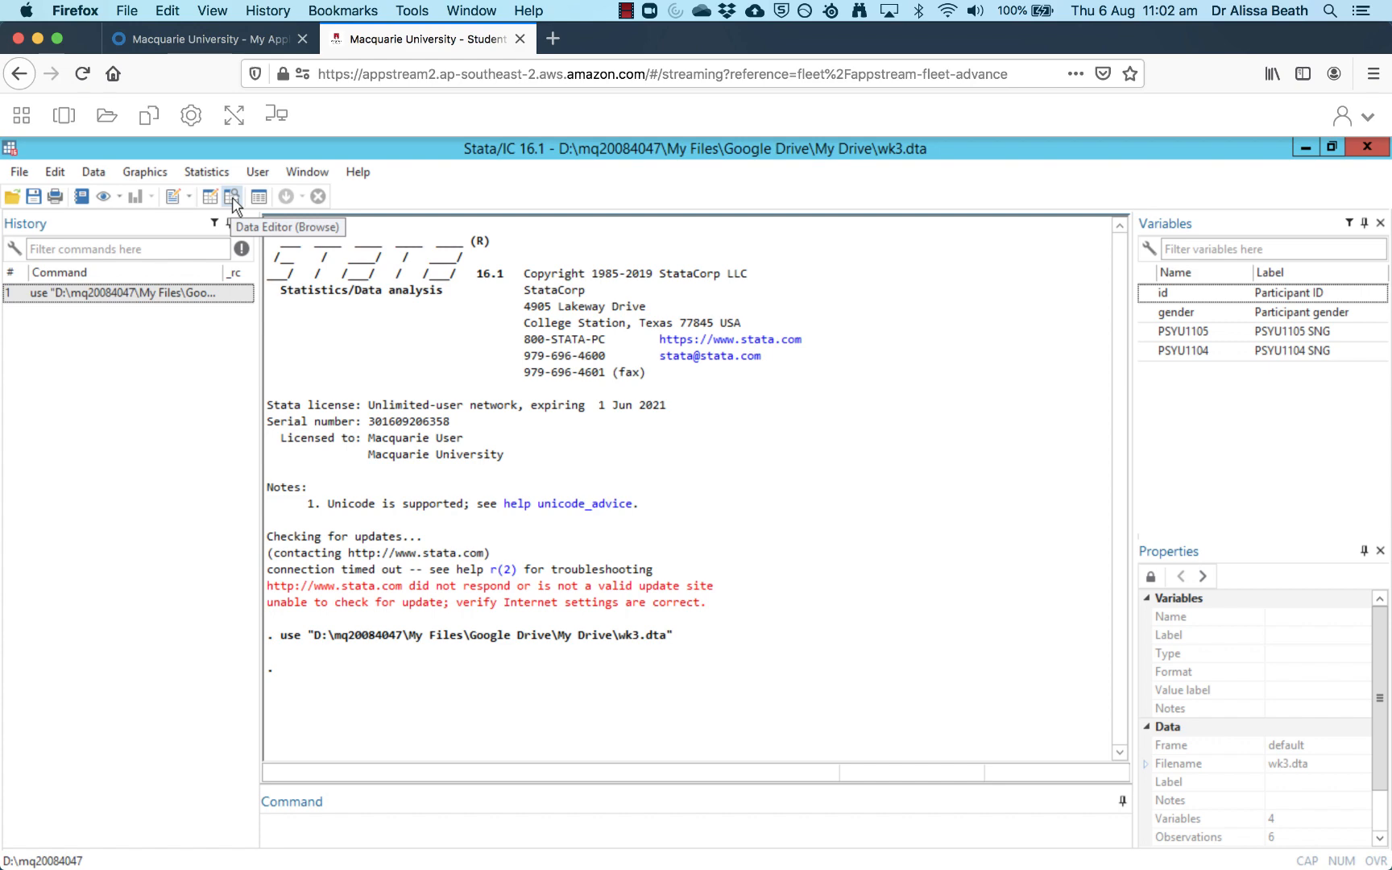
- Open the Data Editor in Browse mode to view wk3's six cases and four variables
{"action": "left_click", "coordinate": [232, 196]}
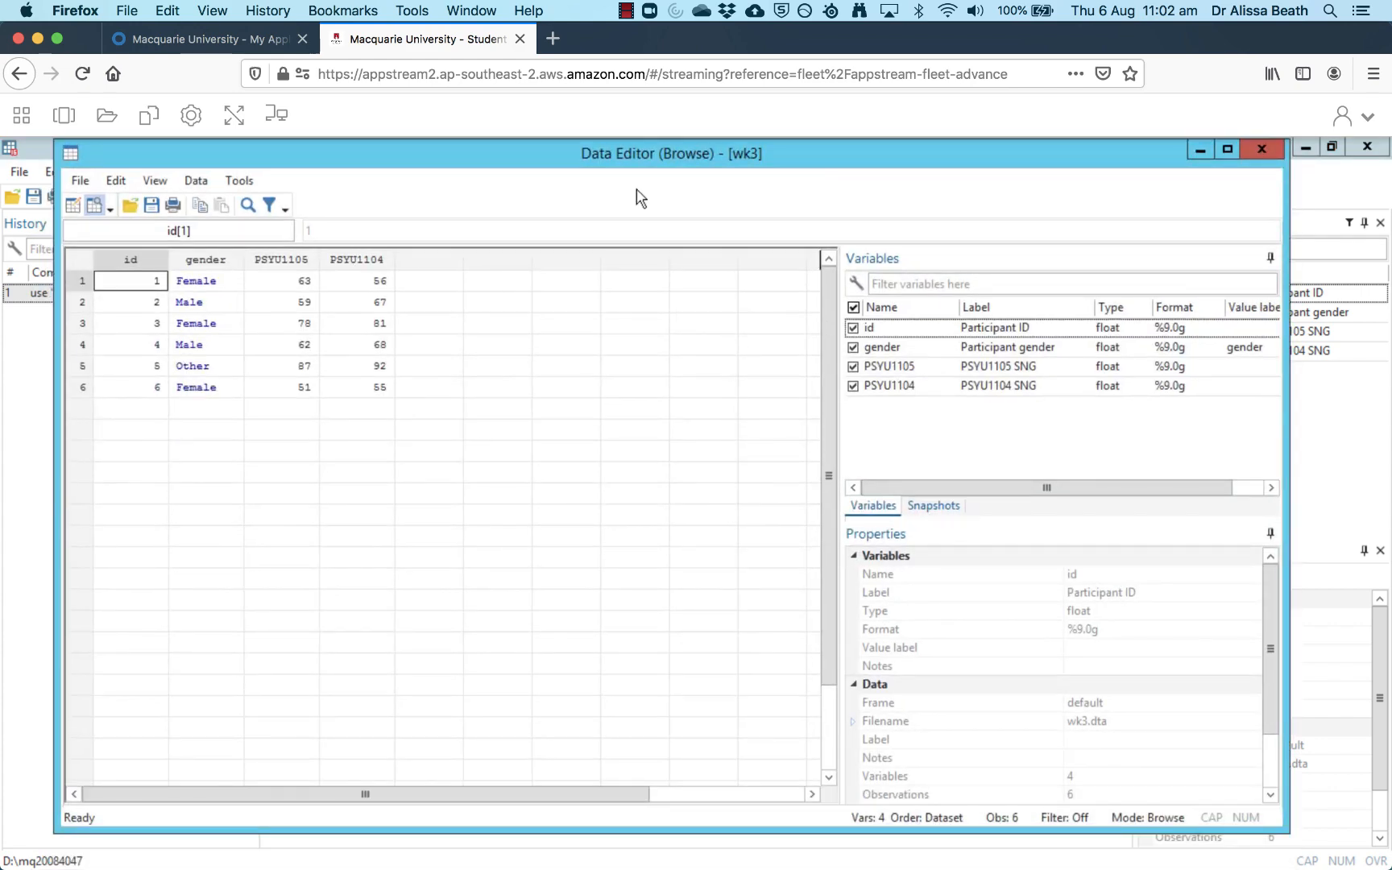
{"action": "mouse_move", "coordinate": [741, 238]}
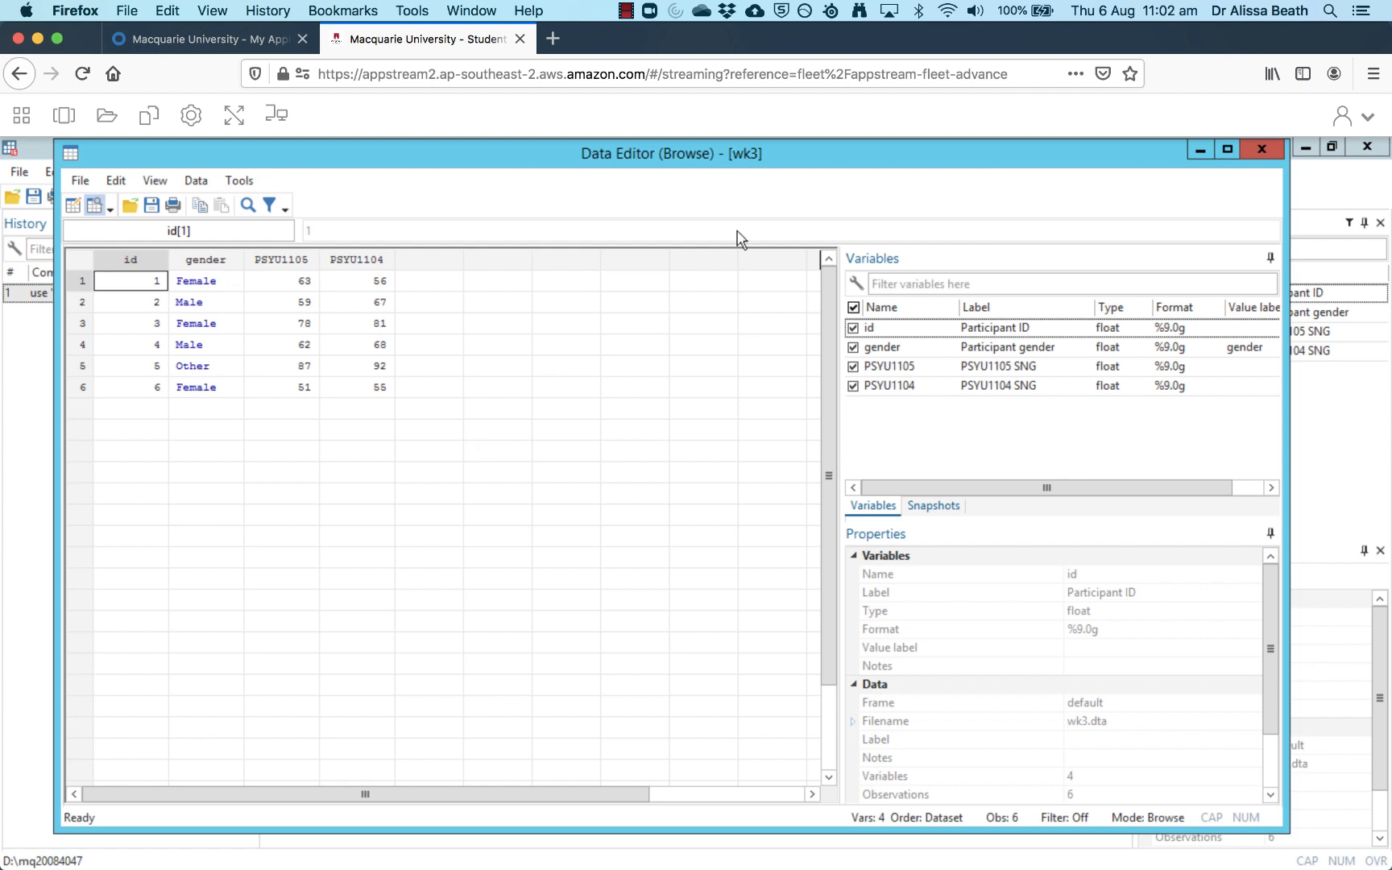
{"action": "mouse_move", "coordinate": [739, 212]}
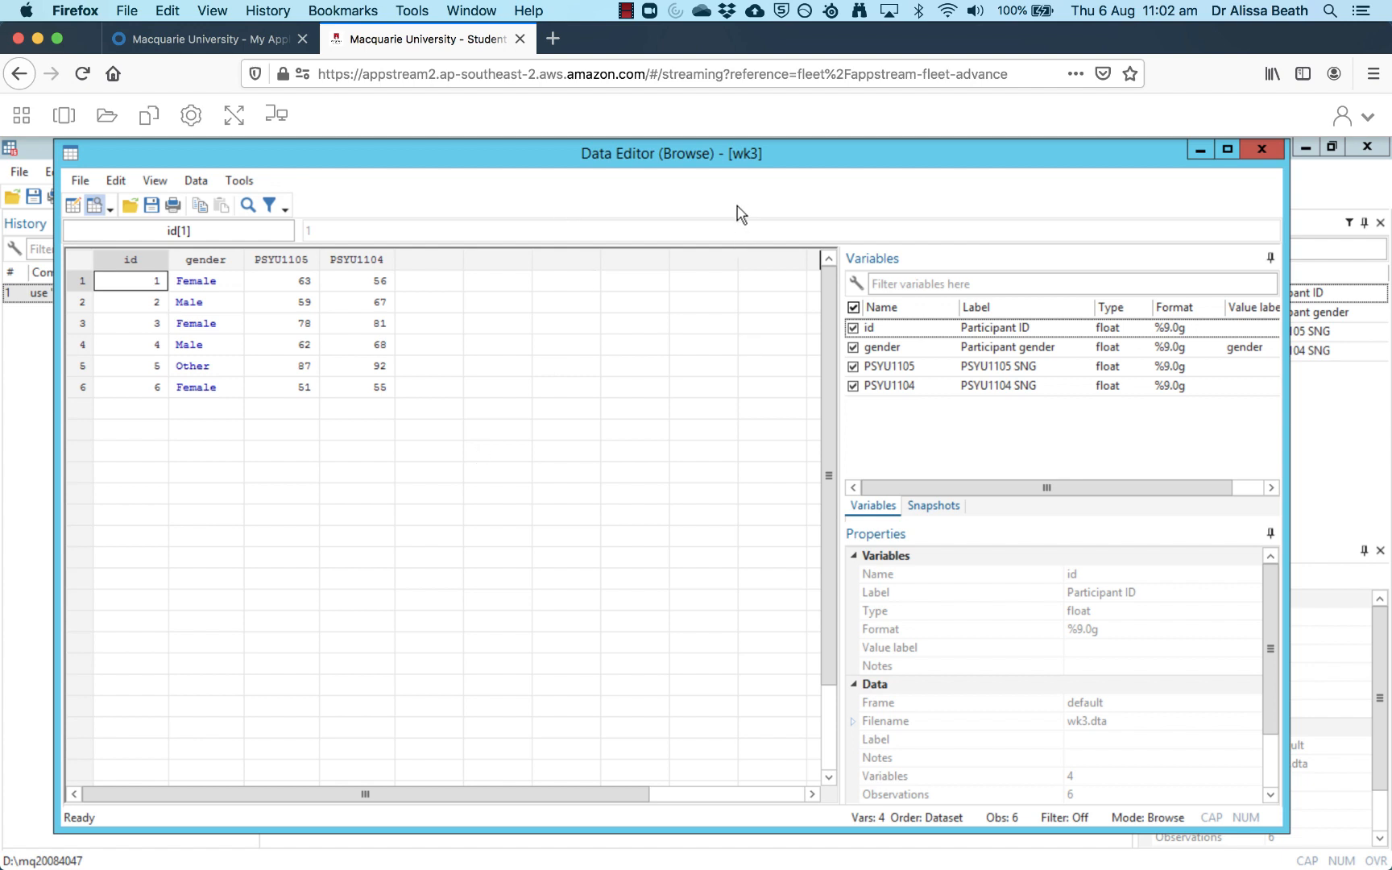
{"action": "mouse_move", "coordinate": [617, 412]}
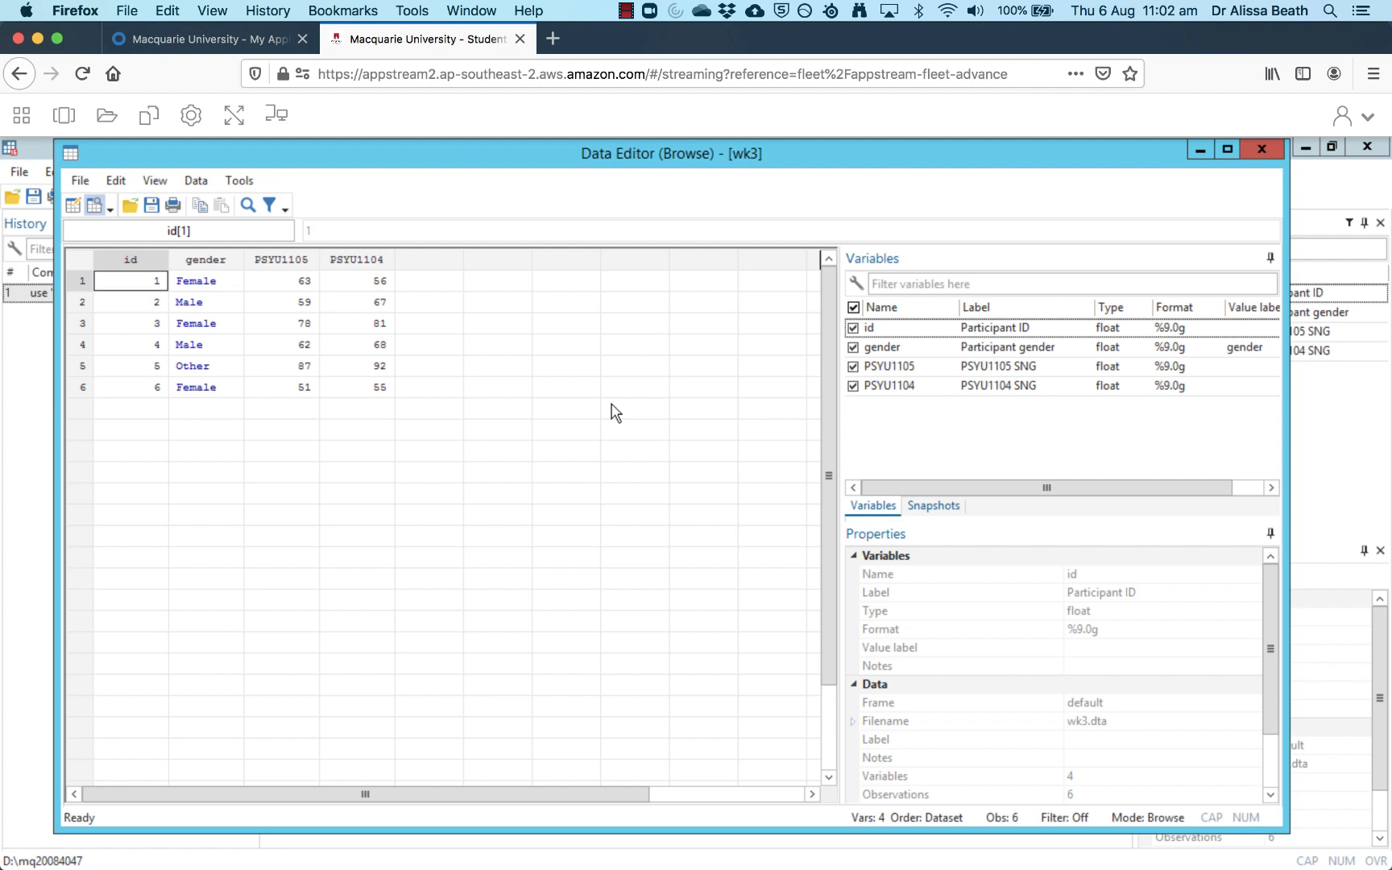
{"action": "mouse_move", "coordinate": [287, 347]}
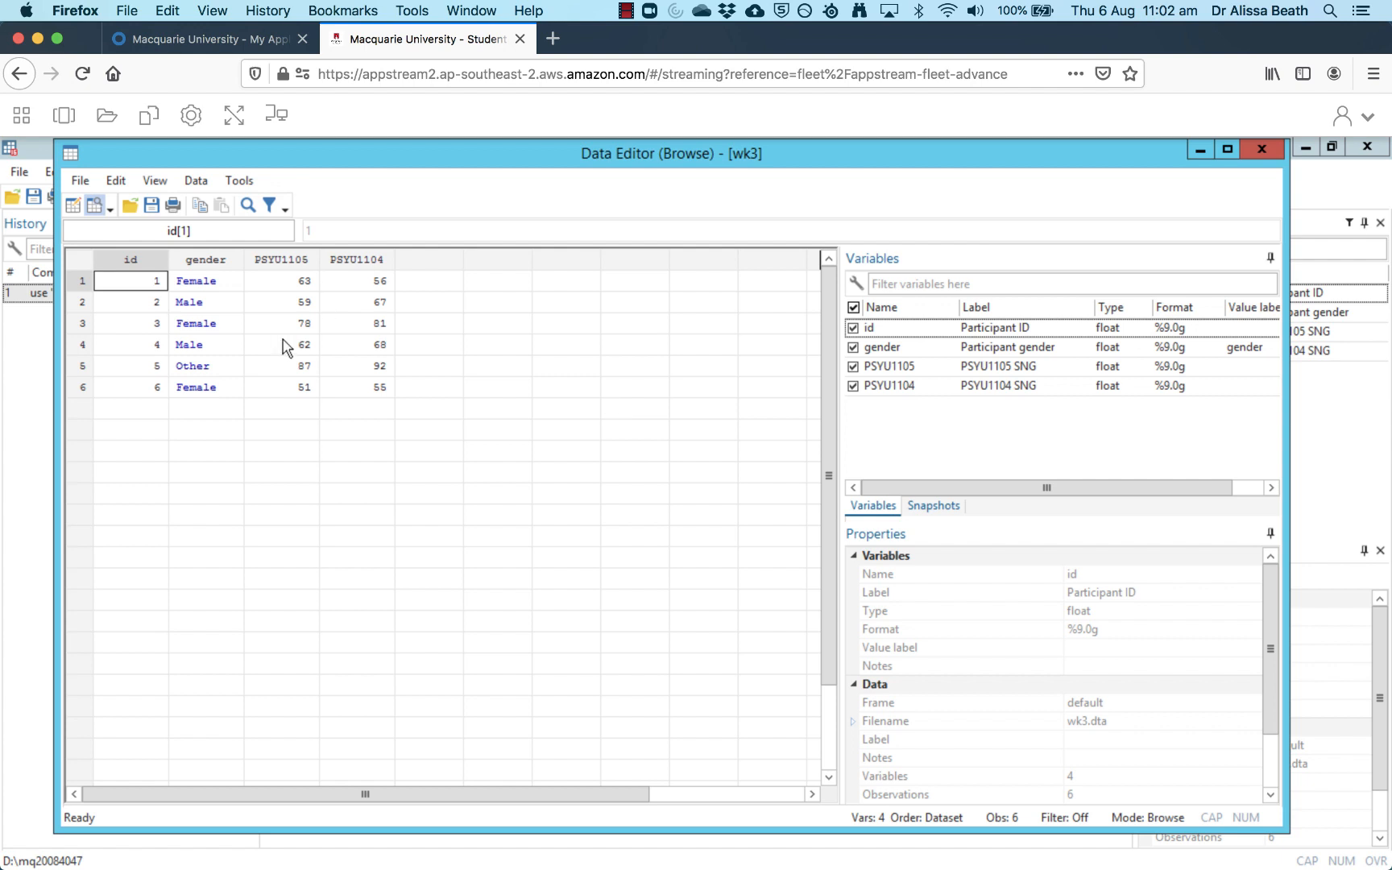
{"action": "mouse_move", "coordinate": [546, 471]}
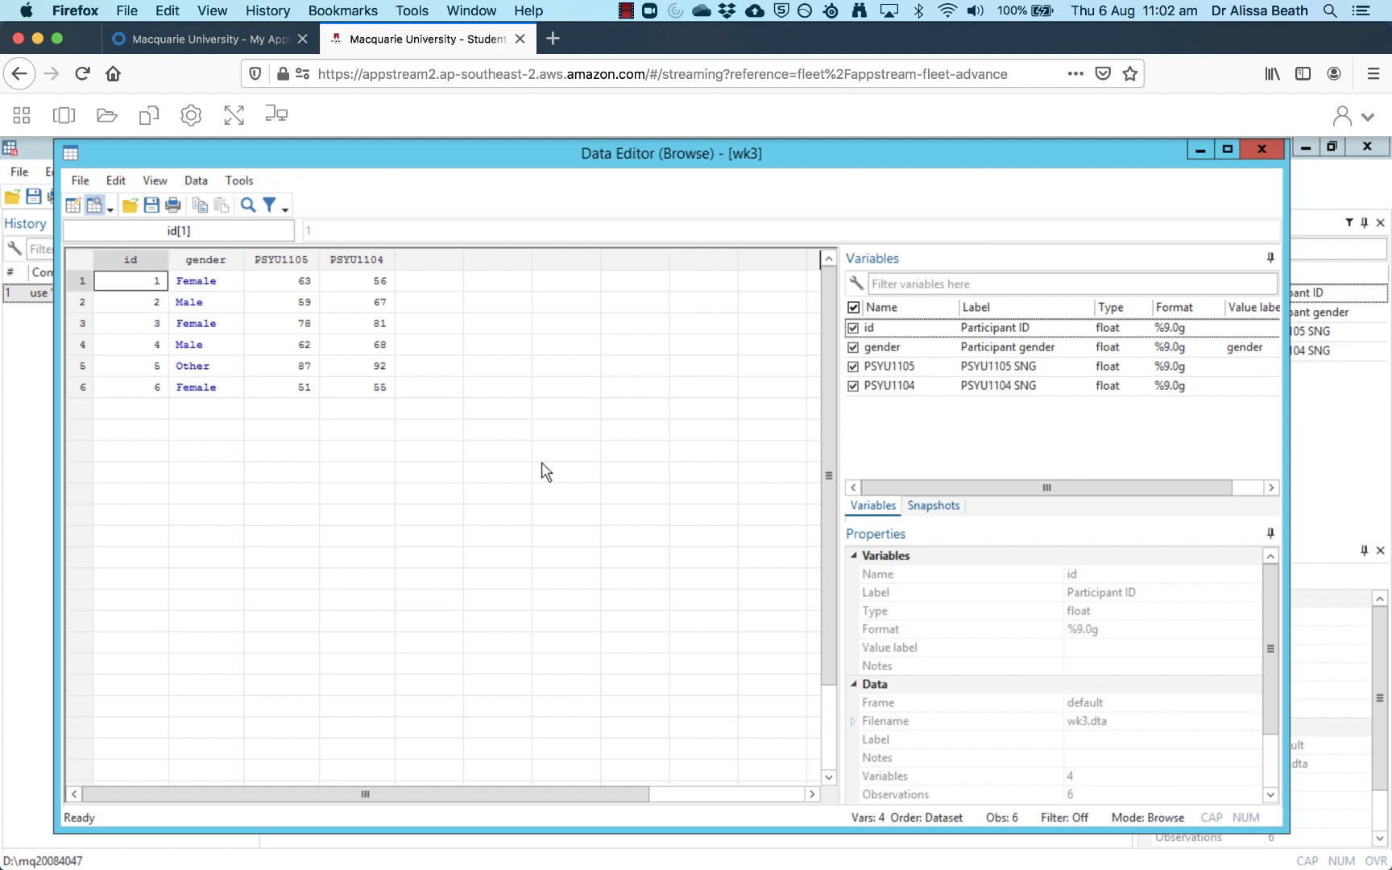
{"action": "mouse_move", "coordinate": [678, 435]}
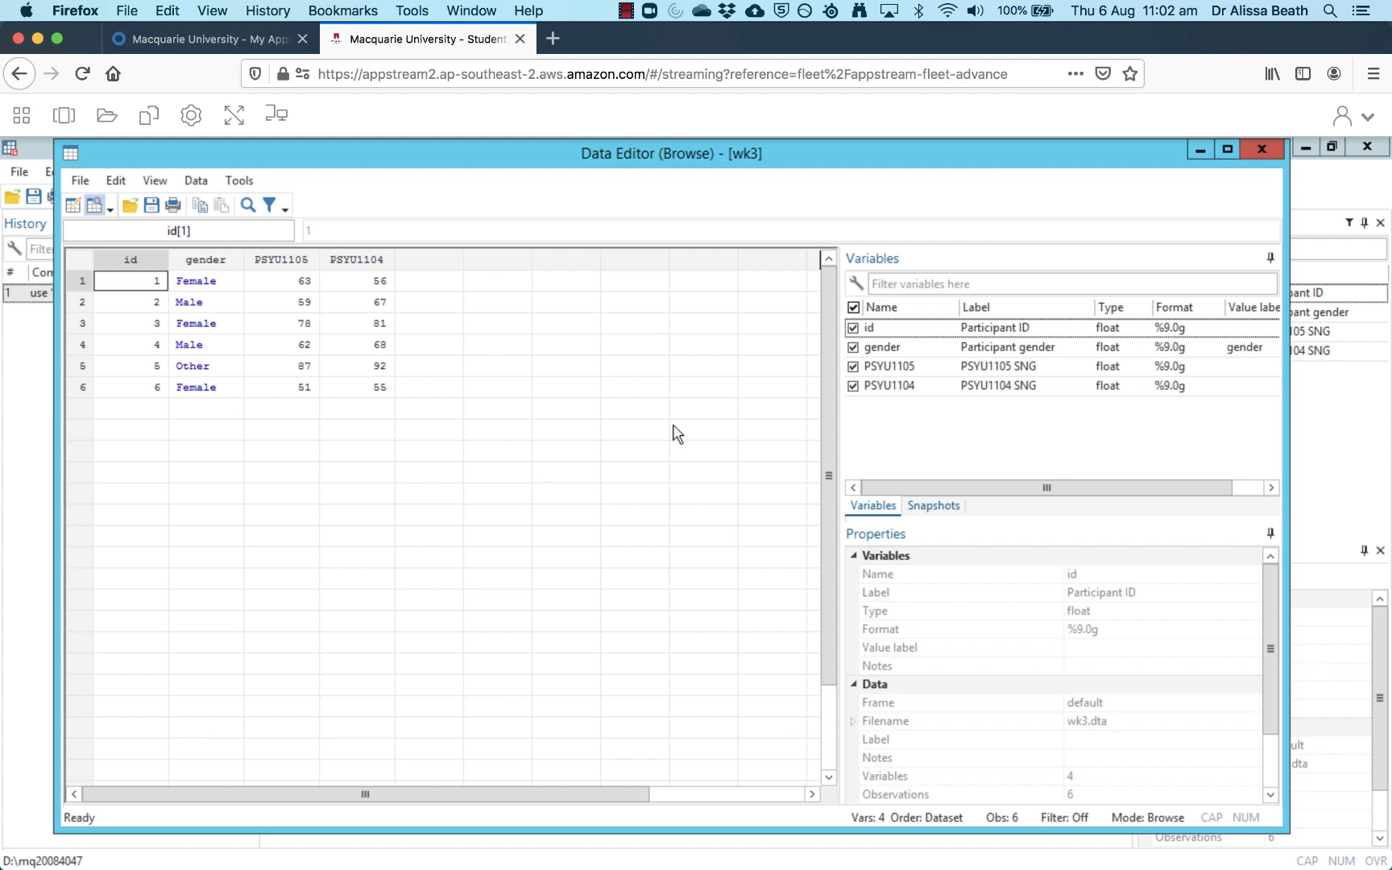
{"action": "mouse_move", "coordinate": [282, 376]}
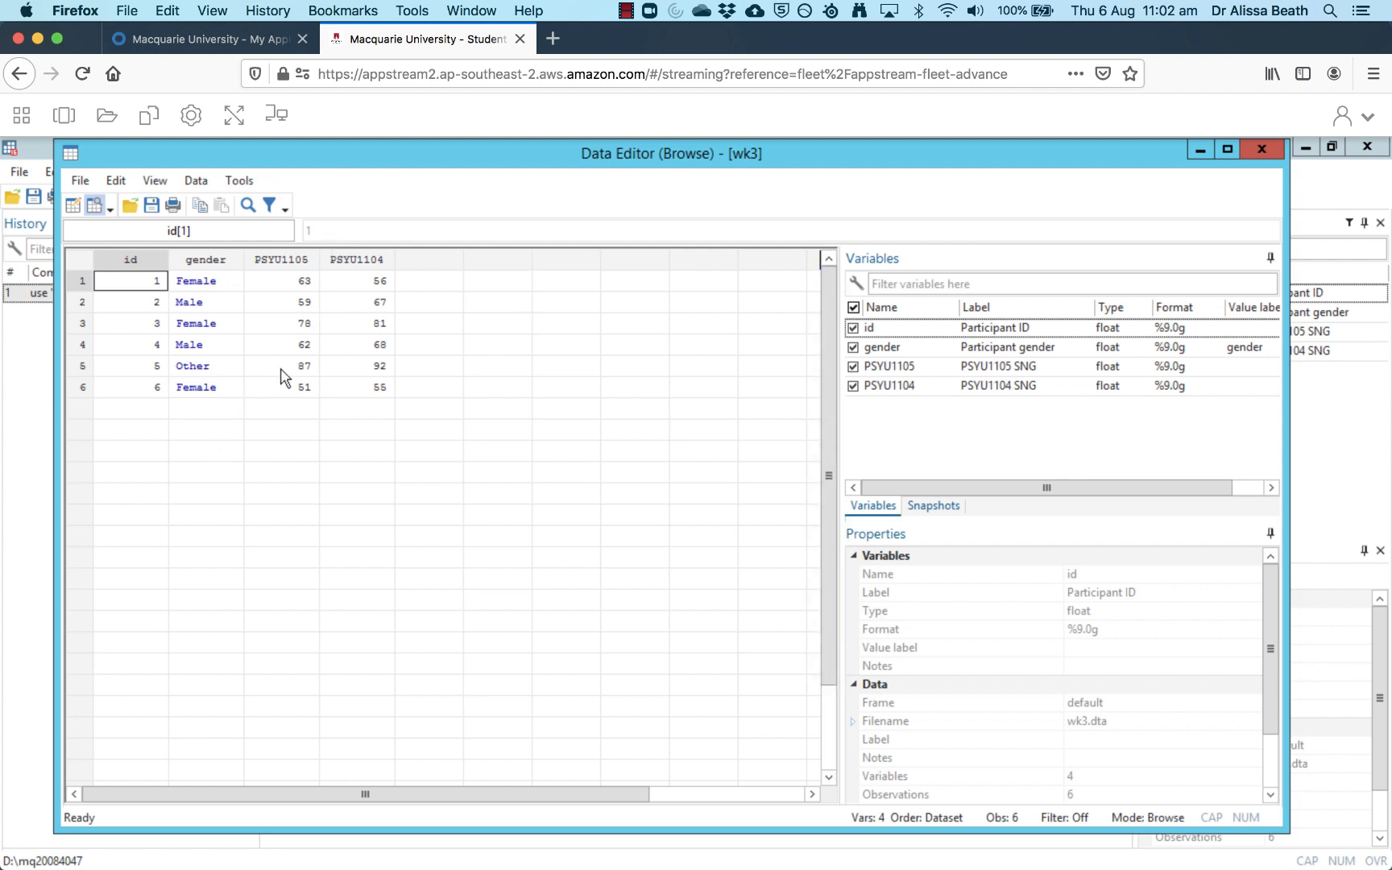
{"action": "mouse_move", "coordinate": [213, 299]}
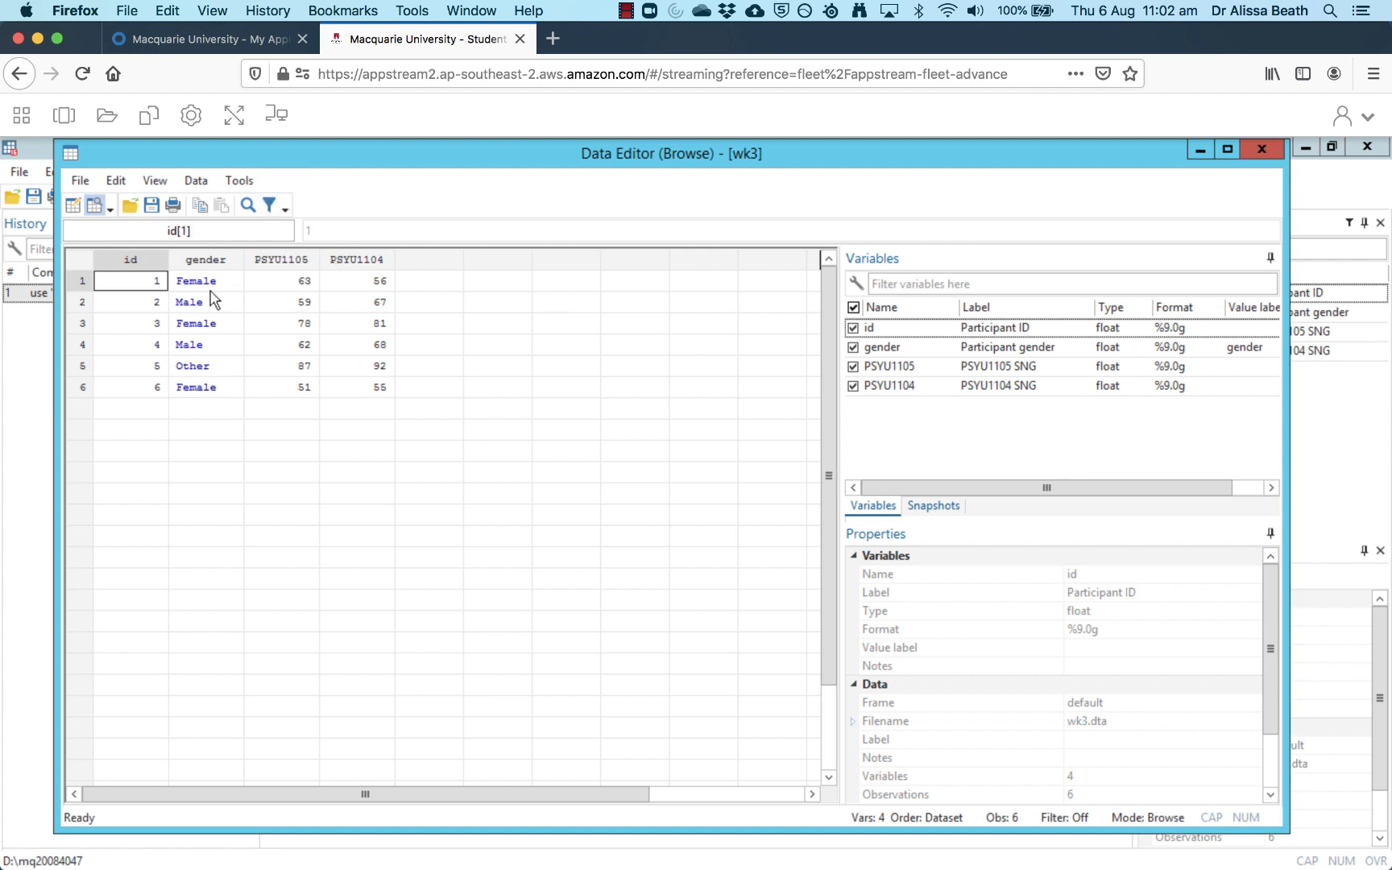
{"action": "mouse_move", "coordinate": [380, 364]}
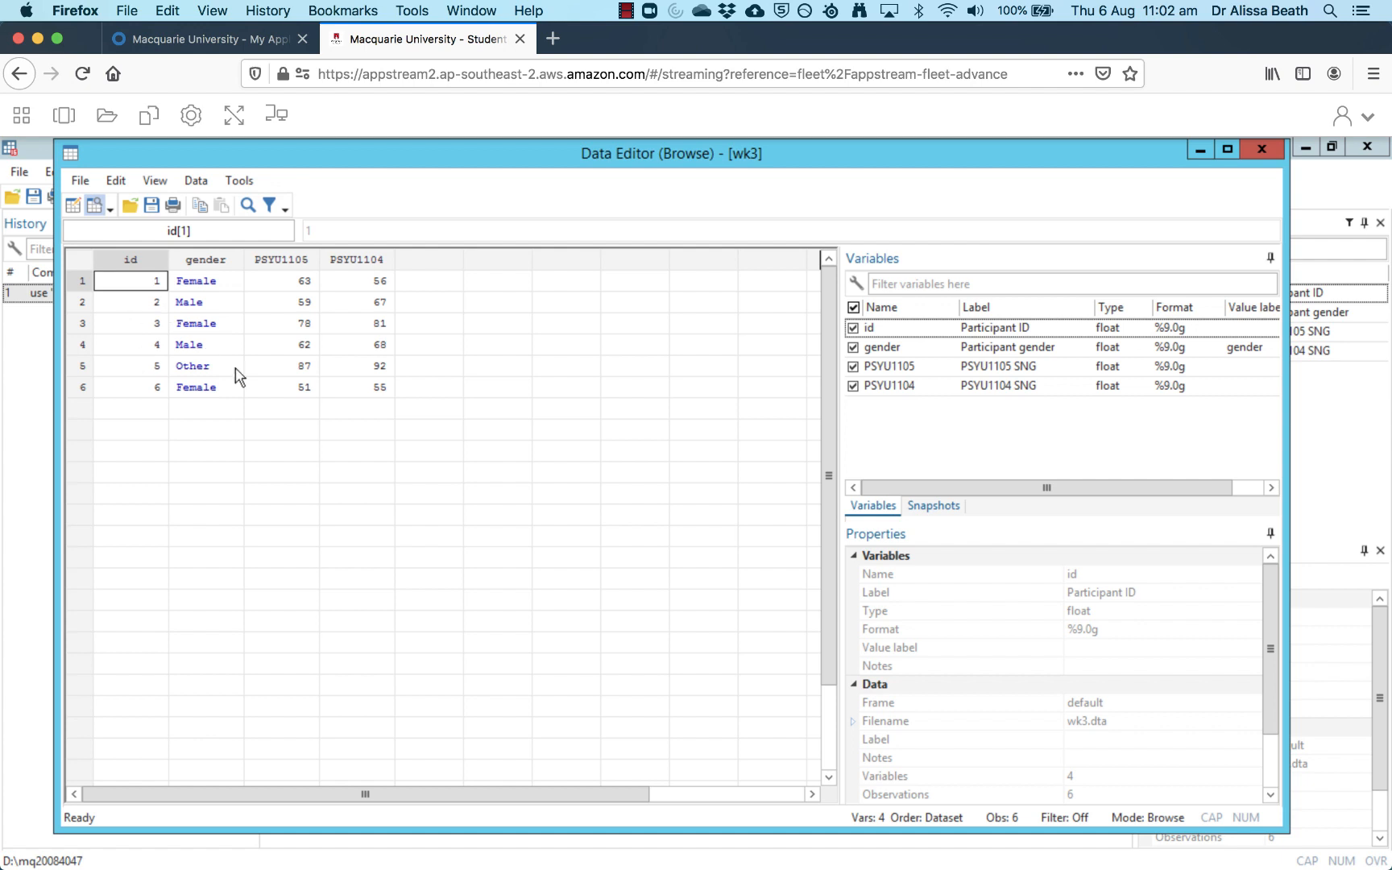
{"action": "mouse_move", "coordinate": [271, 418]}
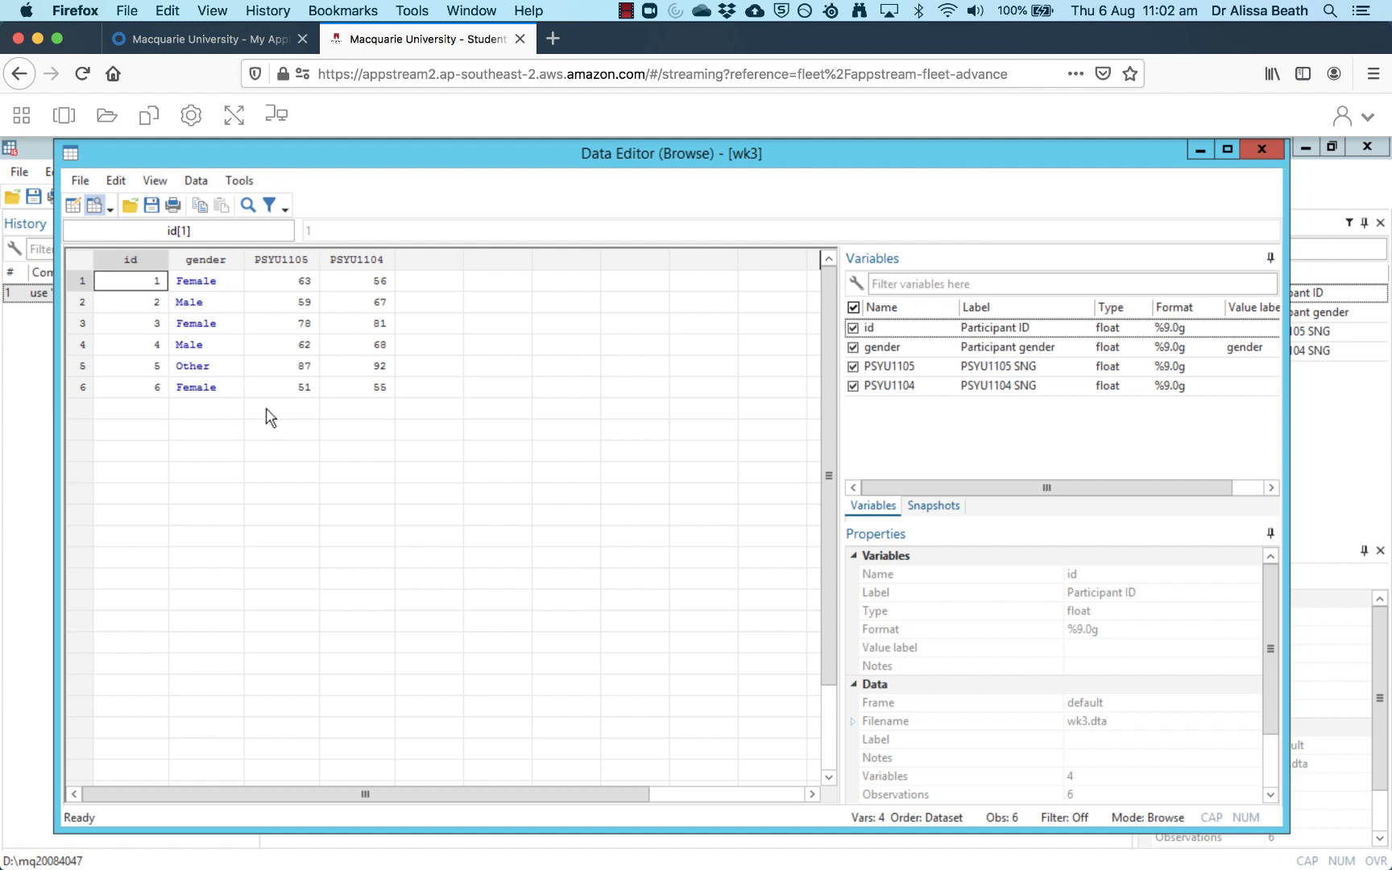
{"action": "mouse_move", "coordinate": [291, 398]}
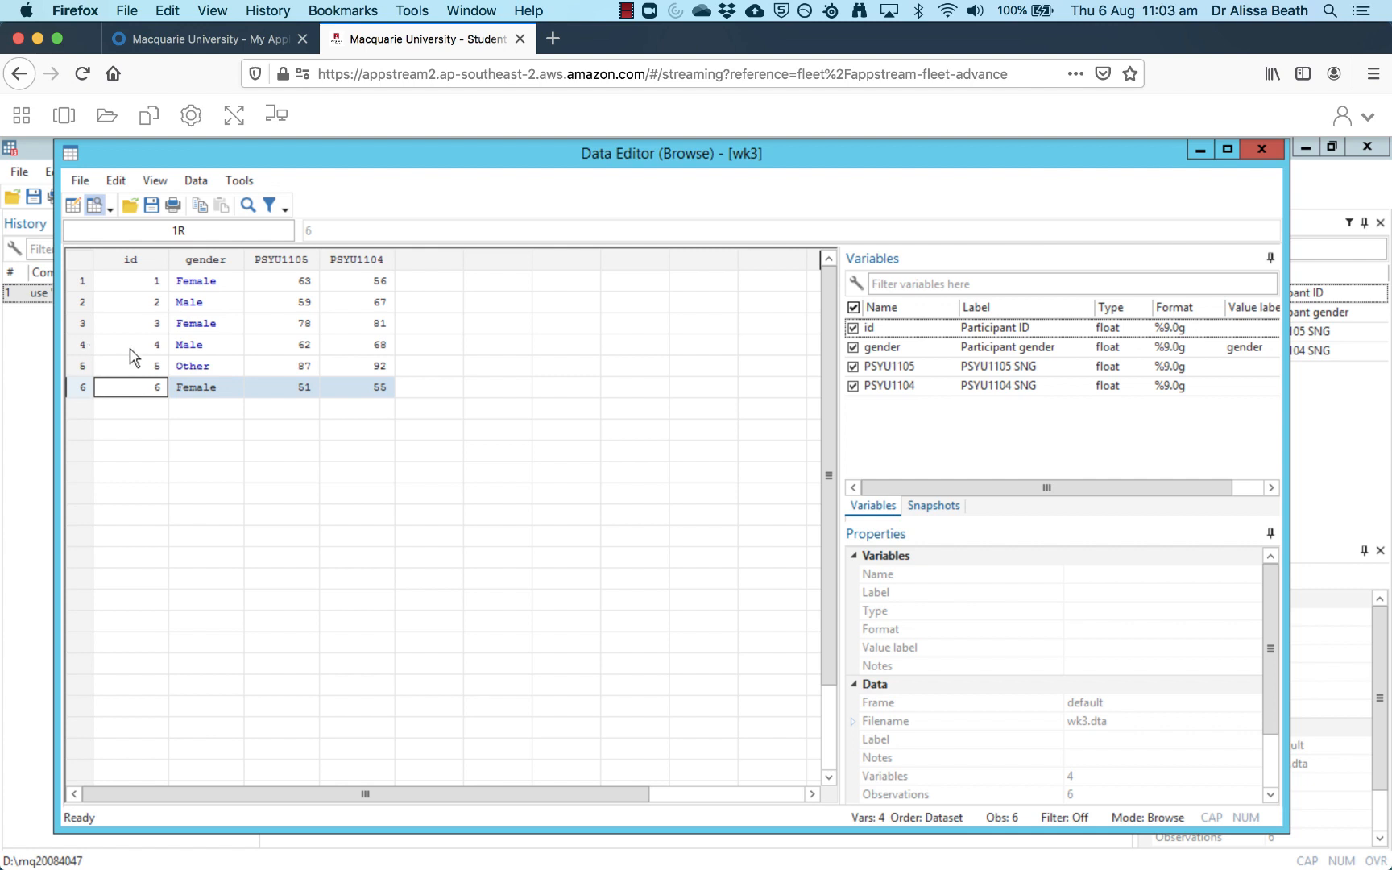
{"action": "mouse_move", "coordinate": [244, 455]}
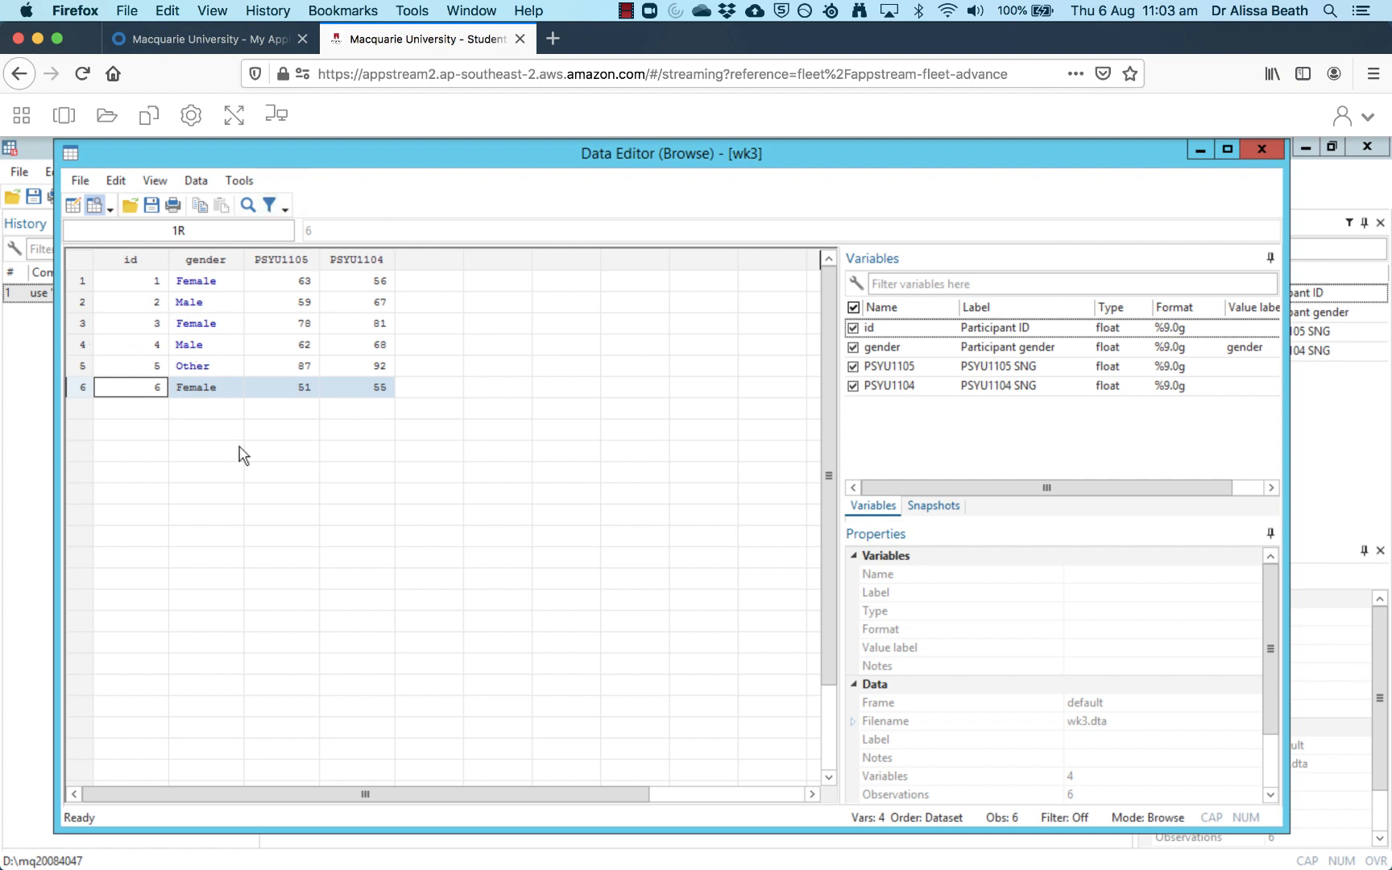
{"action": "mouse_move", "coordinate": [200, 315]}
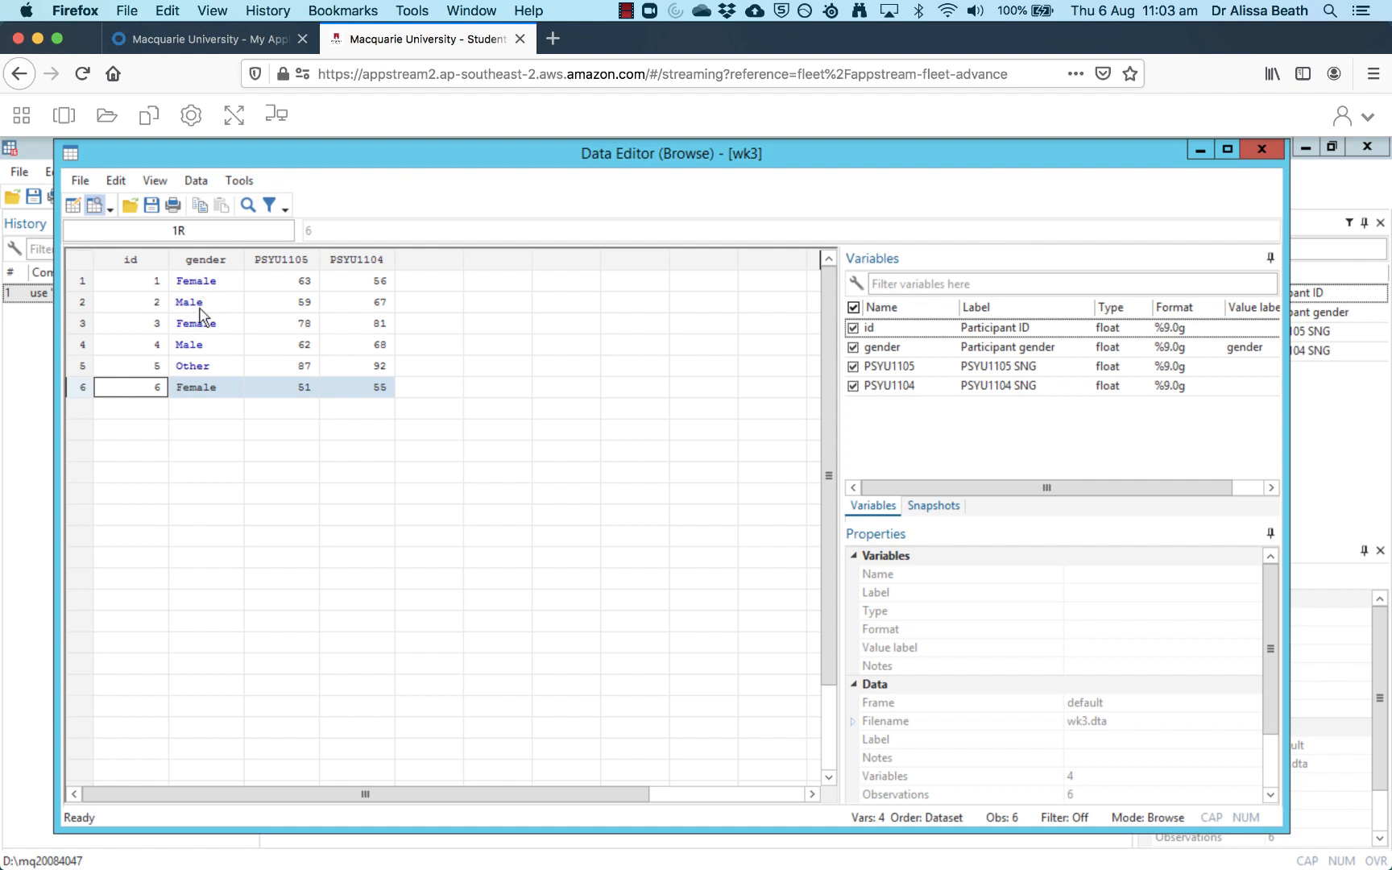
{"action": "mouse_move", "coordinate": [227, 327]}
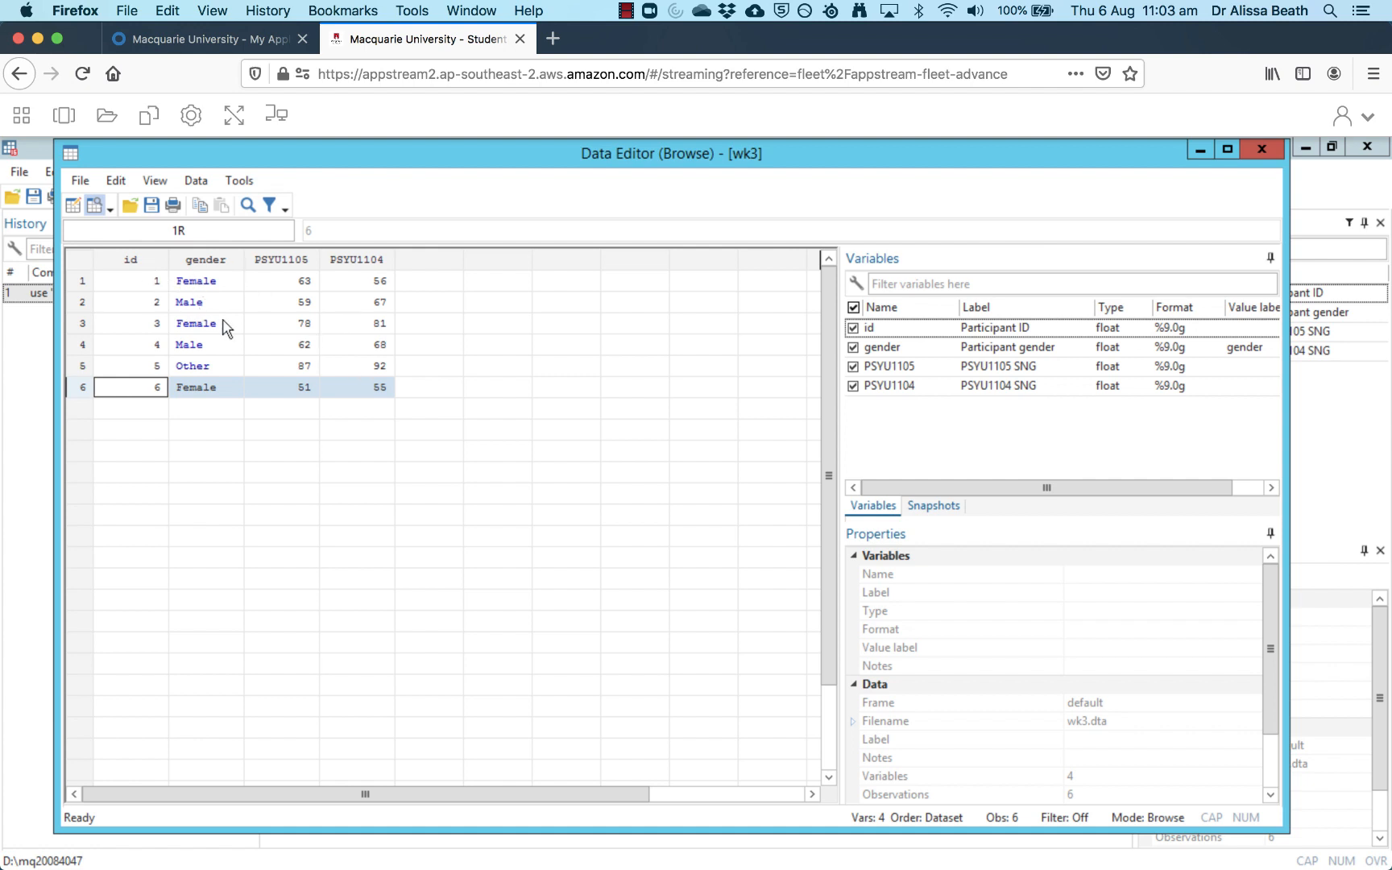
{"action": "mouse_move", "coordinate": [147, 271]}
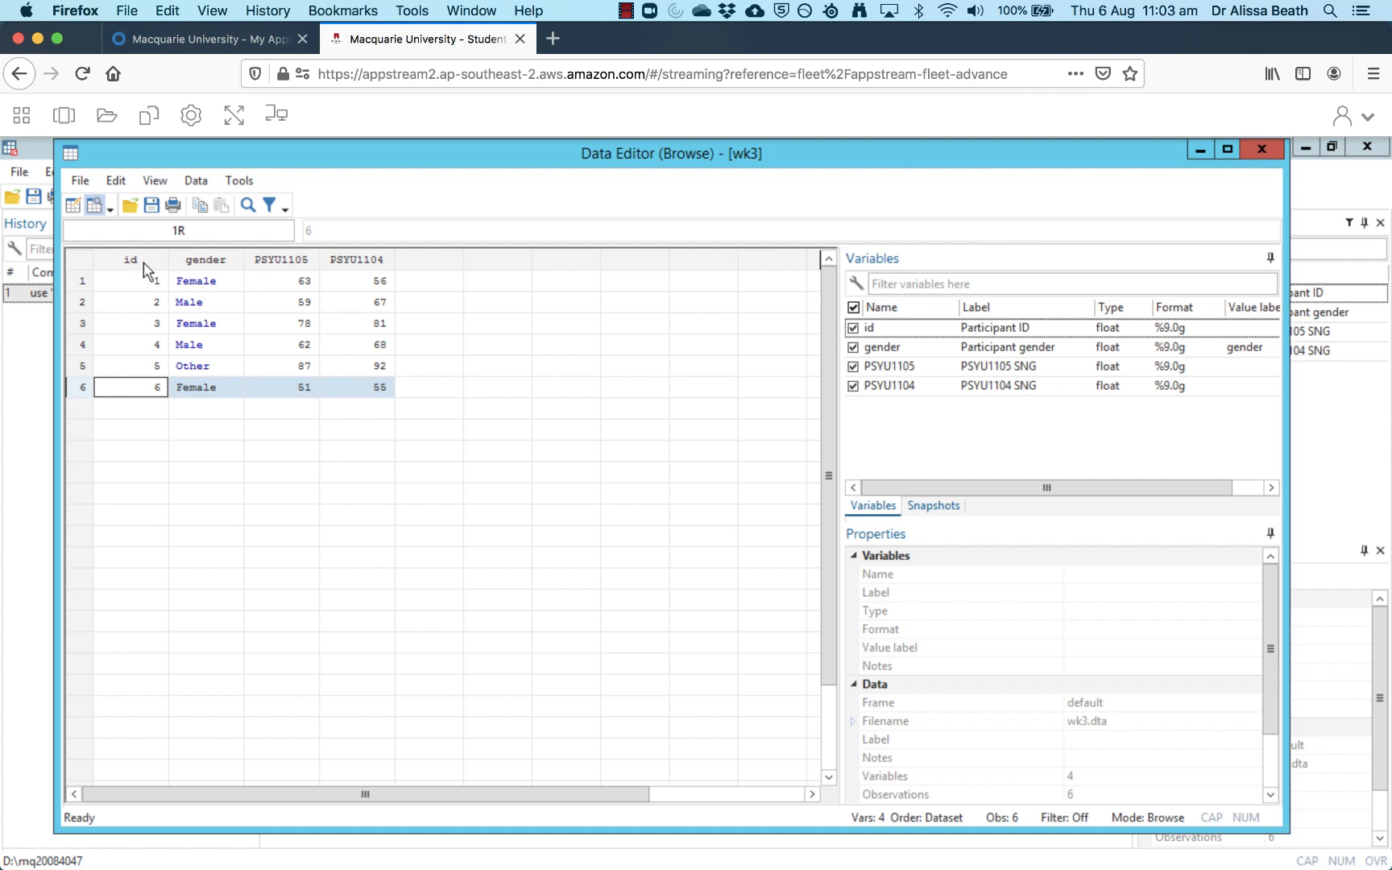
{"action": "left_click", "coordinate": [129, 259]}
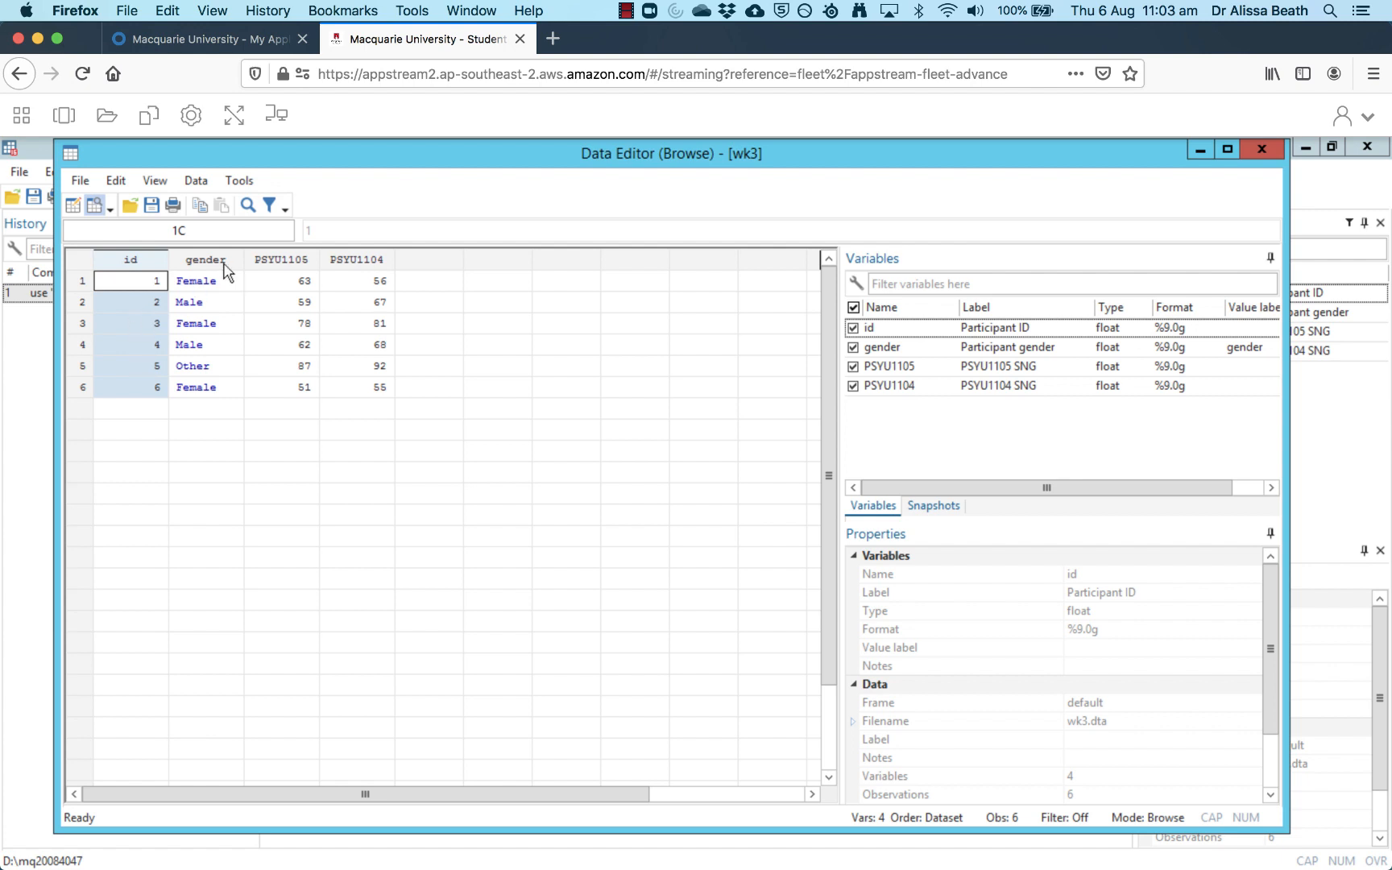
{"action": "left_click", "coordinate": [206, 260]}
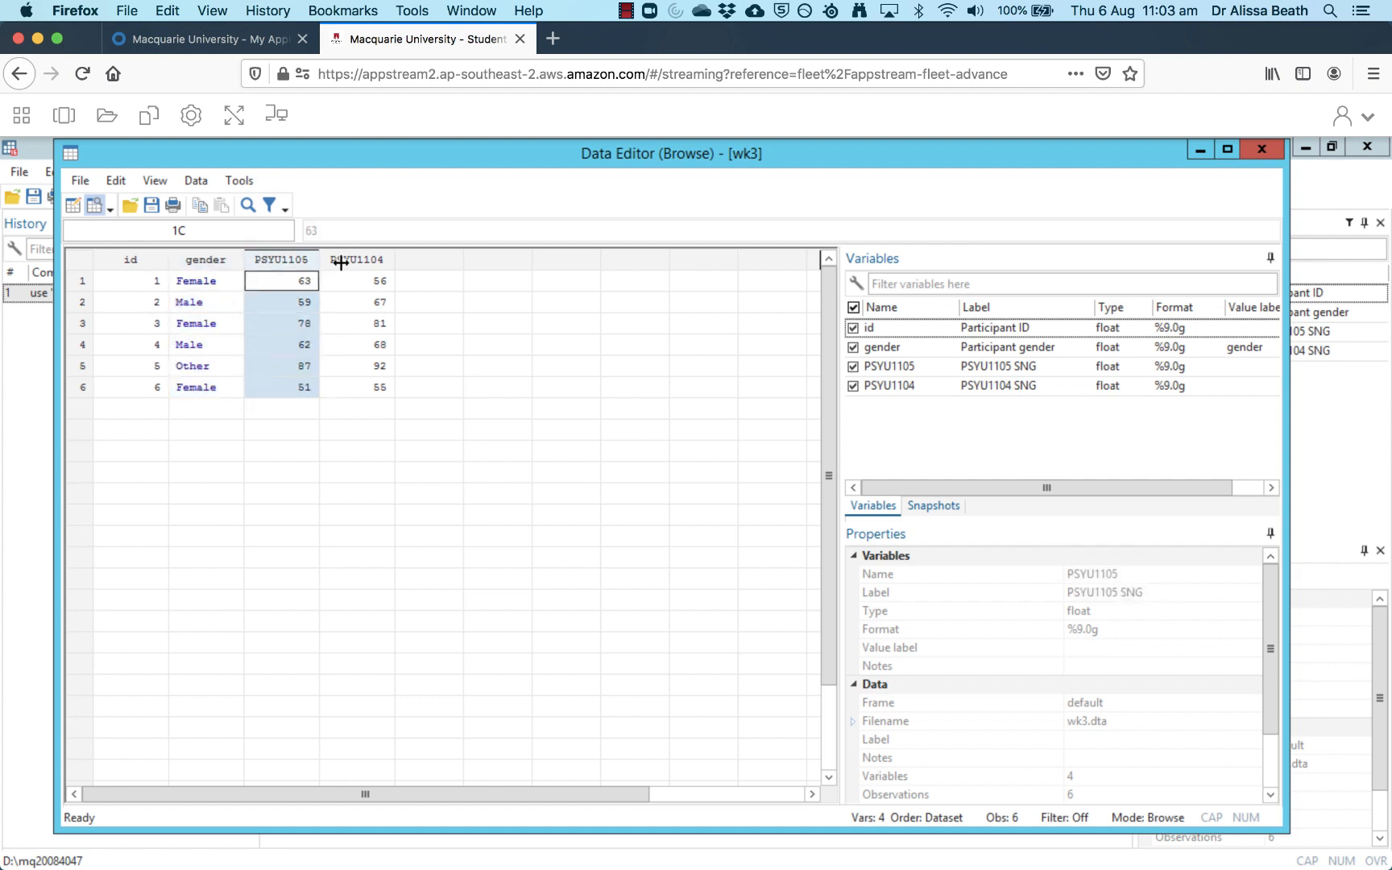
{"action": "left_click", "coordinate": [357, 280]}
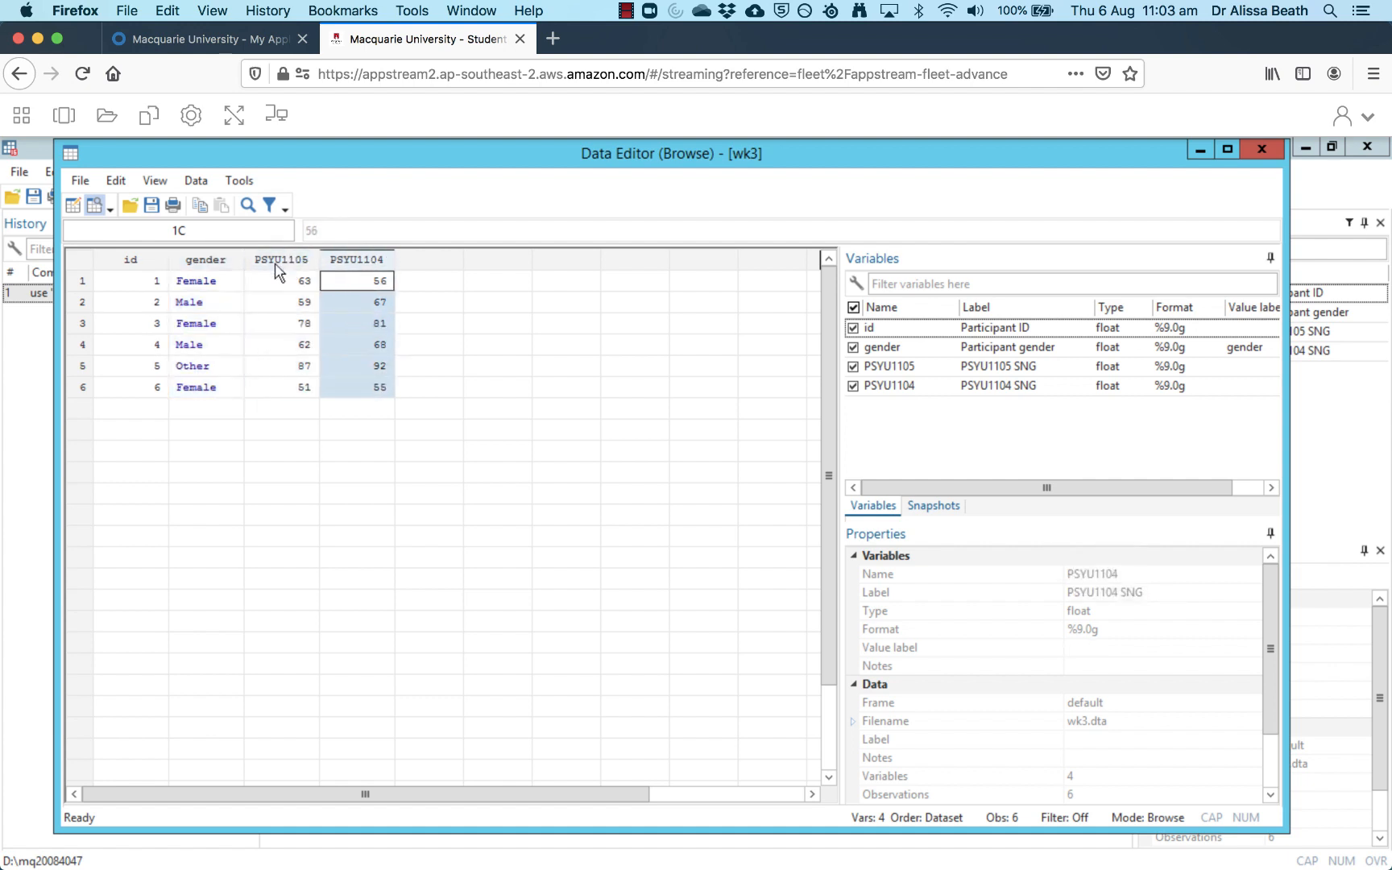
{"action": "left_click", "coordinate": [281, 280]}
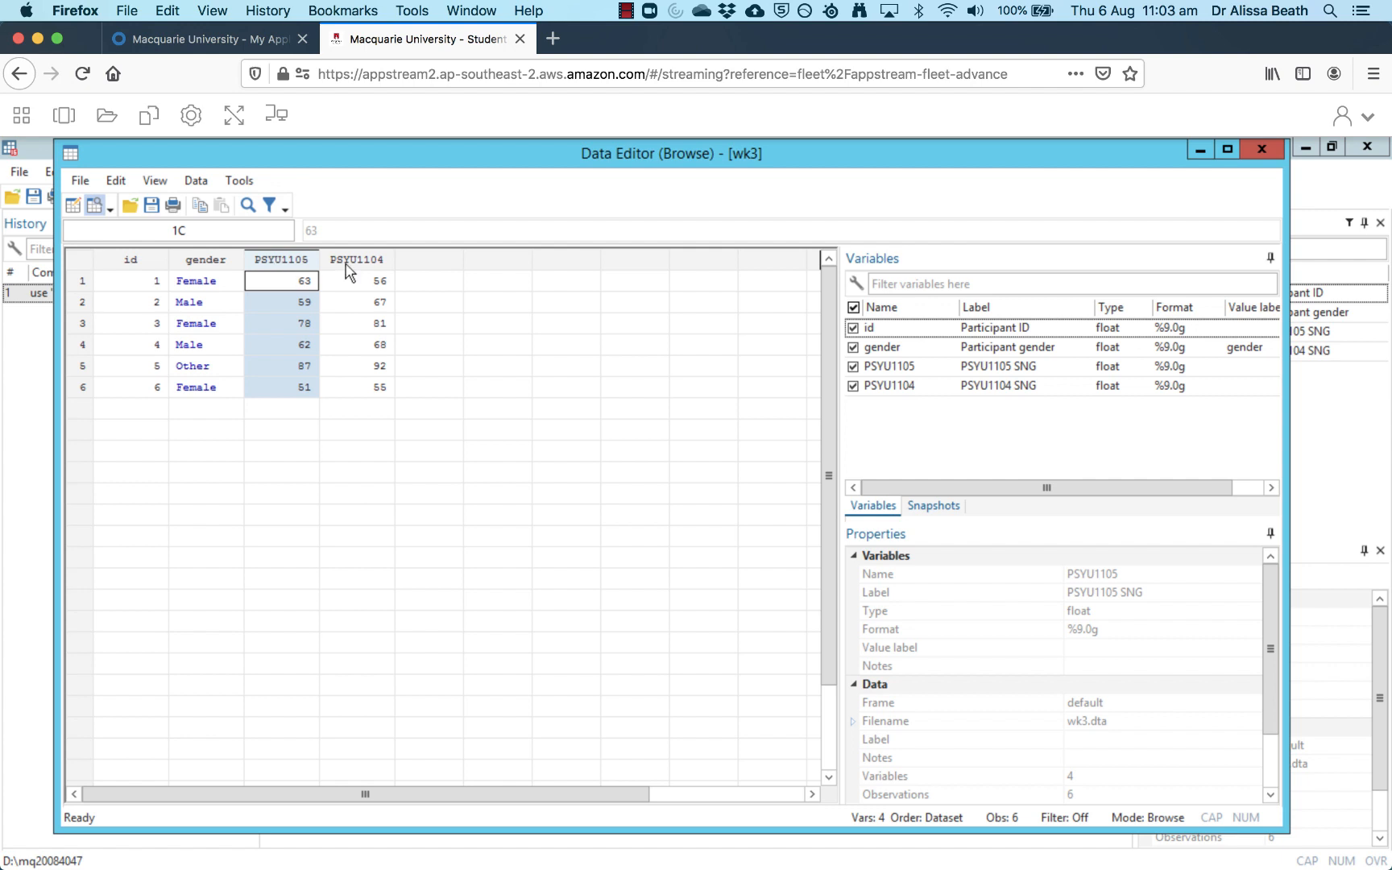
{"action": "left_click", "coordinate": [357, 281]}
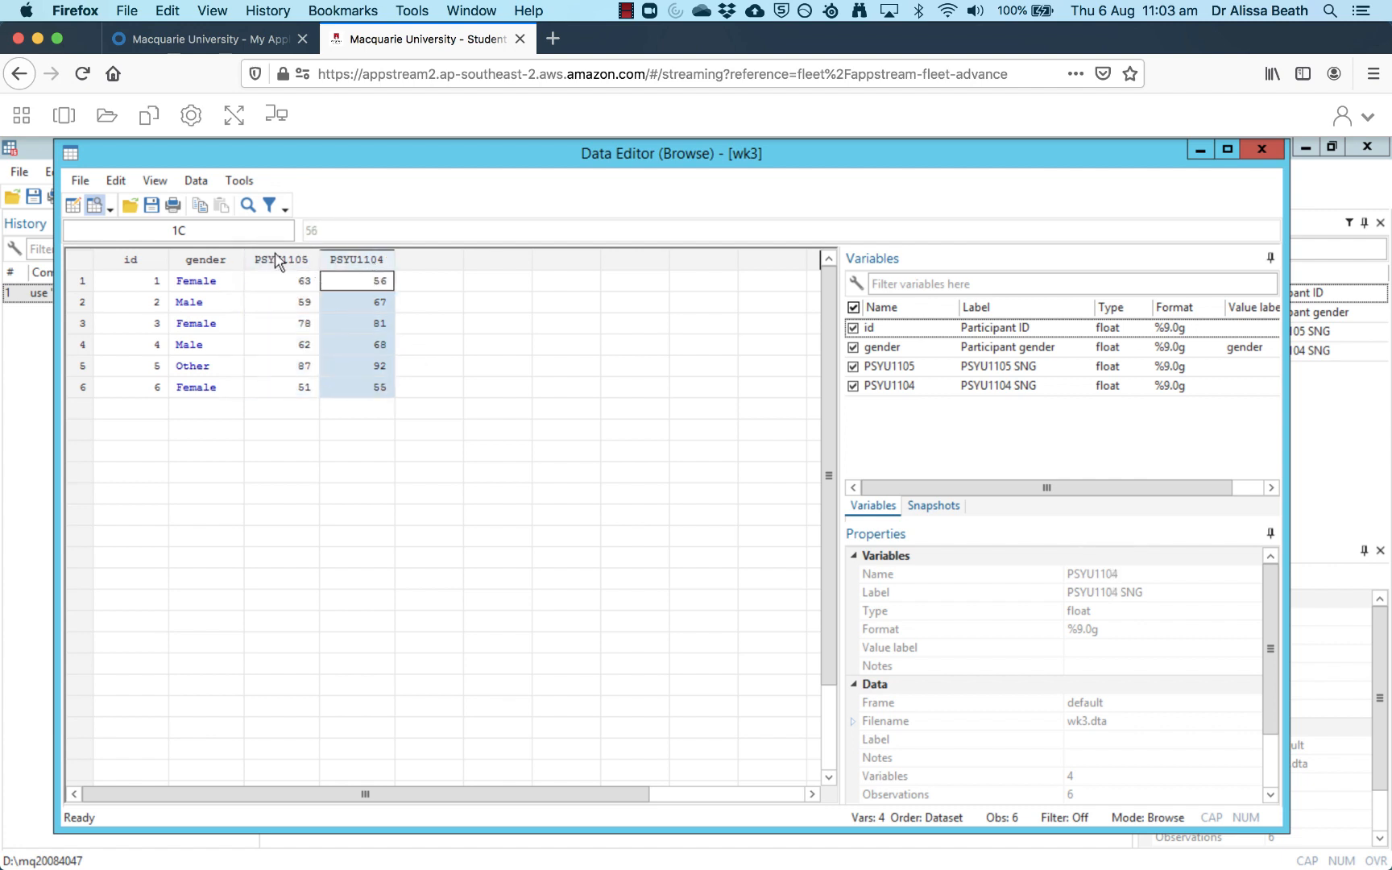
{"action": "left_click", "coordinate": [280, 281]}
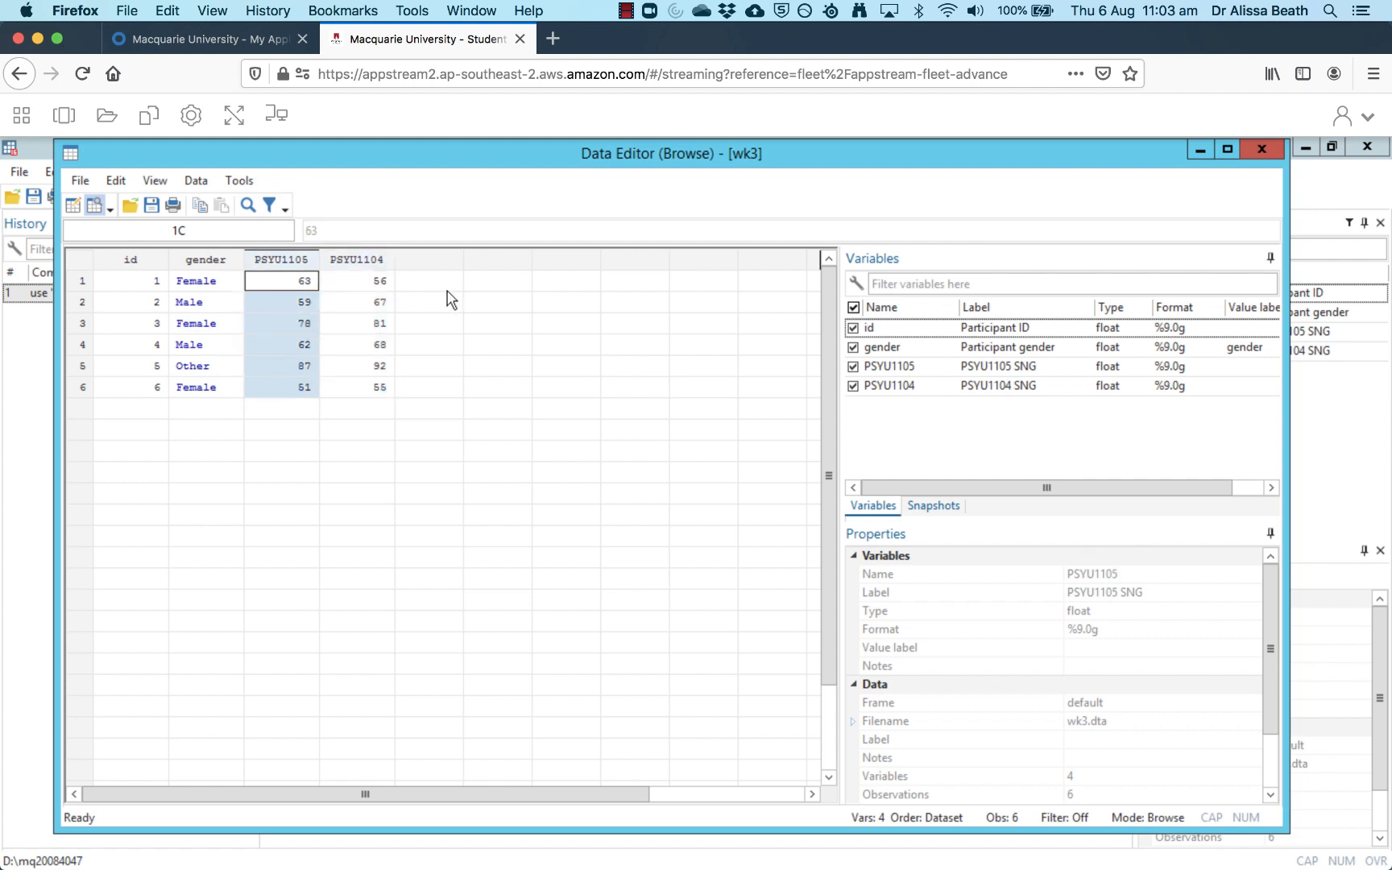
{"action": "mouse_move", "coordinate": [343, 345]}
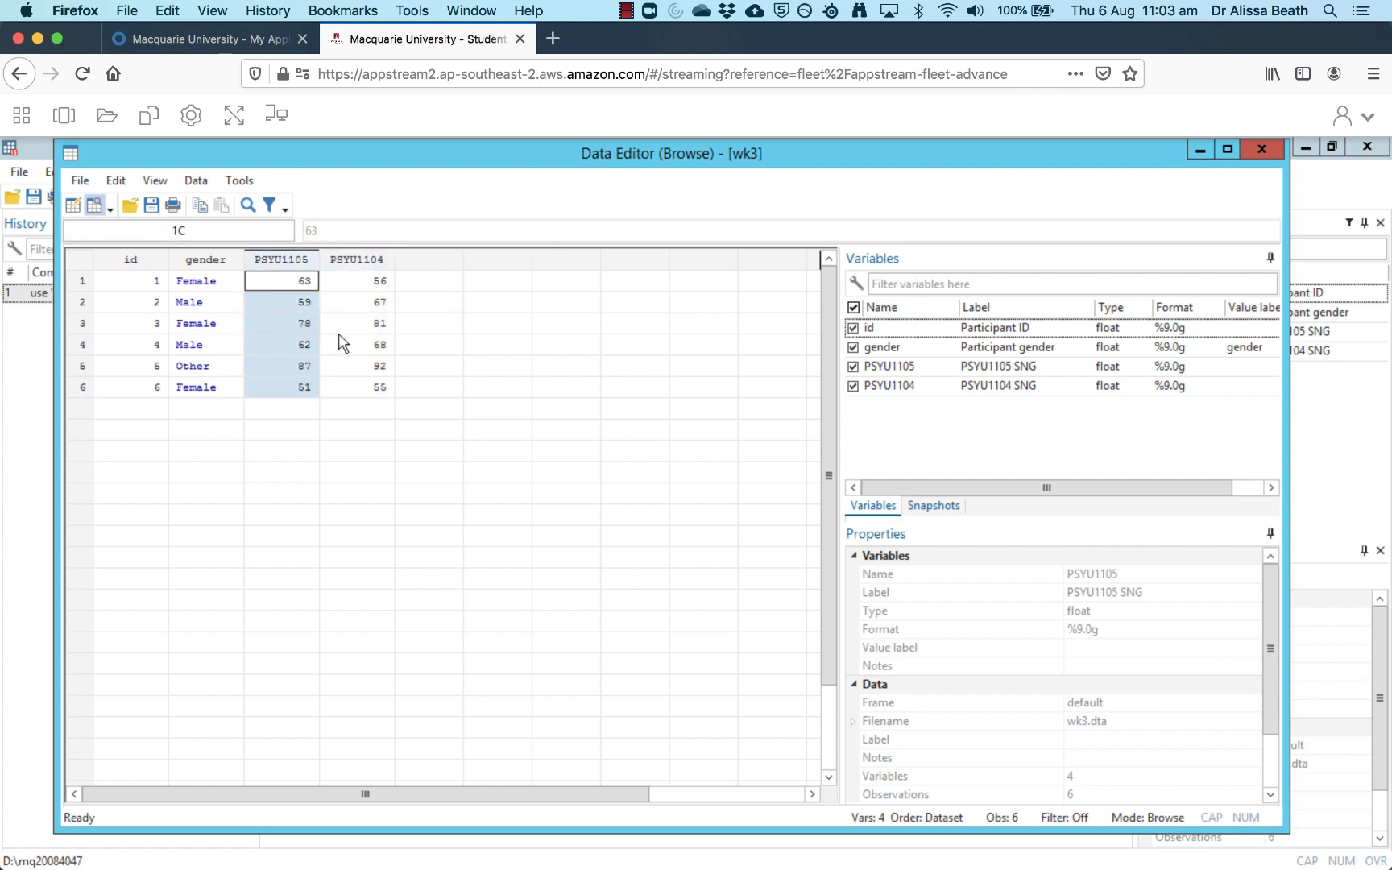
{"action": "mouse_move", "coordinate": [163, 269]}
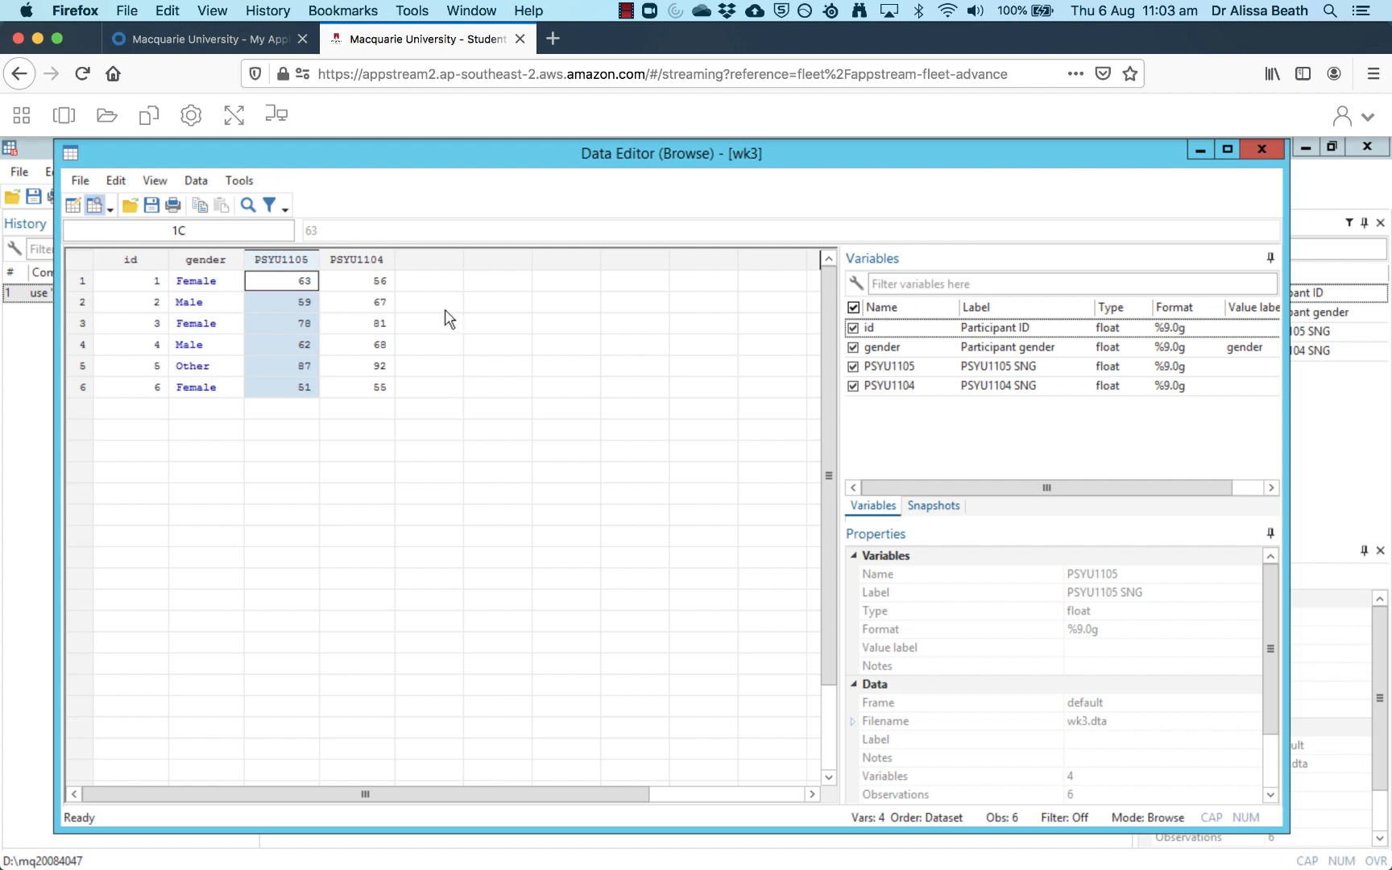
{"action": "mouse_move", "coordinate": [96, 302]}
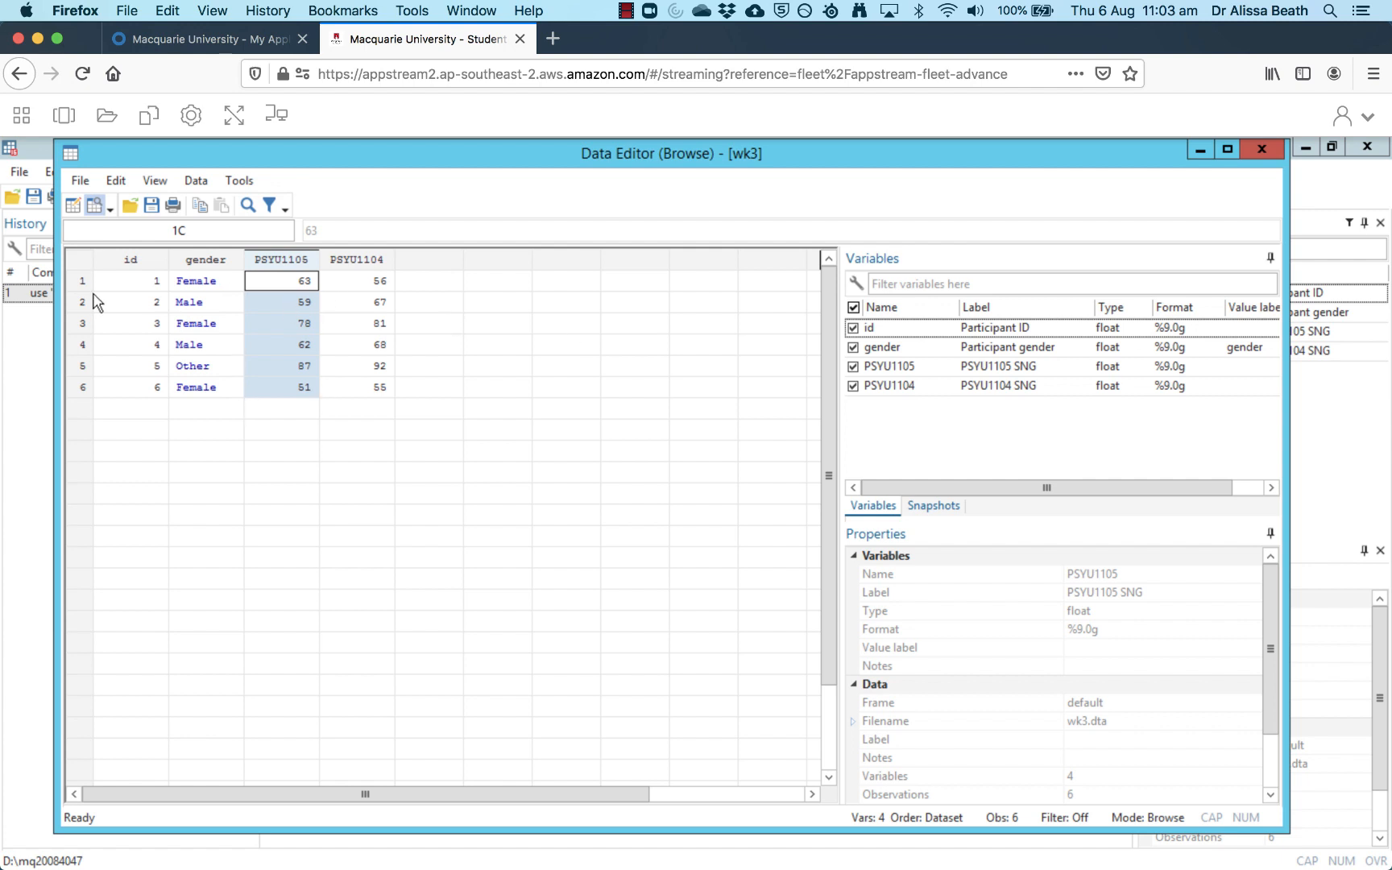
{"action": "mouse_move", "coordinate": [153, 350]}
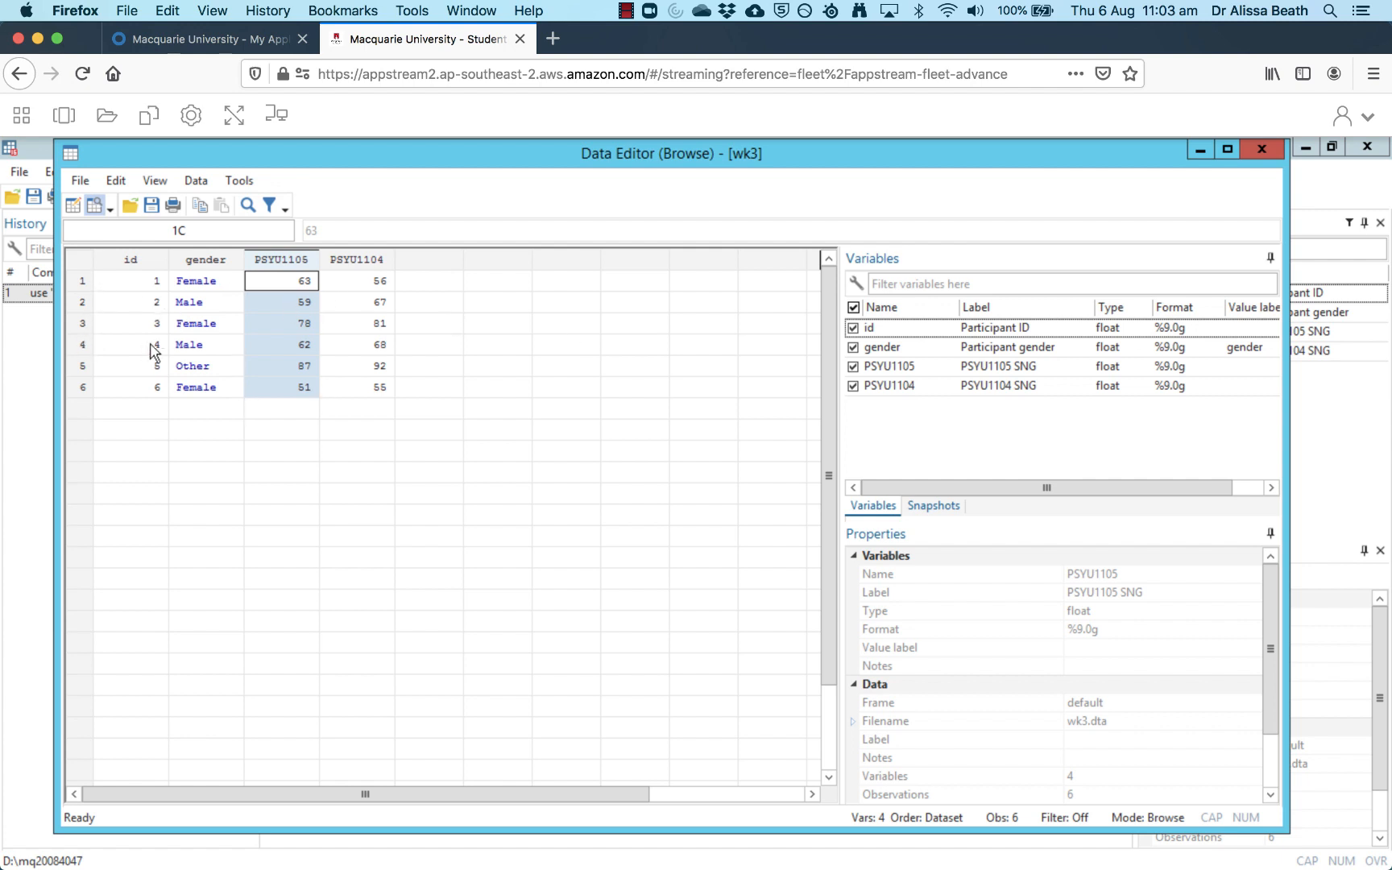
{"action": "mouse_move", "coordinate": [147, 346]}
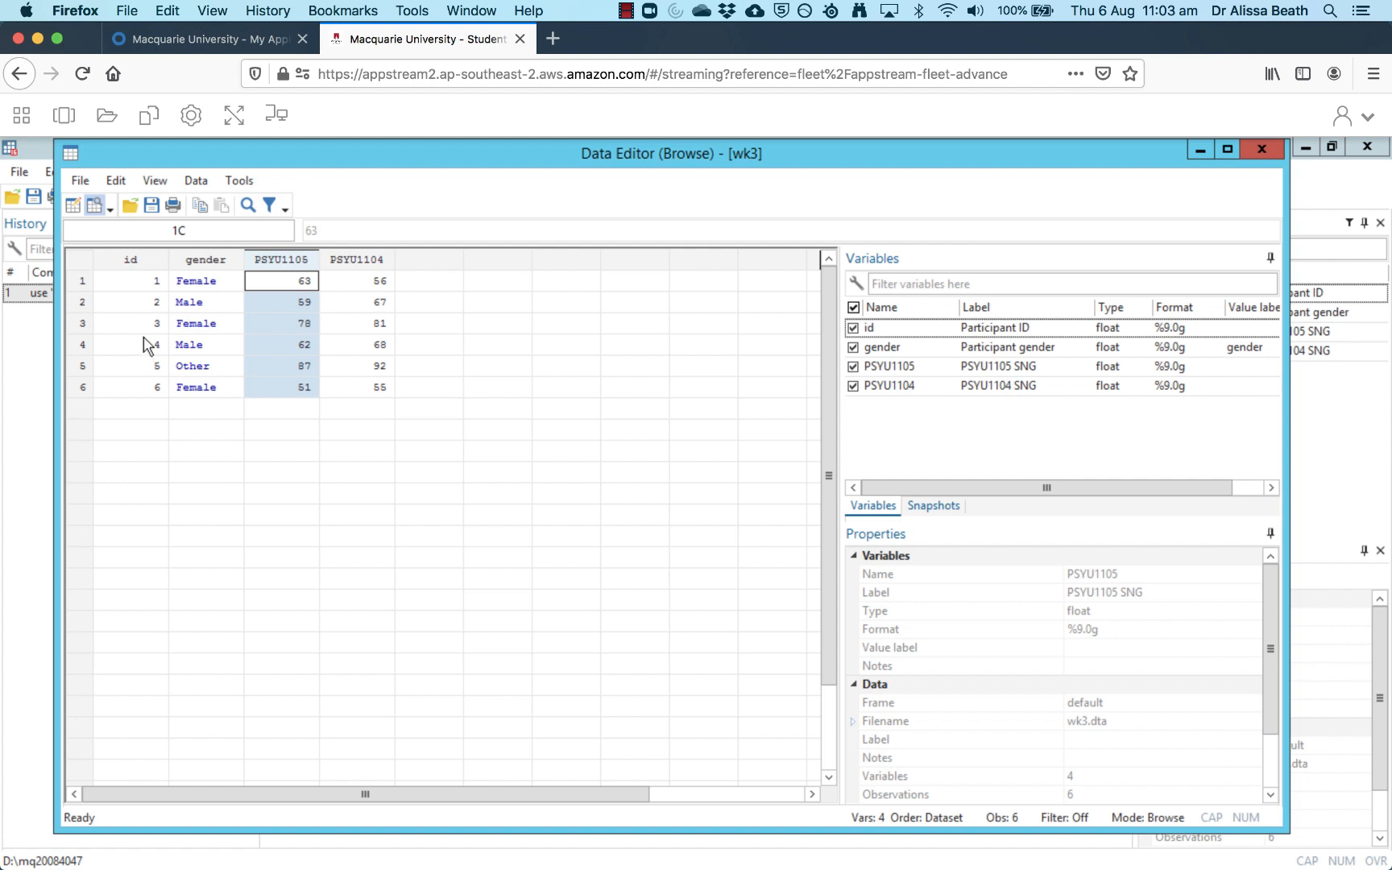
{"action": "mouse_move", "coordinate": [85, 393]}
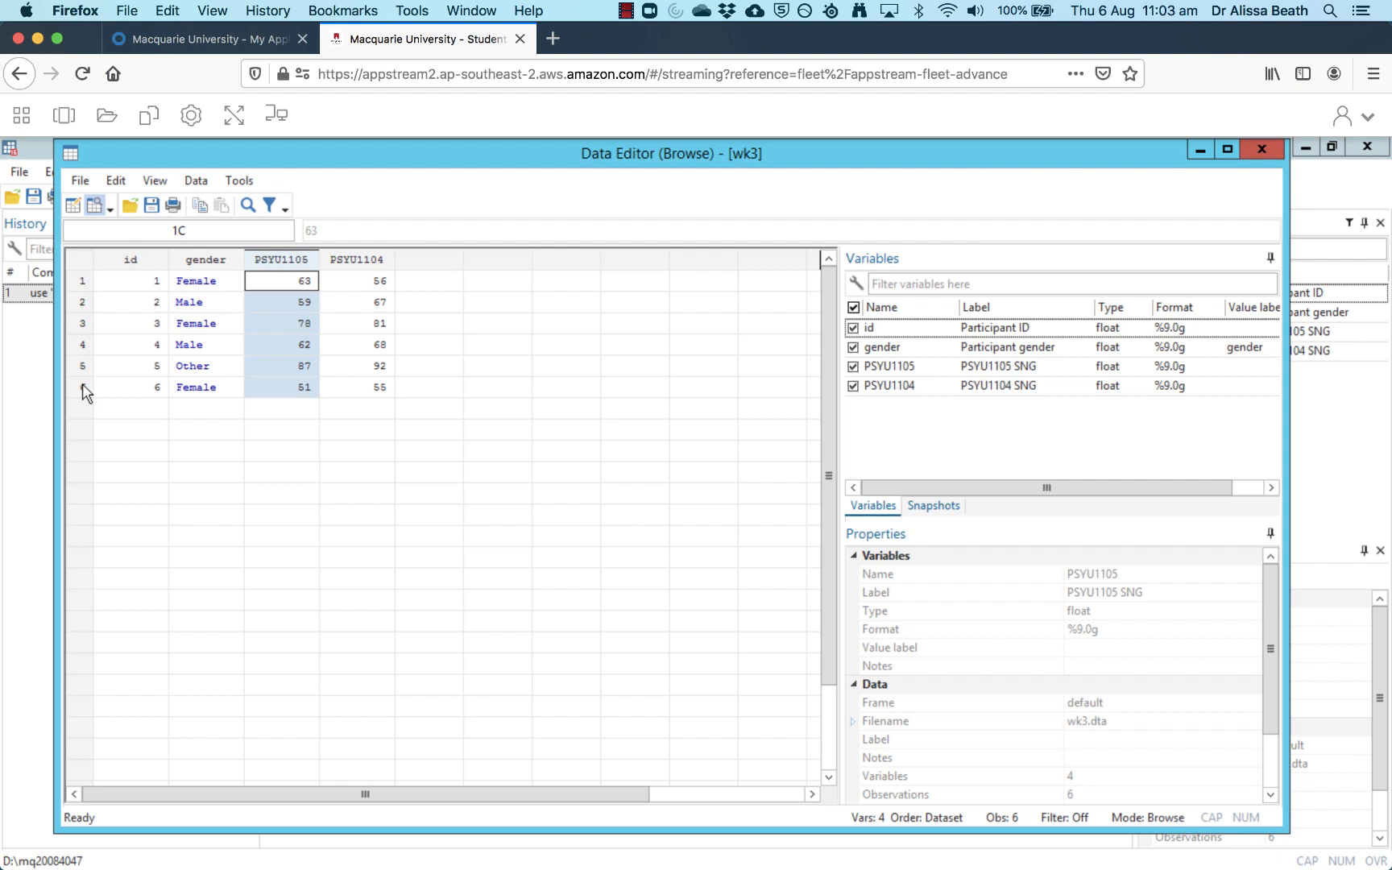
{"action": "left_click", "coordinate": [131, 281]}
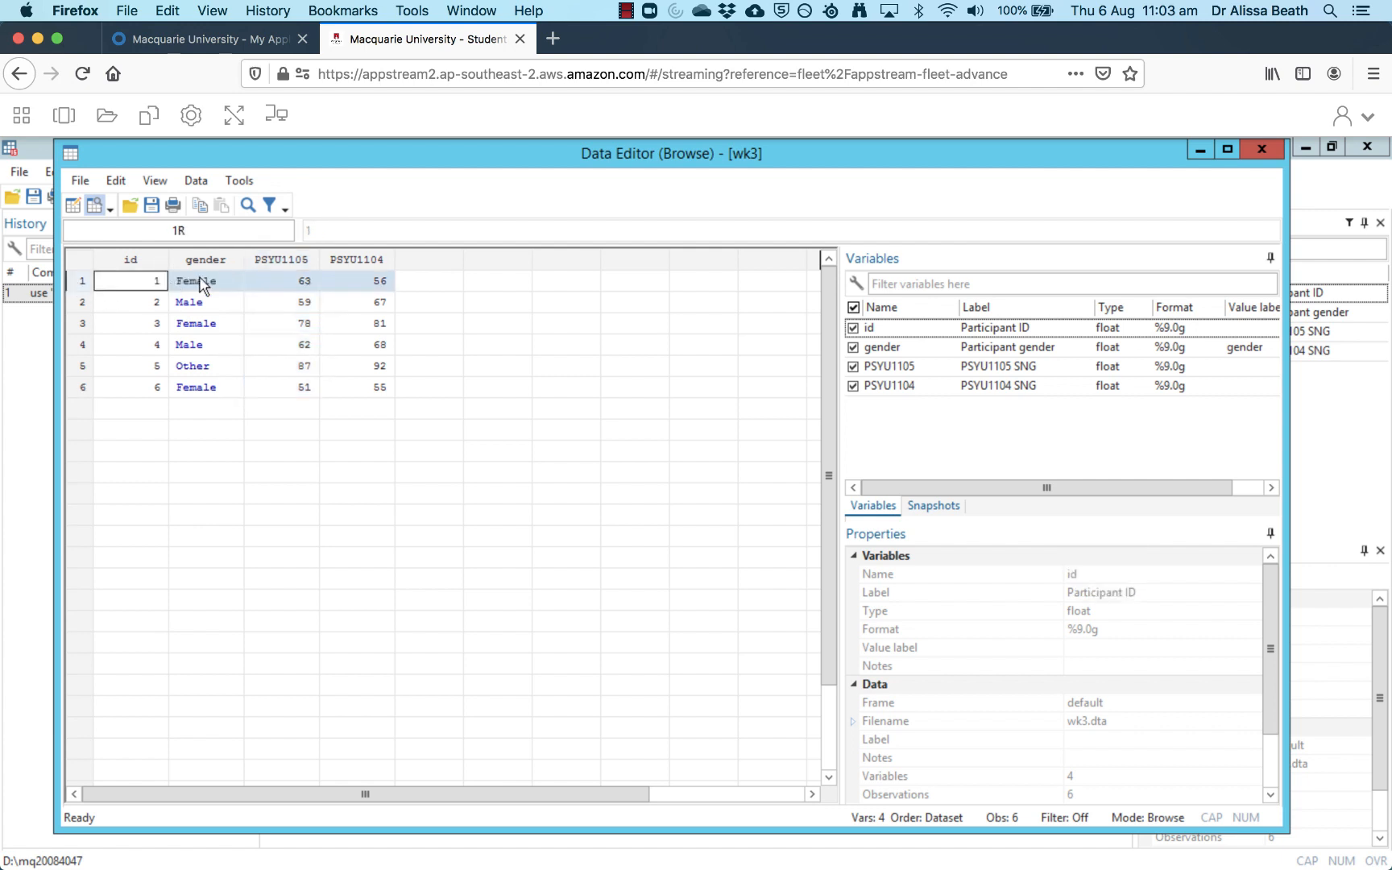
{"action": "mouse_move", "coordinate": [299, 284]}
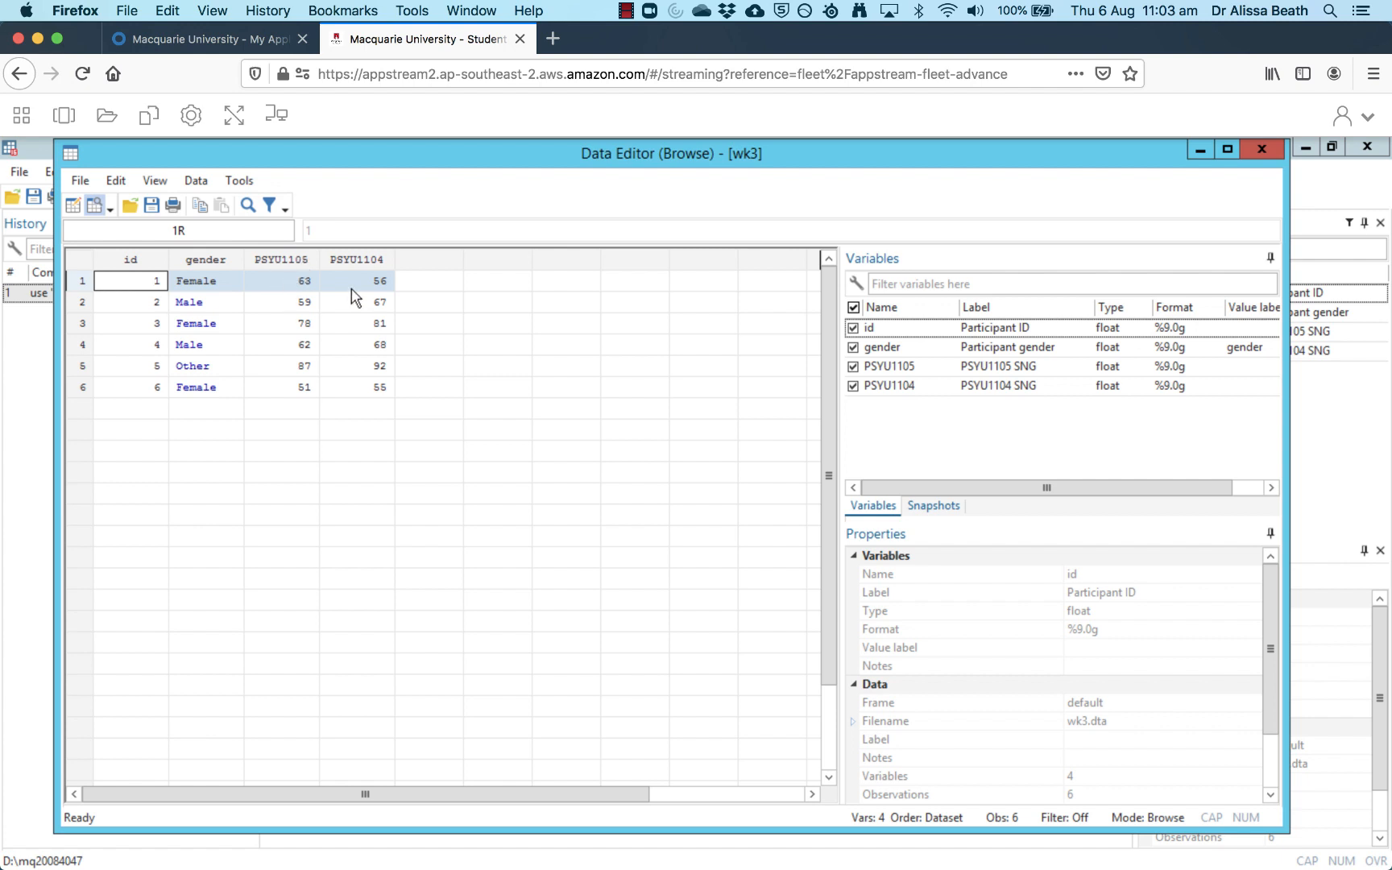
{"action": "mouse_move", "coordinate": [275, 300]}
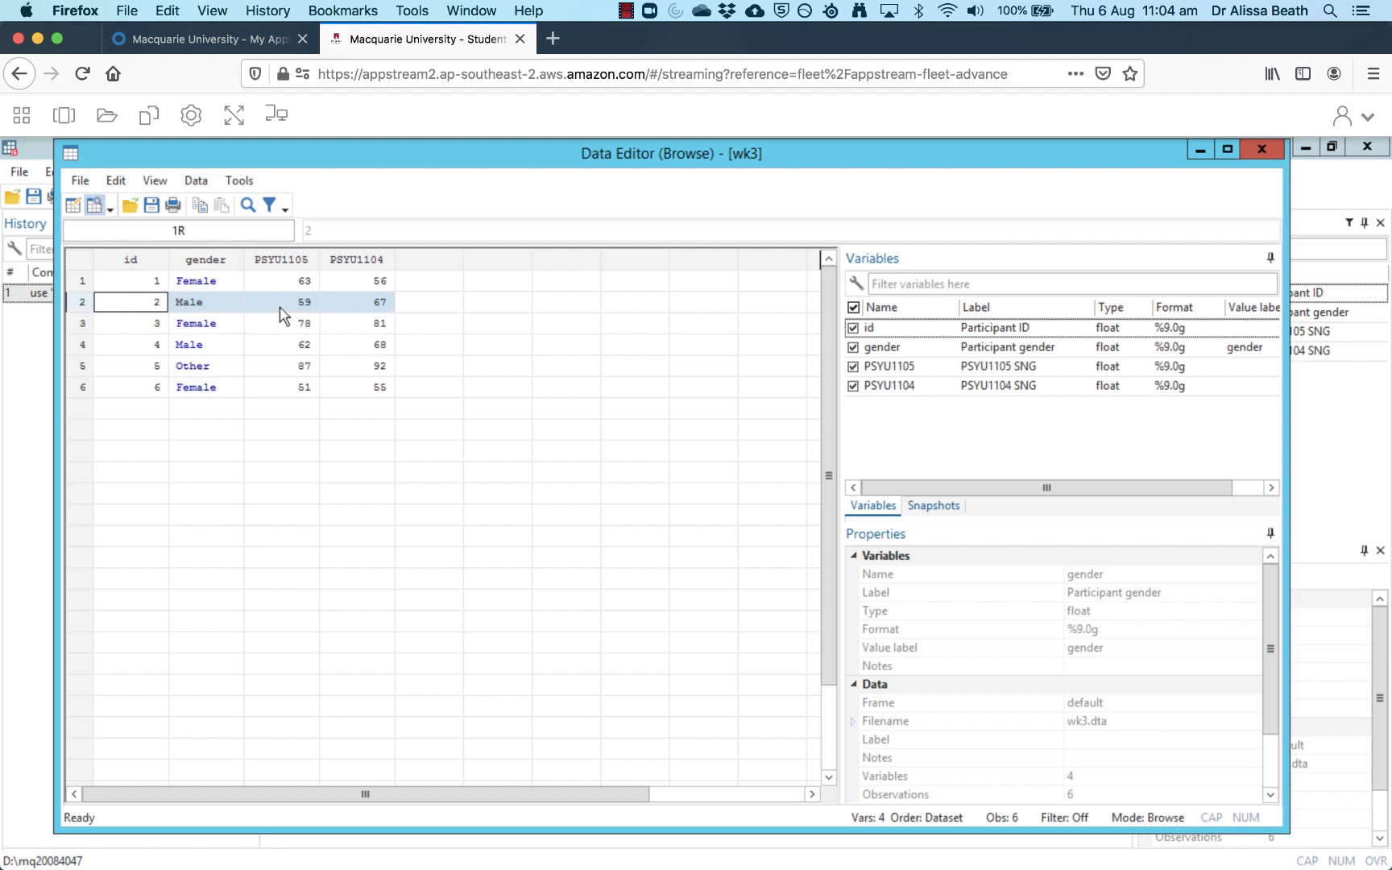
{"action": "mouse_move", "coordinate": [359, 315]}
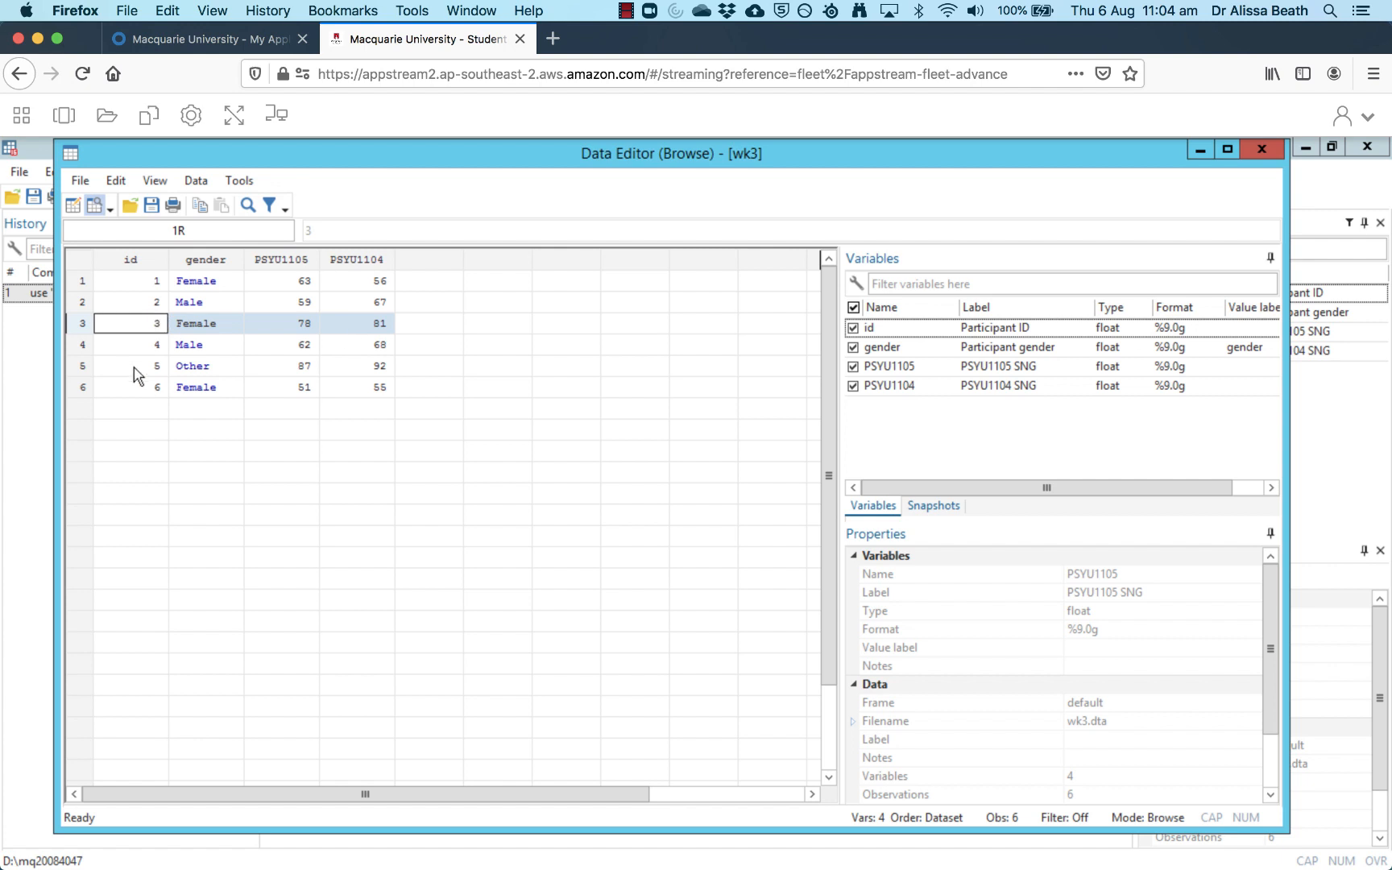
{"action": "mouse_move", "coordinate": [147, 288]}
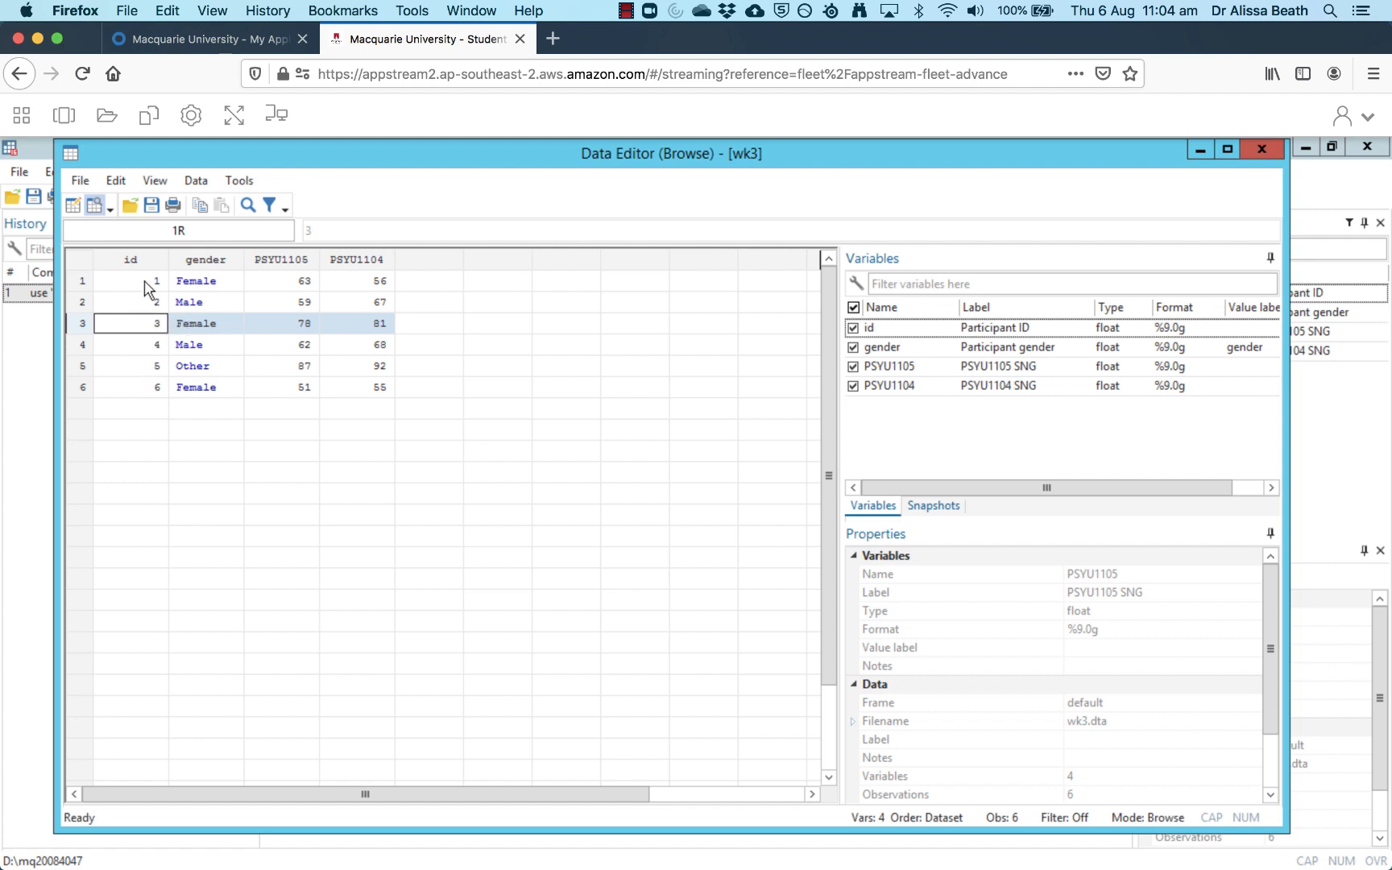
{"action": "mouse_move", "coordinate": [176, 328]}
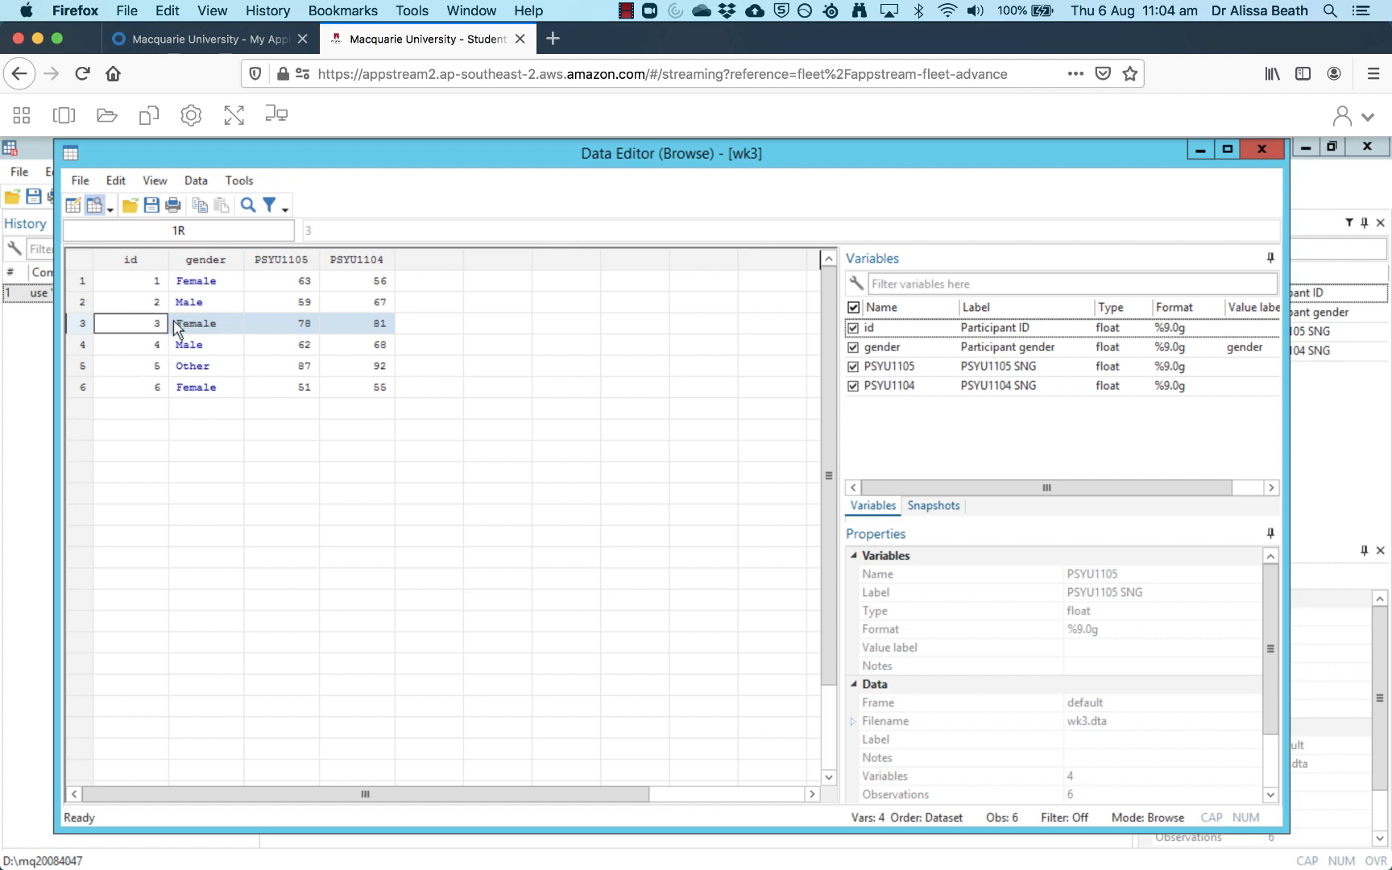
{"action": "mouse_move", "coordinate": [284, 322]}
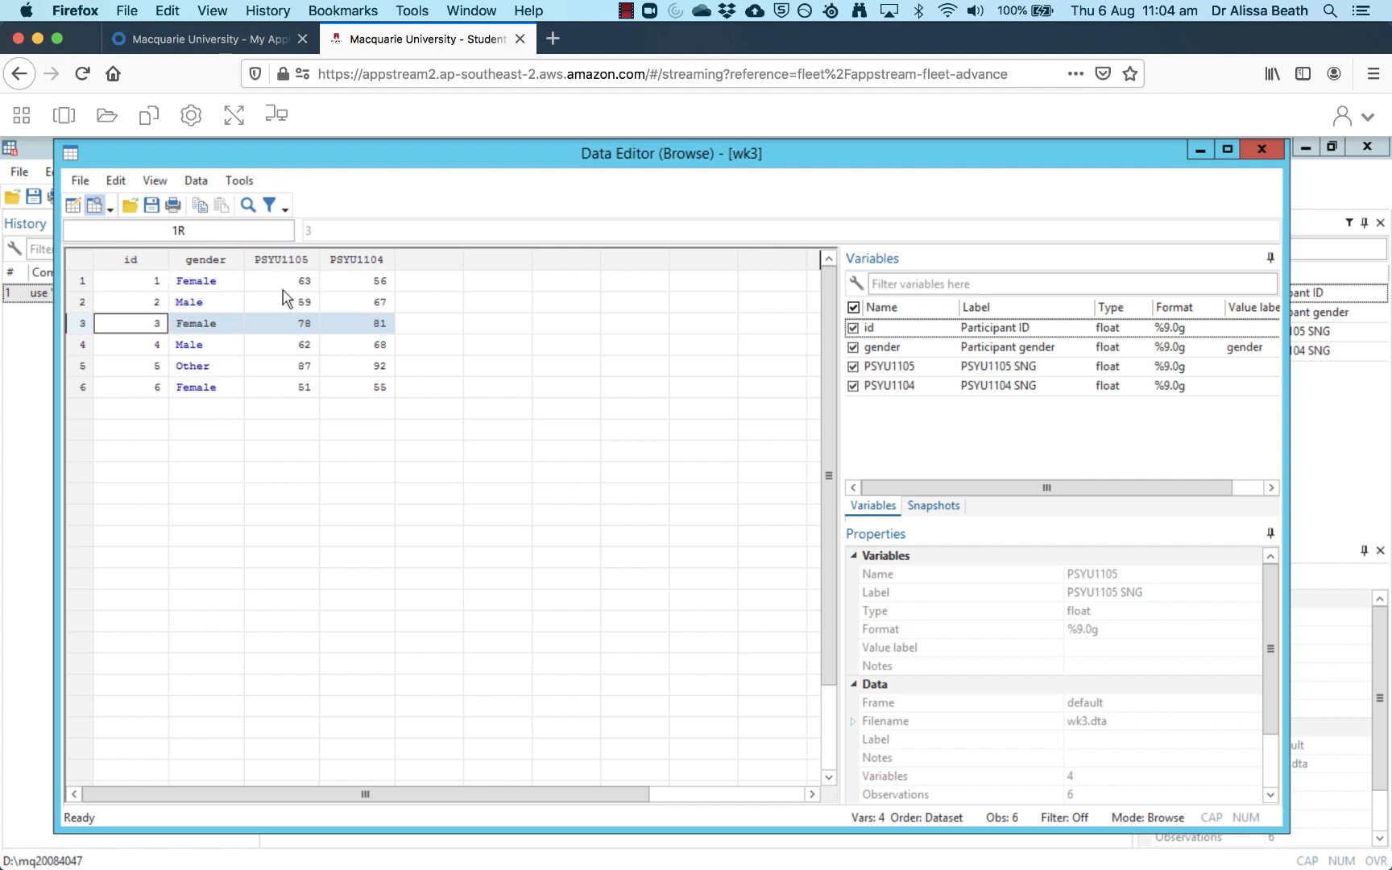
{"action": "mouse_move", "coordinate": [657, 211]}
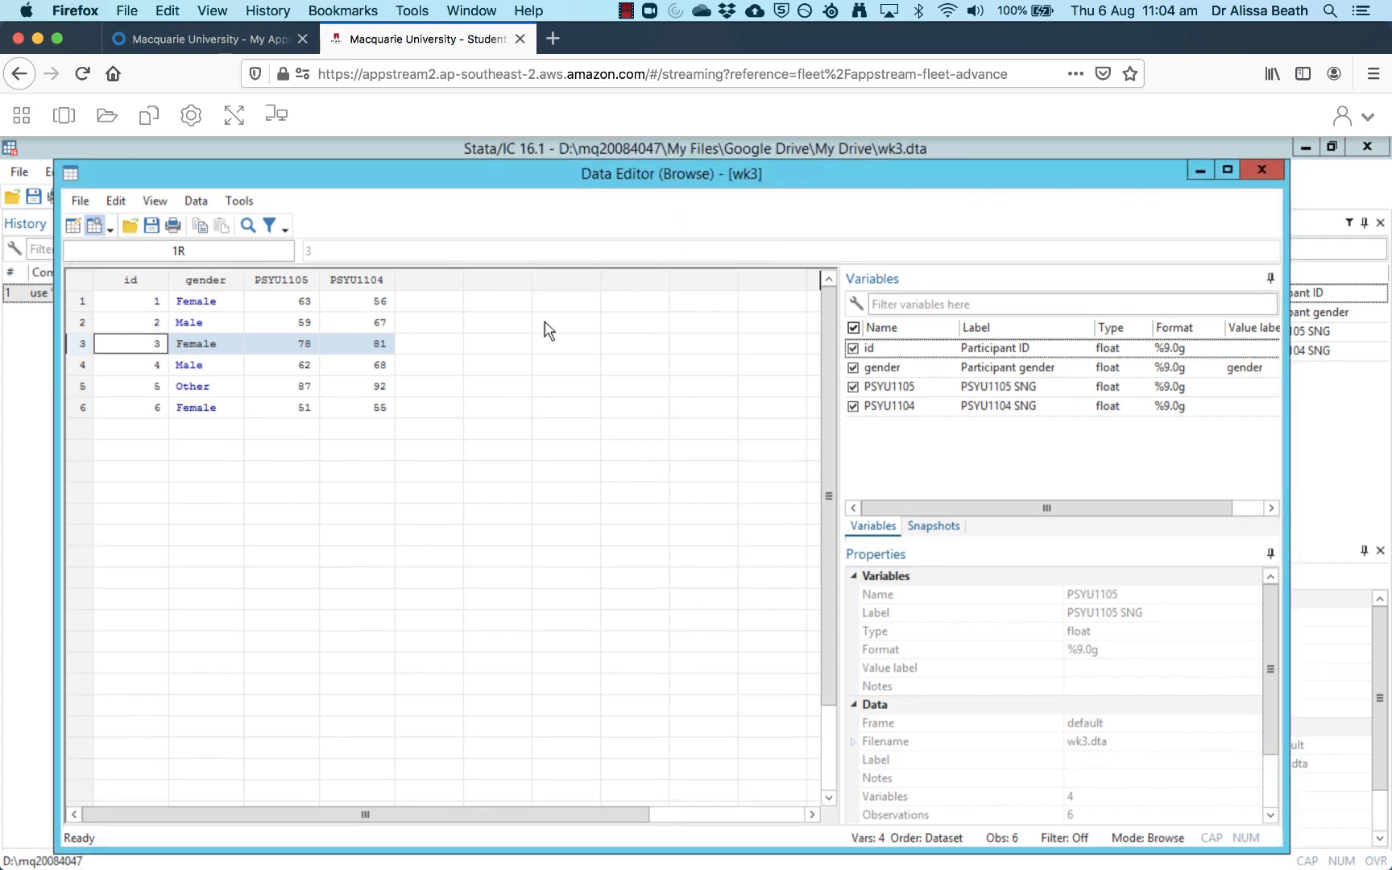
{"action": "mouse_move", "coordinate": [679, 191]}
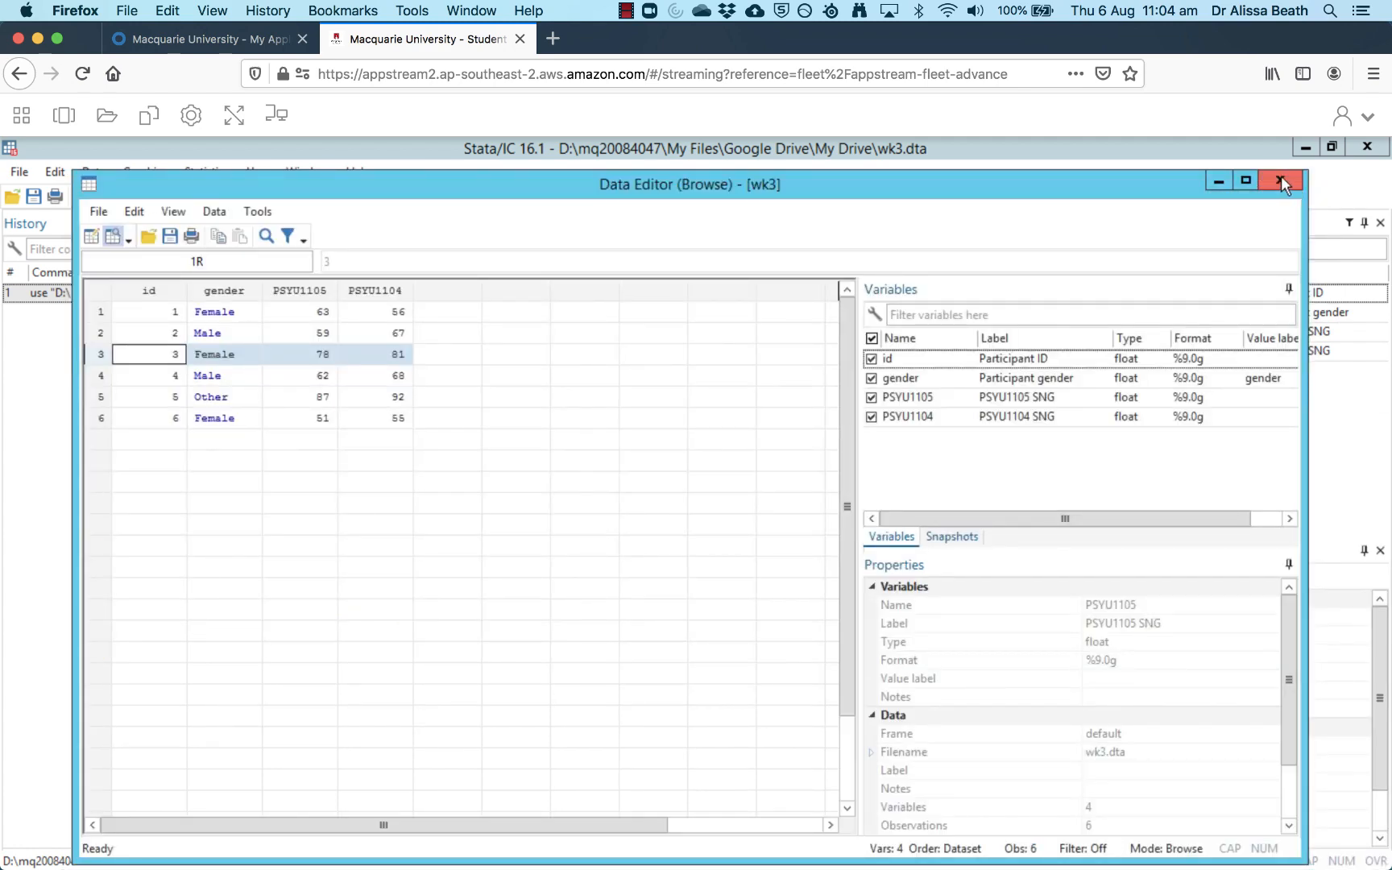
{"action": "mouse_move", "coordinate": [1281, 181]}
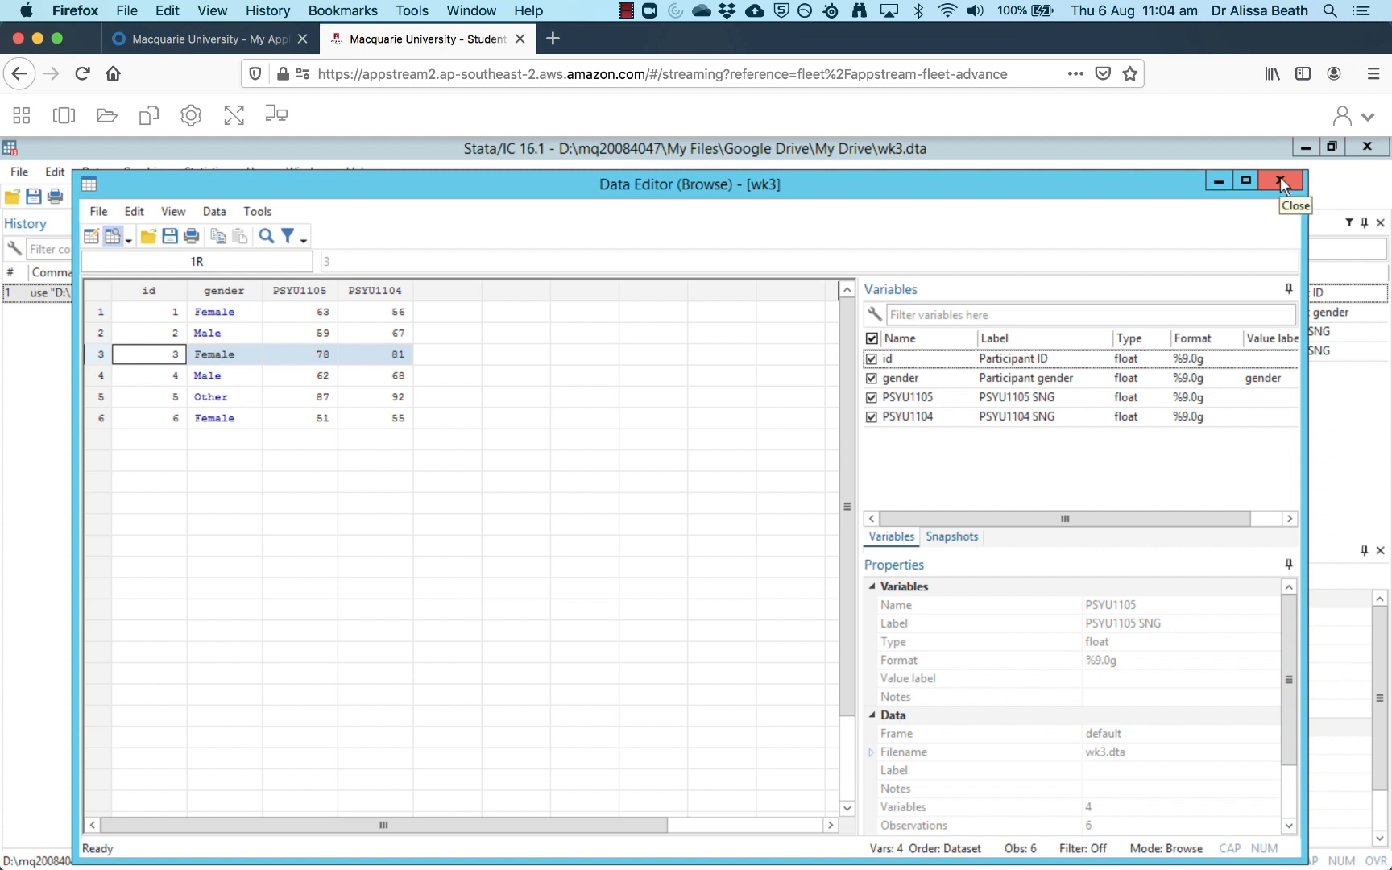
- Close the Data Editor (Browse) window and return to Stata's main window
{"action": "left_click", "coordinate": [1281, 184]}
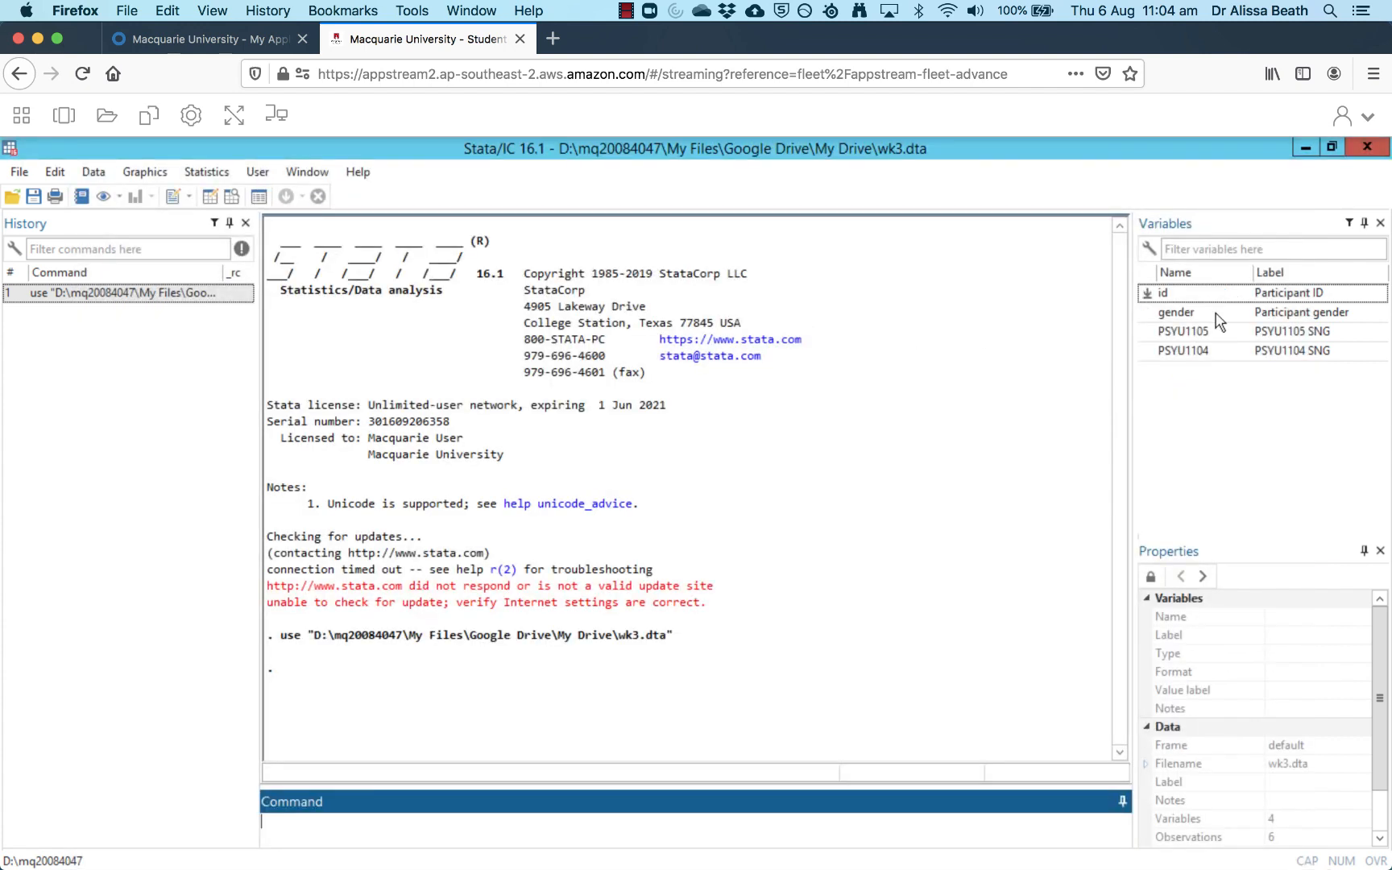
{"action": "left_click", "coordinate": [1185, 331]}
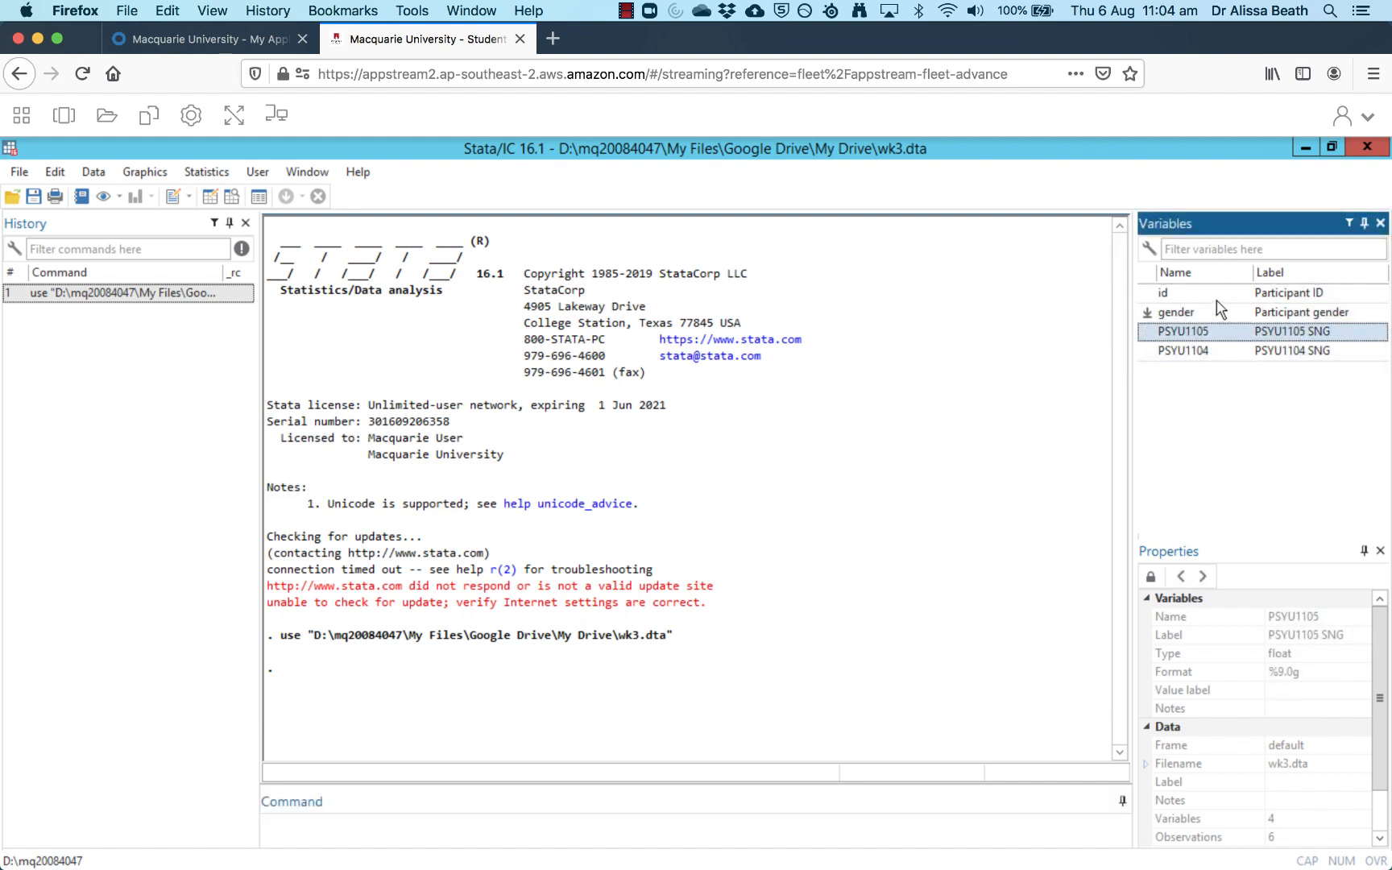
{"action": "left_click", "coordinate": [1161, 293]}
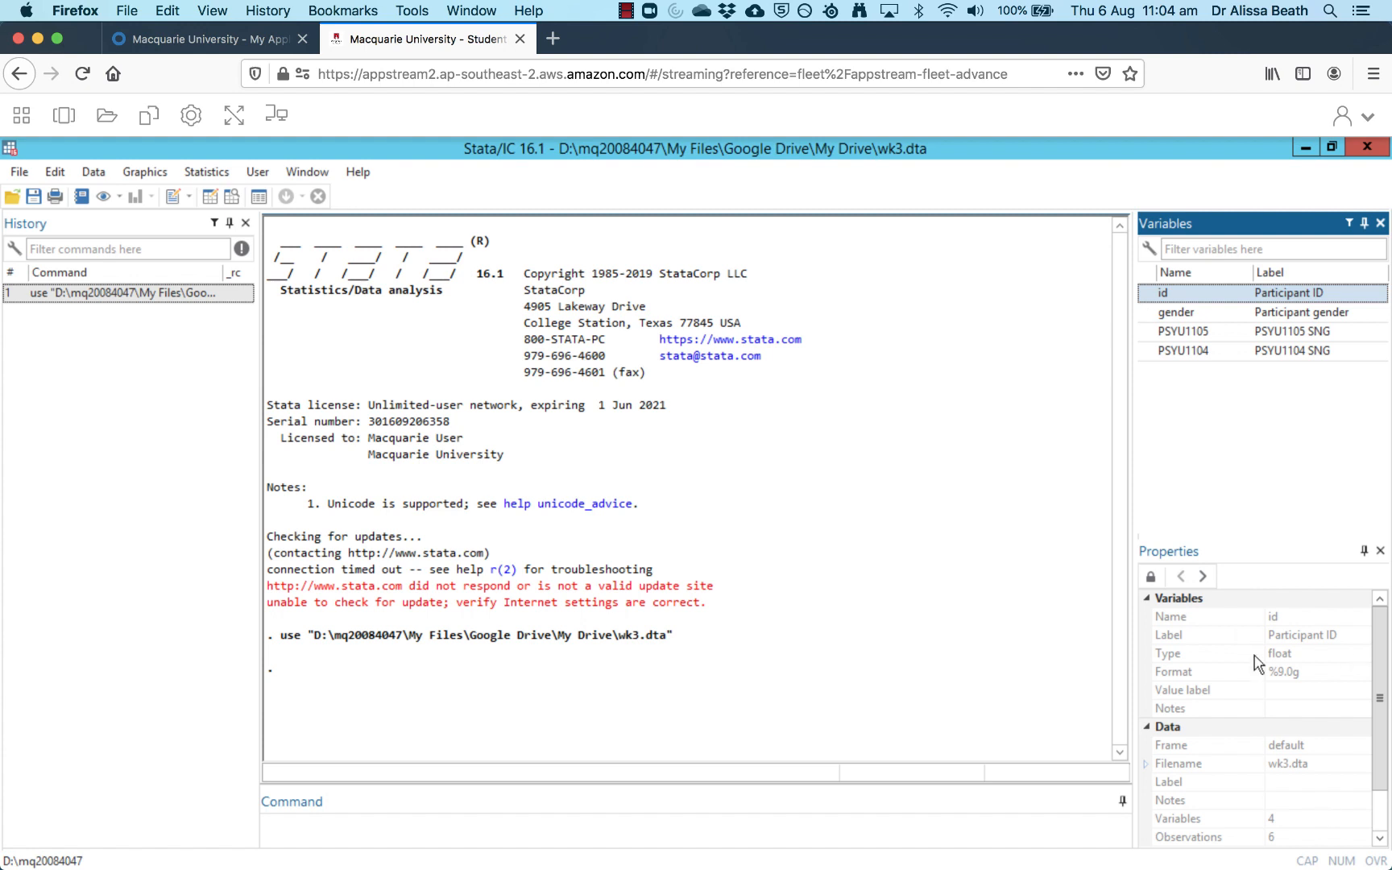
{"action": "mouse_move", "coordinate": [1238, 339]}
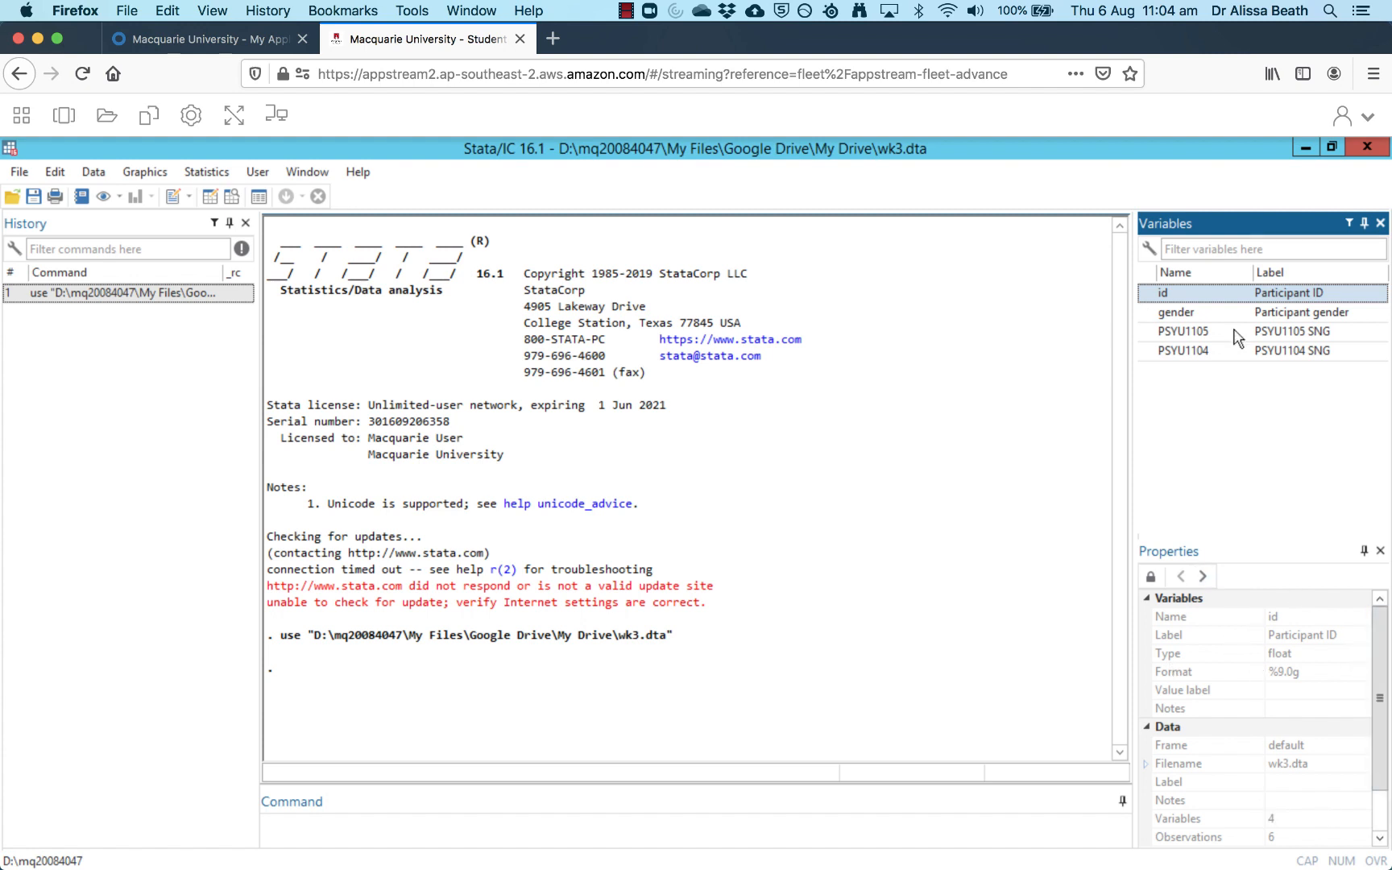
{"action": "left_click", "coordinate": [1182, 331]}
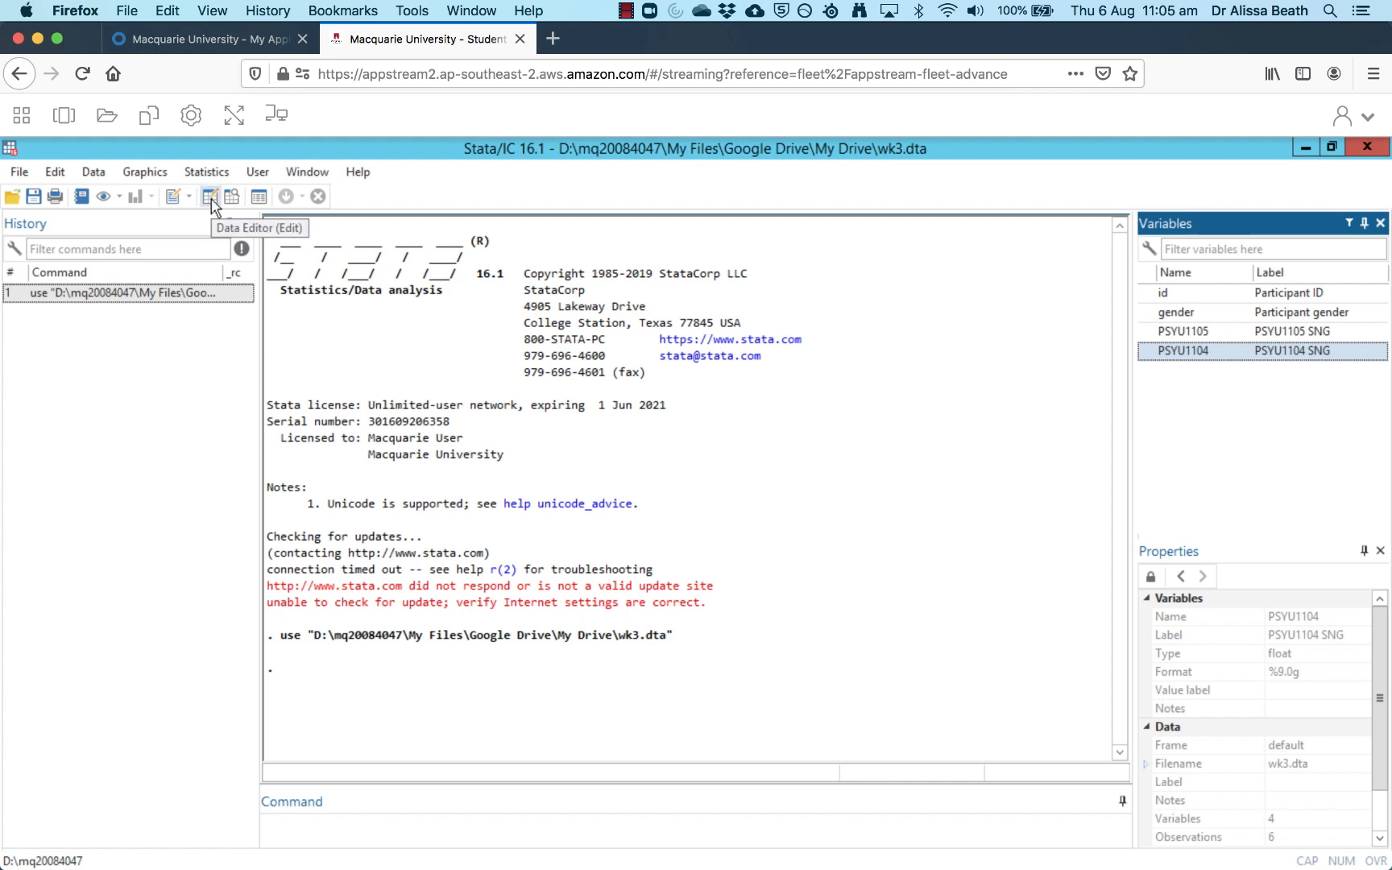
{"action": "mouse_move", "coordinate": [232, 196]}
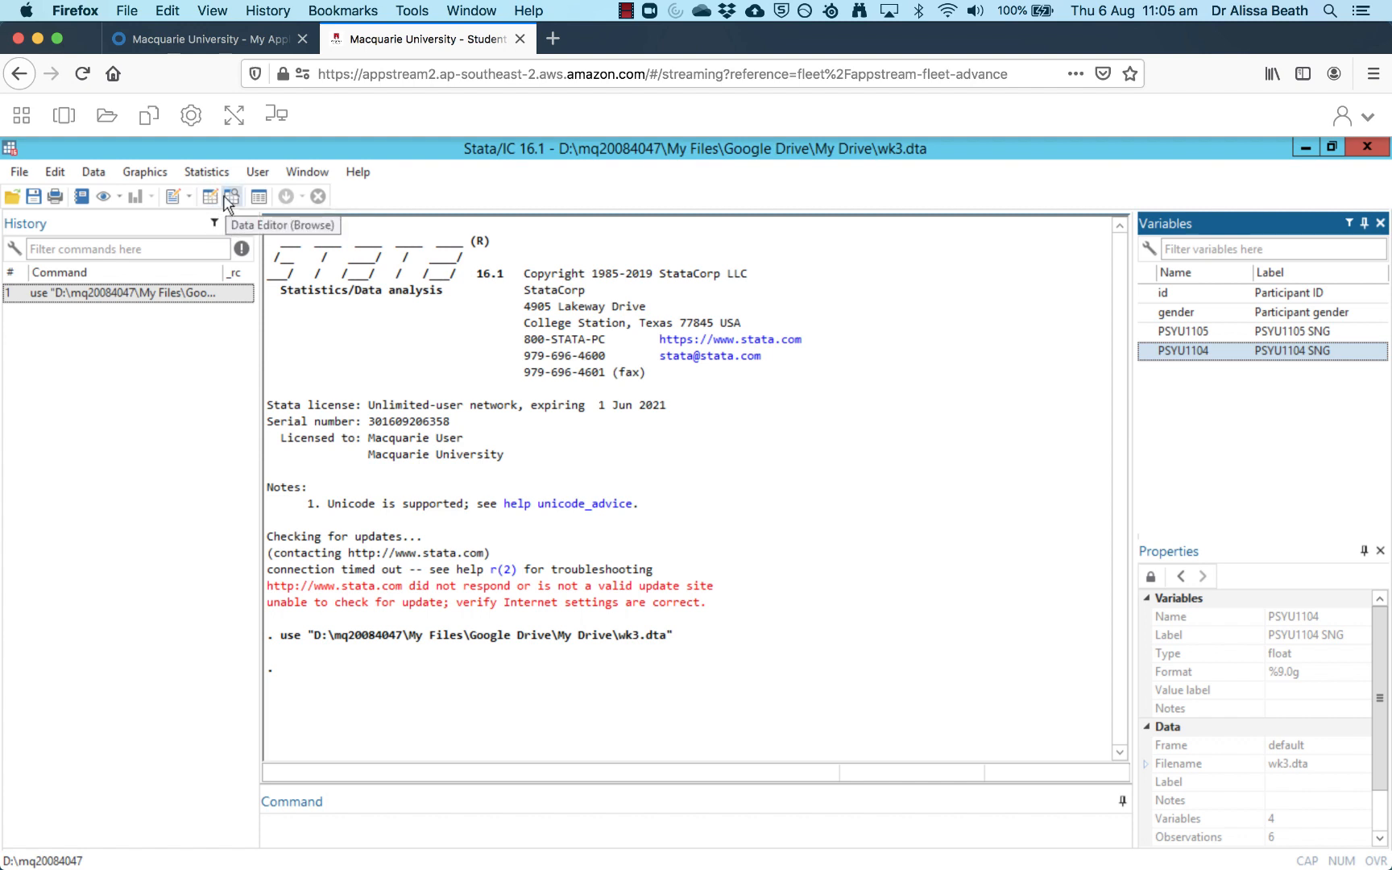
- Open the Data Editor in edit mode on wk3, showing six participants and four variables
{"action": "left_click", "coordinate": [232, 197]}
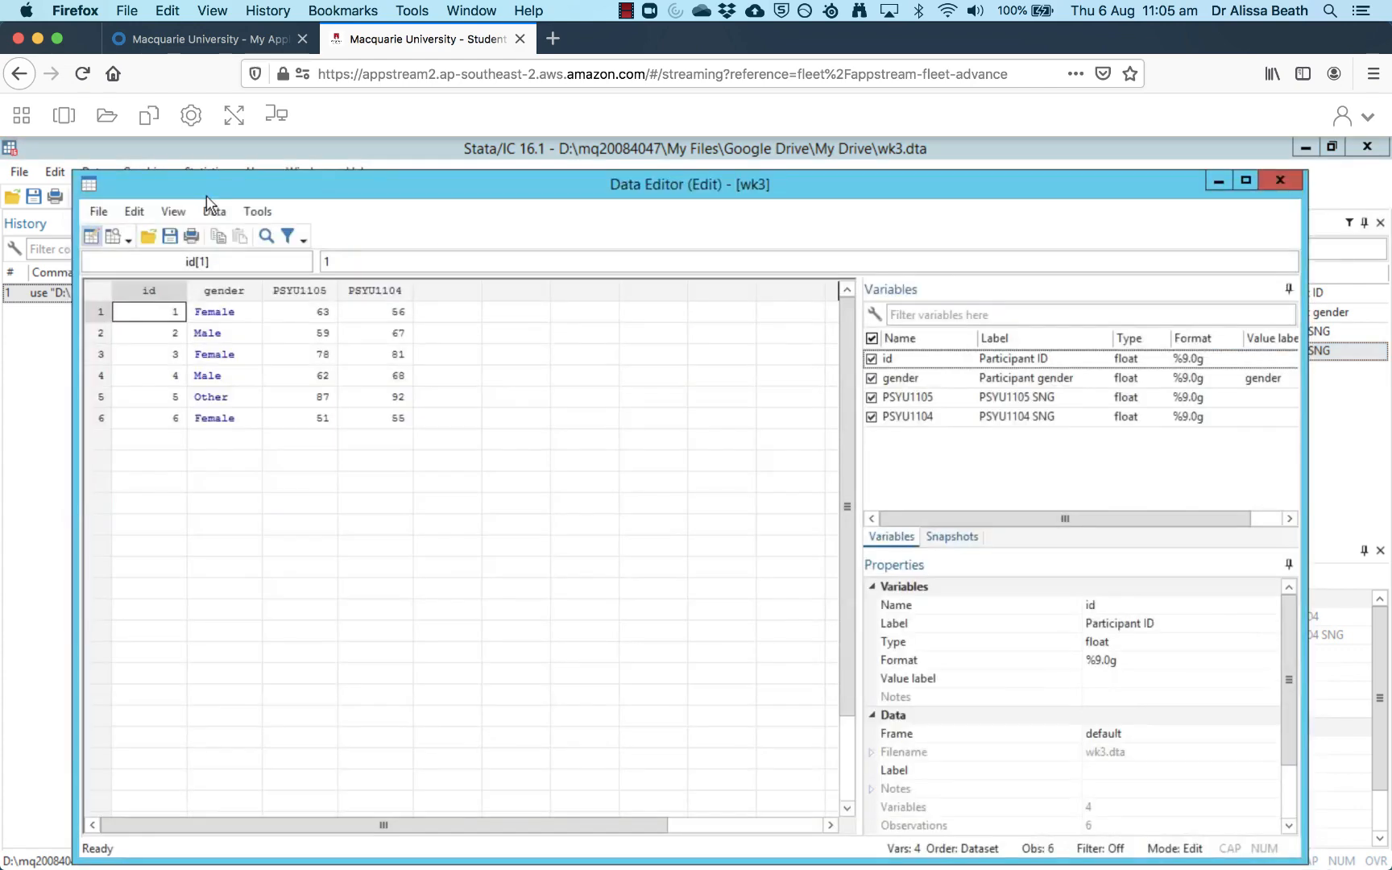
{"action": "mouse_move", "coordinate": [217, 509]}
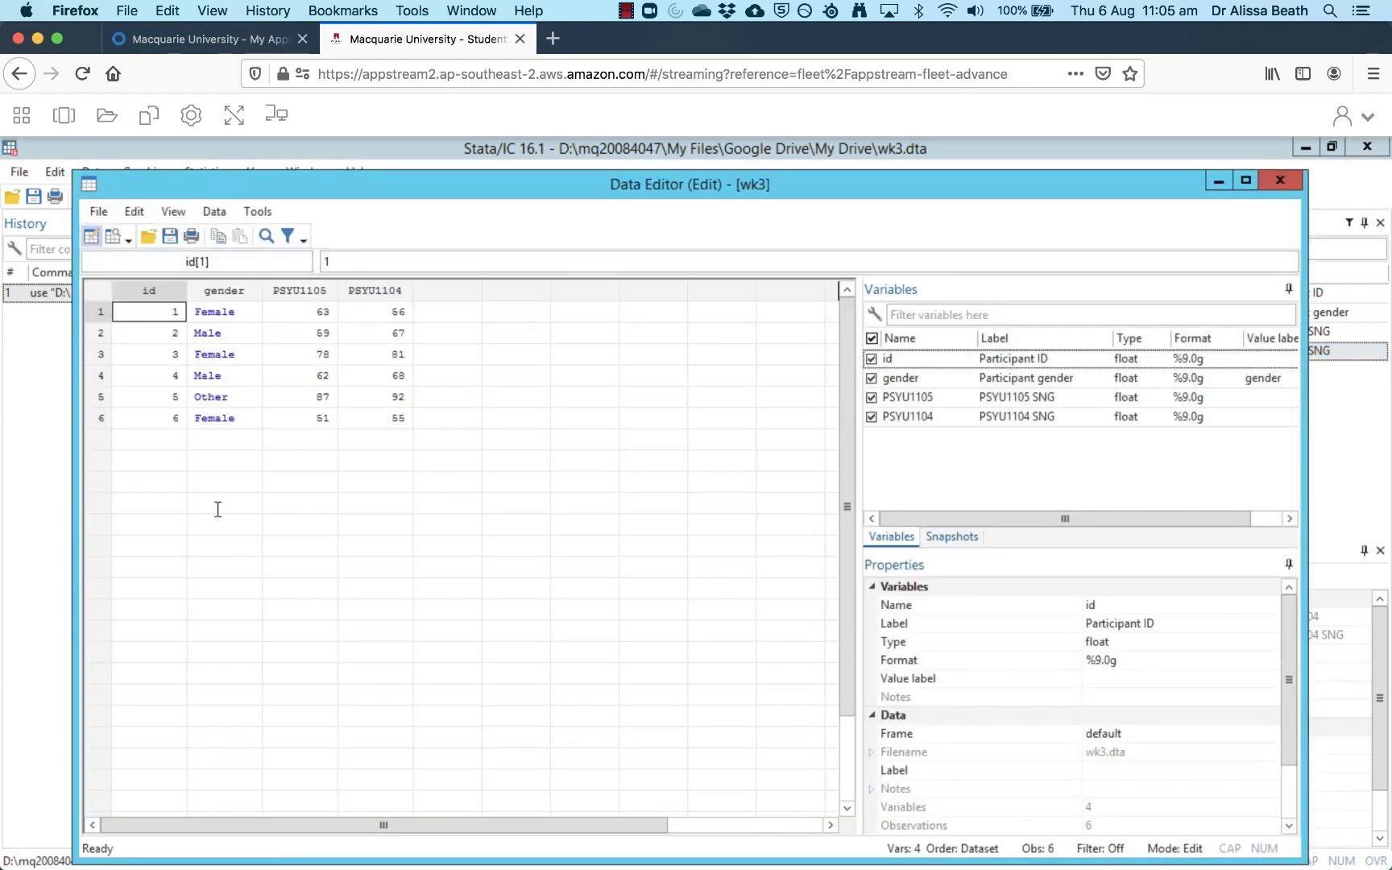
{"action": "mouse_move", "coordinate": [382, 550]}
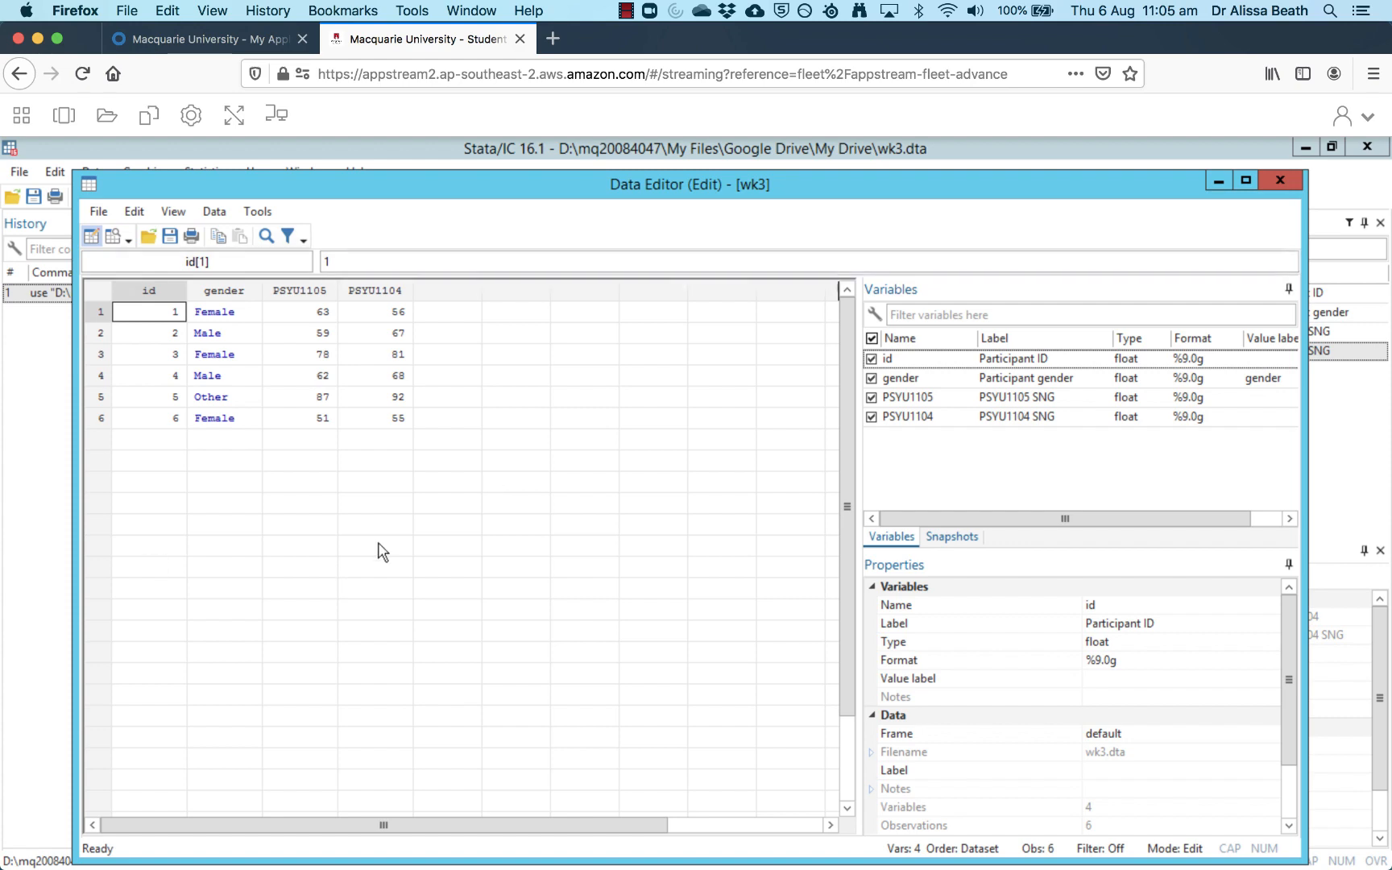